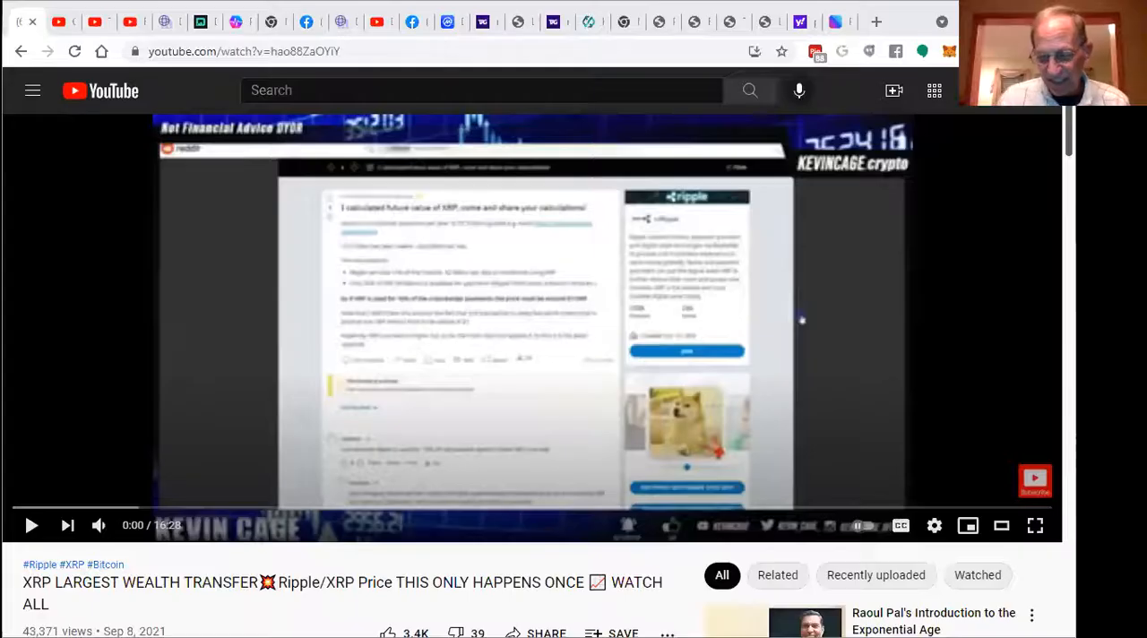
pyautogui.moveTo(662, 22)
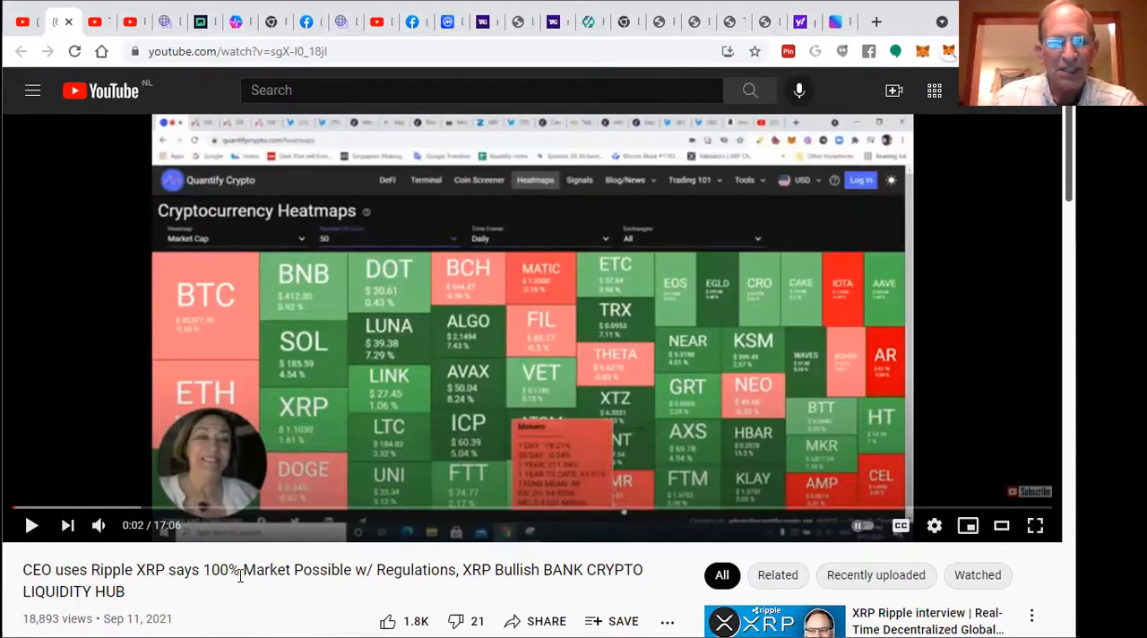
pyautogui.moveTo(457, 591)
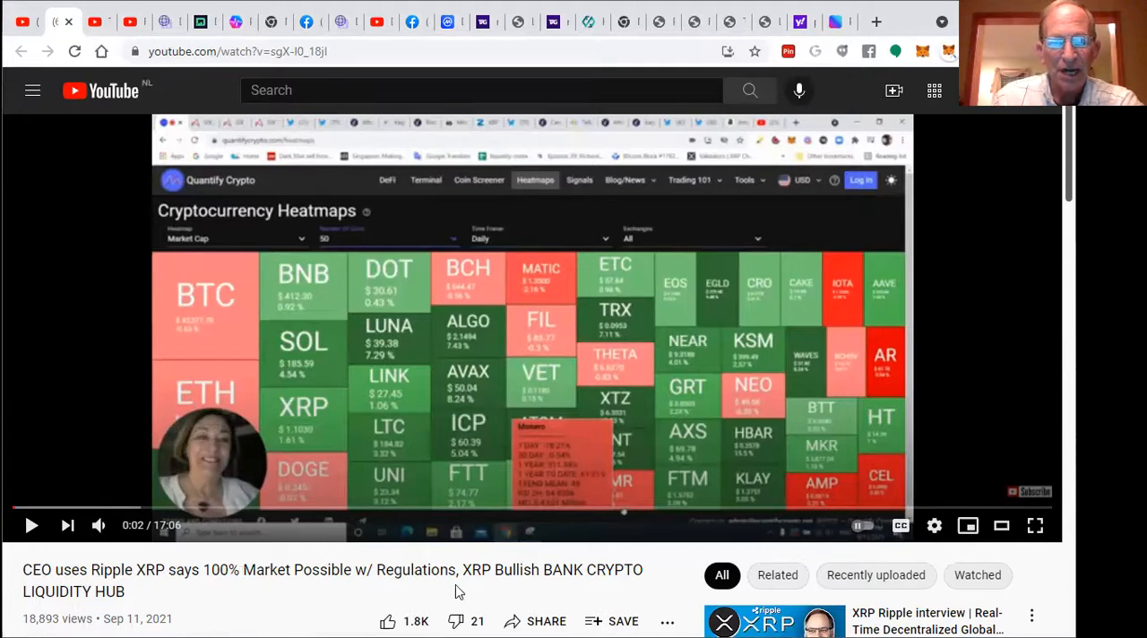
pyautogui.moveTo(481, 573)
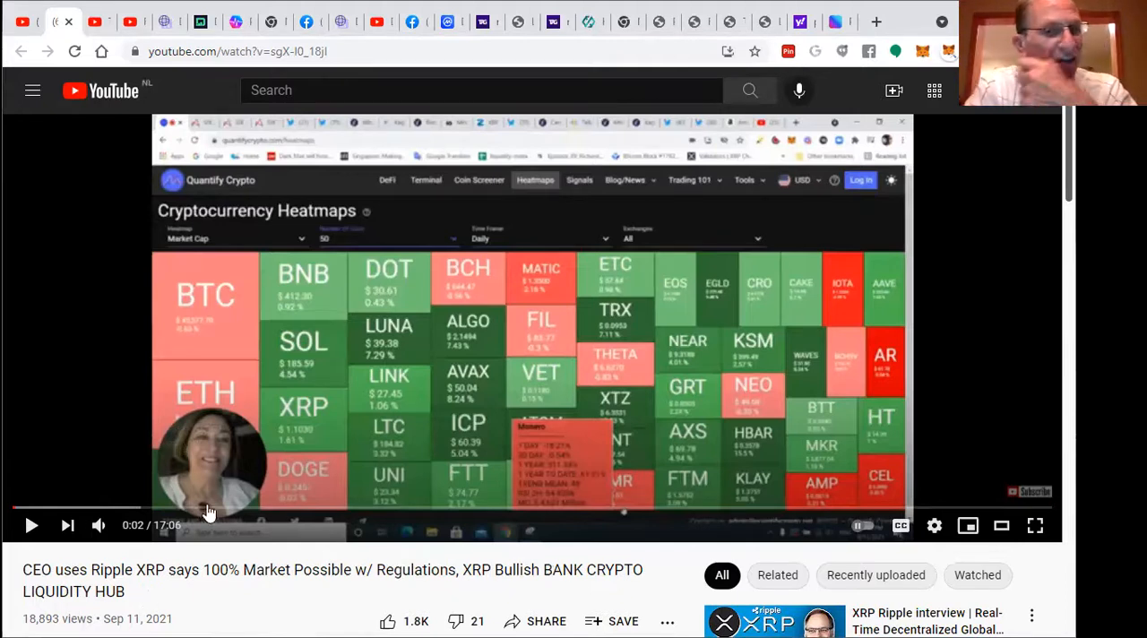
pyautogui.moveTo(226, 484)
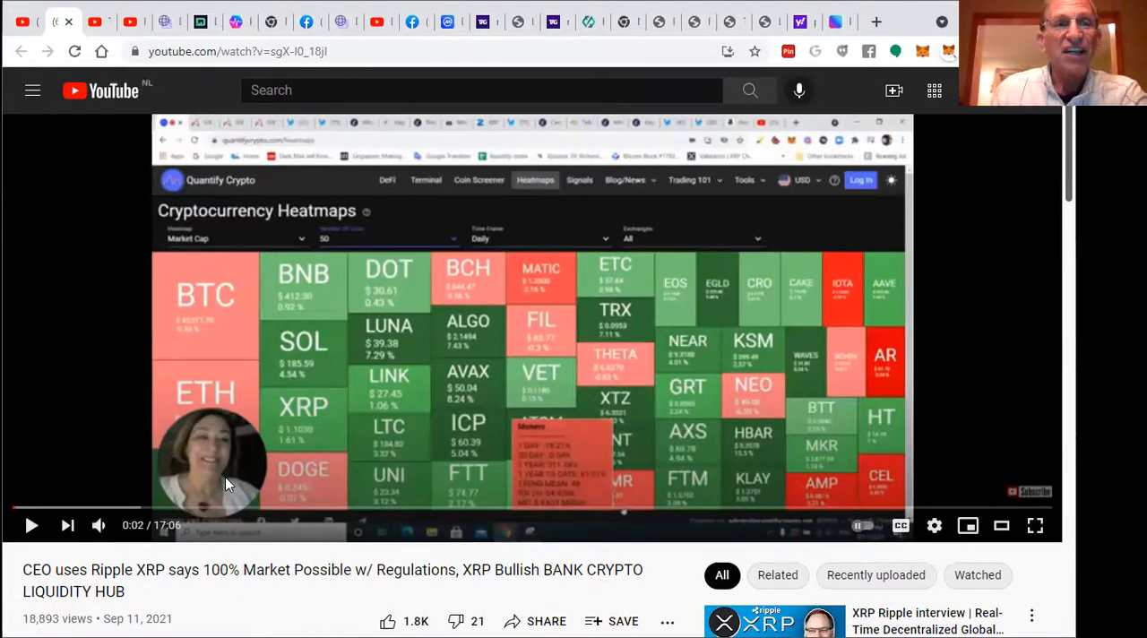
# Step: Move on from the Ripple CEO liquidity hub video to the next XRP video
pyautogui.click(90, 21)
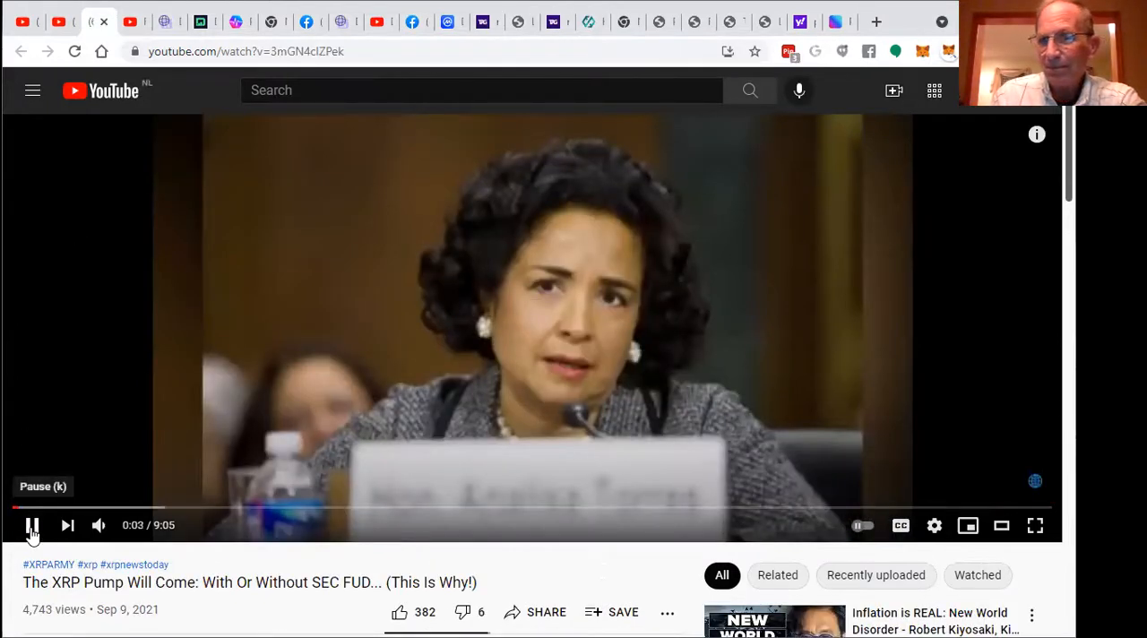
# Step: Pause the XRP Pump video and scroll to the Digital Perspectives Ripple/XRP-FDIC video description
pyautogui.click(32, 525)
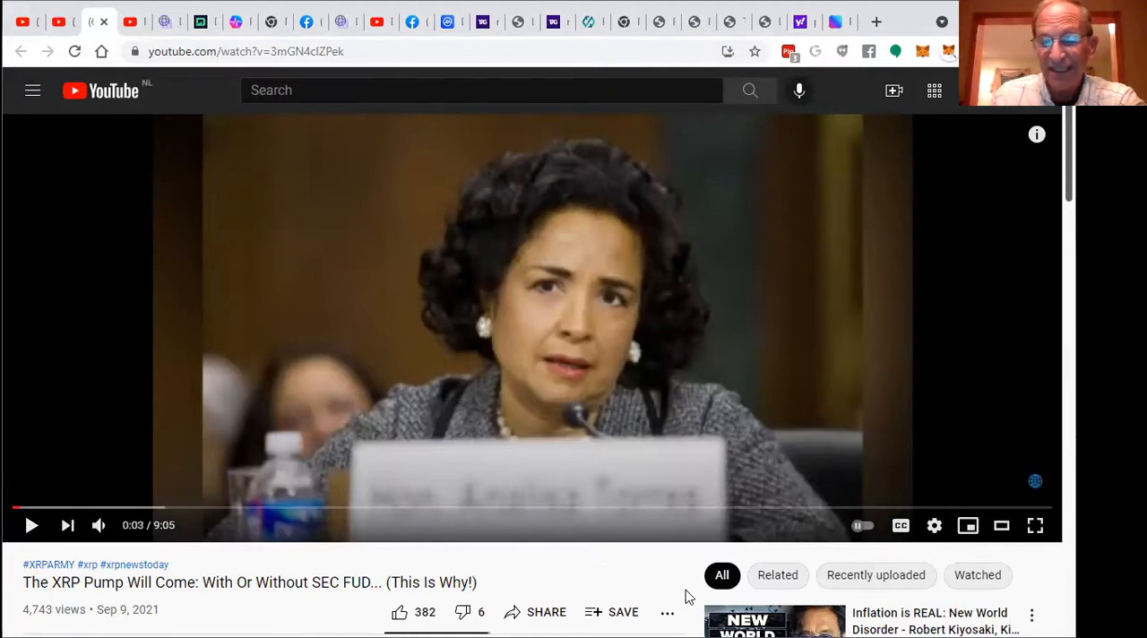
pyautogui.scroll(-3)
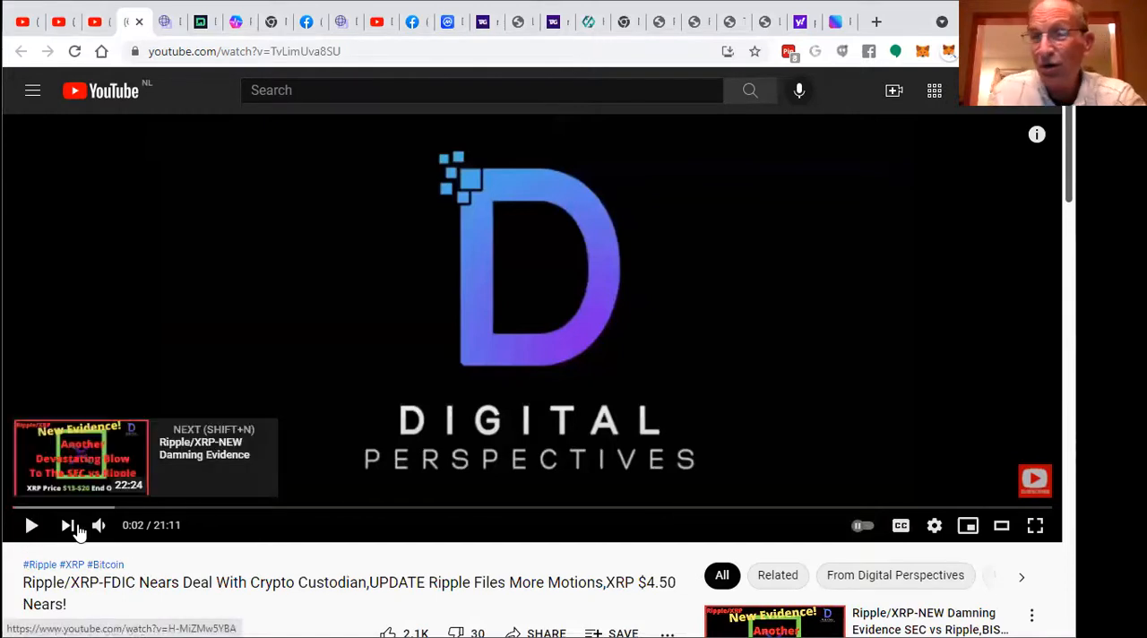
pyautogui.scroll(-3)
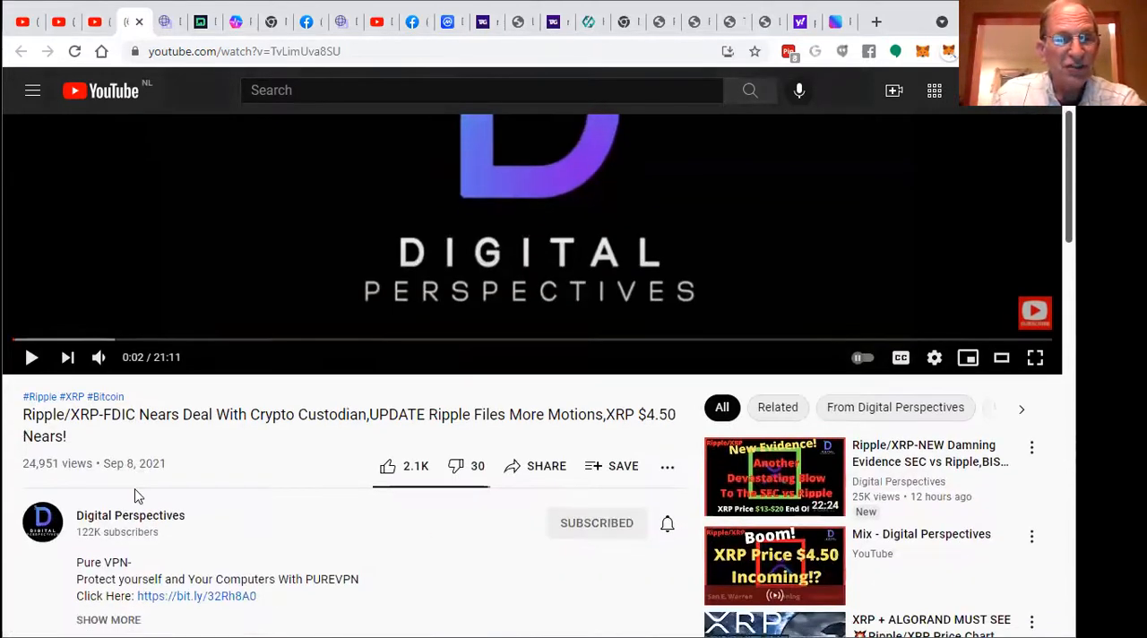
pyautogui.moveTo(18, 598)
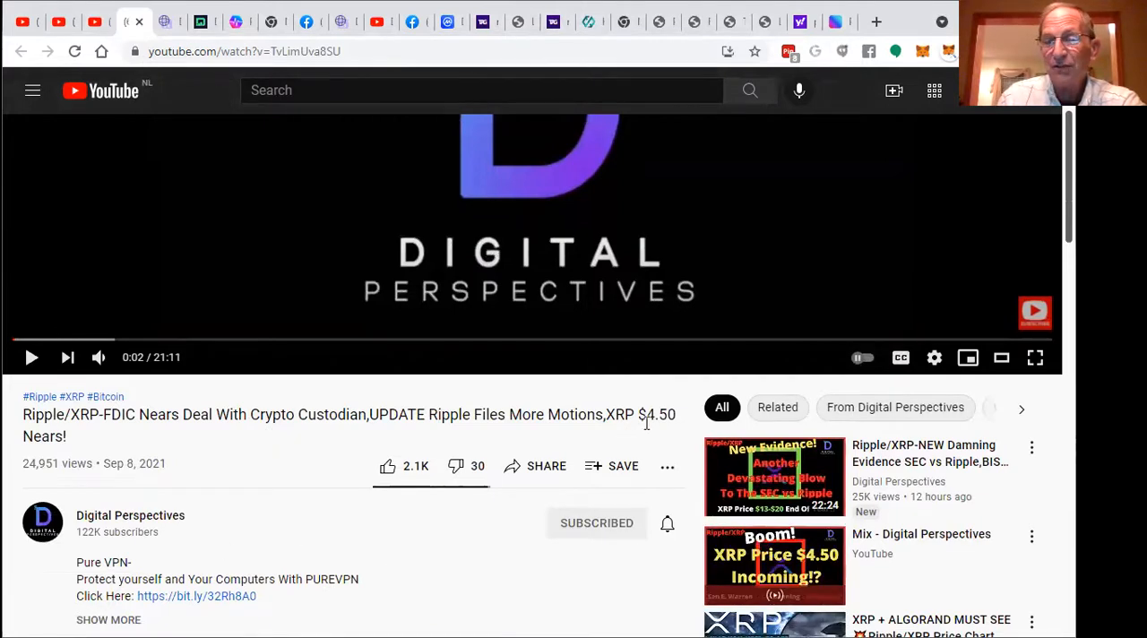
pyautogui.moveTo(72, 493)
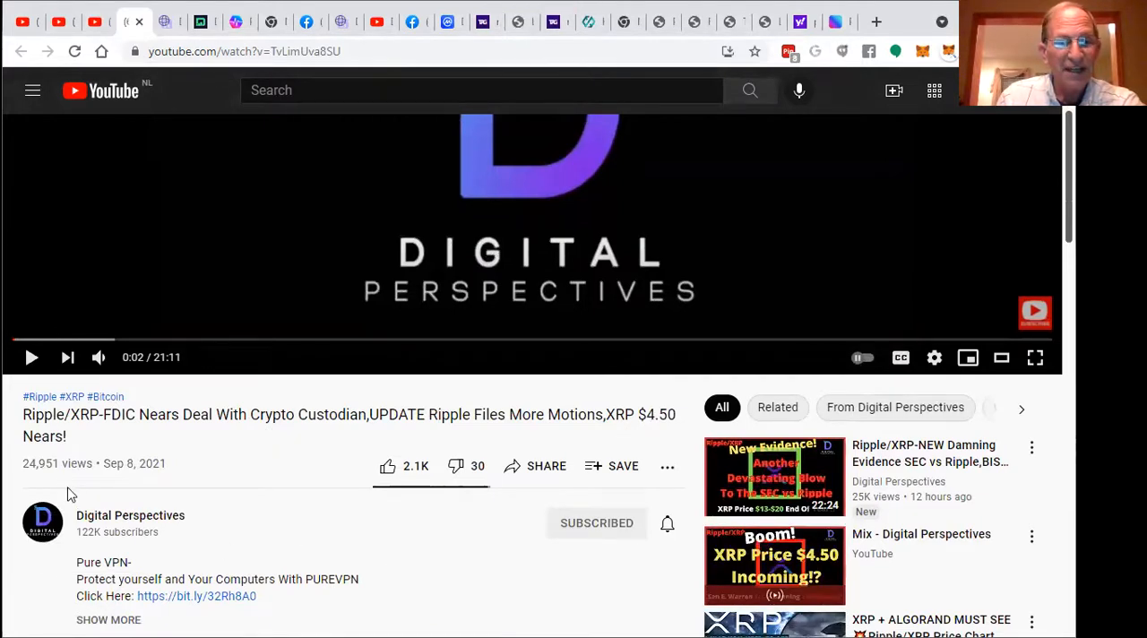
pyautogui.moveTo(290, 434)
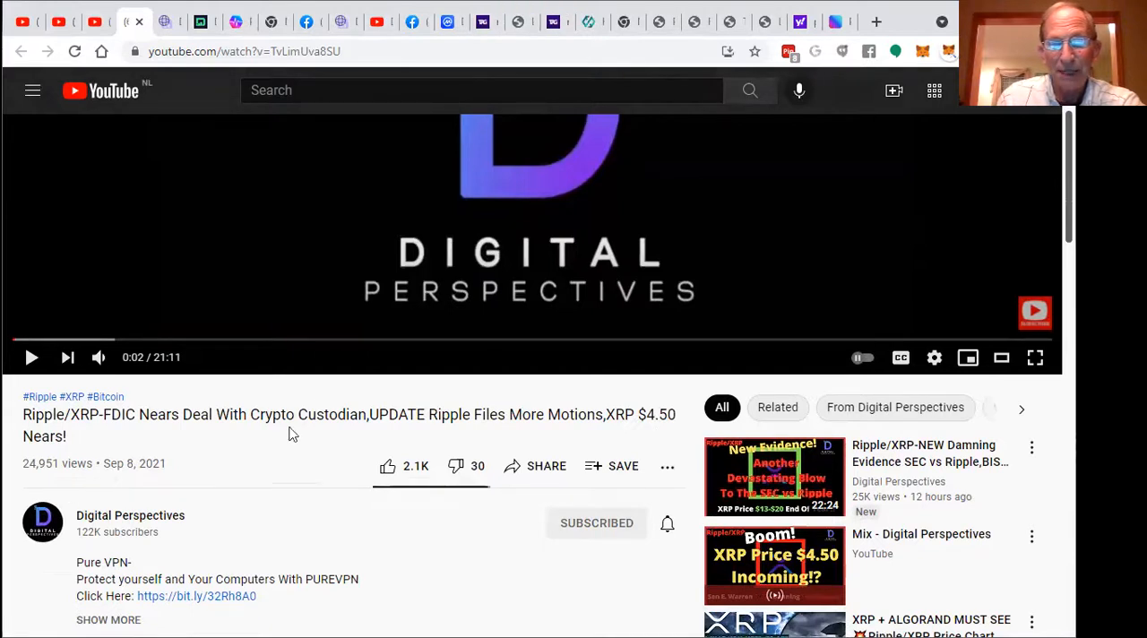
pyautogui.moveTo(326, 401)
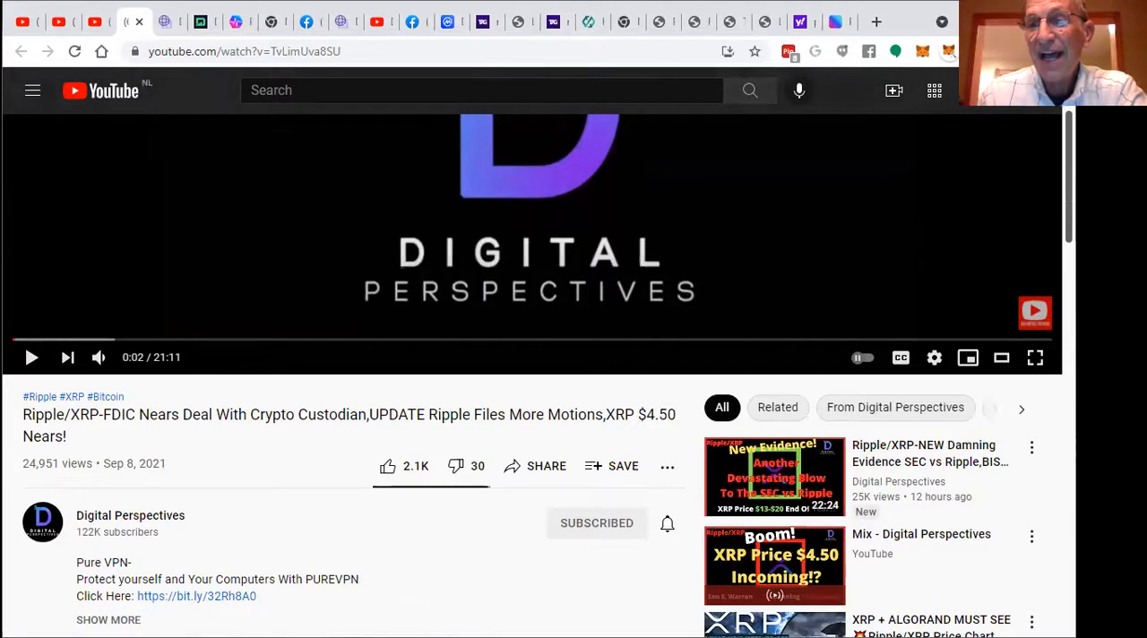
pyautogui.moveTo(541, 391)
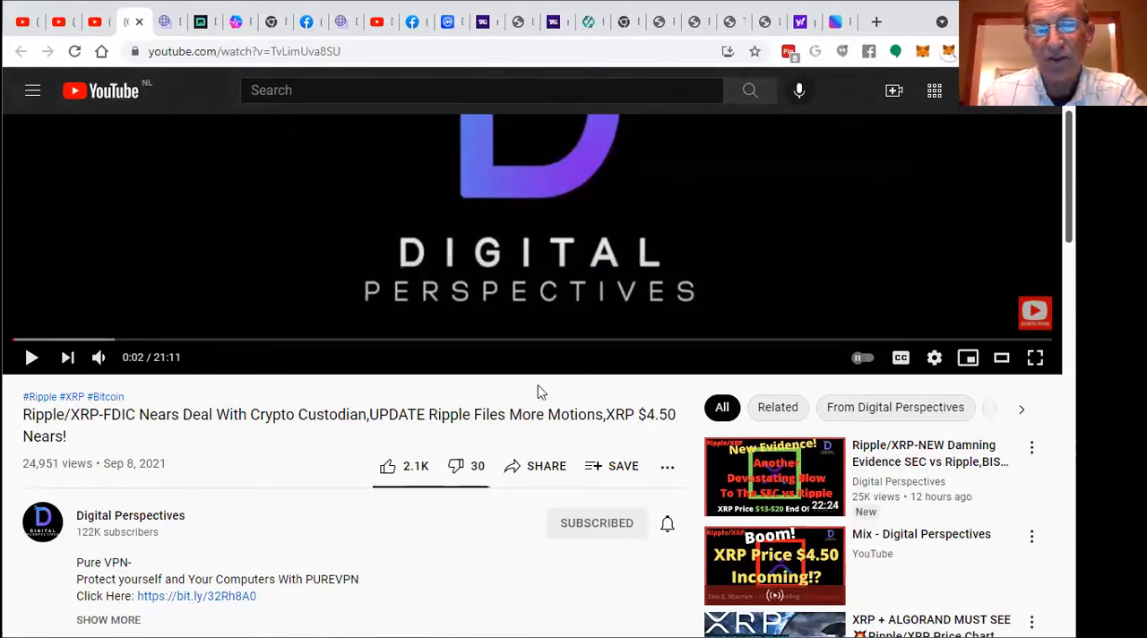
pyautogui.moveTo(684, 423)
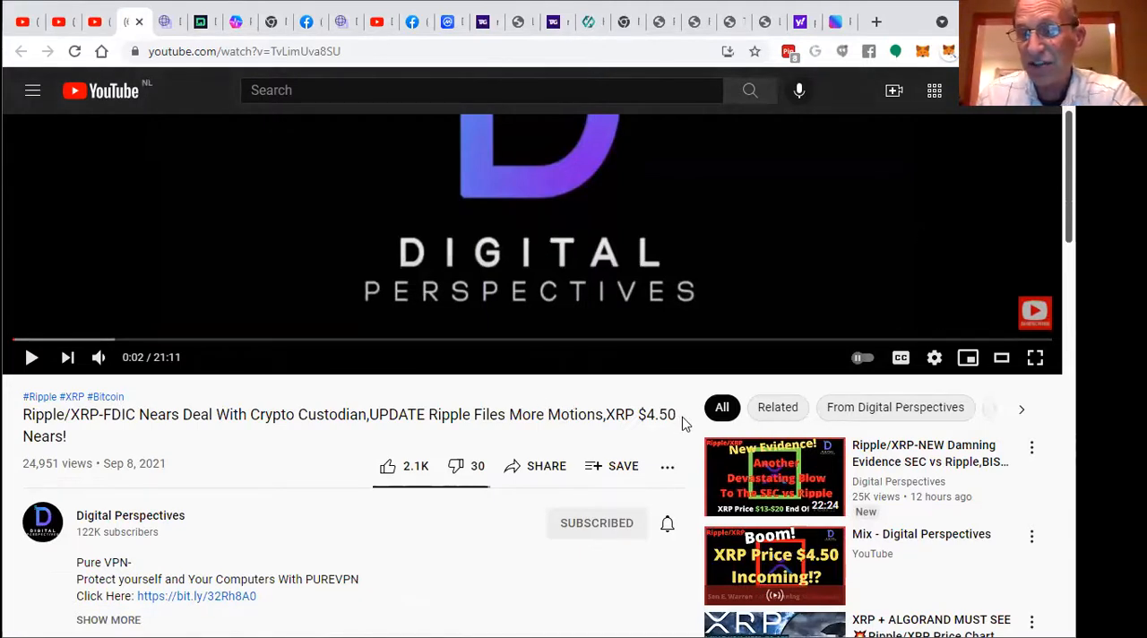
pyautogui.scroll(-3)
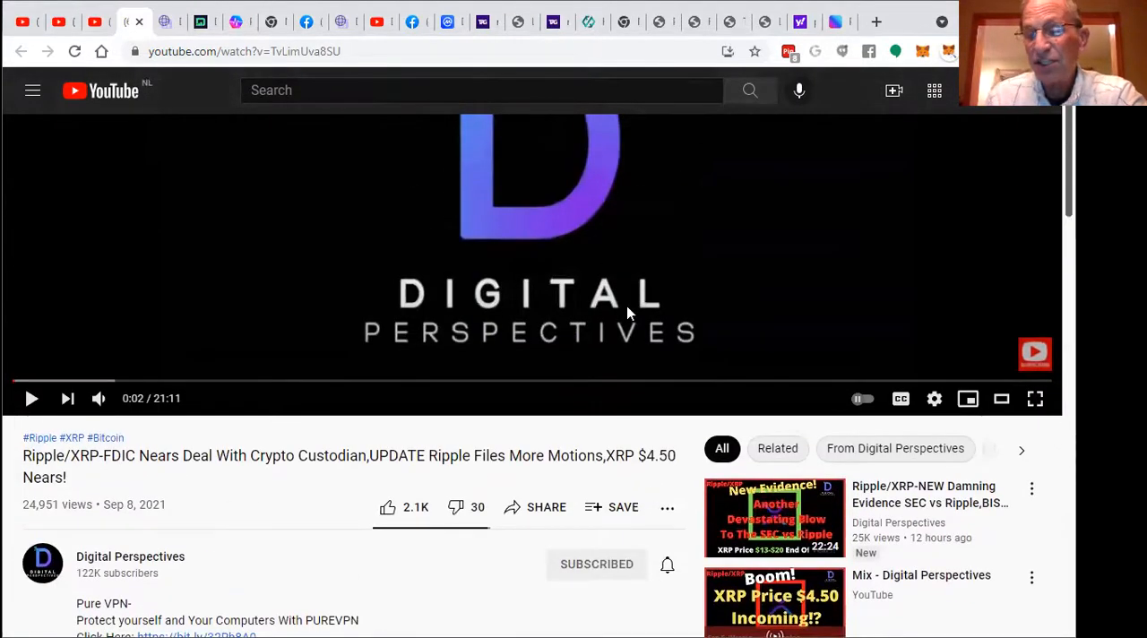
pyautogui.moveTo(642, 297)
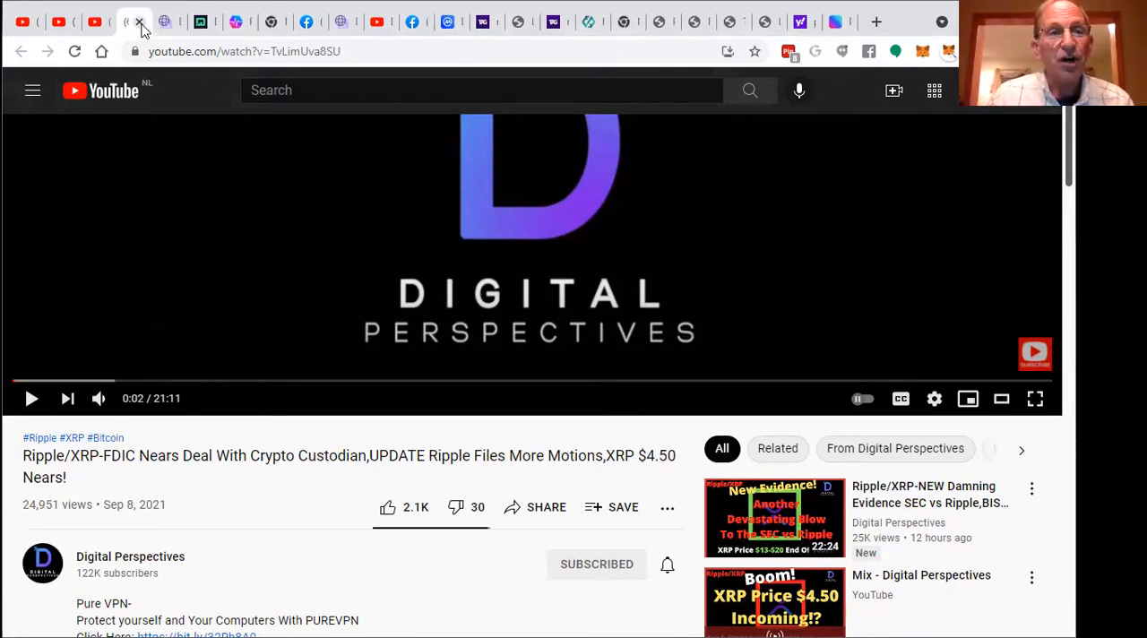
pyautogui.moveTo(165, 22)
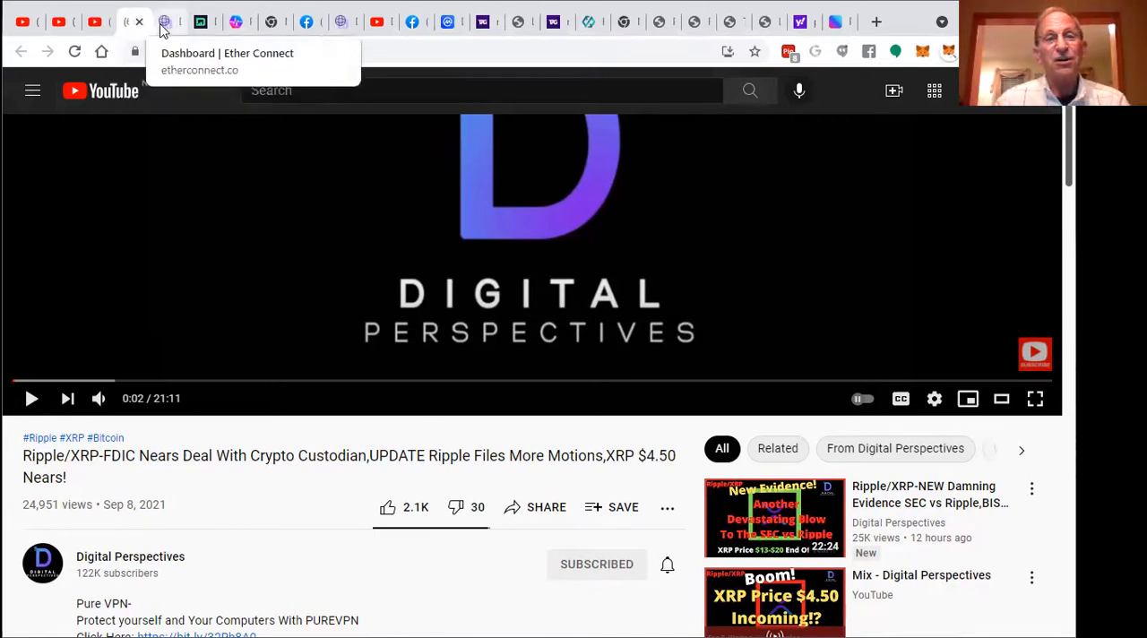
pyautogui.moveTo(172, 34)
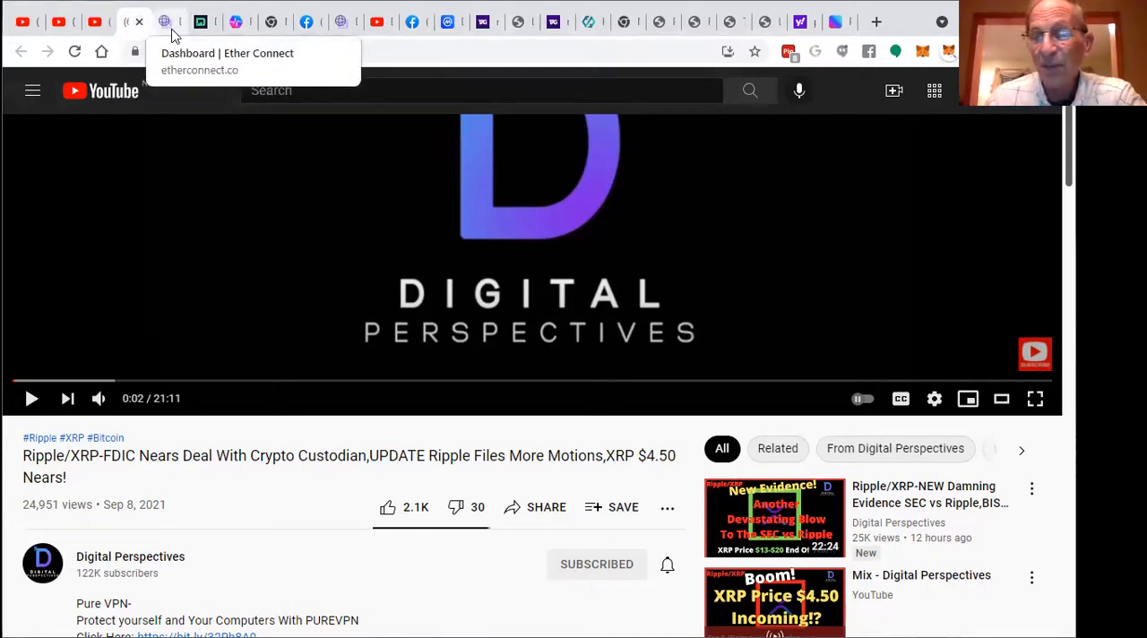
pyautogui.moveTo(21, 36)
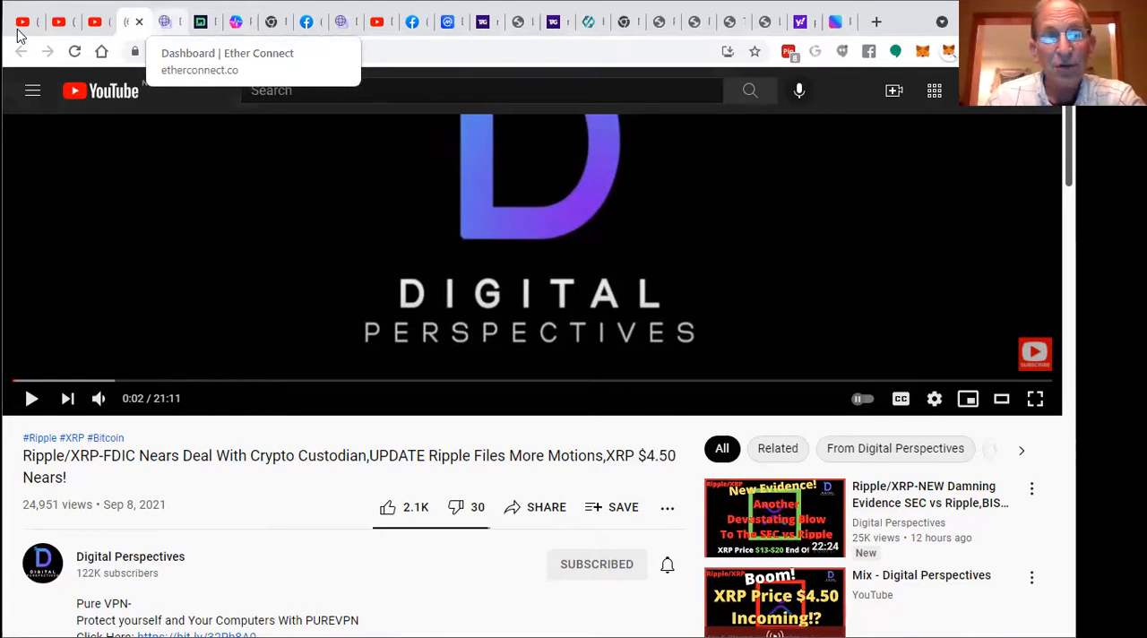
# Step: Bring up the Ether Connect dashboard with the PandaInu private sale countdown
pyautogui.click(140, 22)
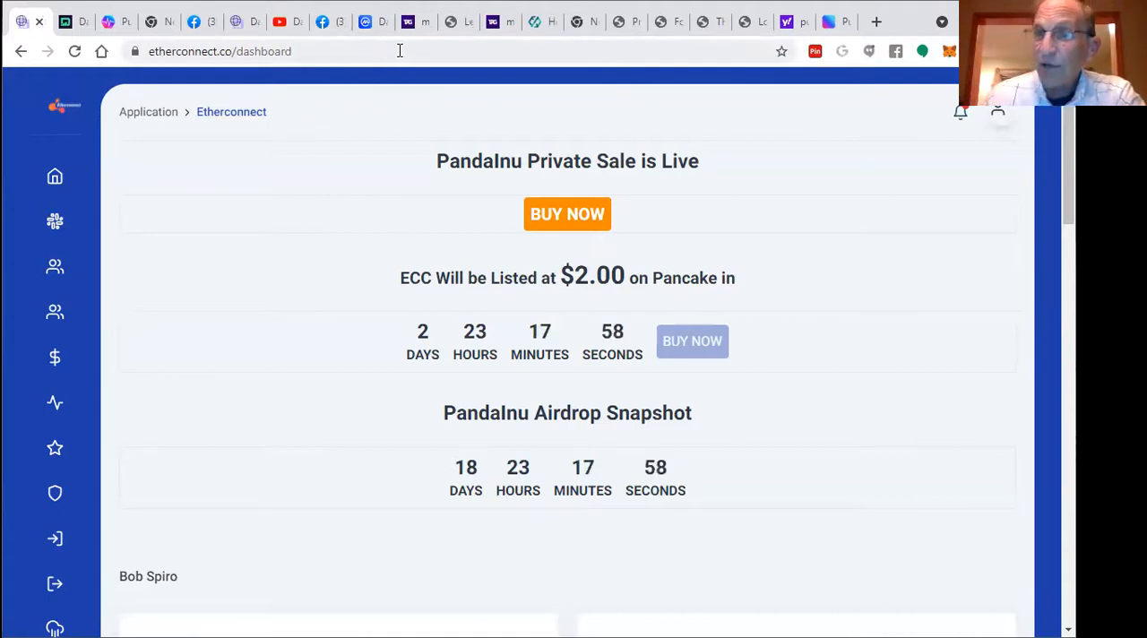
pyautogui.moveTo(459, 21)
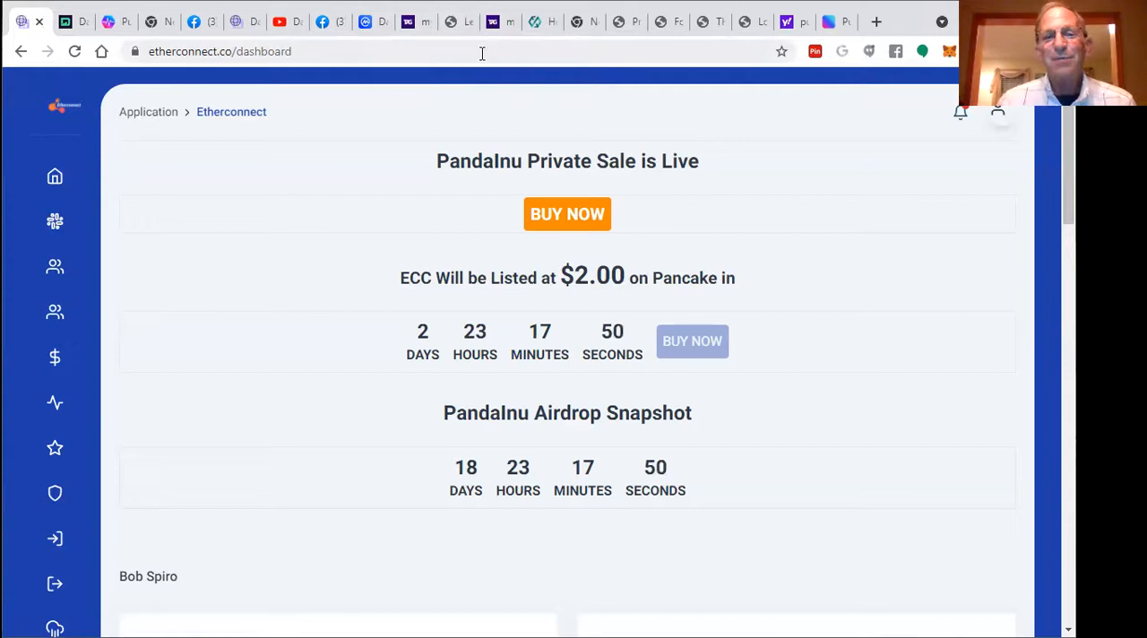
pyautogui.moveTo(1000, 286)
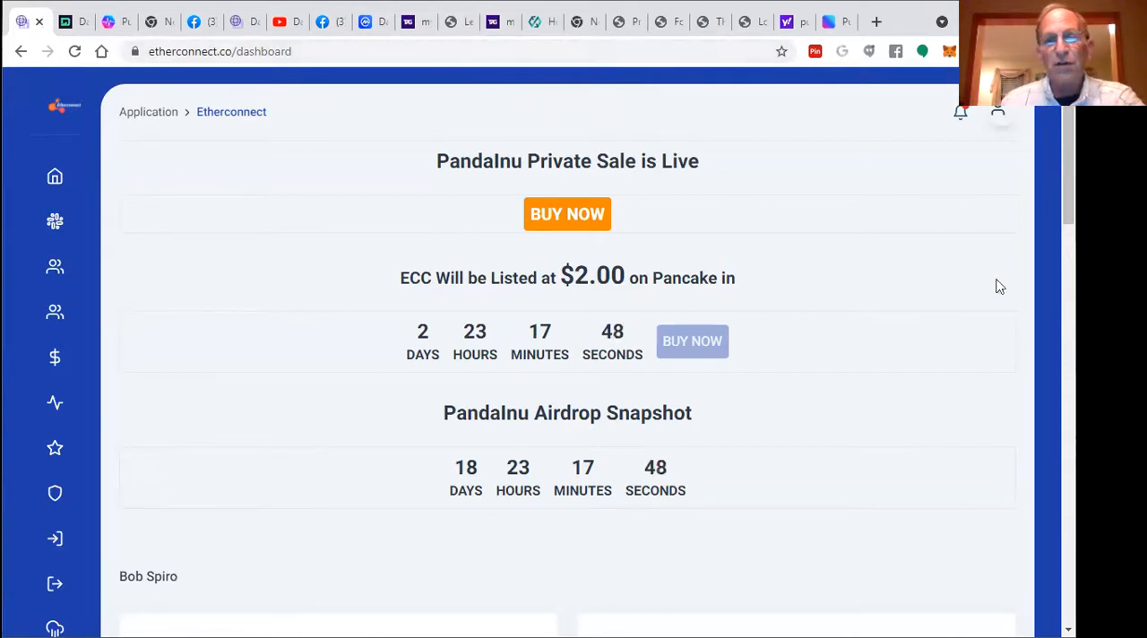
pyautogui.moveTo(727, 426)
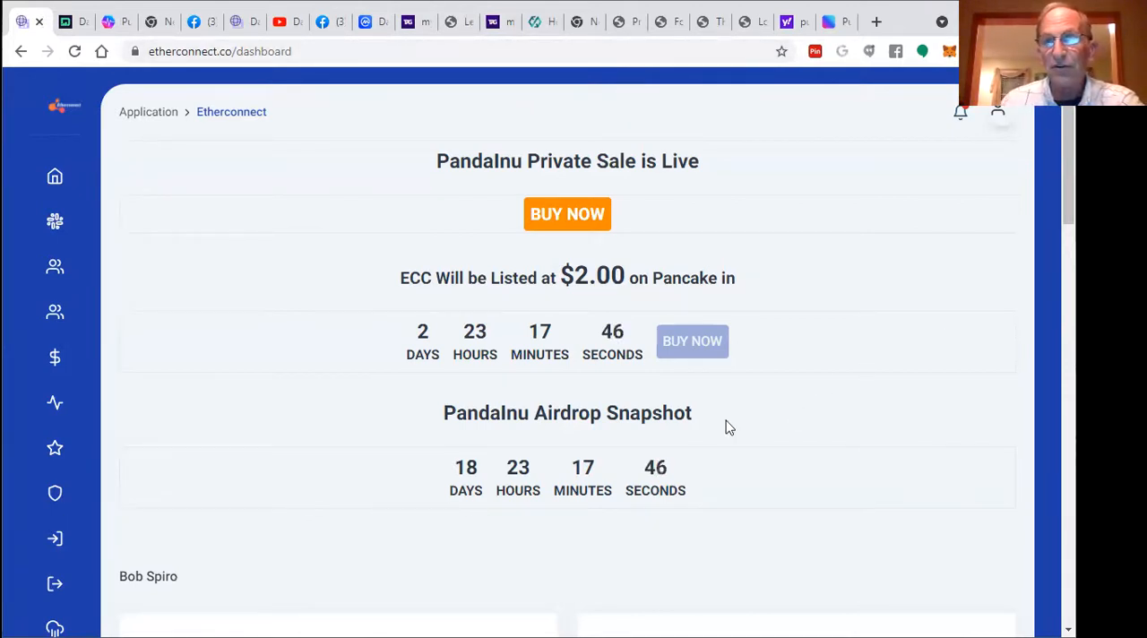
pyautogui.moveTo(825, 215)
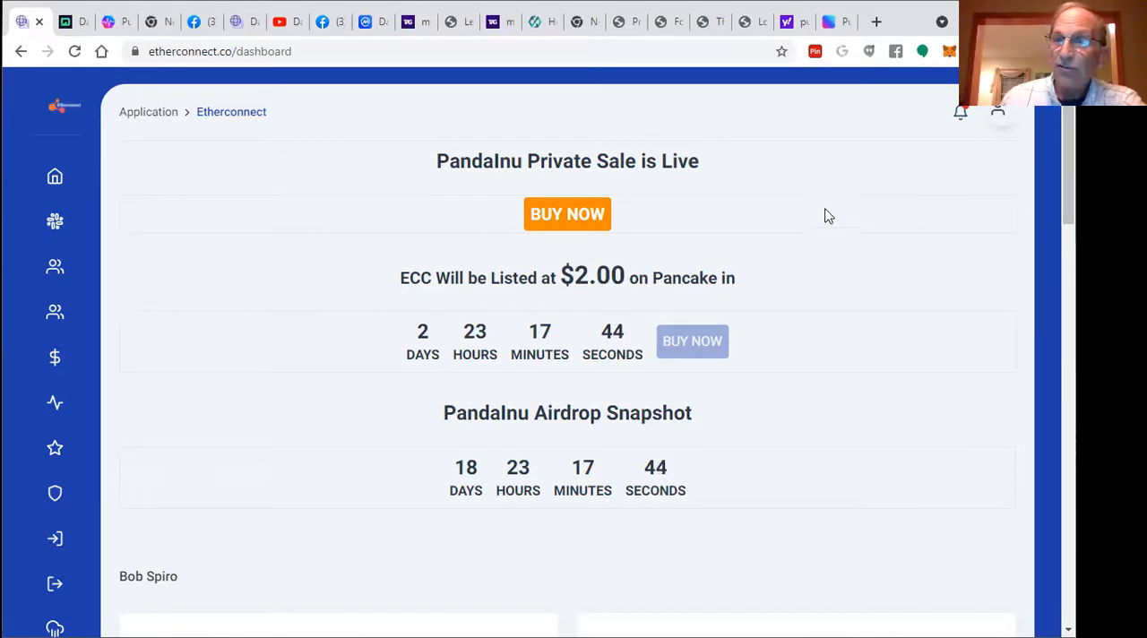
pyautogui.moveTo(588, 150)
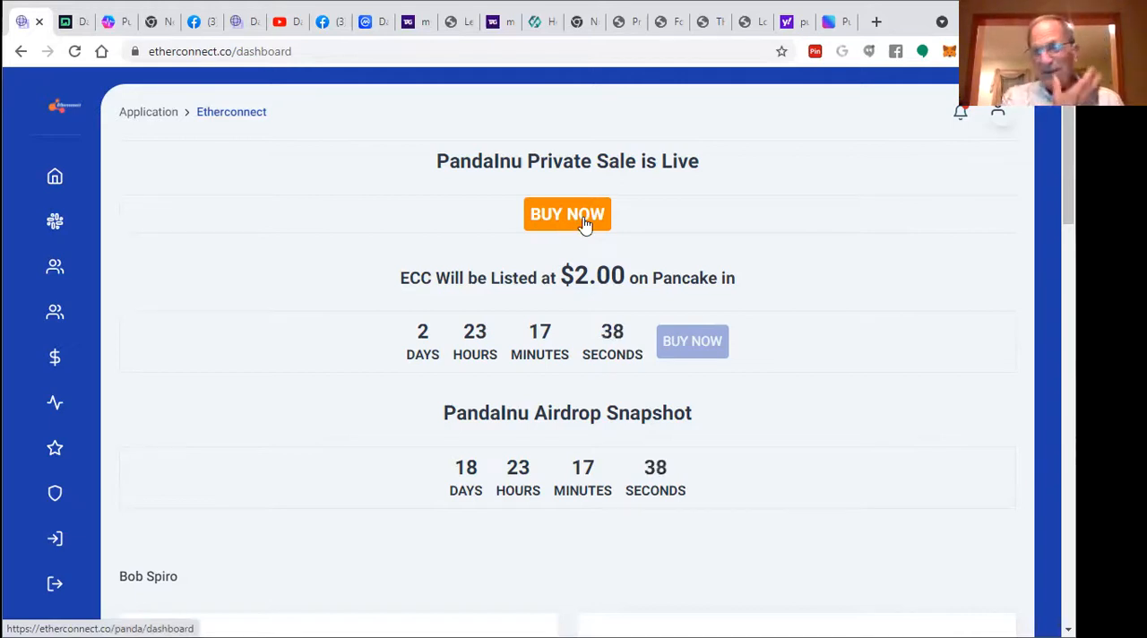
pyautogui.moveTo(695, 217)
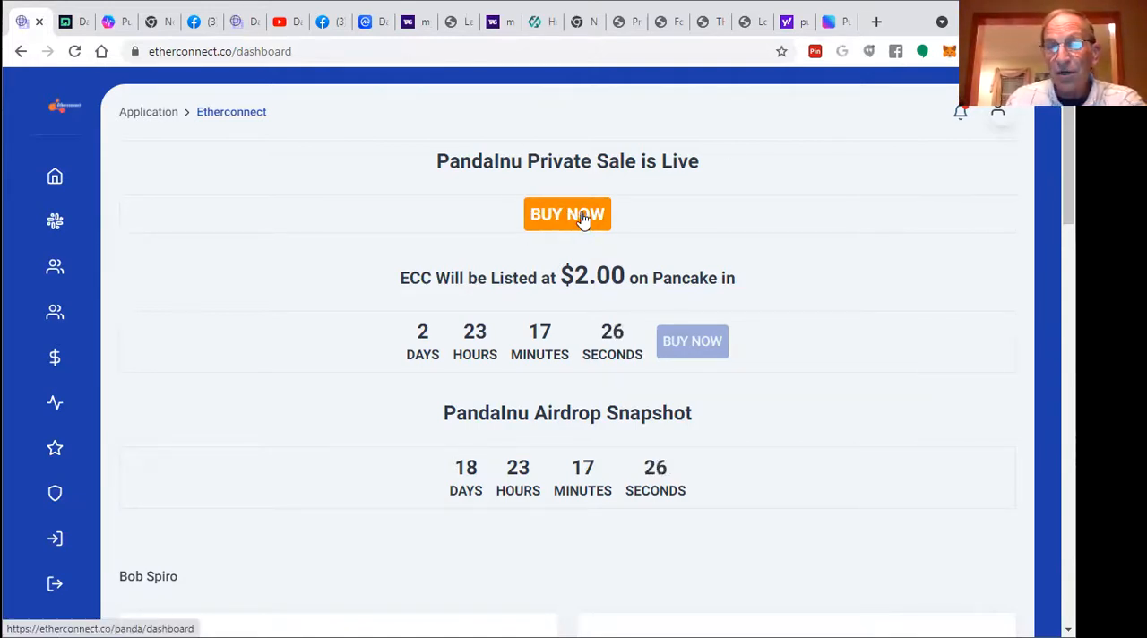
# Step: View the PandaInu sale page: Round 3, 2.00% raised, BTC/ETH/BNB/TRX buy options and snapshot timer
pyautogui.click(567, 215)
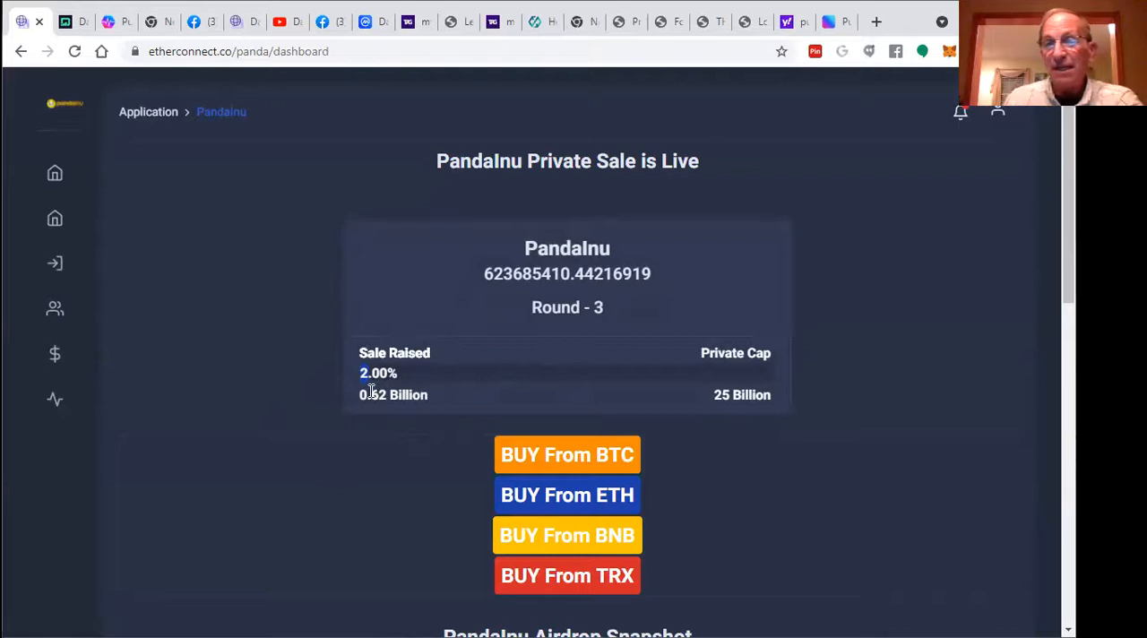
pyautogui.scroll(-3)
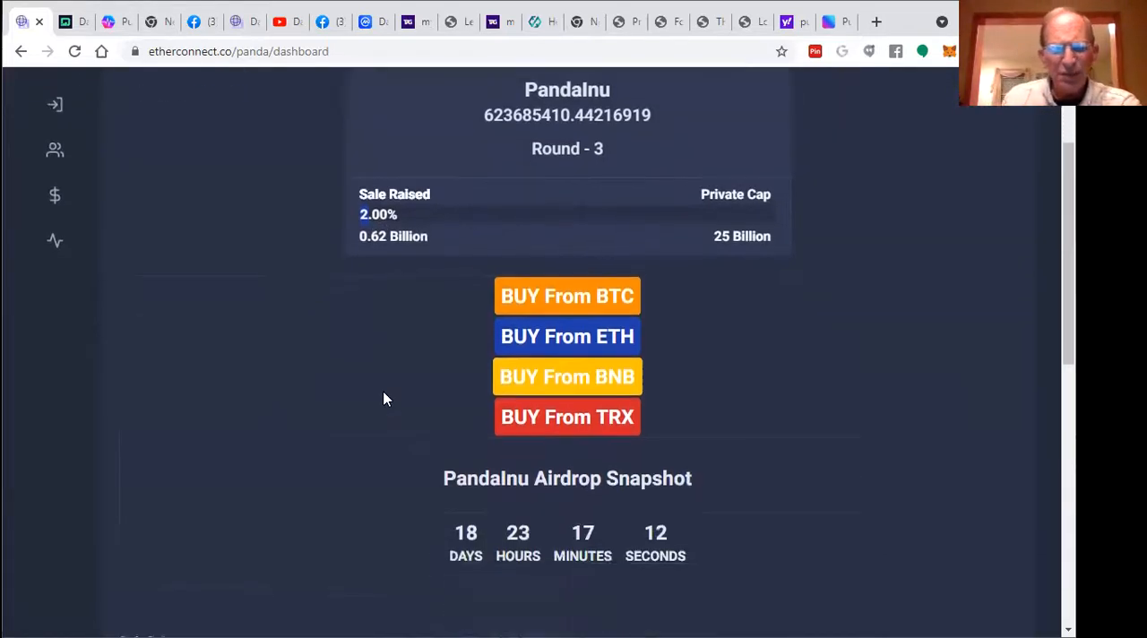
pyautogui.scroll(-3)
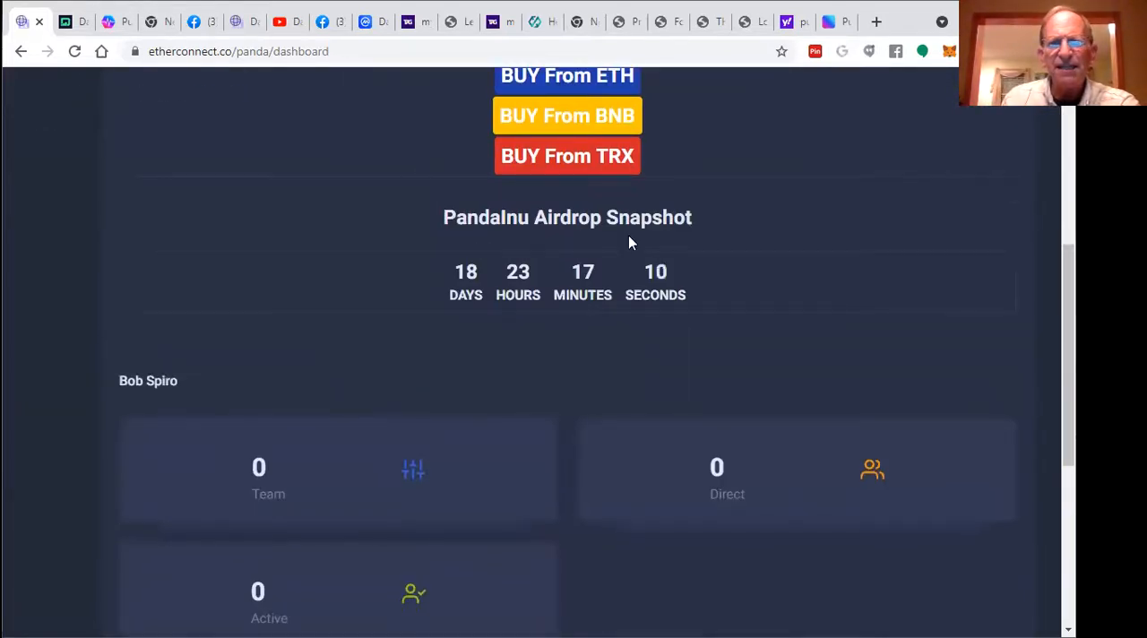
pyautogui.moveTo(421, 280)
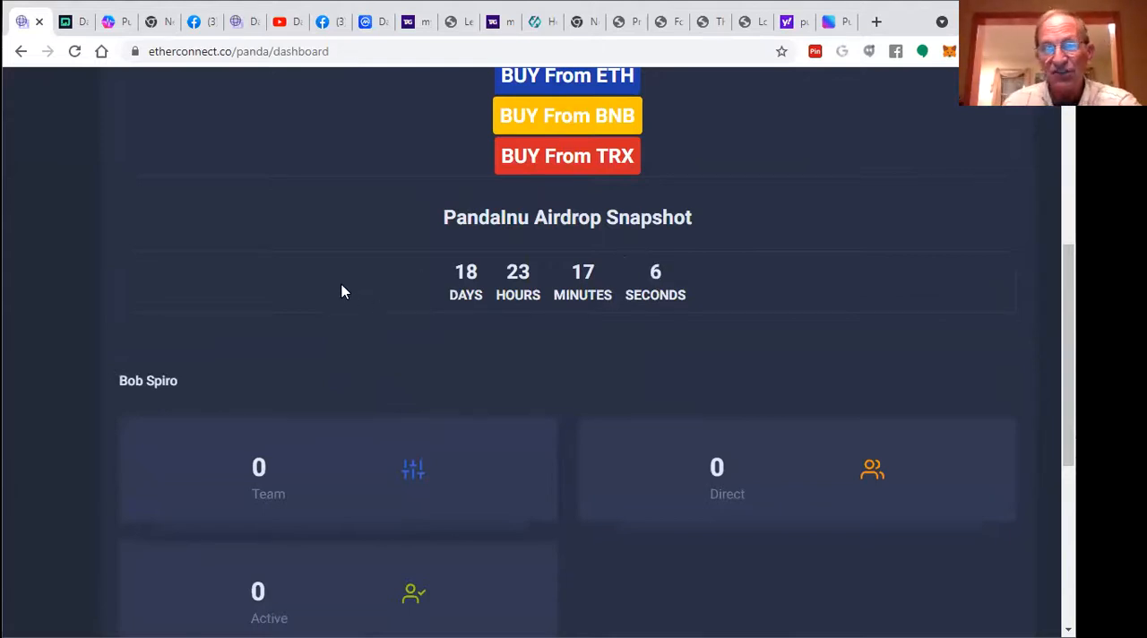
pyautogui.scroll(3)
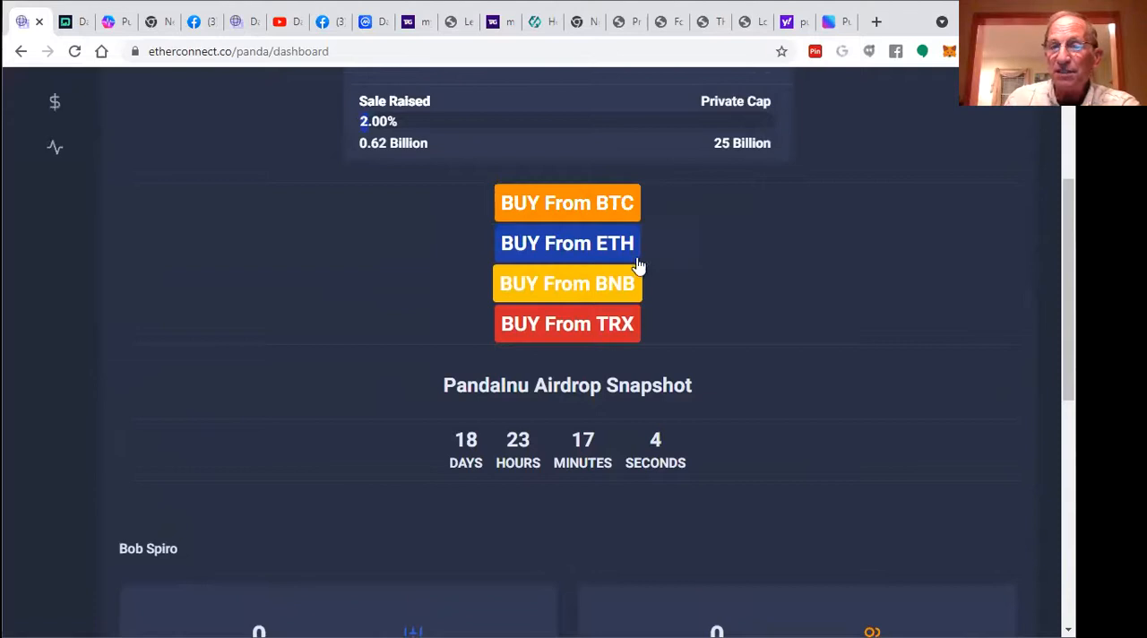
pyautogui.moveTo(642, 326)
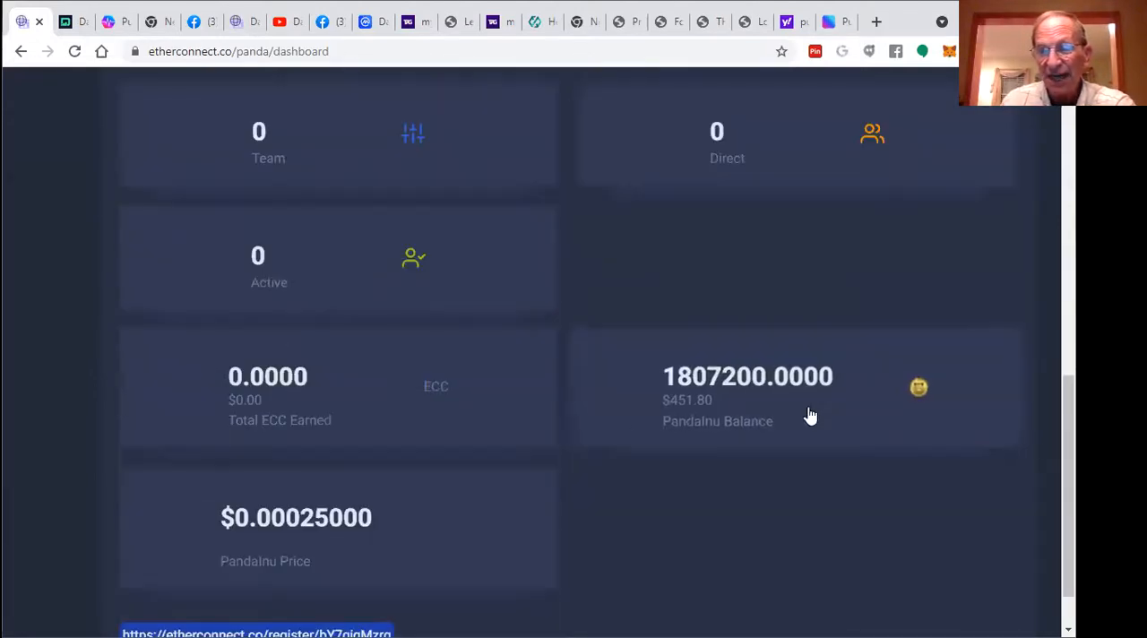
pyautogui.moveTo(664, 403)
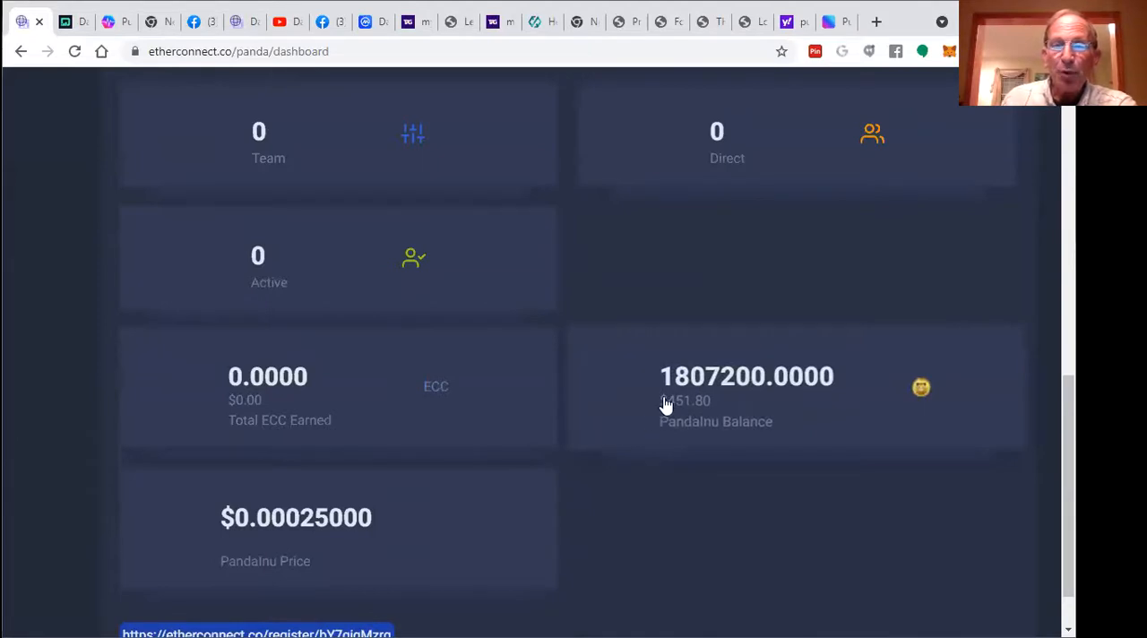
pyautogui.moveTo(707, 398)
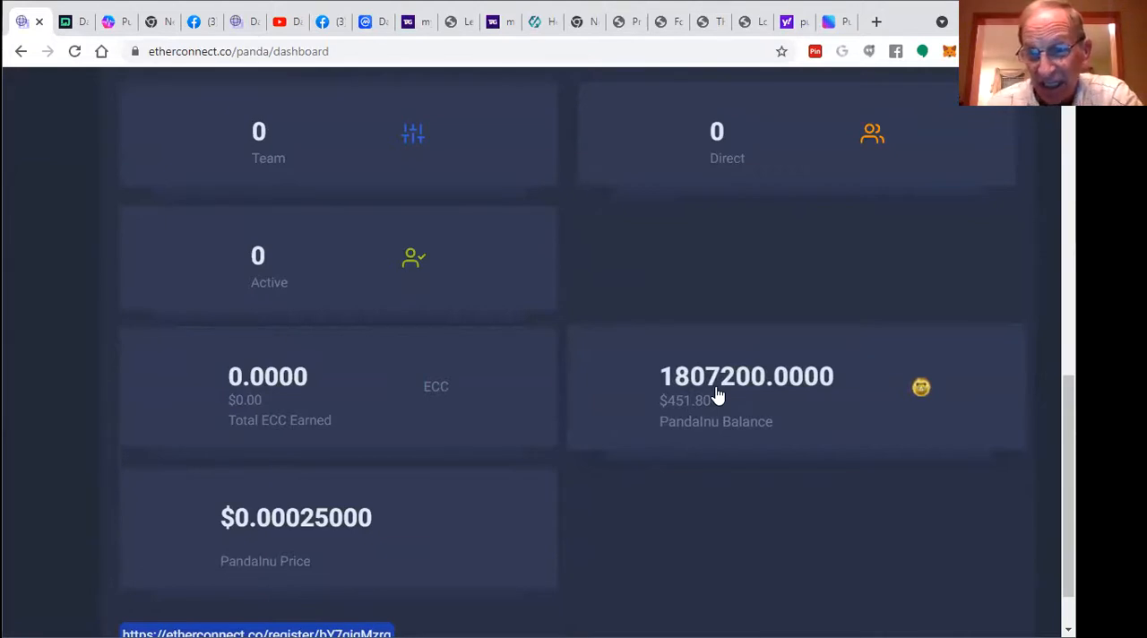
pyautogui.moveTo(803, 251)
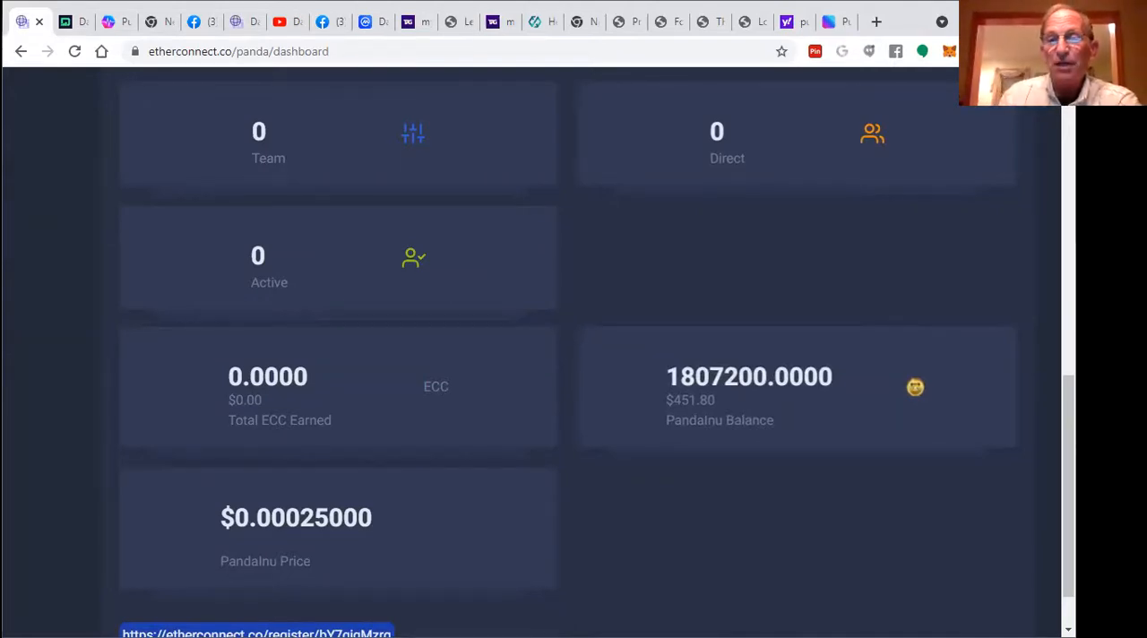
pyautogui.moveTo(649, 376)
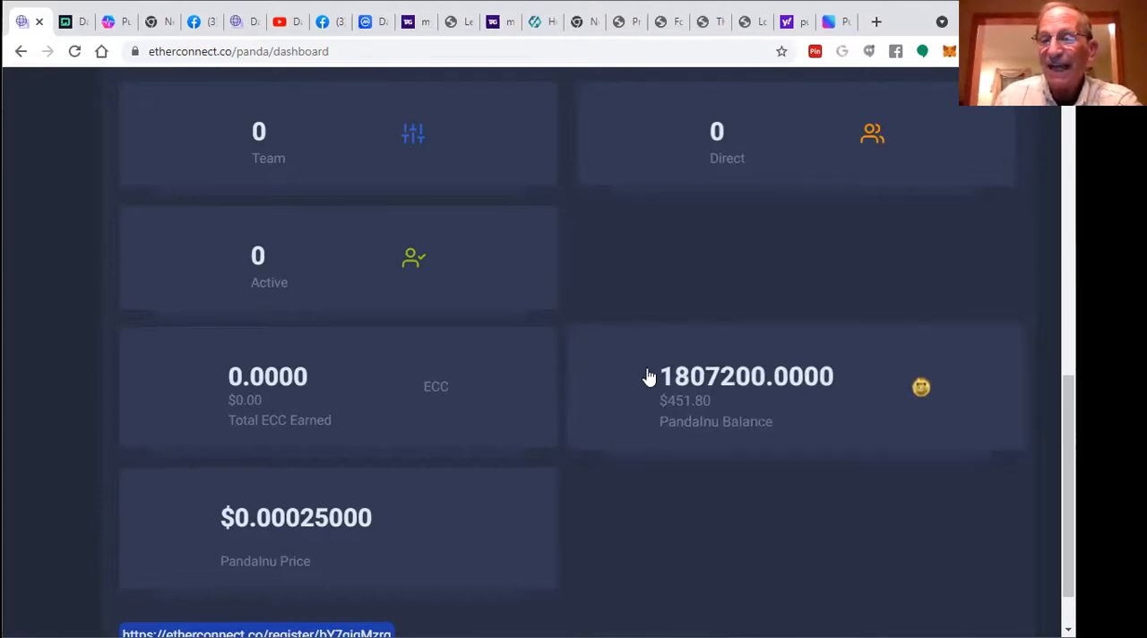
pyautogui.moveTo(757, 382)
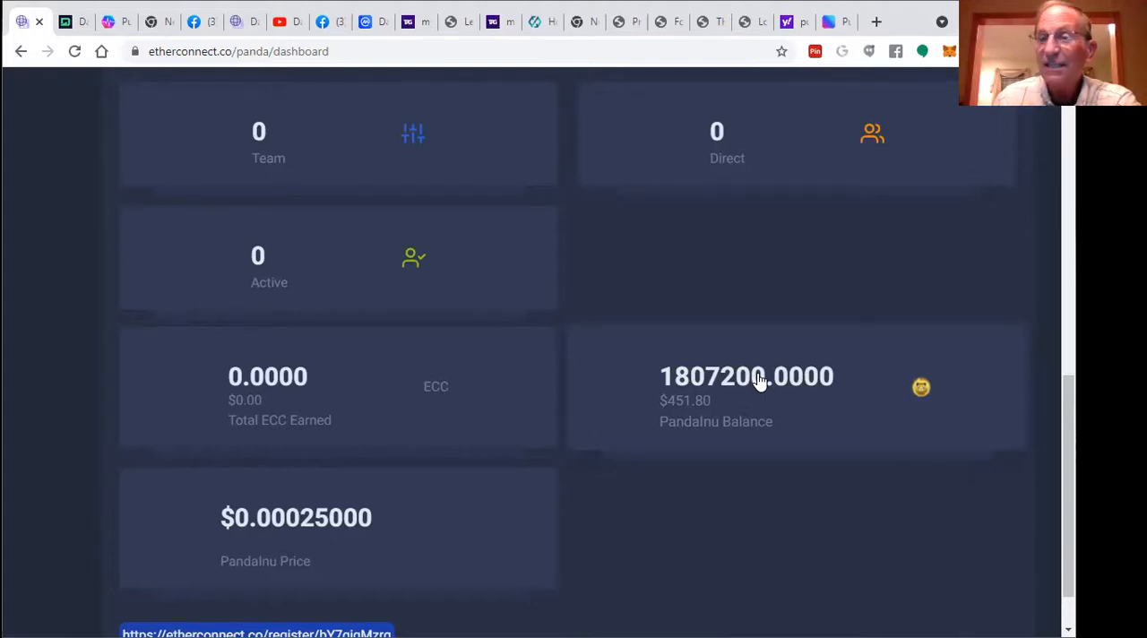
pyautogui.moveTo(768, 387)
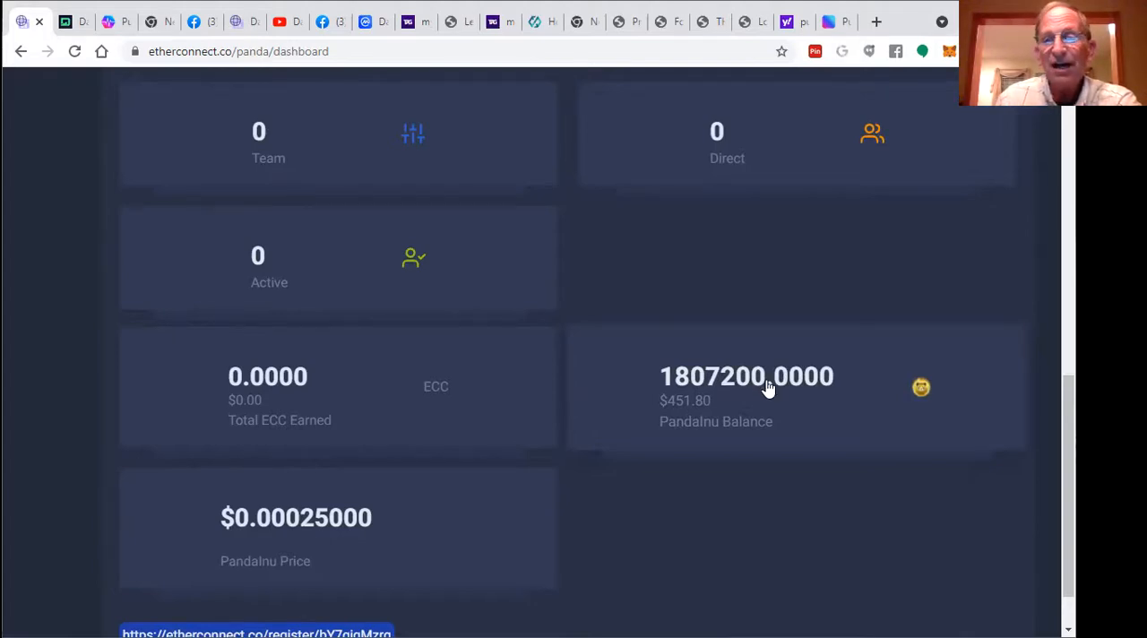
pyautogui.moveTo(763, 391)
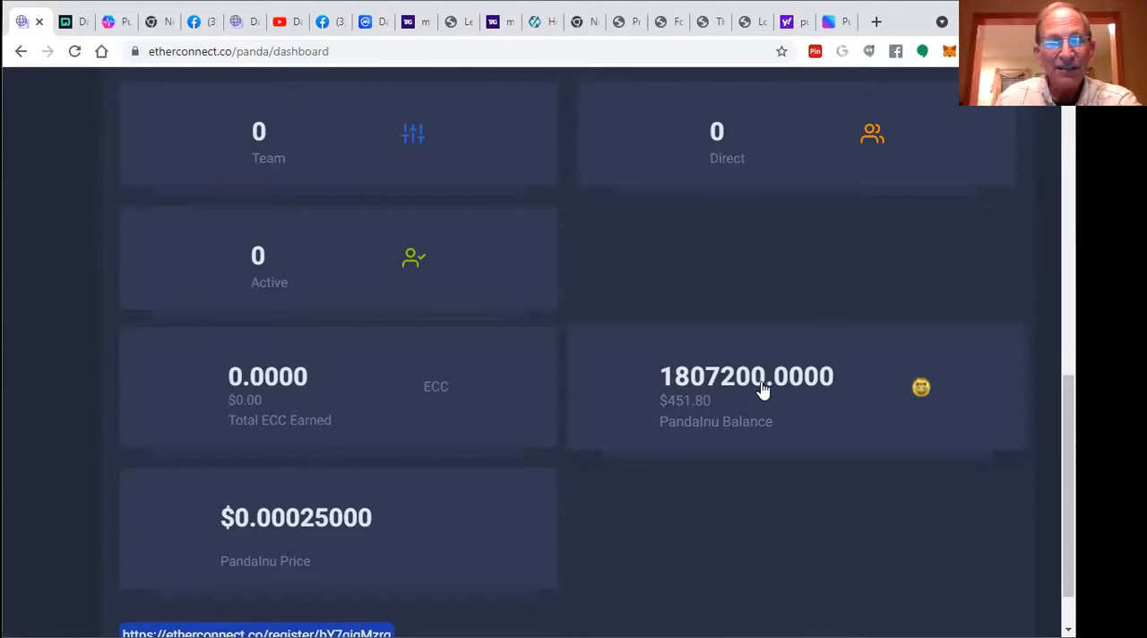
pyautogui.moveTo(751, 391)
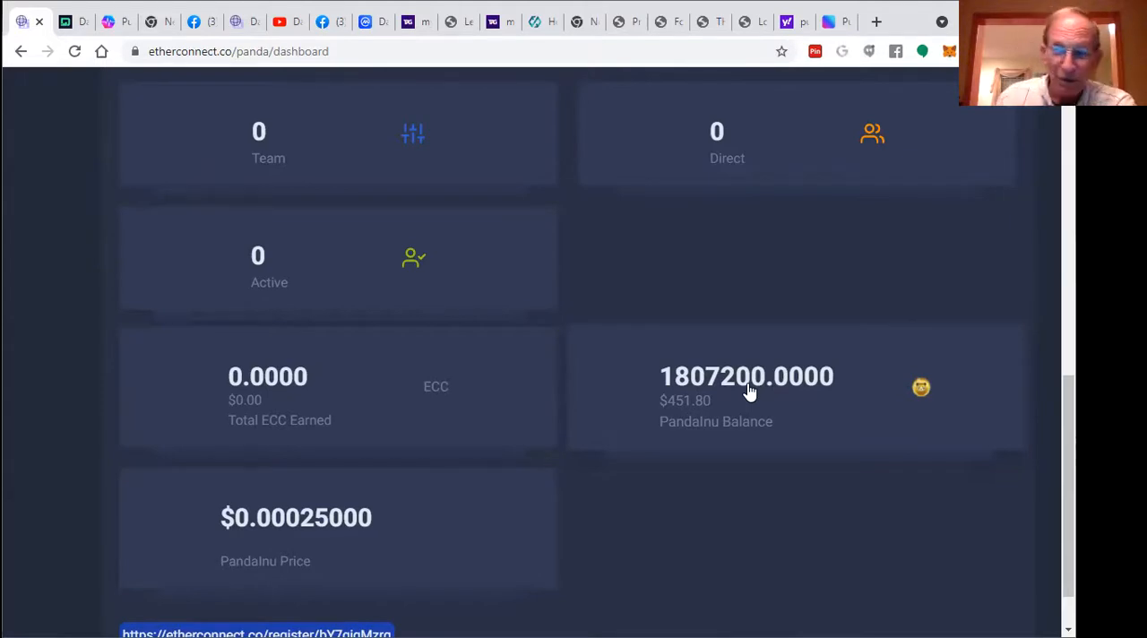
pyautogui.moveTo(821, 376)
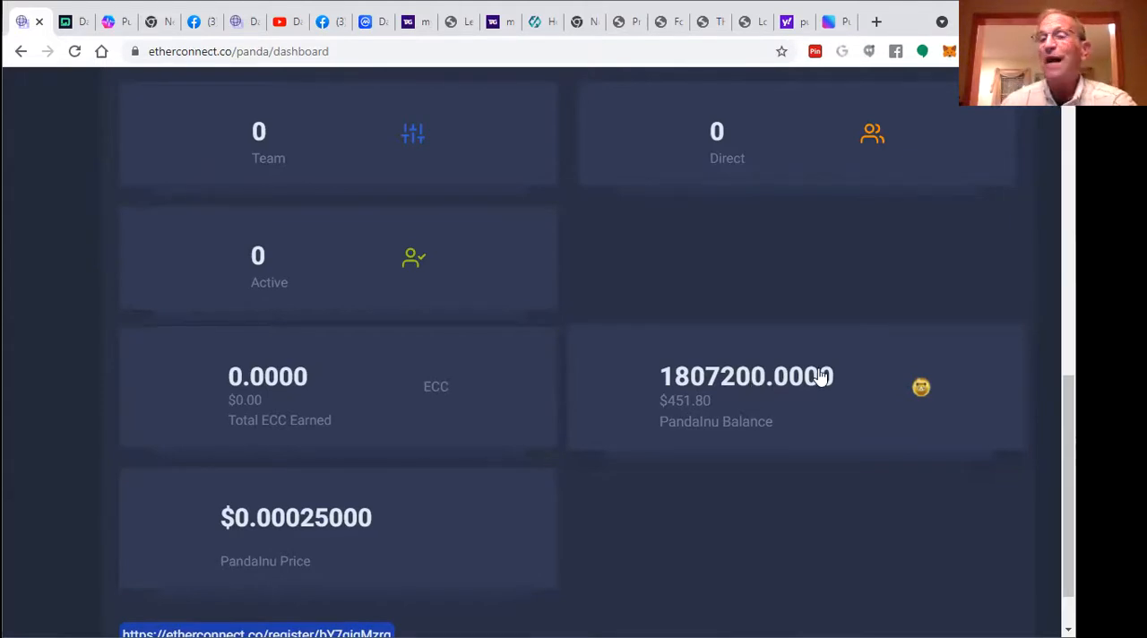
pyautogui.moveTo(757, 385)
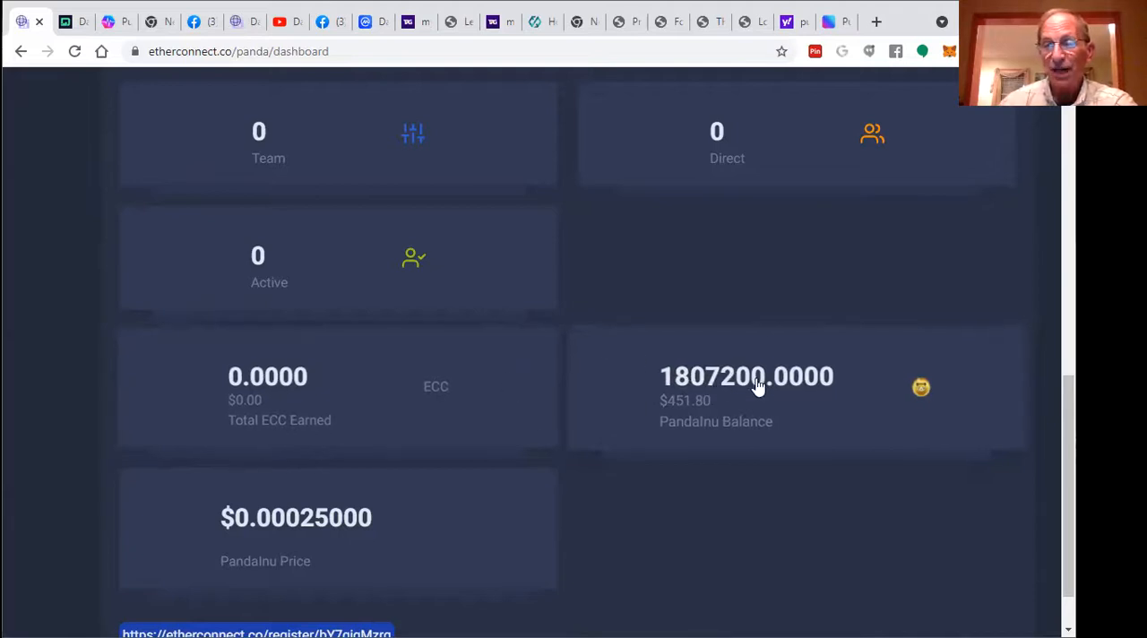
pyautogui.moveTo(768, 391)
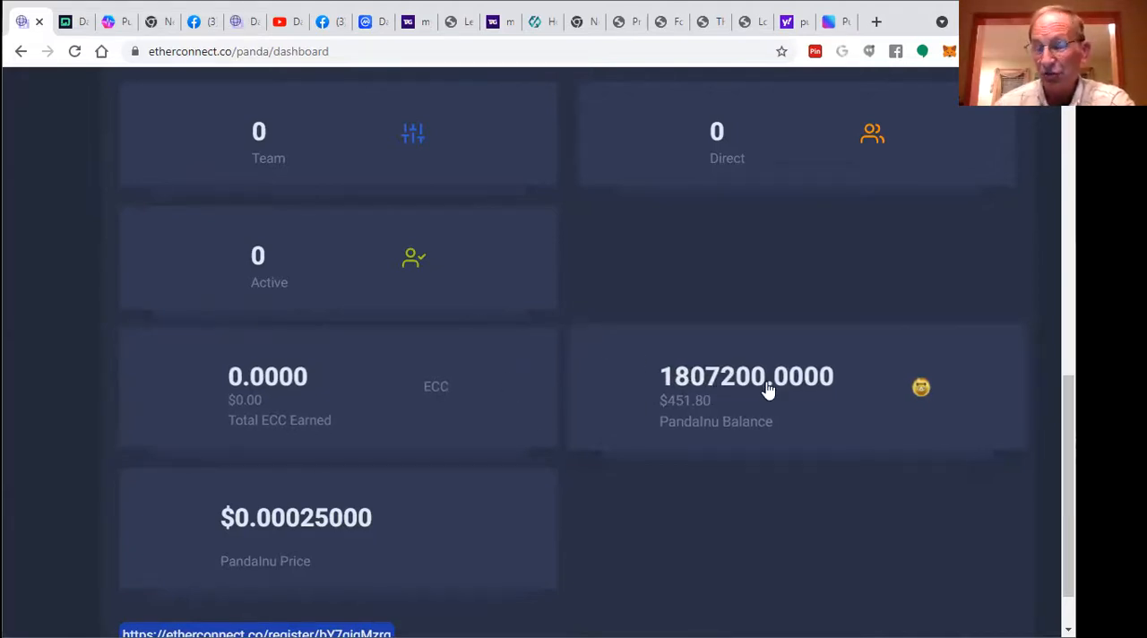
pyautogui.moveTo(803, 333)
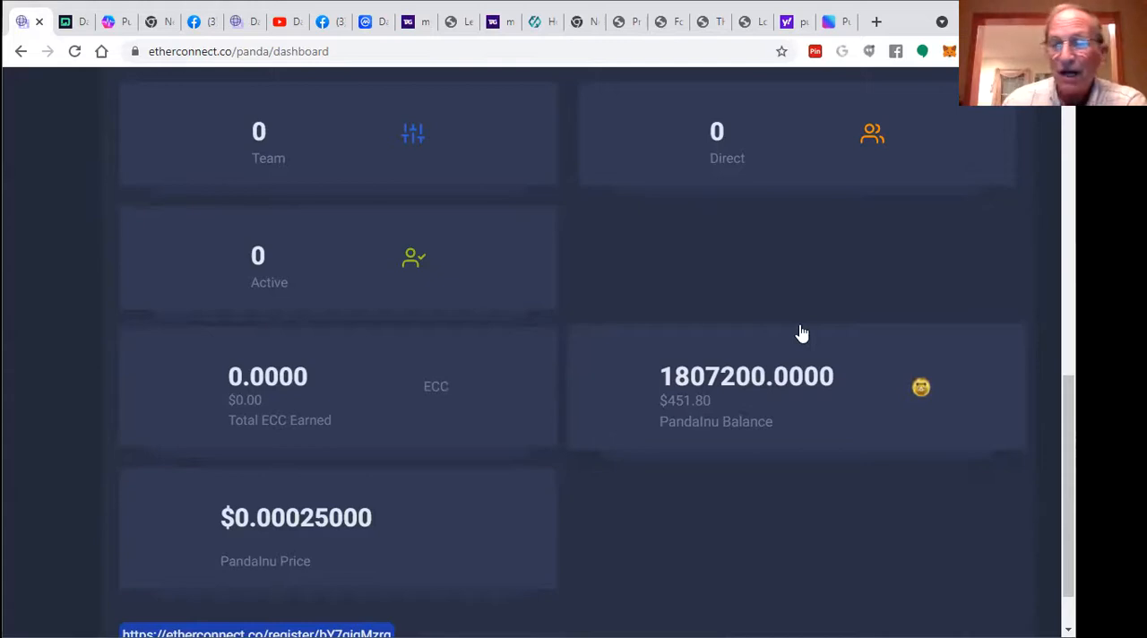
pyautogui.moveTo(717, 458)
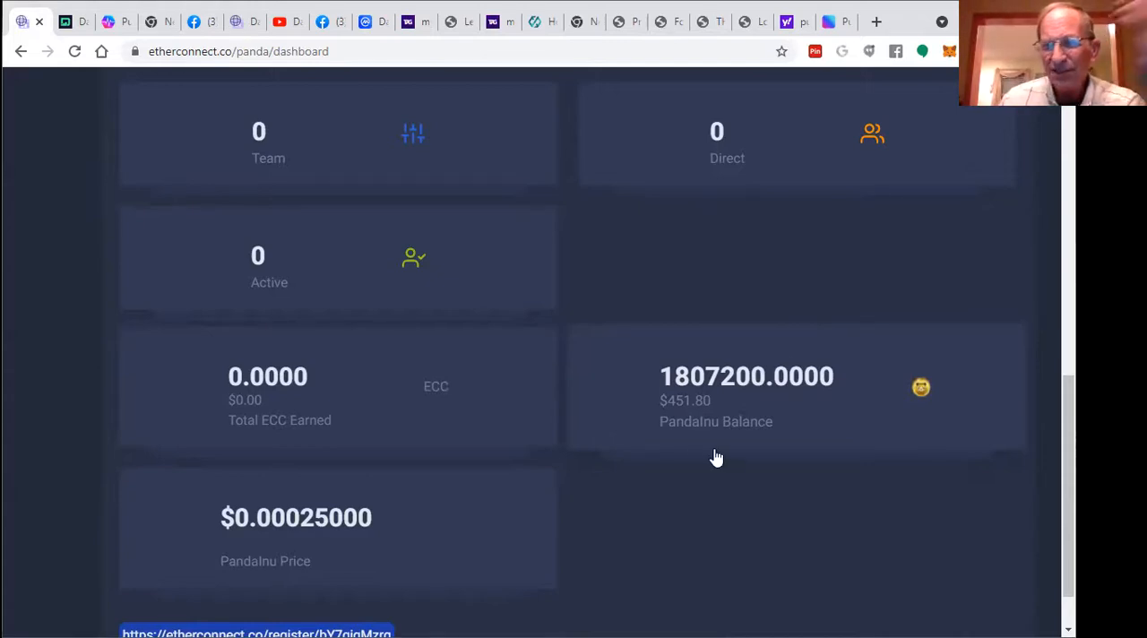
pyautogui.moveTo(684, 414)
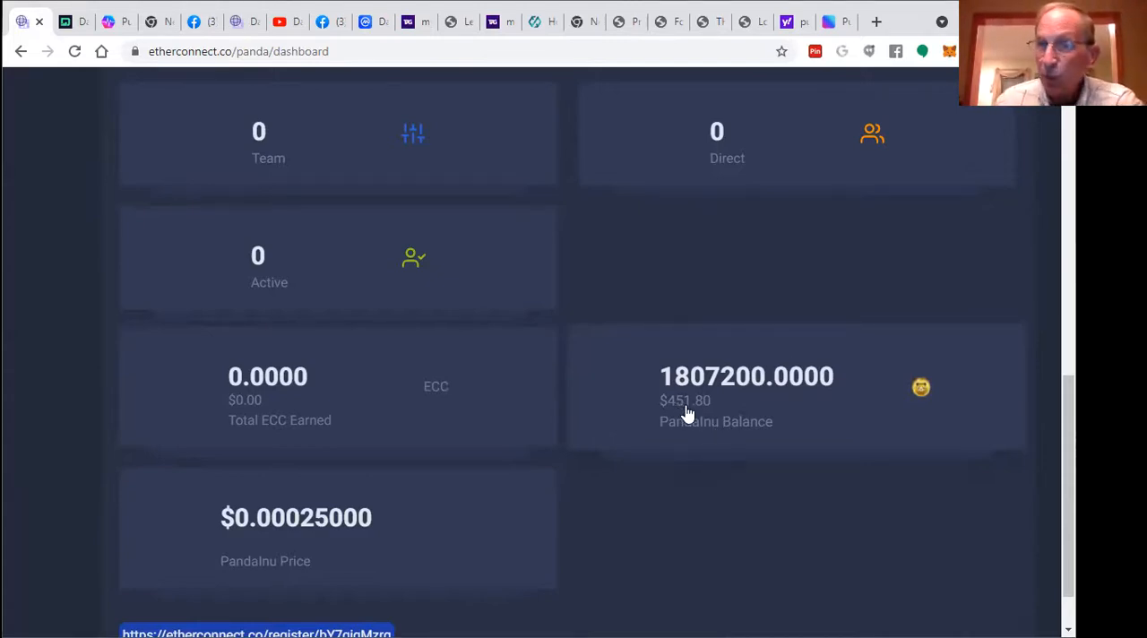
pyautogui.moveTo(699, 415)
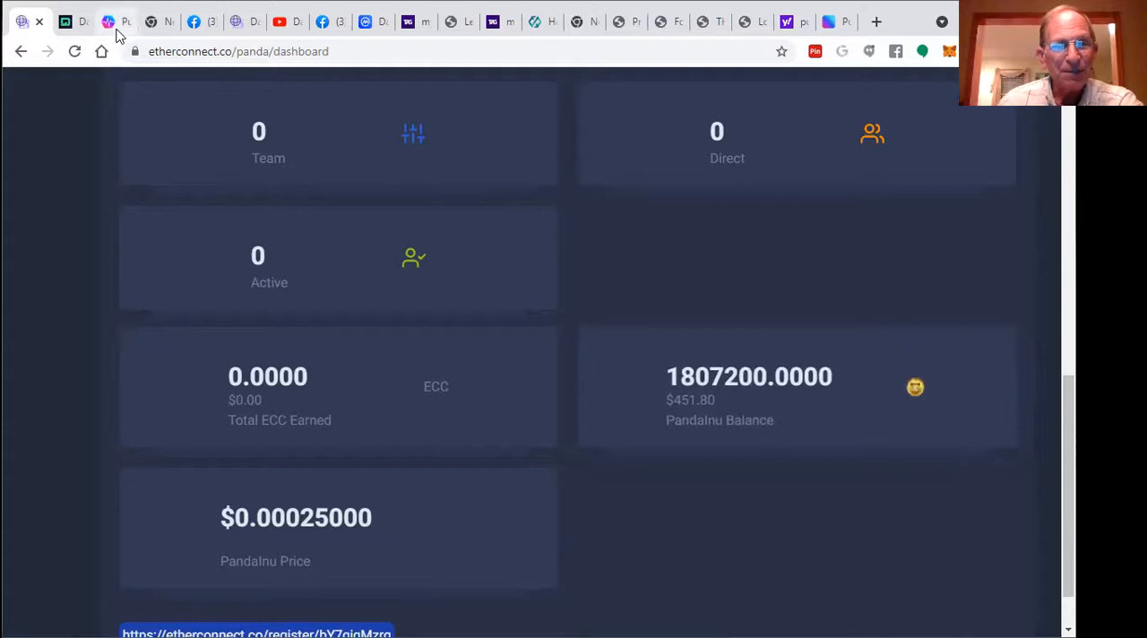
pyautogui.moveTo(481, 233)
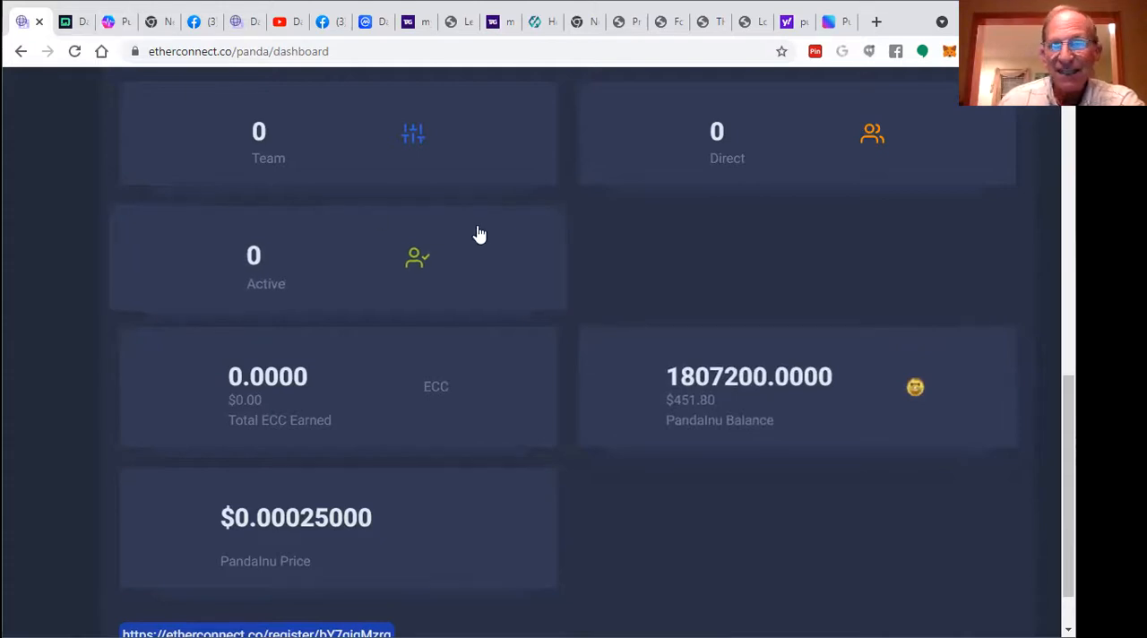
# Step: Scroll to the dashboard stats: 1,807,200 PandaInu worth $451.80 and the referral link
pyautogui.scroll(-3)
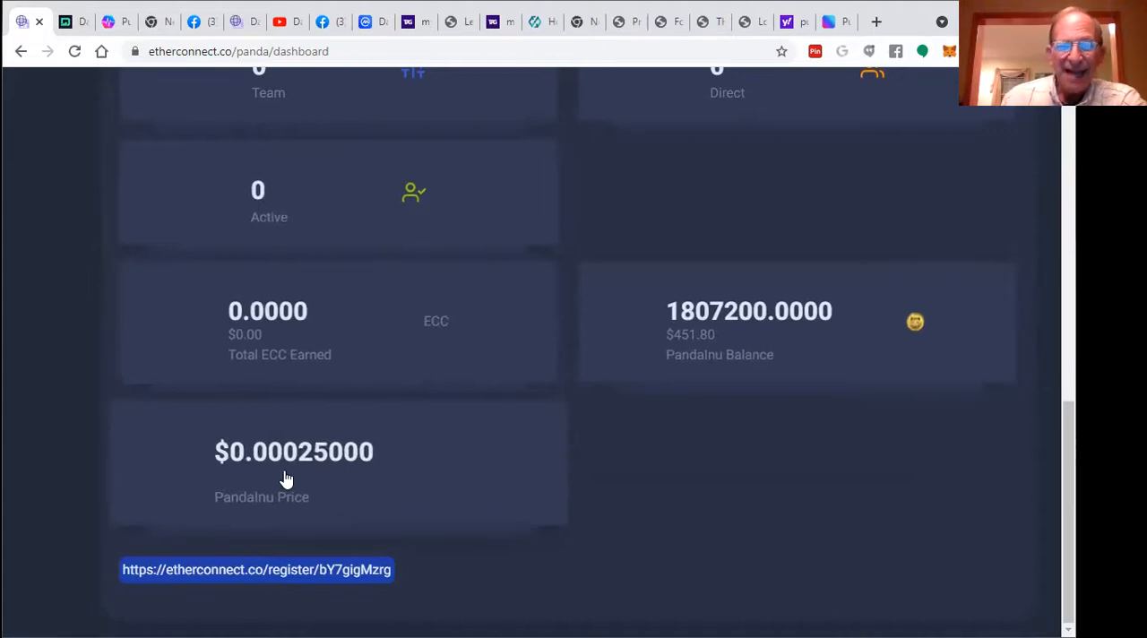
pyautogui.moveTo(771, 339)
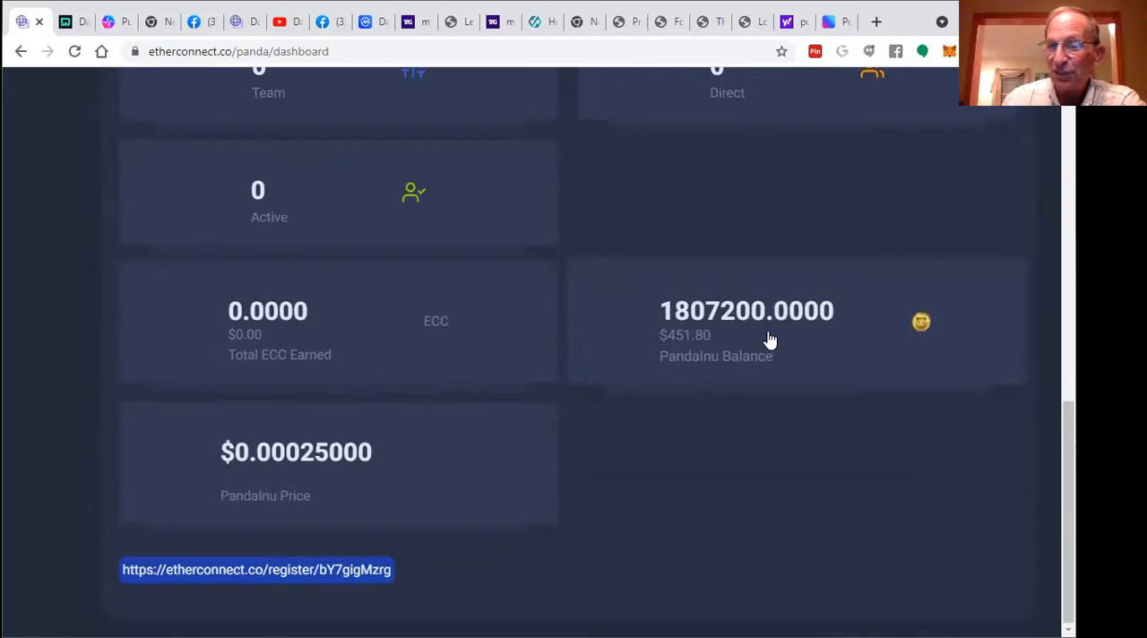
pyautogui.moveTo(173, 556)
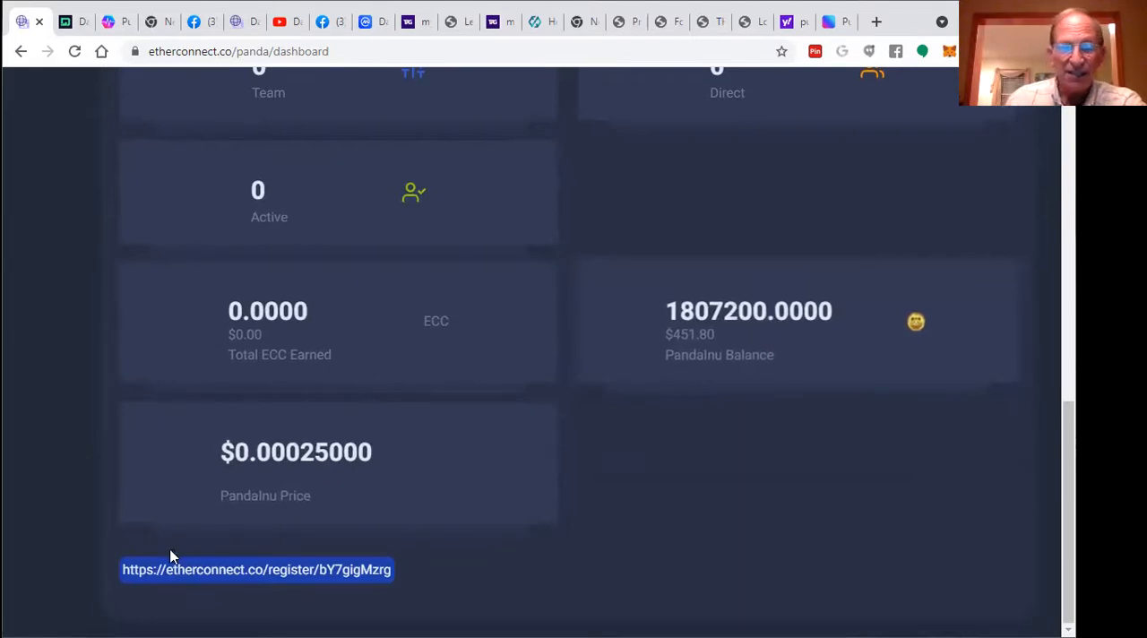
pyautogui.moveTo(286, 474)
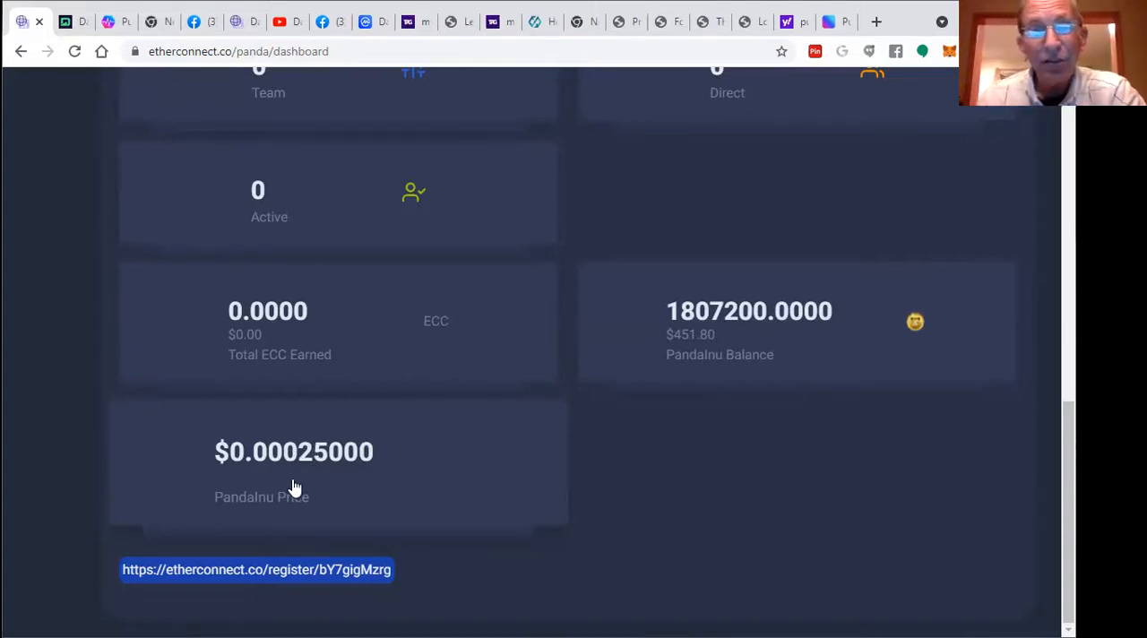
pyautogui.moveTo(237, 428)
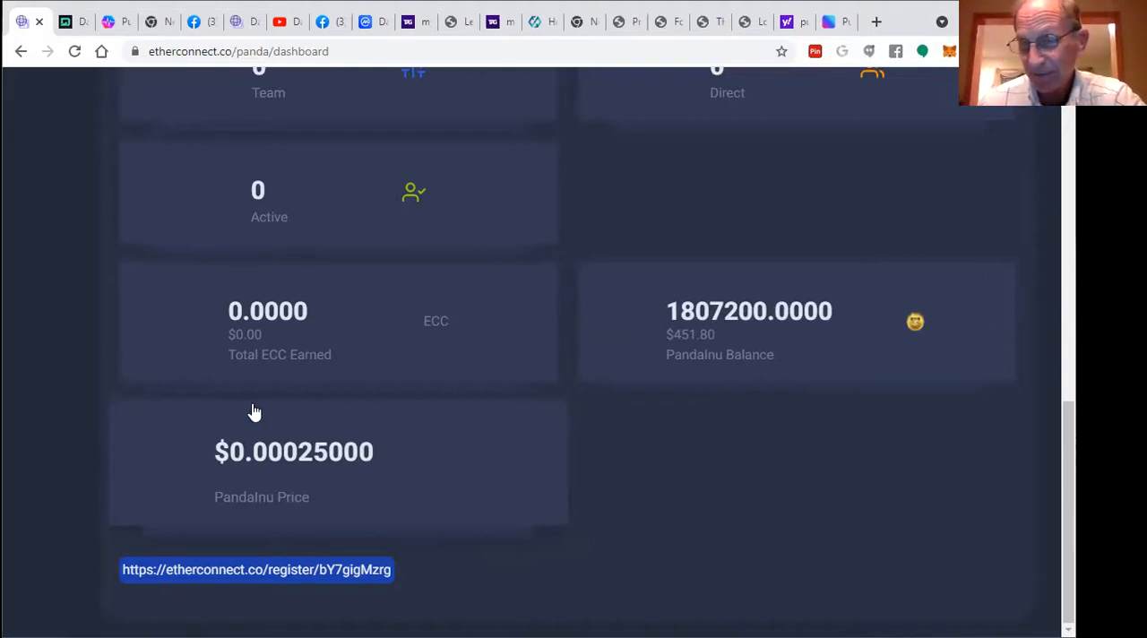
pyautogui.moveTo(362, 312)
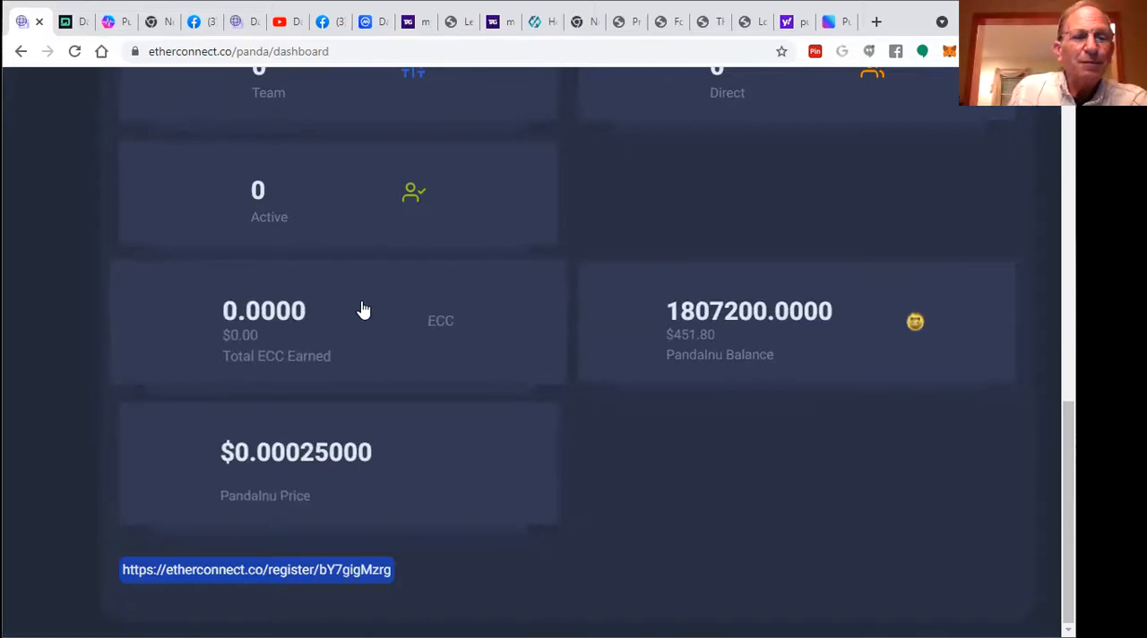
pyautogui.moveTo(340, 548)
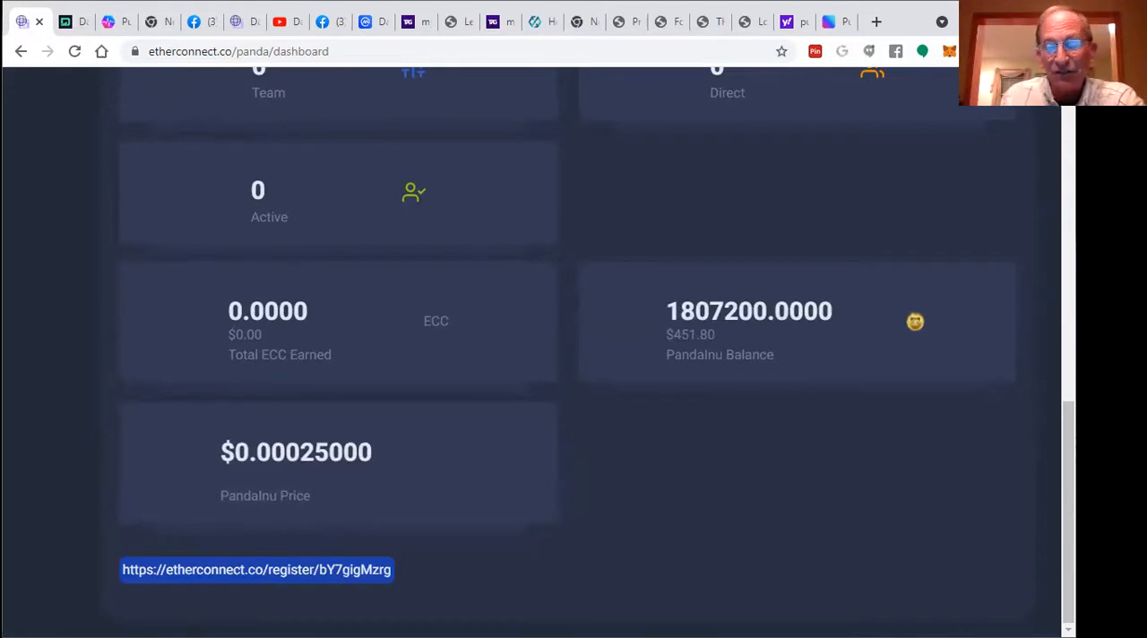
pyautogui.moveTo(107, 21)
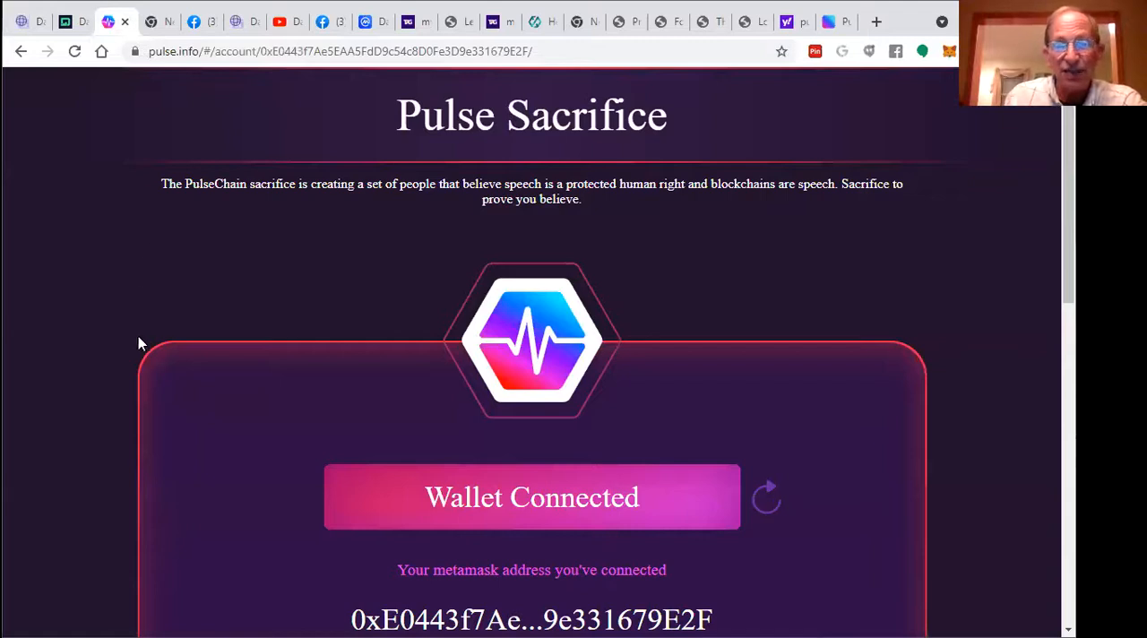
pyautogui.moveTo(199, 214)
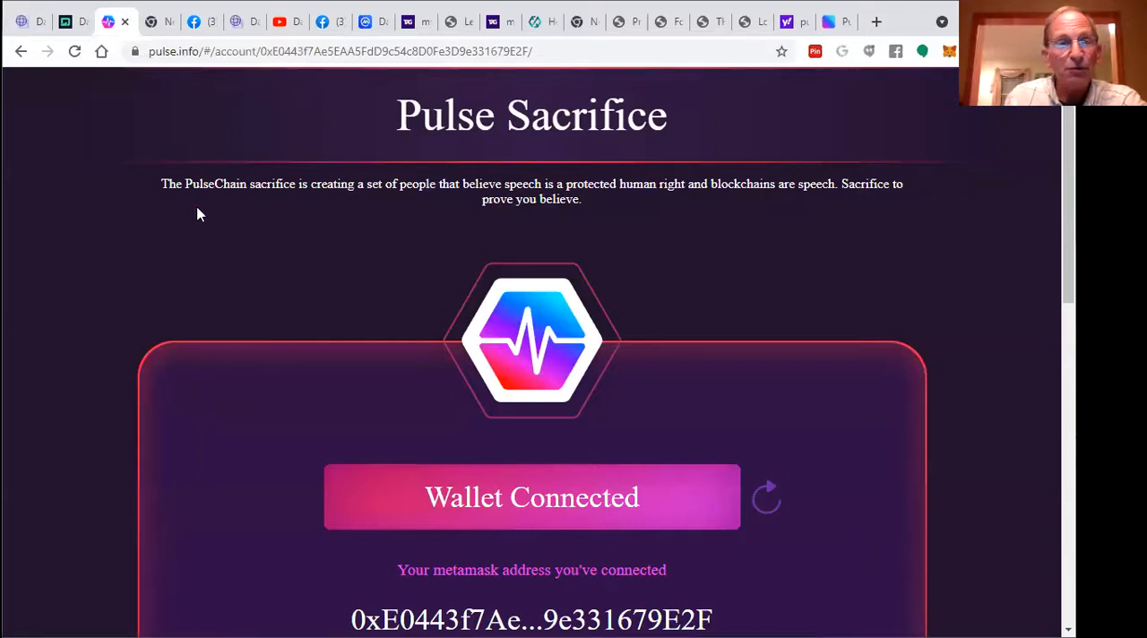
# Step: Review the Pulse Sacrifice page with the connected MetaMask wallet and Select Network dropdown
pyautogui.scroll(-3)
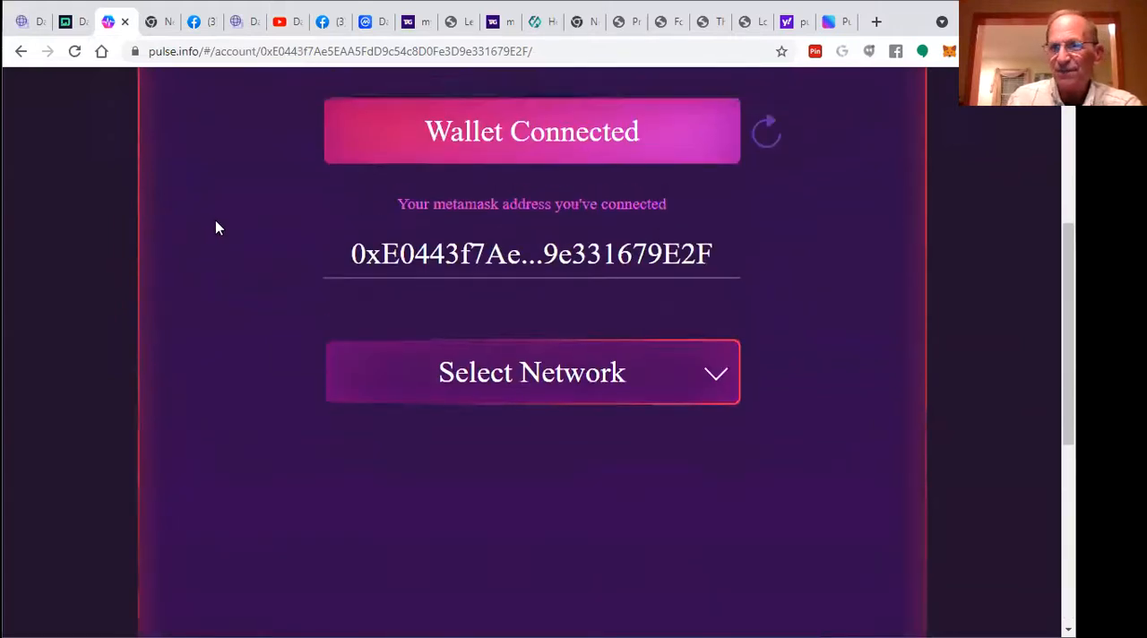
pyautogui.scroll(3)
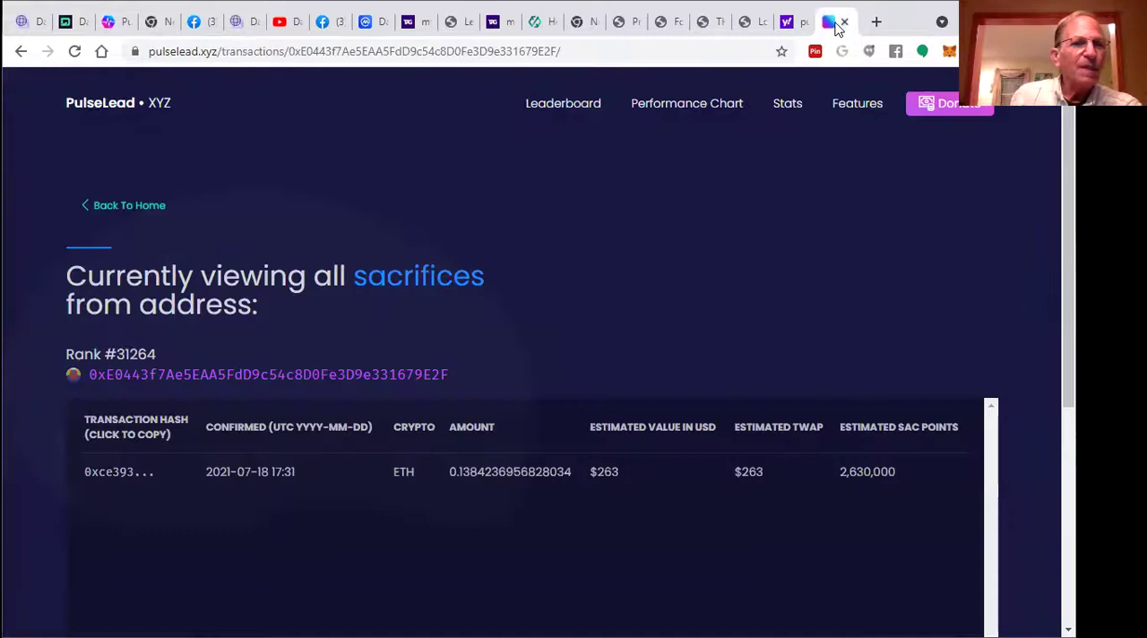
pyautogui.moveTo(275, 287)
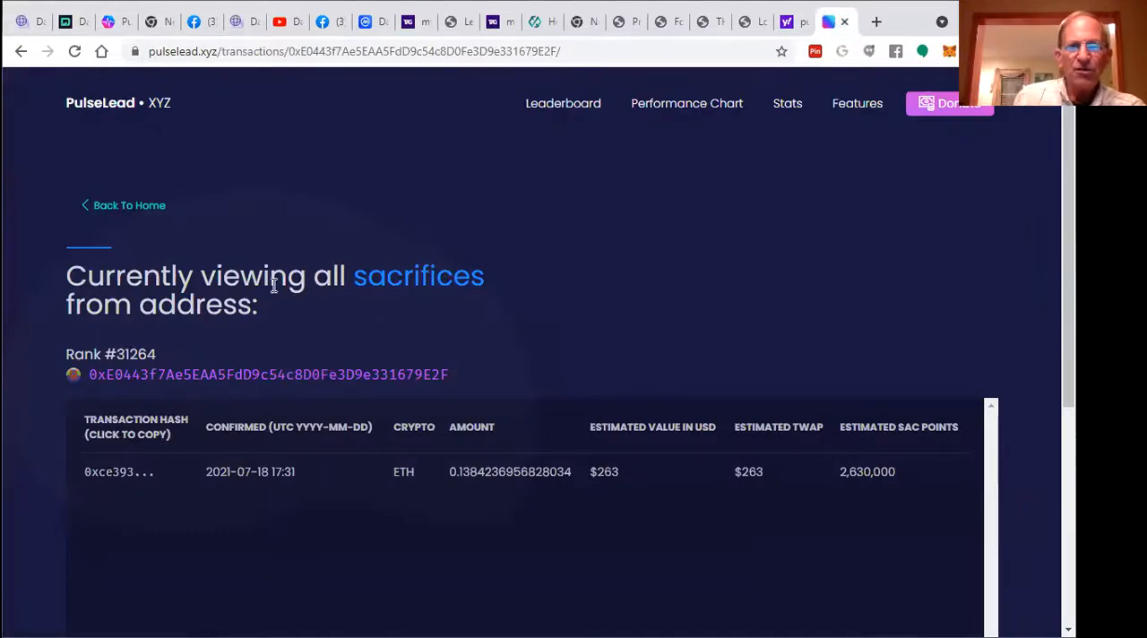
pyautogui.moveTo(347, 281)
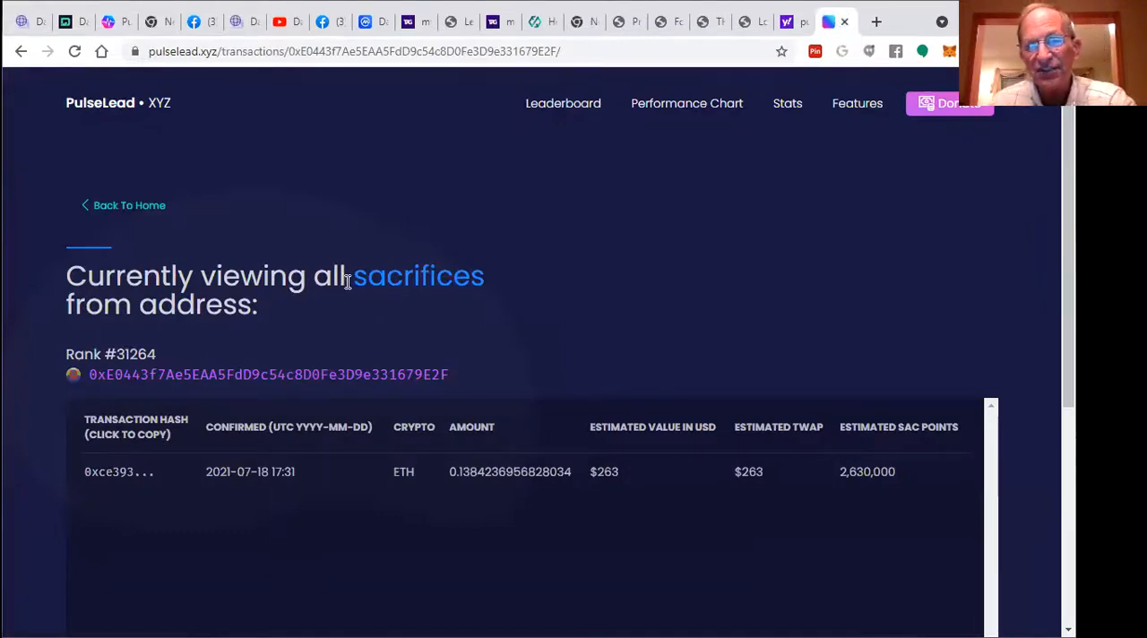
pyautogui.moveTo(79, 380)
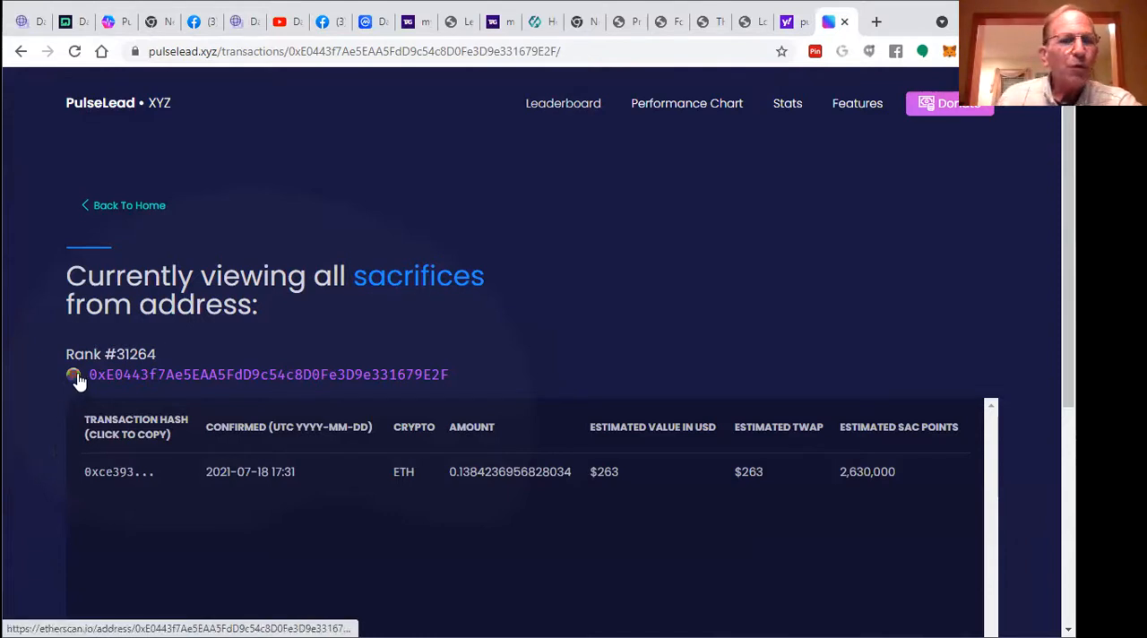
pyautogui.moveTo(133, 354)
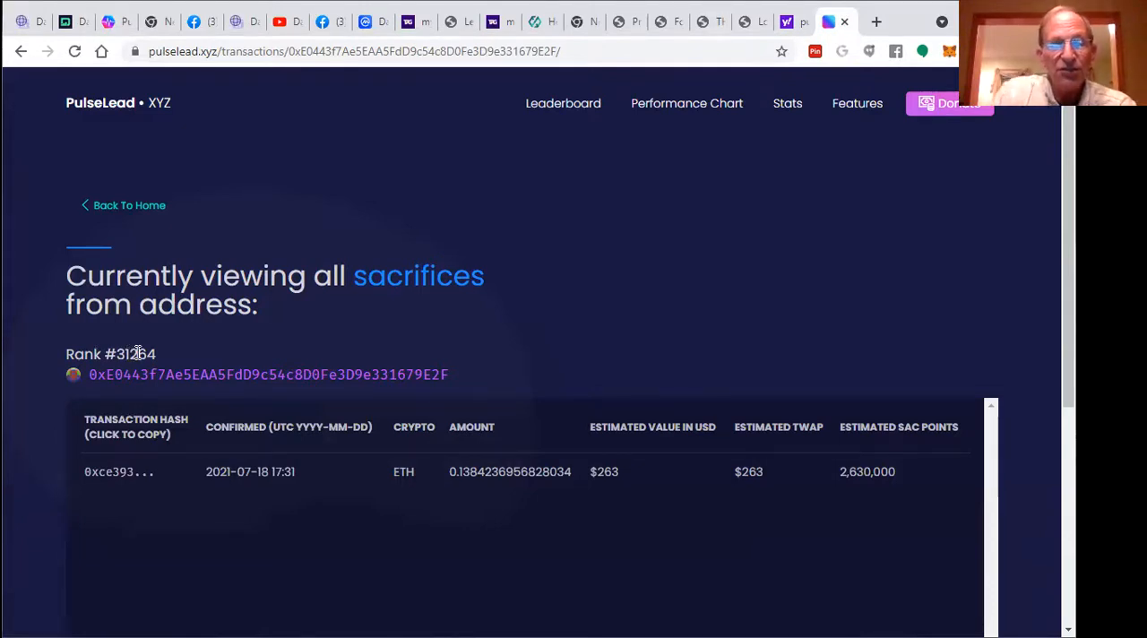
pyautogui.moveTo(204, 267)
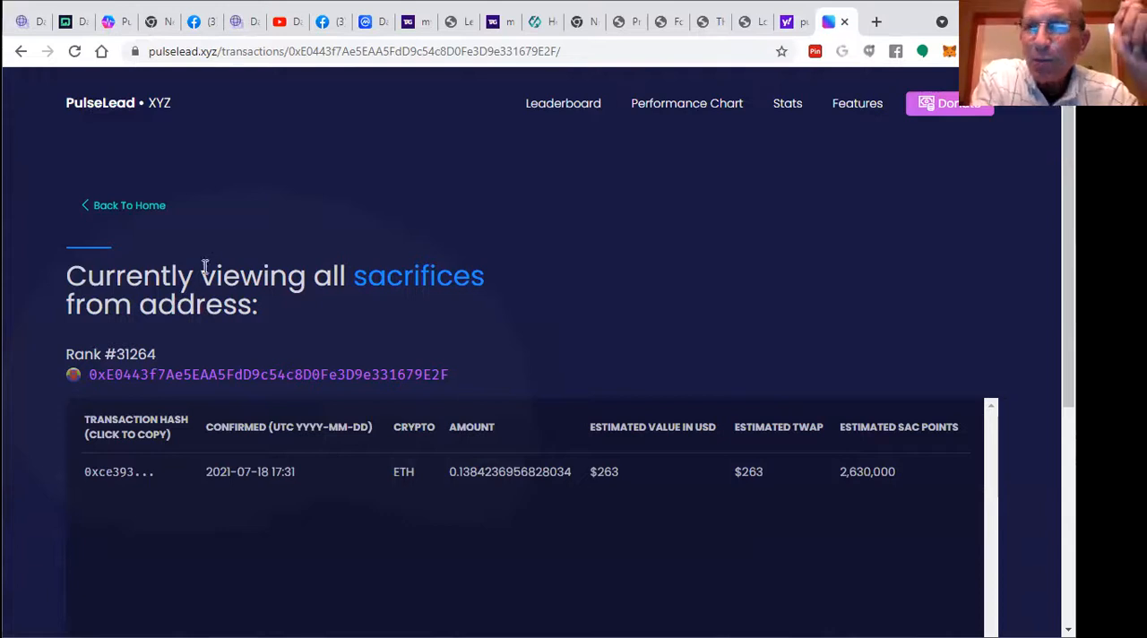
pyautogui.moveTo(251, 208)
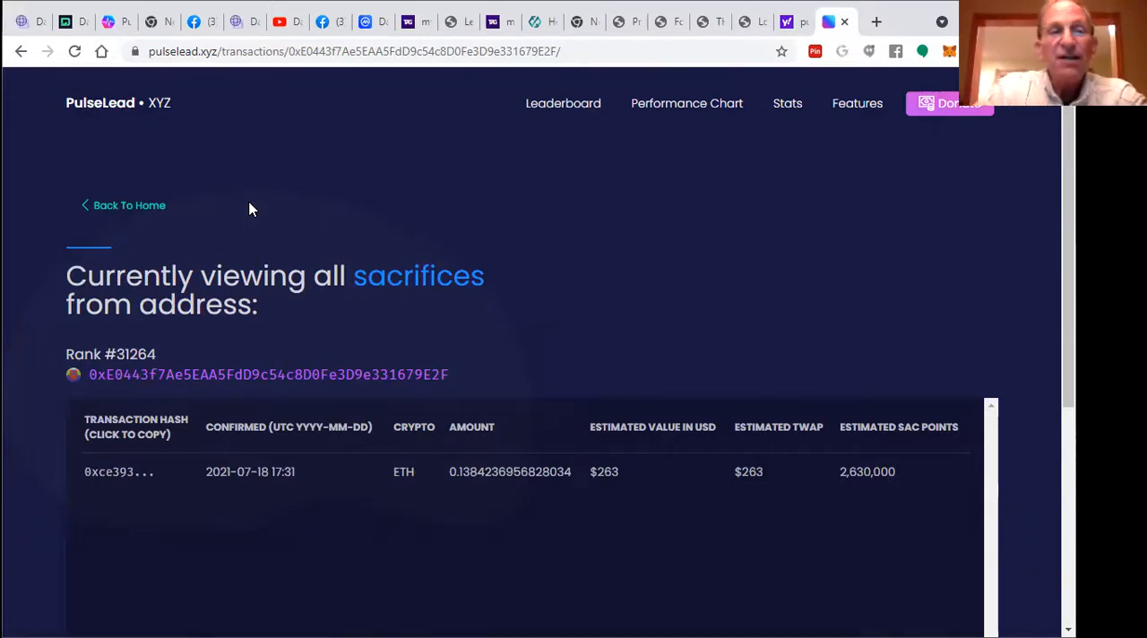
pyautogui.moveTo(183, 215)
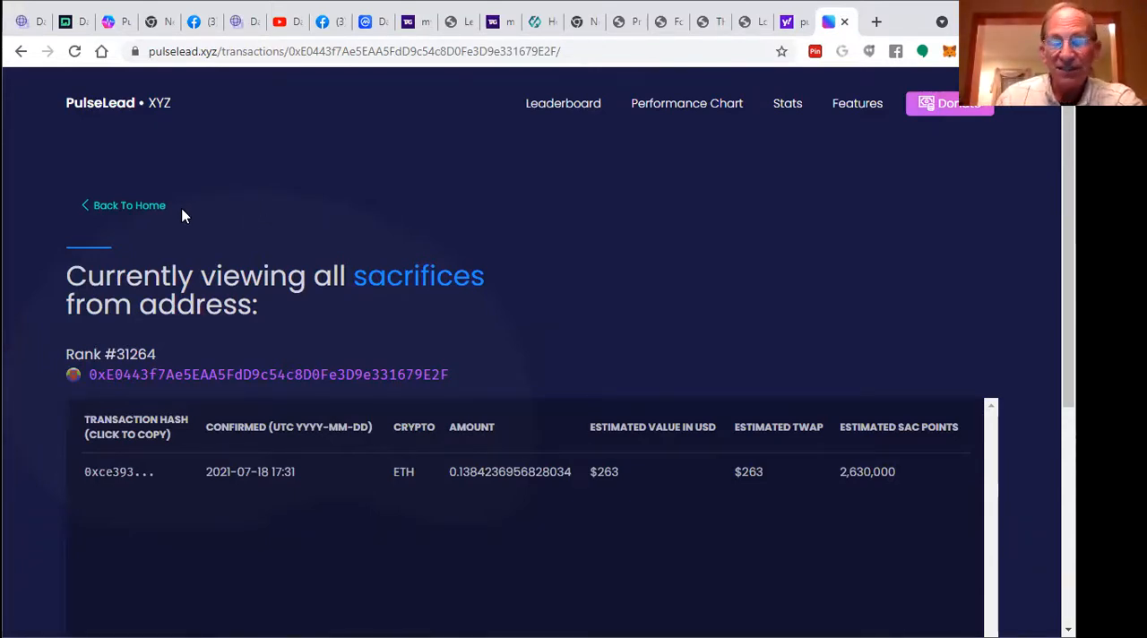
pyautogui.moveTo(165, 383)
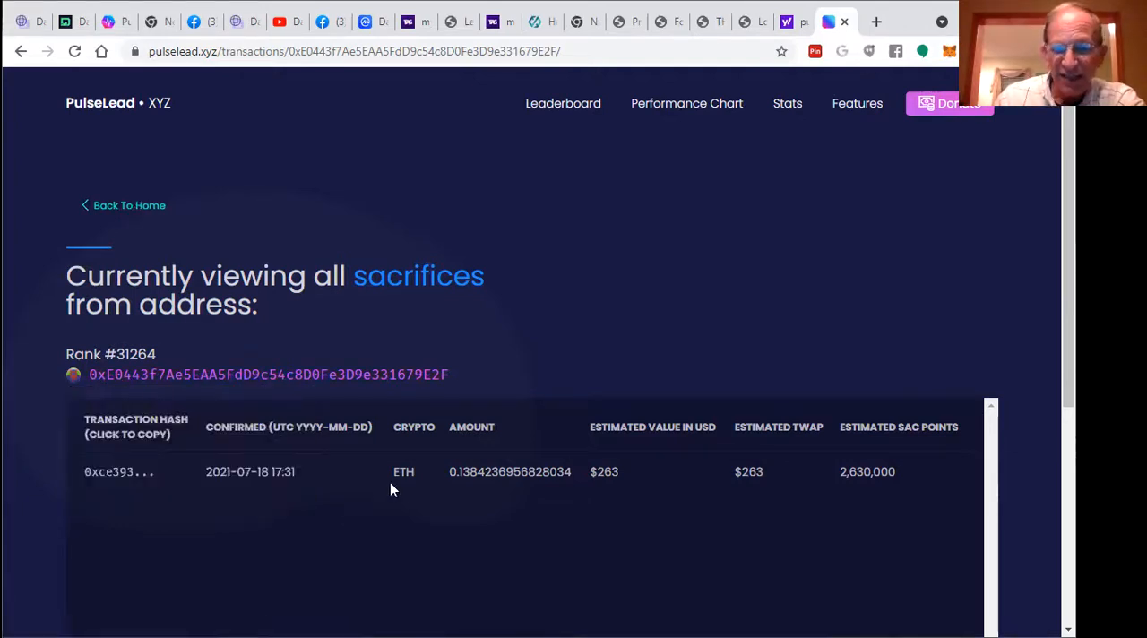
pyautogui.moveTo(613, 488)
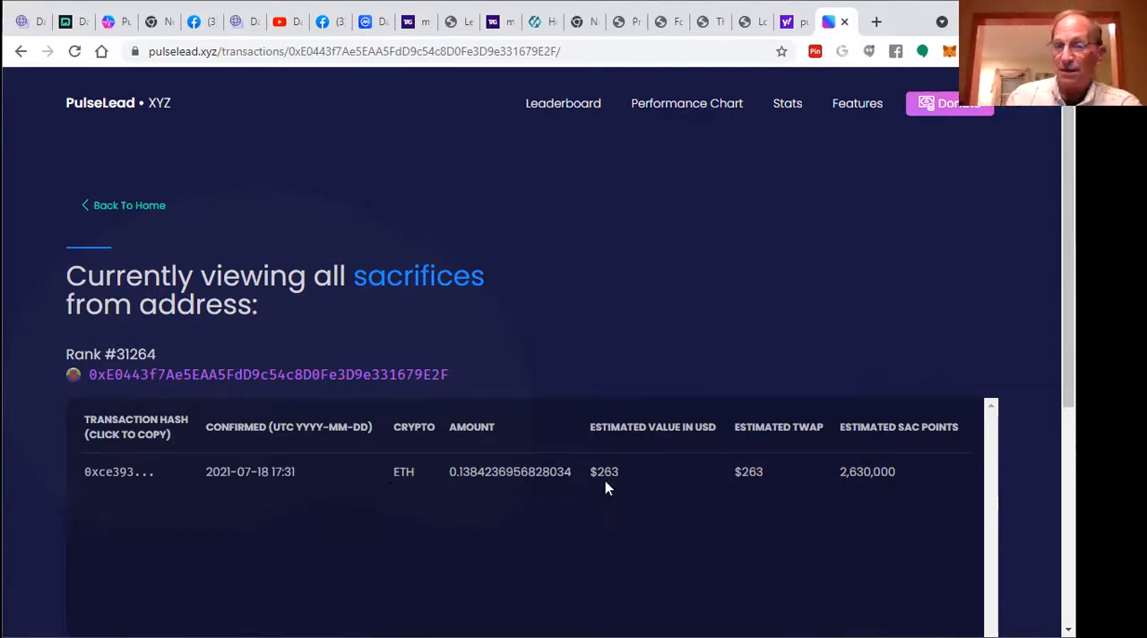
pyautogui.moveTo(983, 477)
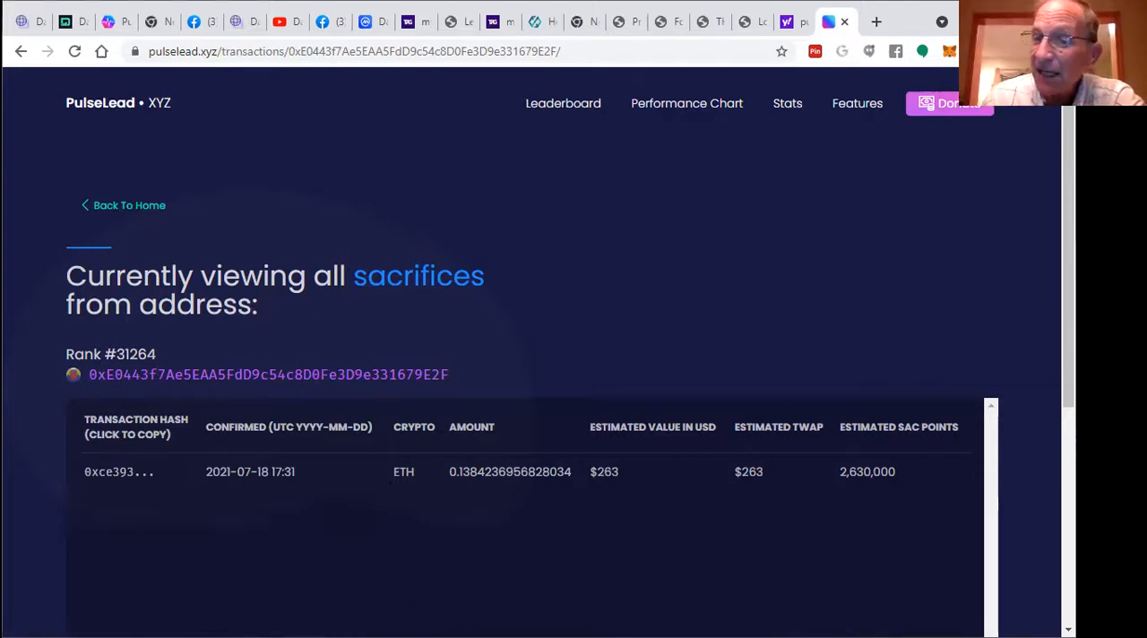
pyautogui.moveTo(851, 487)
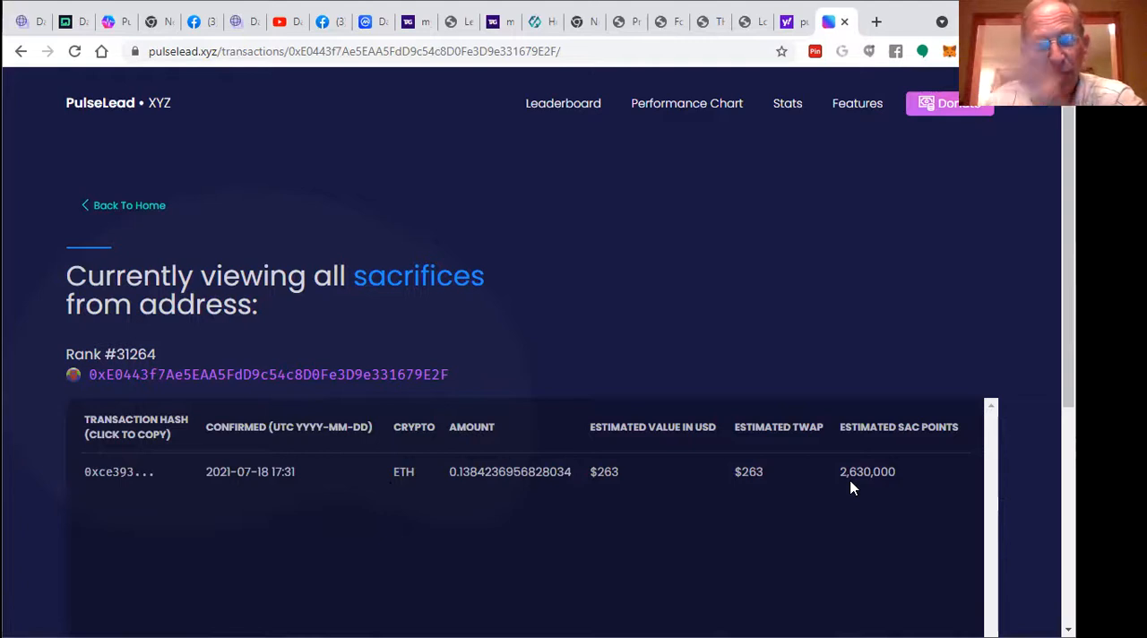
pyautogui.moveTo(850, 481)
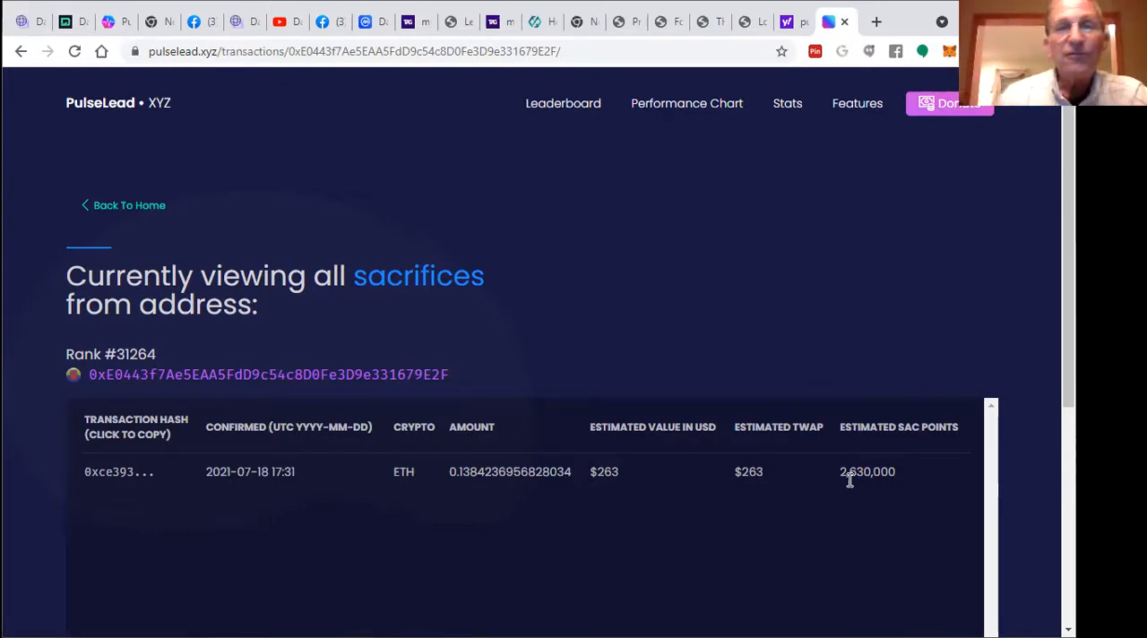
pyautogui.moveTo(857, 577)
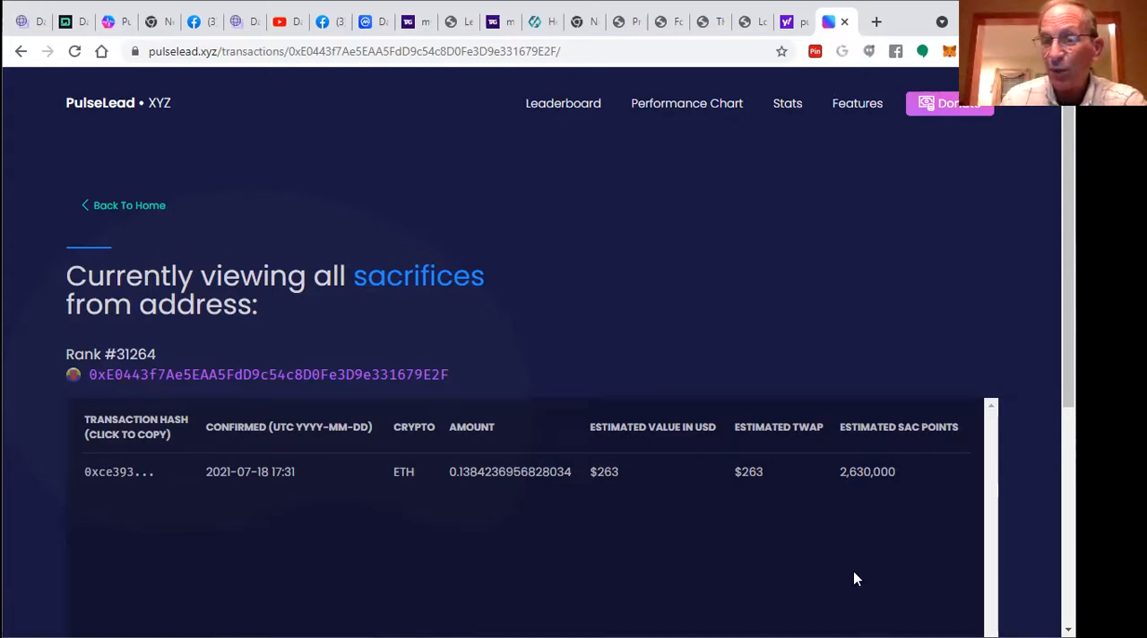
pyautogui.moveTo(842, 585)
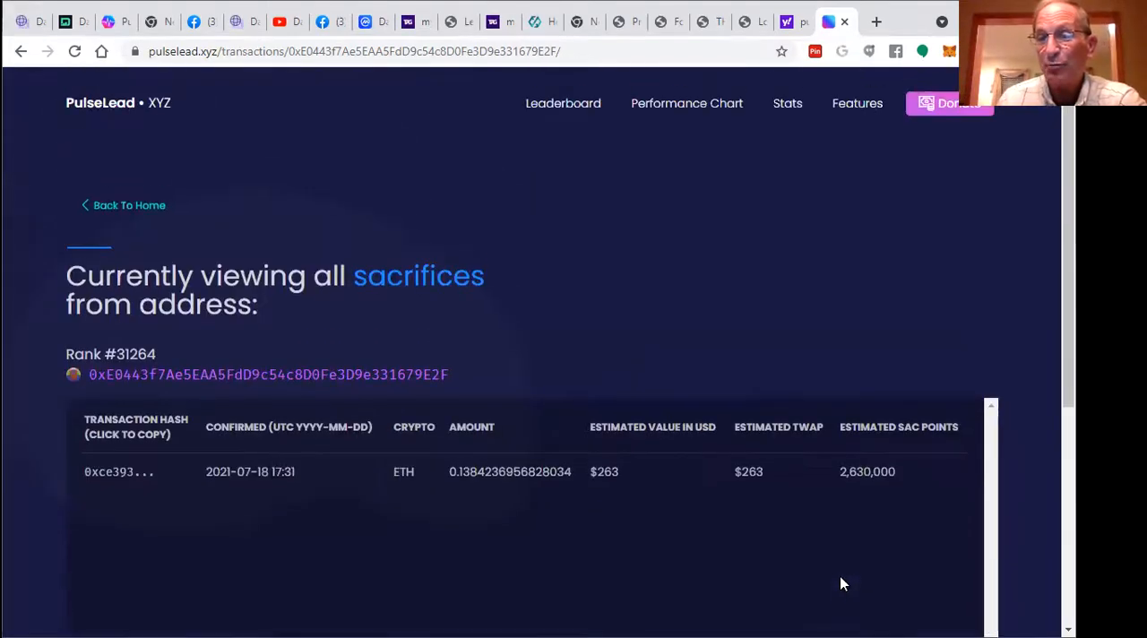
pyautogui.moveTo(961, 283)
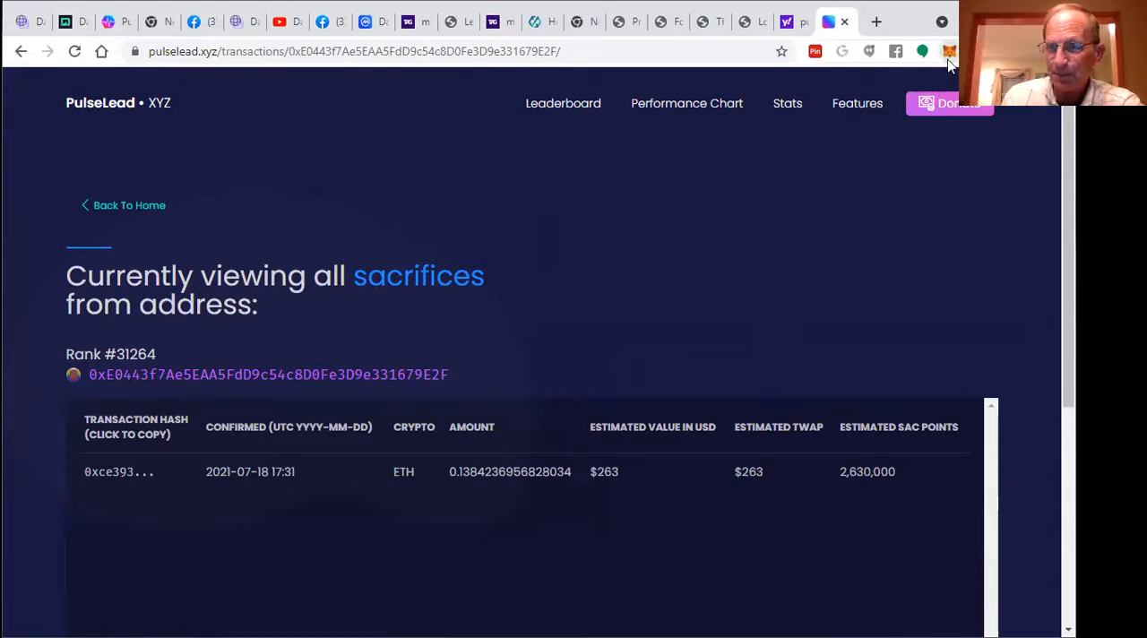
# Step: View the MetaMask wallet's 0.0034 ETH balance and the Jul 18 send of 0.138424 ETH
pyautogui.click(950, 50)
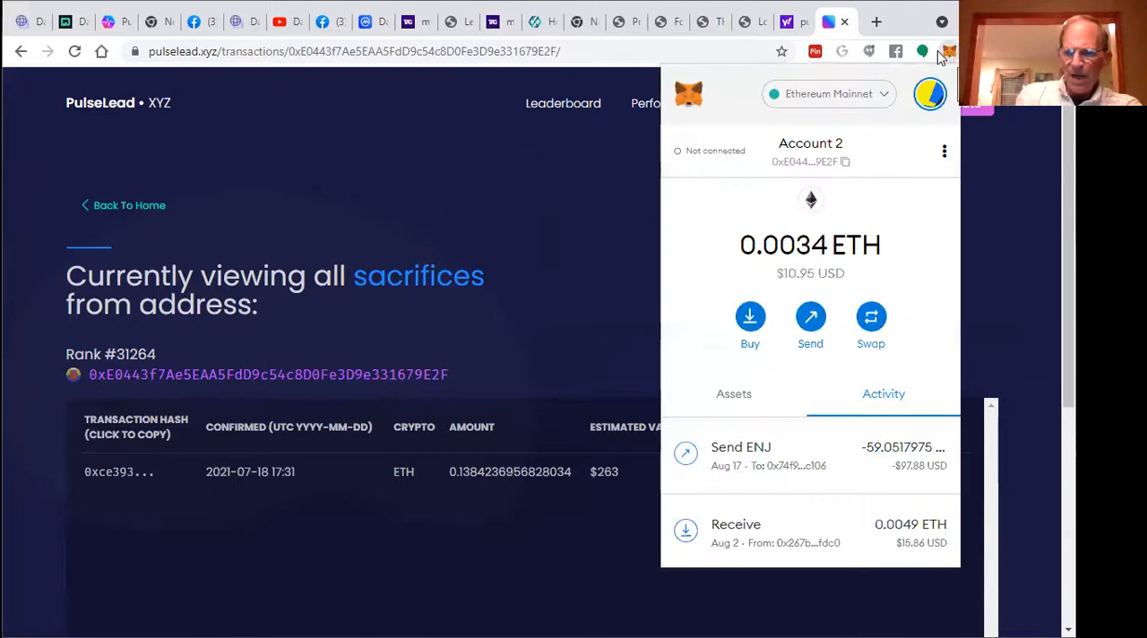
pyautogui.moveTo(834, 556)
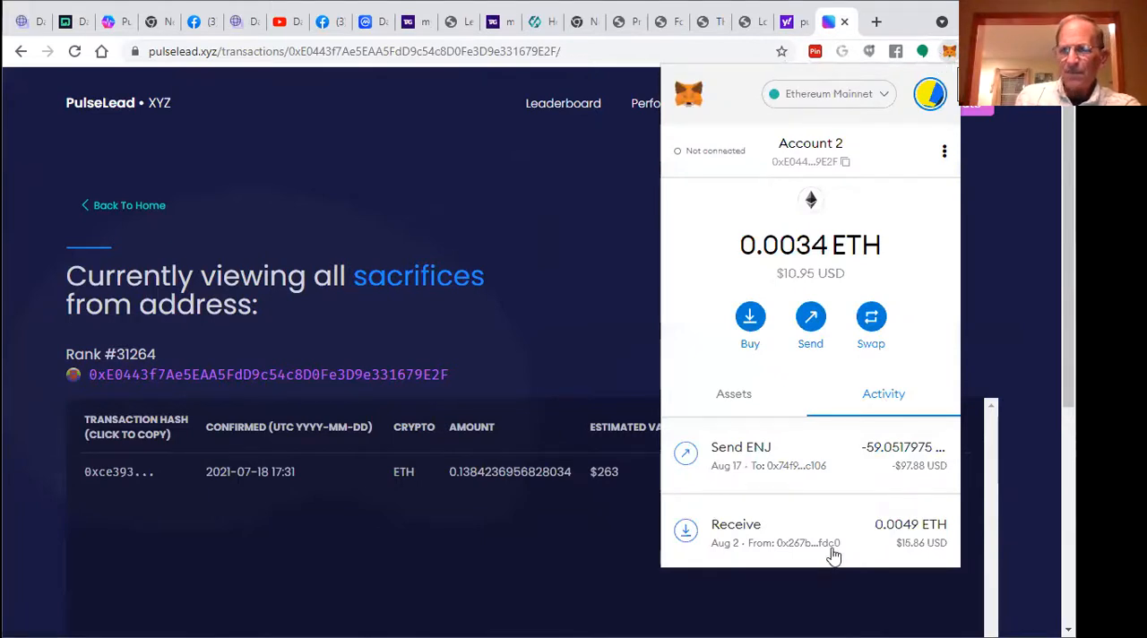
pyautogui.scroll(-3)
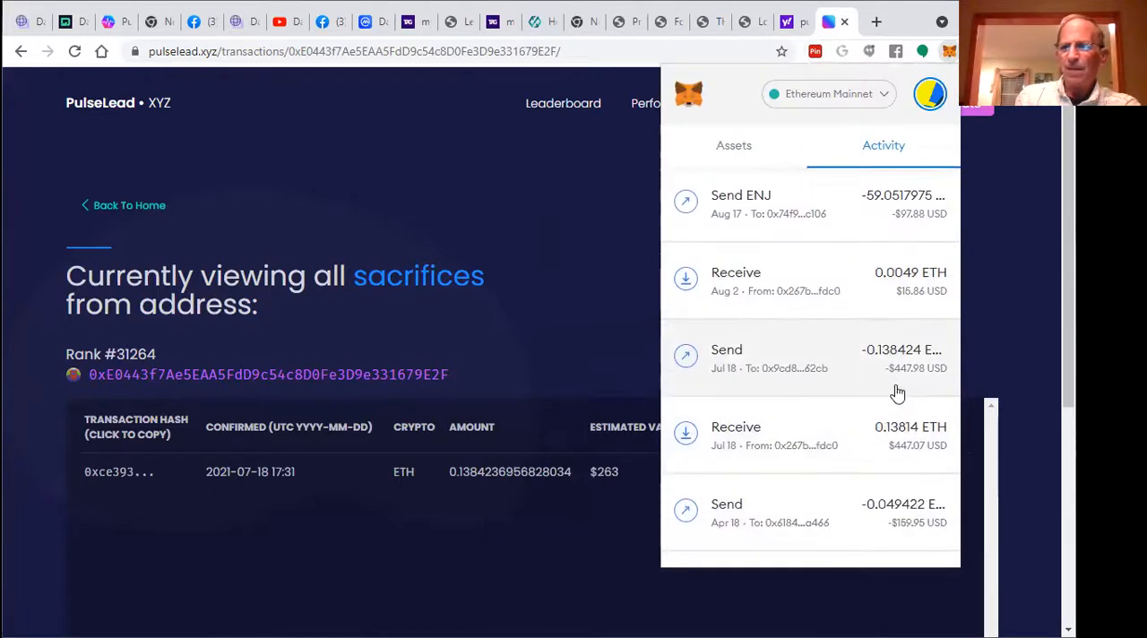
pyautogui.moveTo(881, 365)
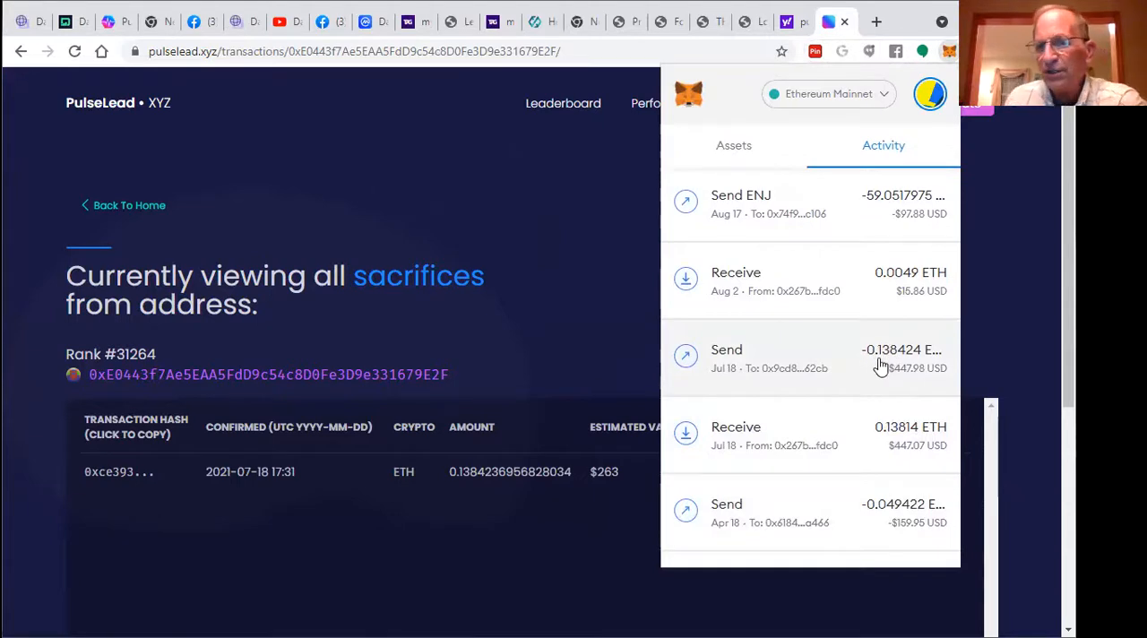
pyautogui.moveTo(887, 370)
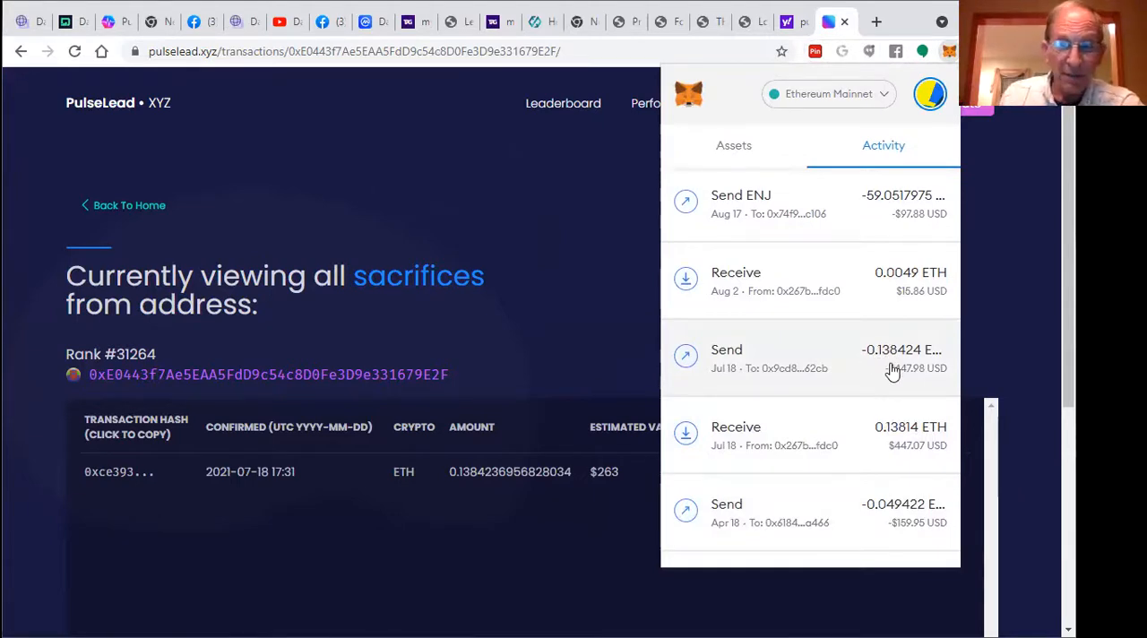
pyautogui.moveTo(717, 381)
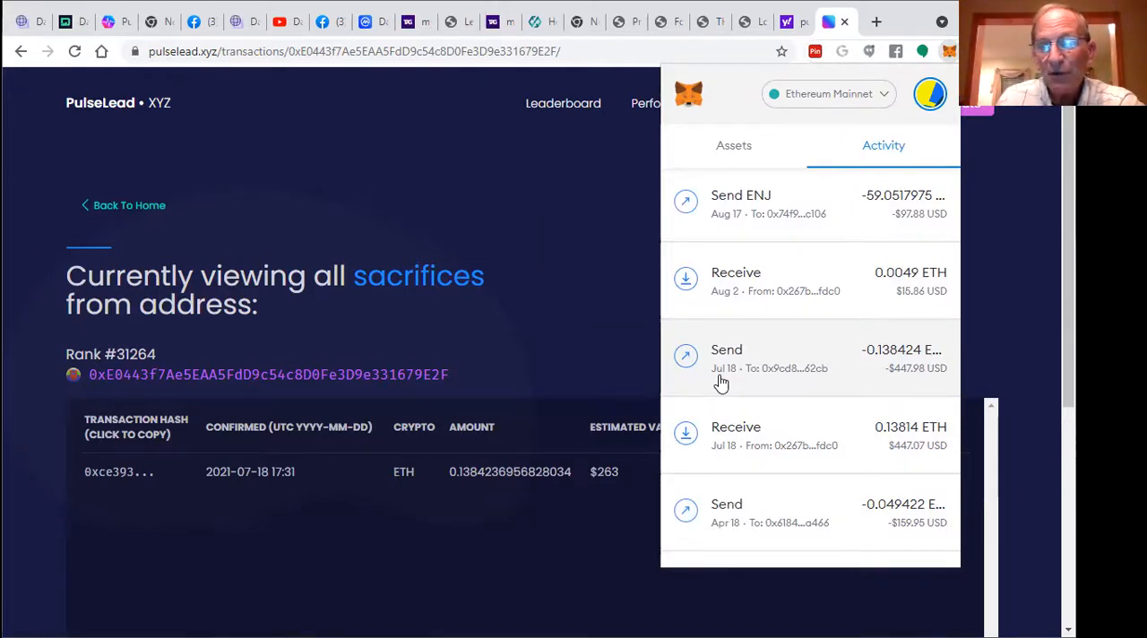
pyautogui.moveTo(954, 403)
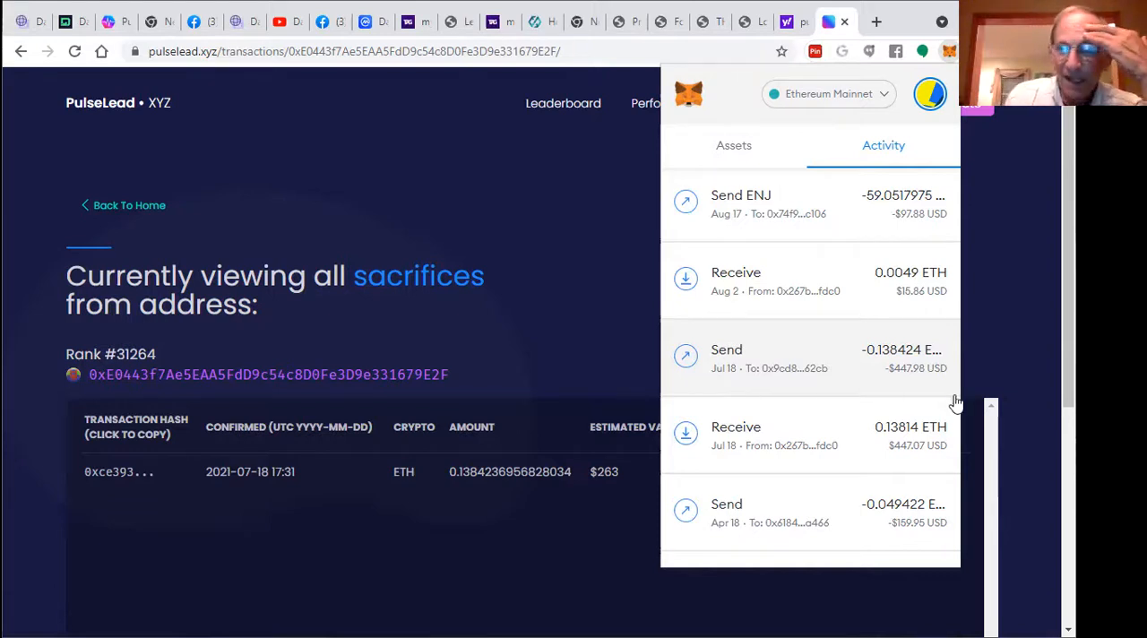
pyautogui.moveTo(904, 382)
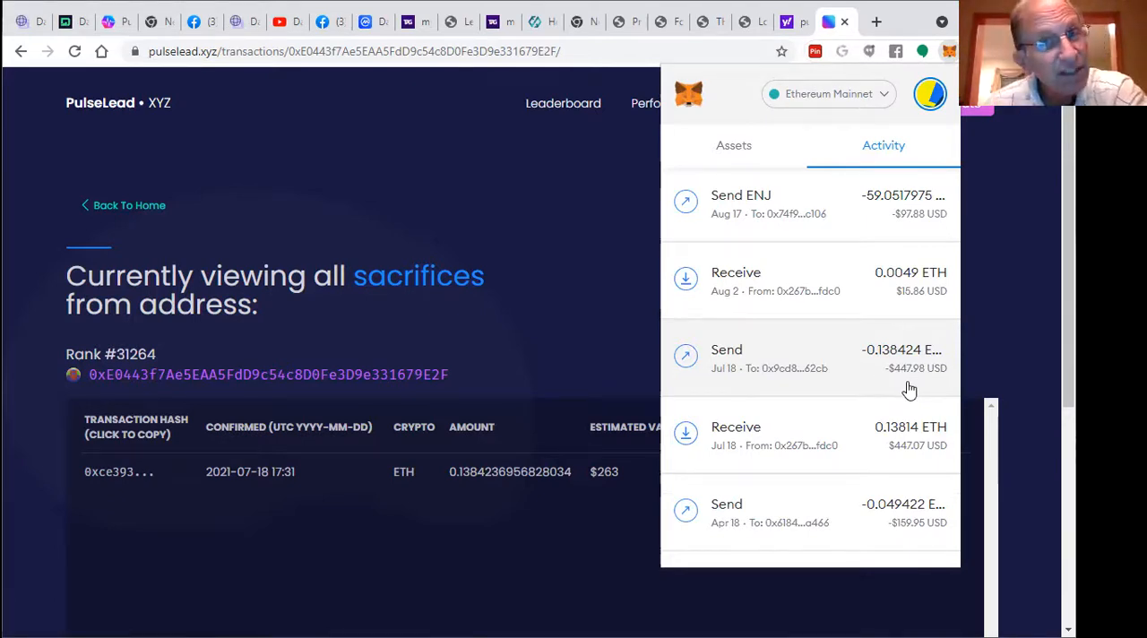
pyautogui.moveTo(918, 387)
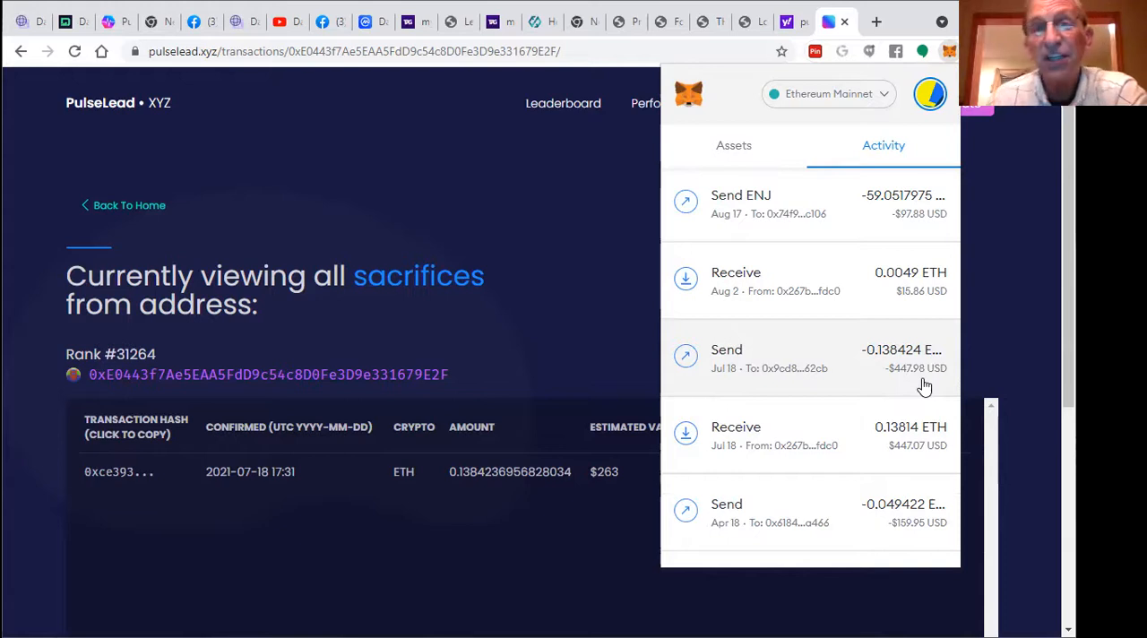
pyautogui.moveTo(934, 390)
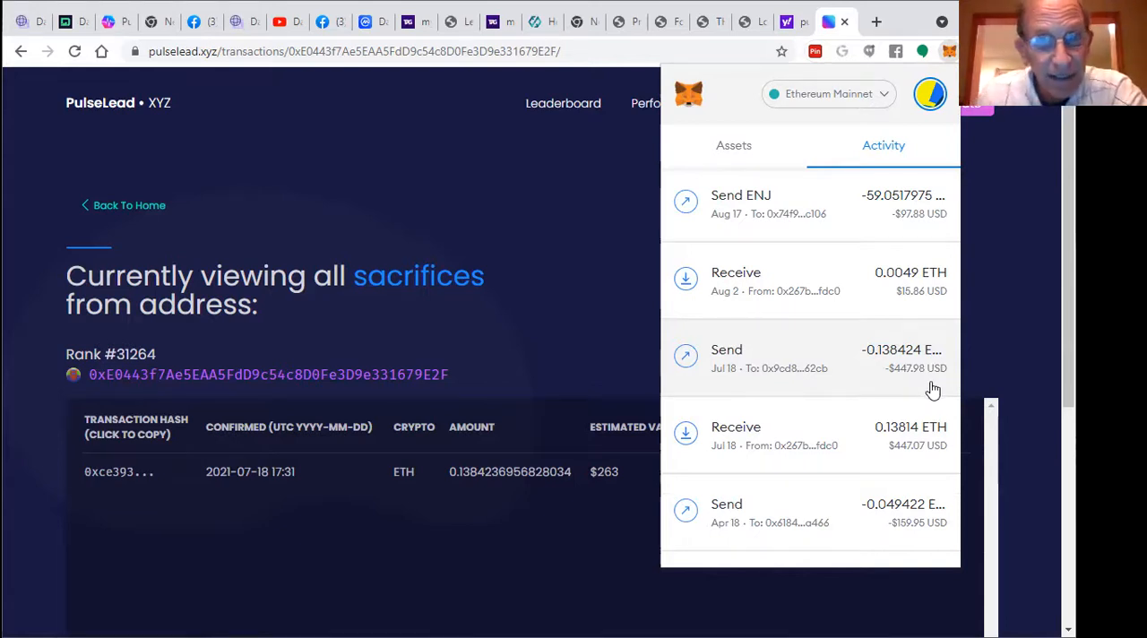
pyautogui.moveTo(932, 386)
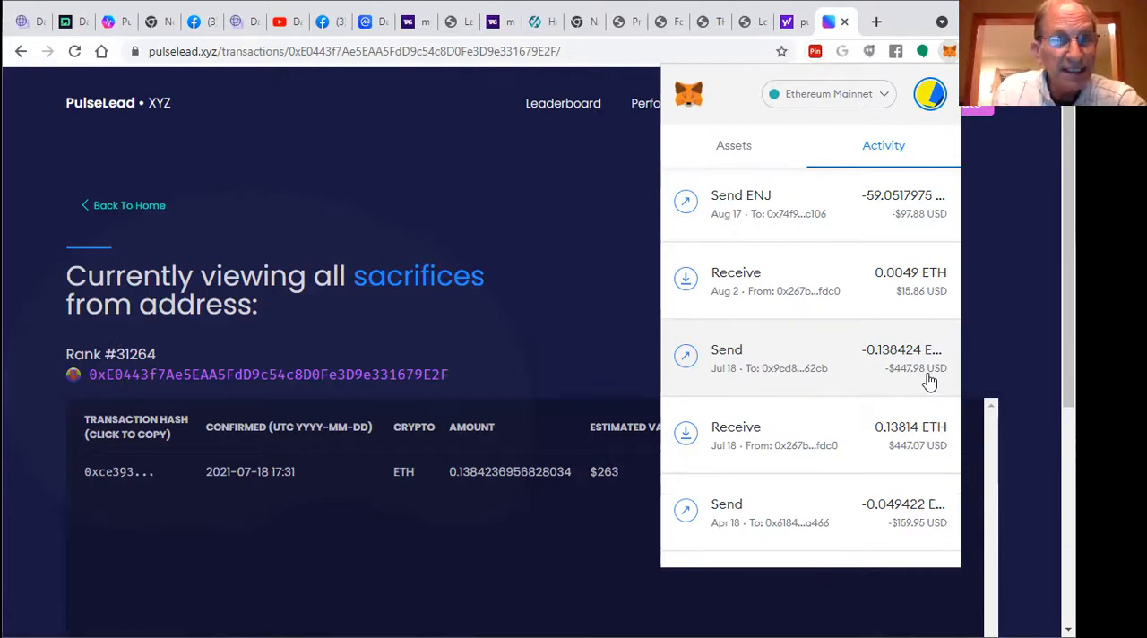
pyautogui.moveTo(662, 367)
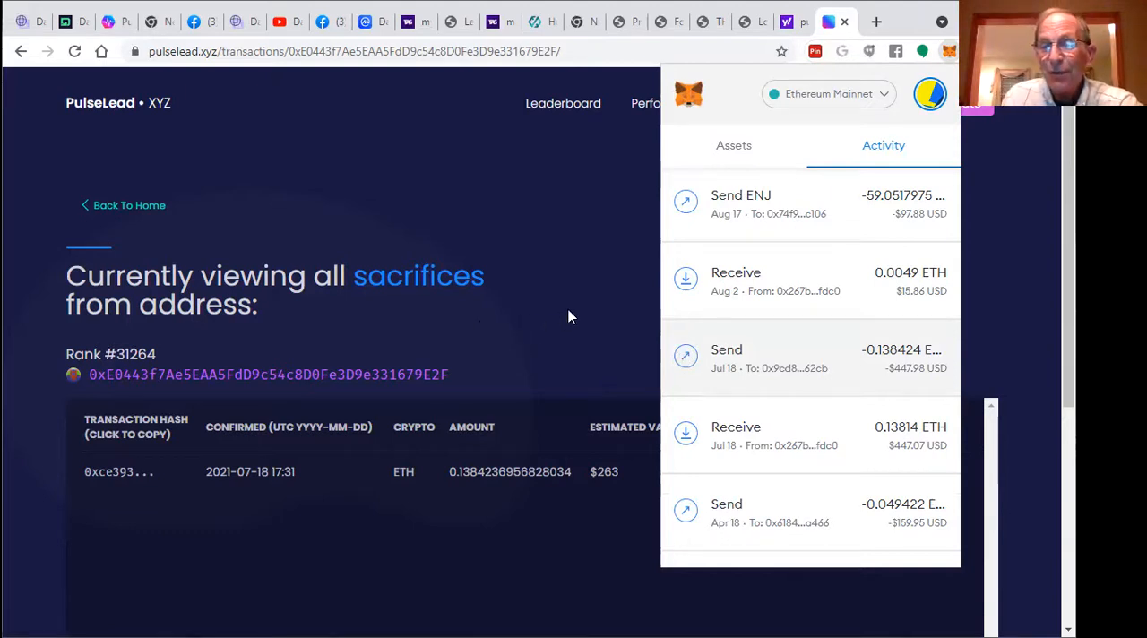
pyautogui.moveTo(535, 301)
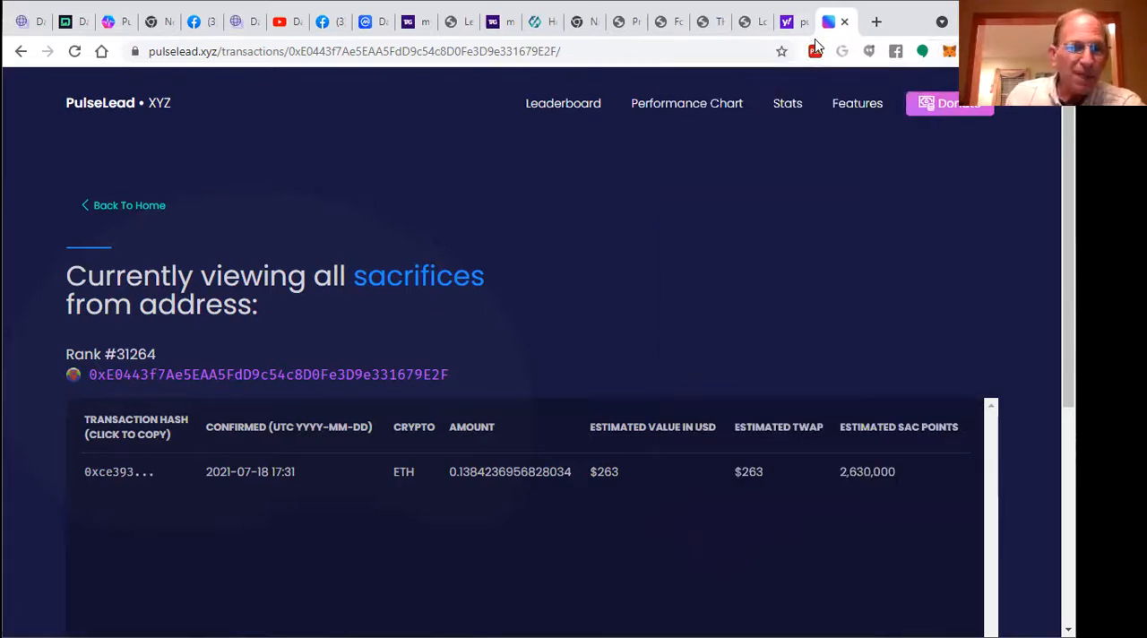
pyautogui.moveTo(835, 141)
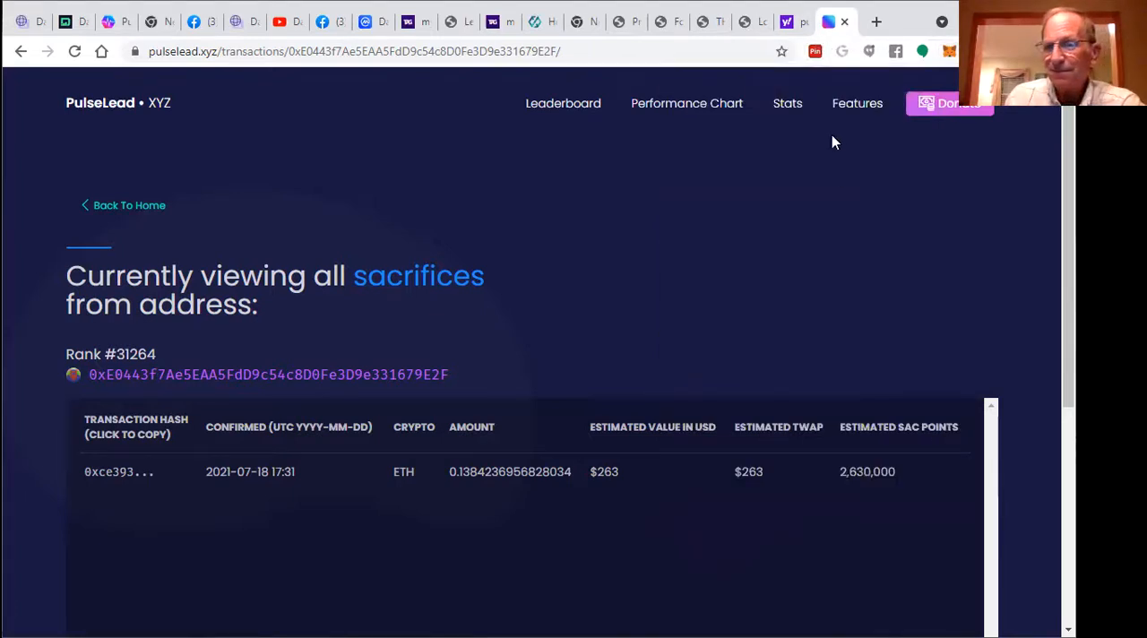
pyautogui.moveTo(855, 491)
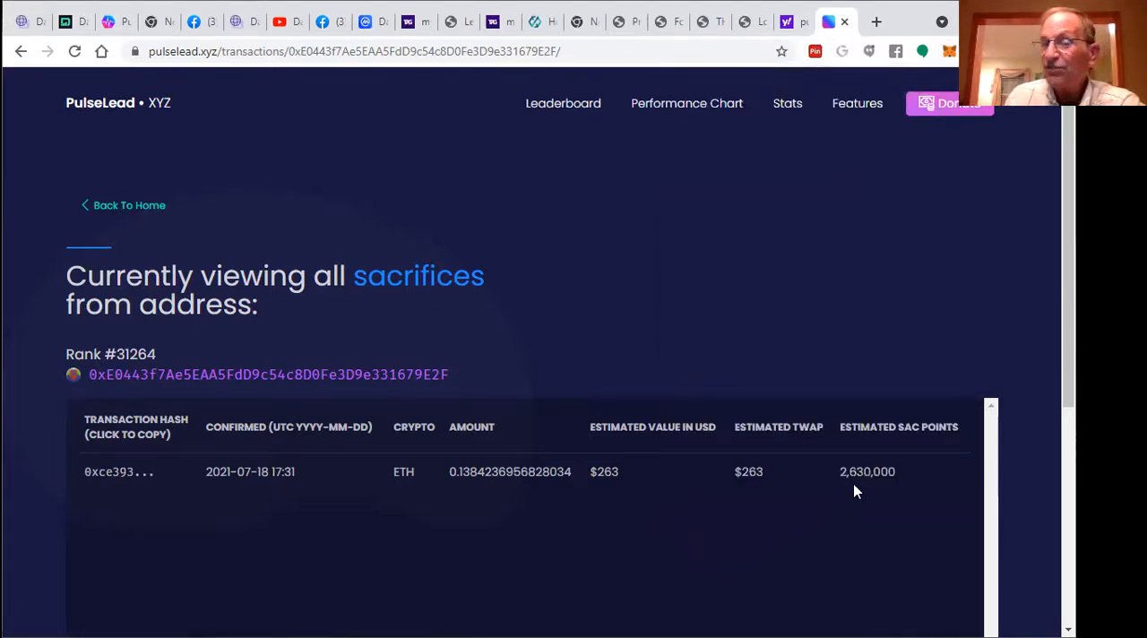
pyautogui.moveTo(115, 144)
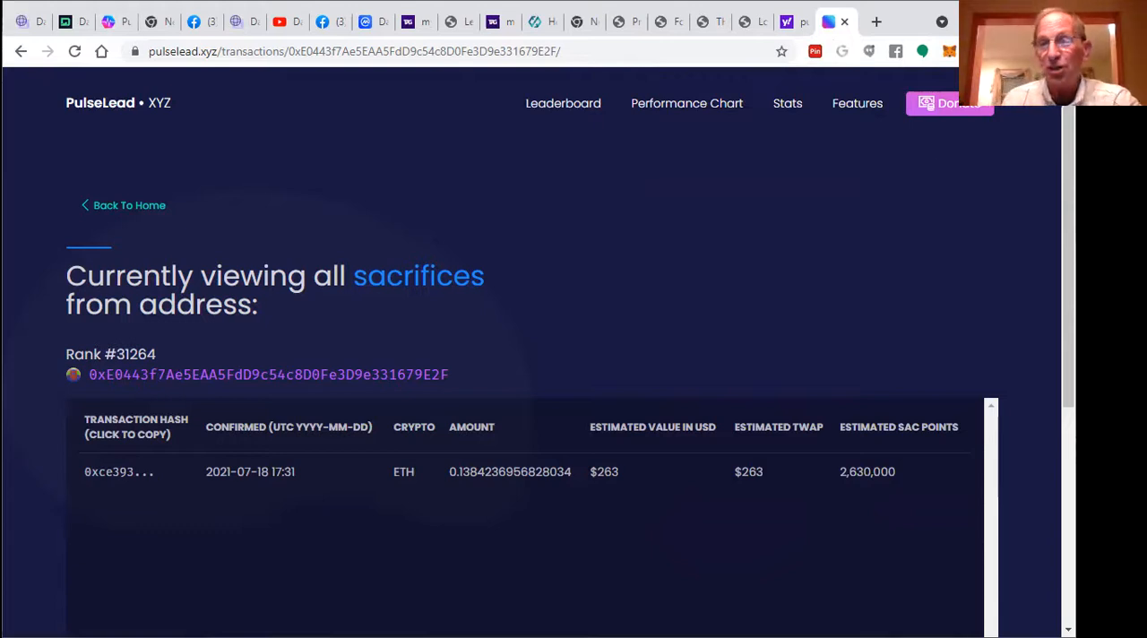
pyautogui.moveTo(892, 17)
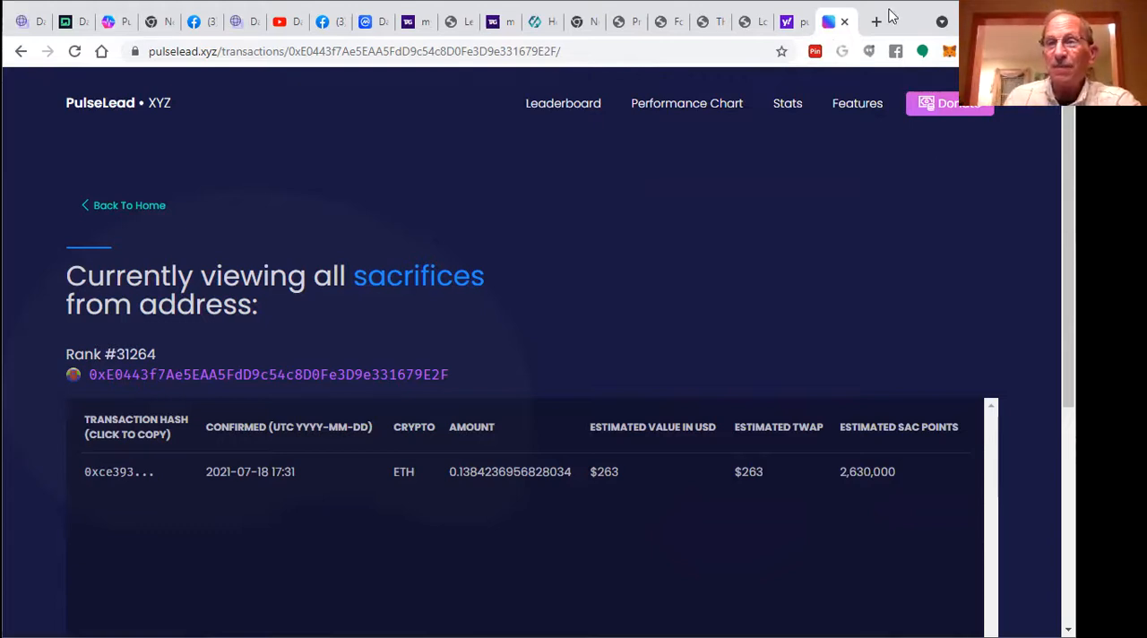
# Step: Close the PulseLead and Zoom pages and show the CoinMarketCap Daisy Launch Pad page at $3.90
pyautogui.click(824, 22)
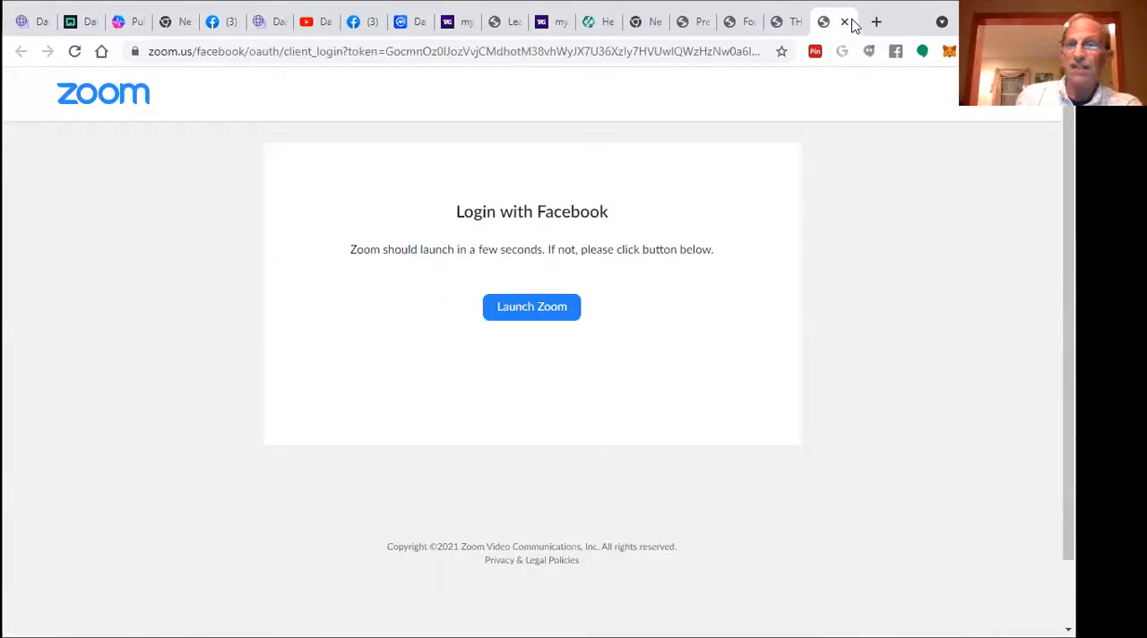
pyautogui.click(842, 21)
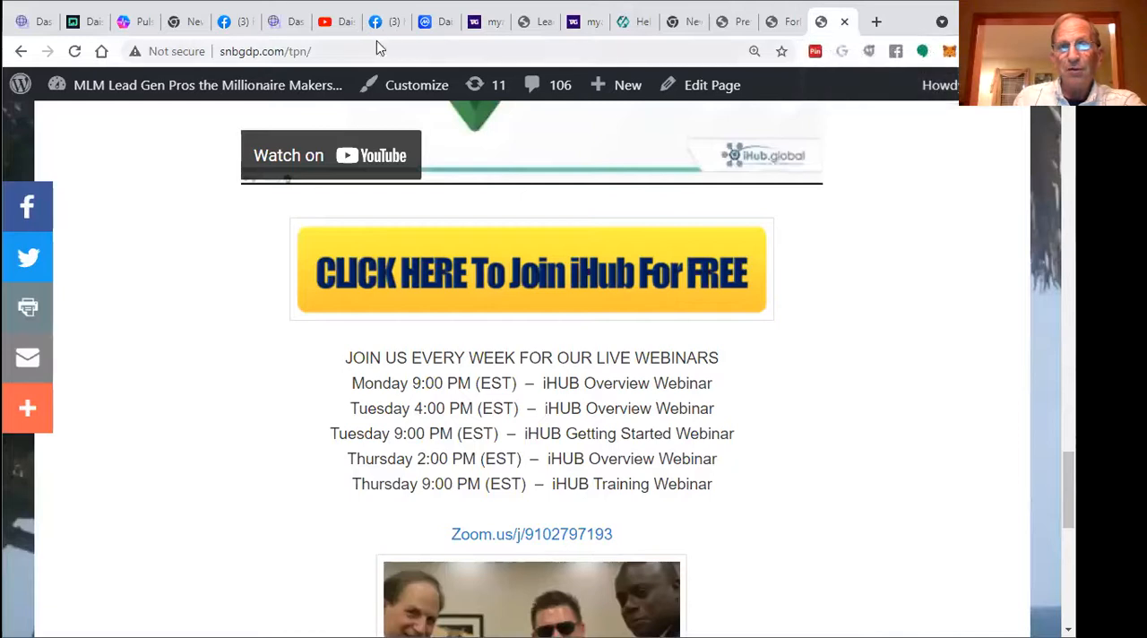
pyautogui.click(426, 21)
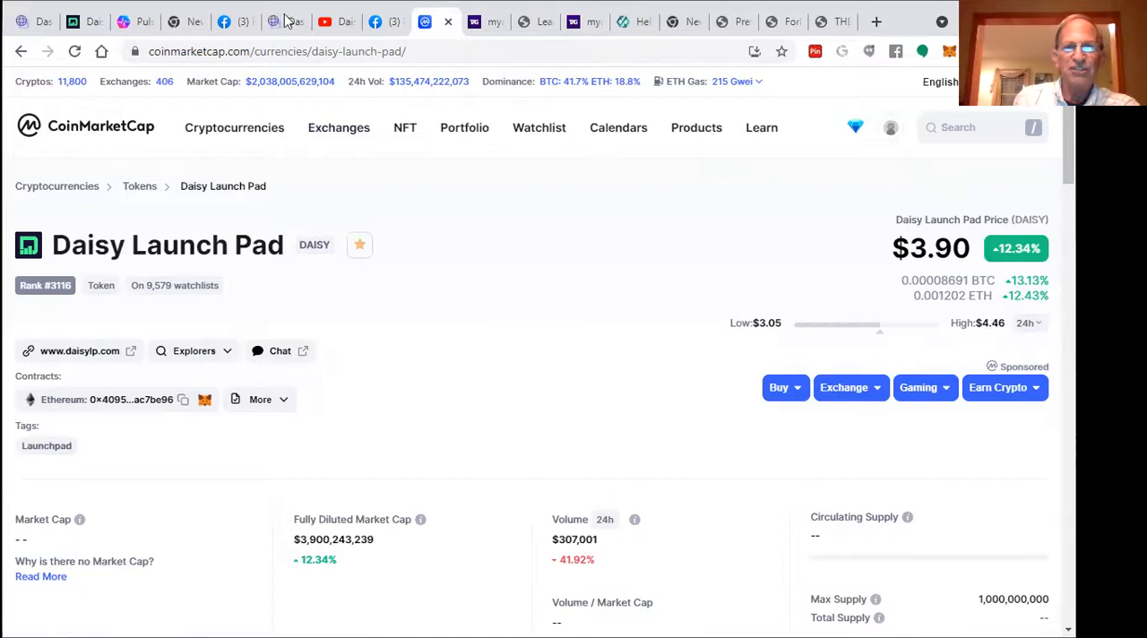
pyautogui.click(285, 22)
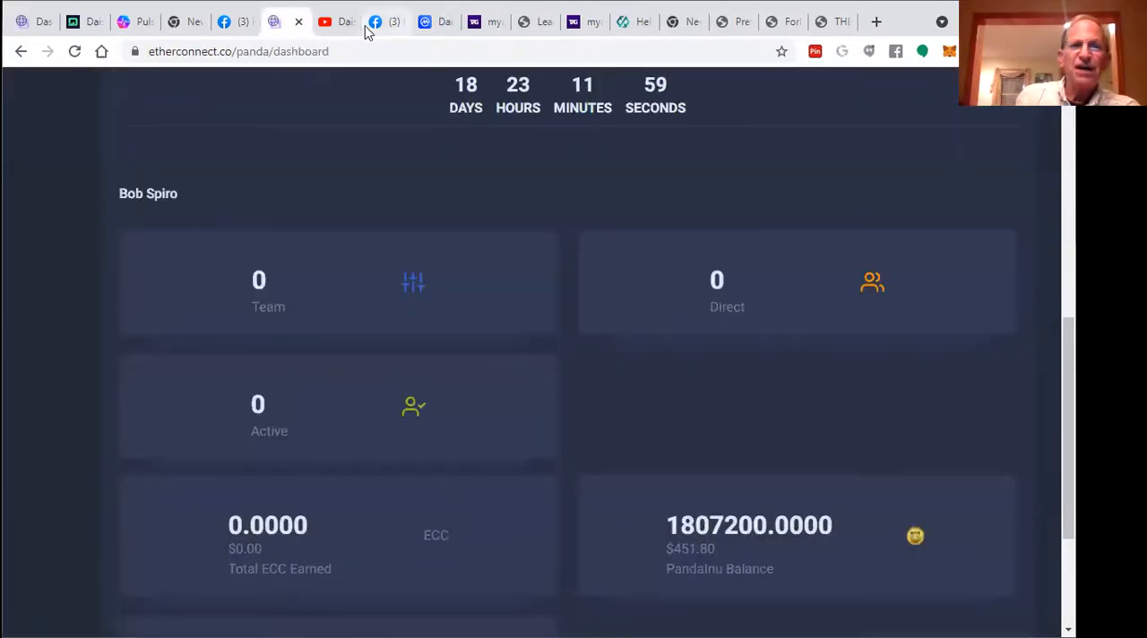
pyautogui.moveTo(408, 45)
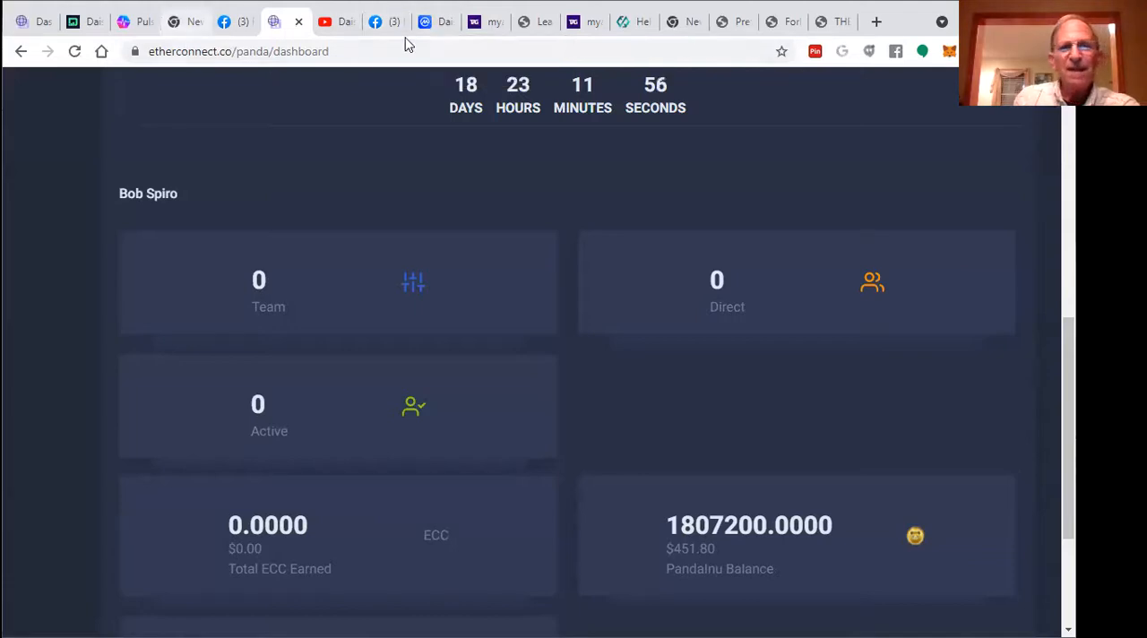
pyautogui.click(423, 22)
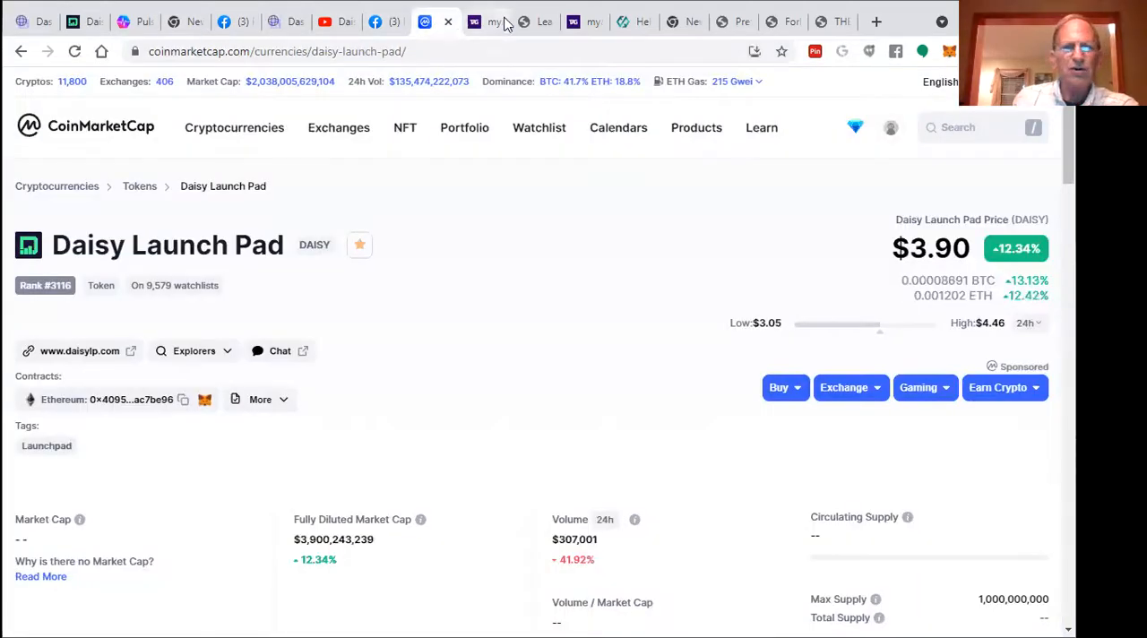
pyautogui.moveTo(487, 21)
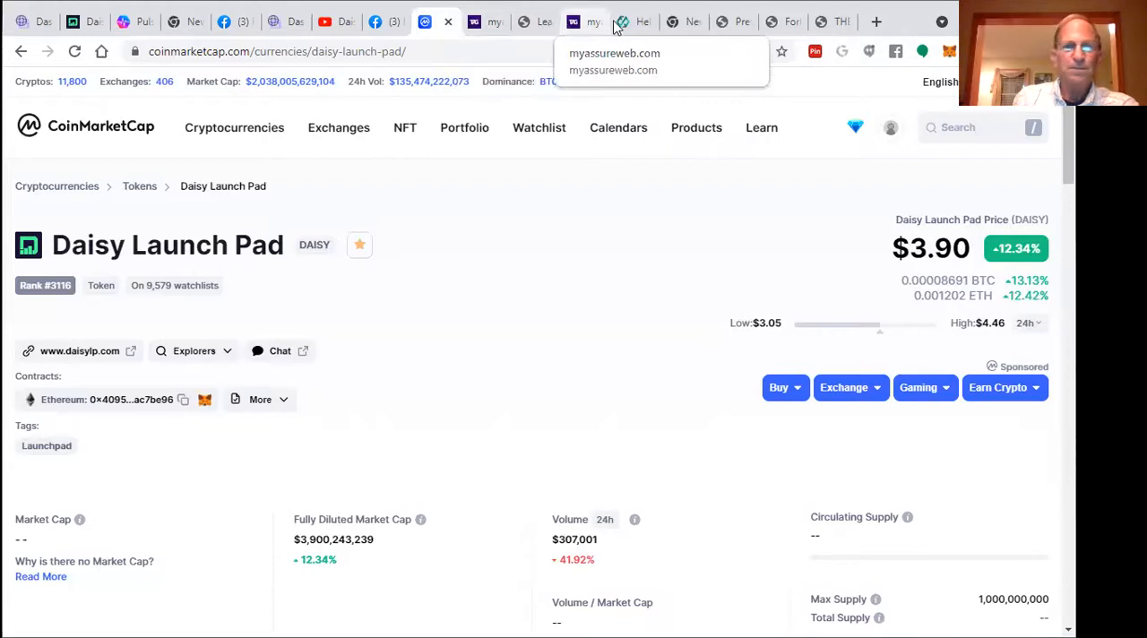
pyautogui.moveTo(726, 22)
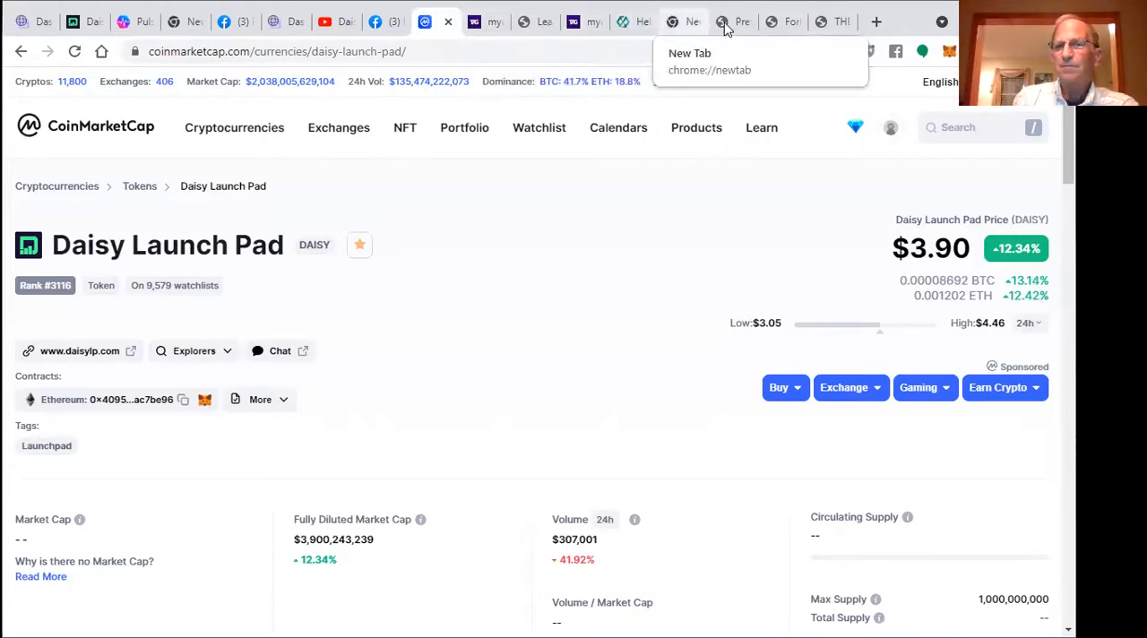
pyautogui.moveTo(294, 21)
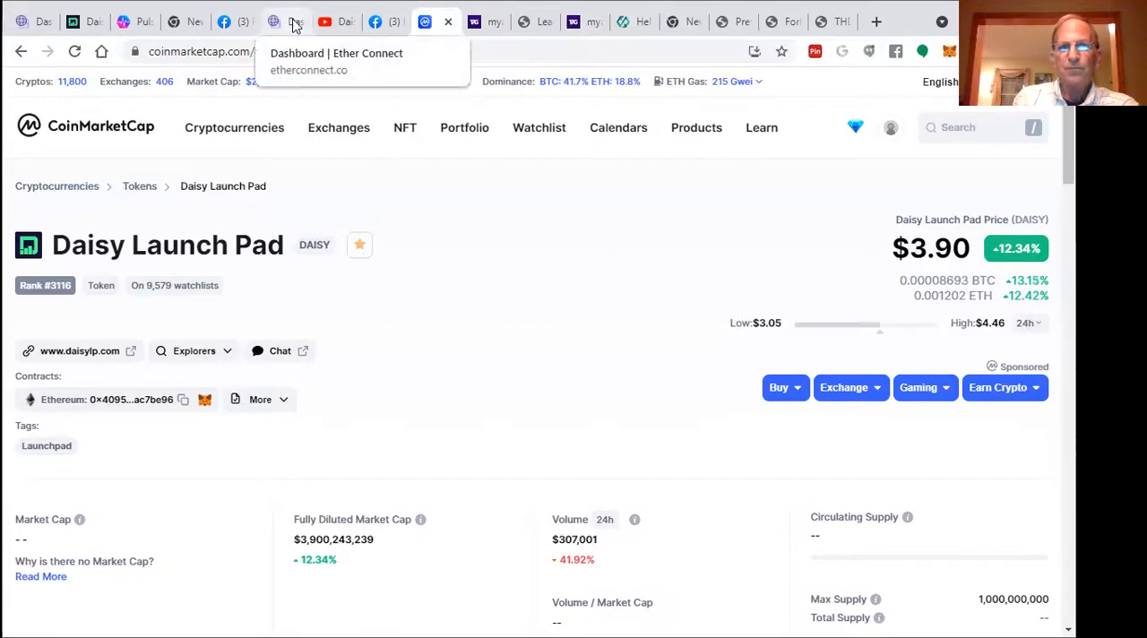
pyautogui.moveTo(224, 21)
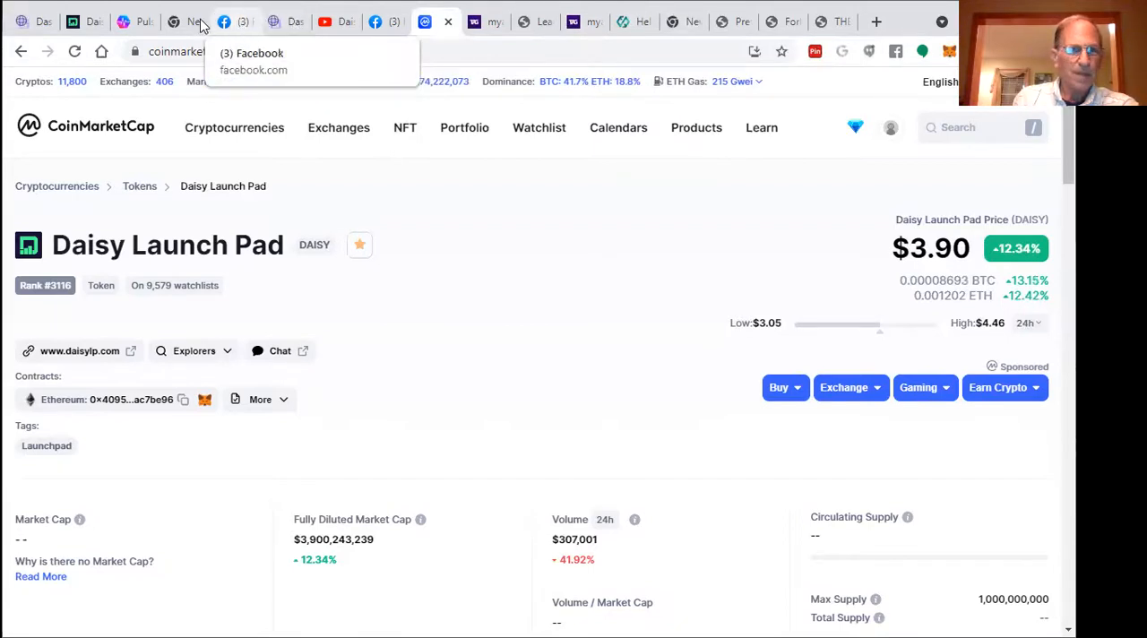
pyautogui.moveTo(94, 22)
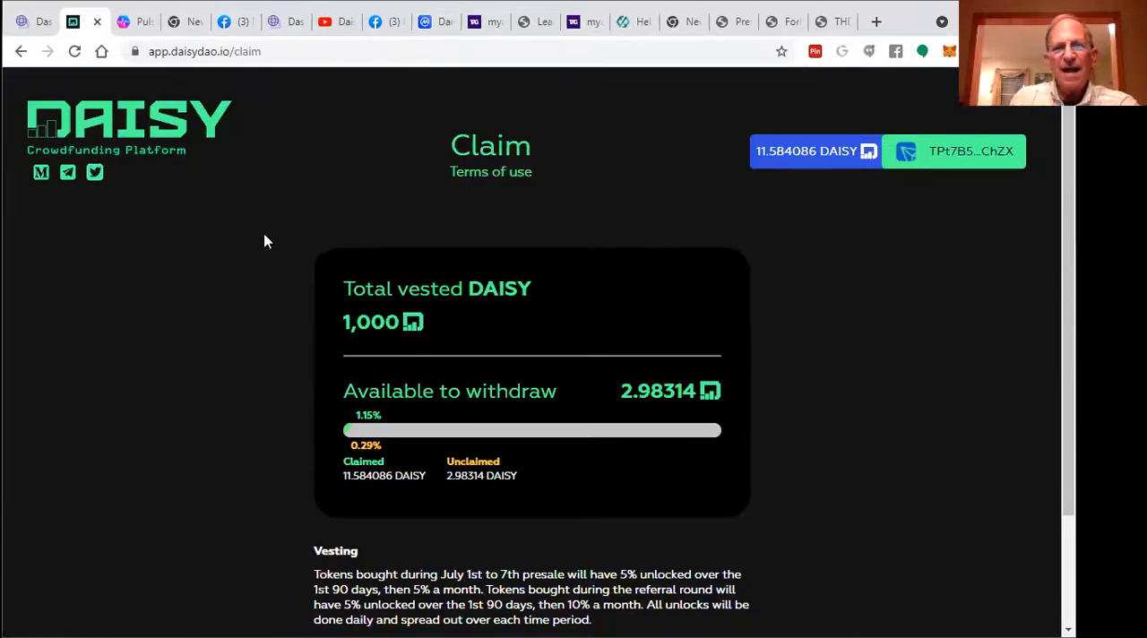
pyautogui.moveTo(339, 319)
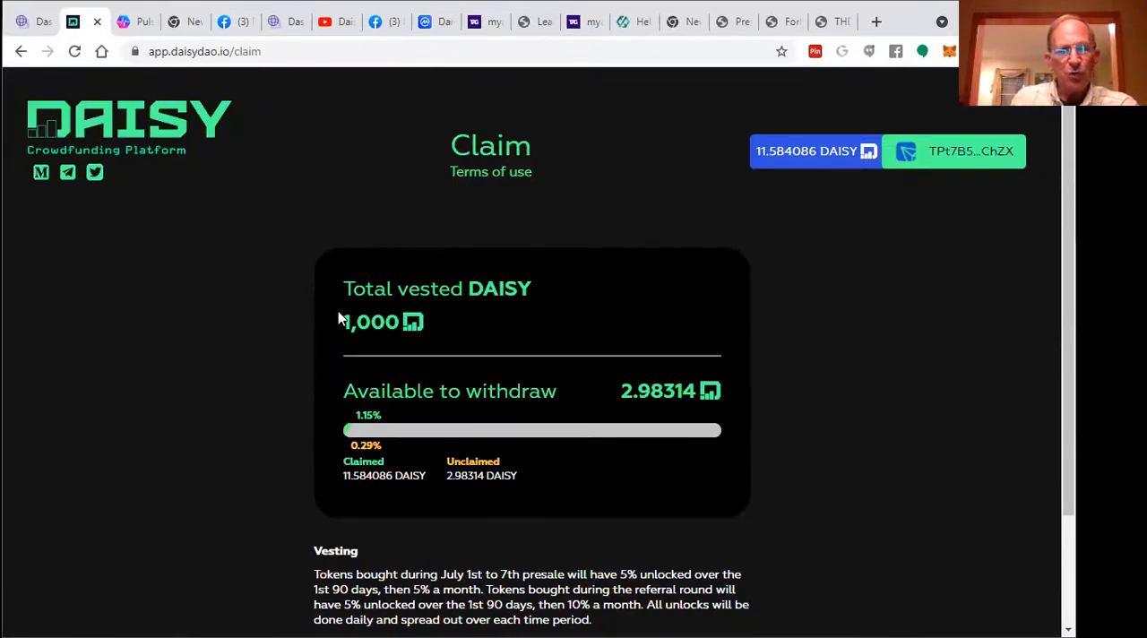
# Step: Highlight the 1,000 total vested DAISY figure on the claim page
pyautogui.doubleClick(371, 323)
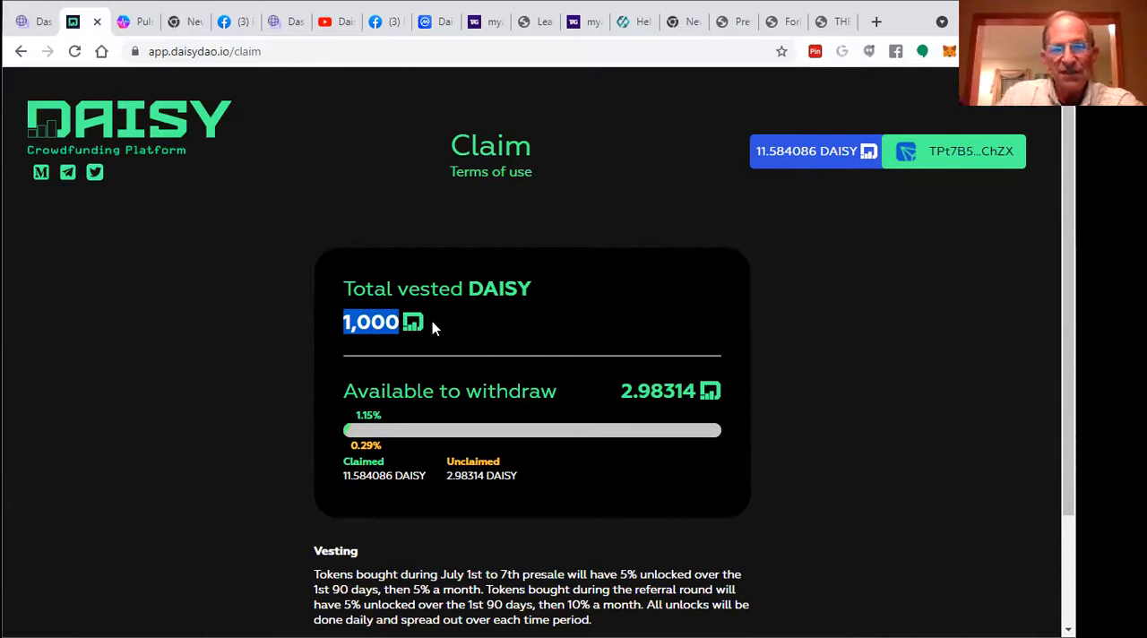
pyautogui.moveTo(434, 328)
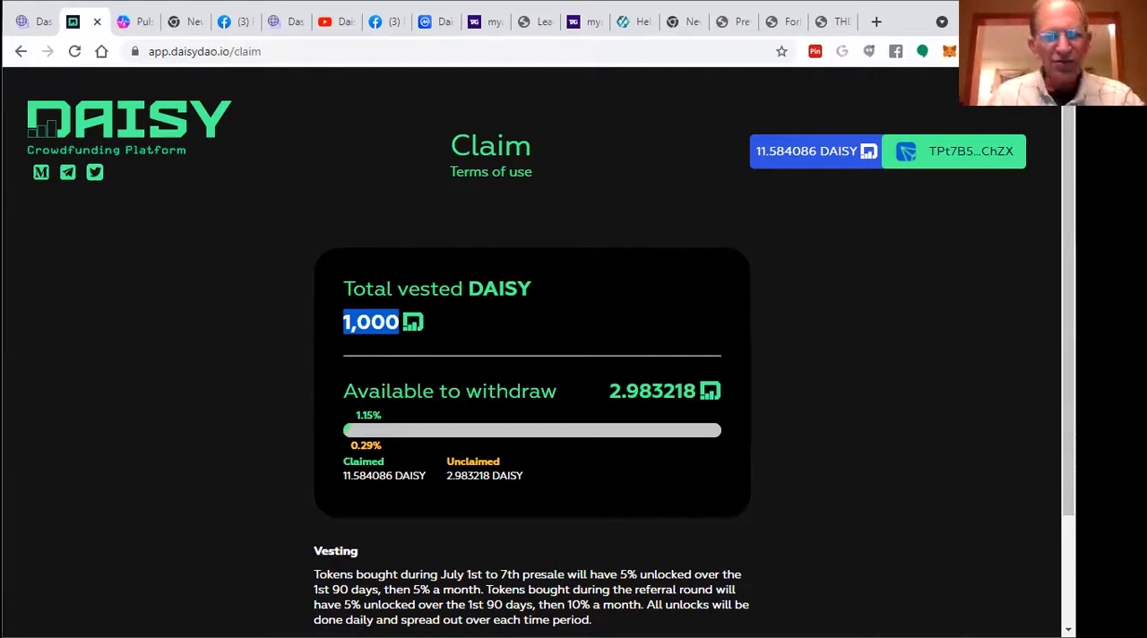
pyautogui.moveTo(702, 172)
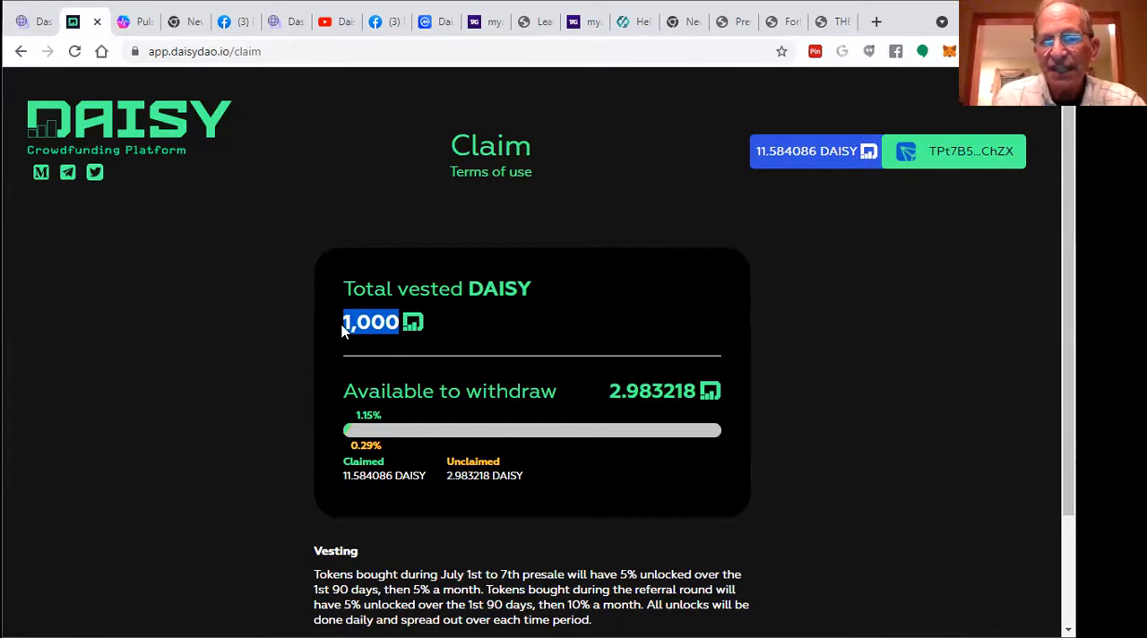
pyautogui.moveTo(773, 217)
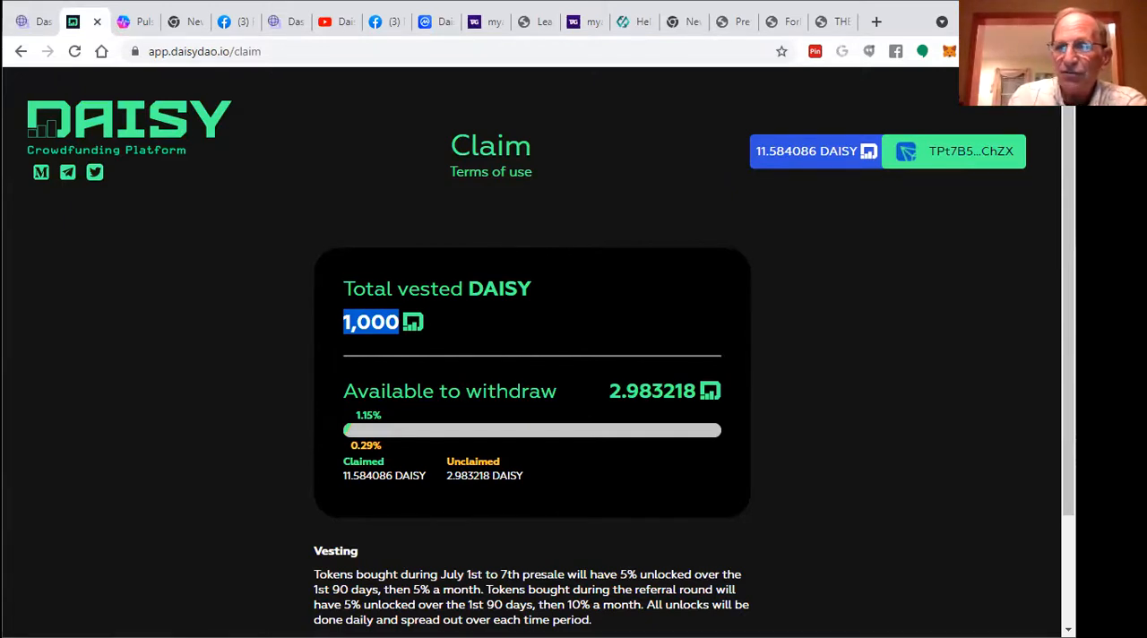
pyautogui.moveTo(816, 312)
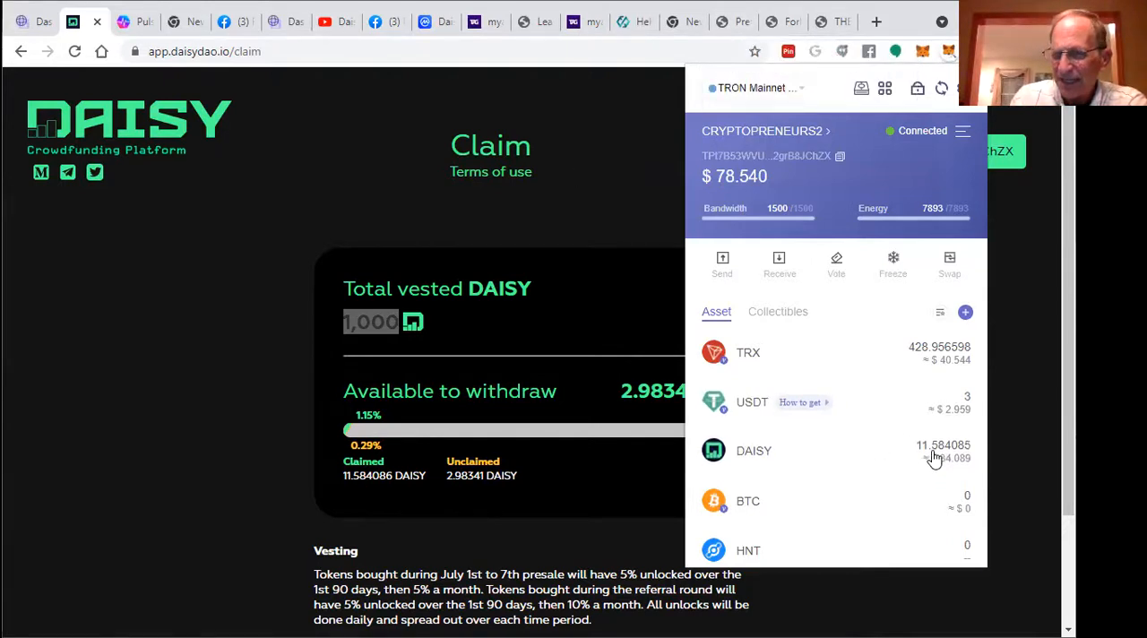
pyautogui.moveTo(638, 400)
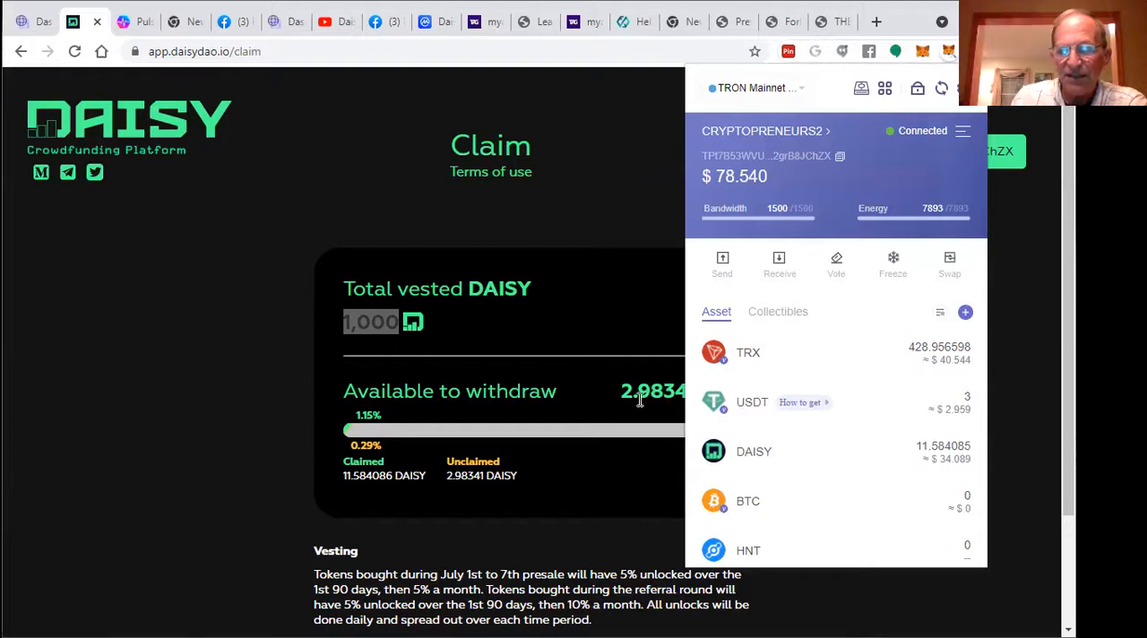
pyautogui.moveTo(350, 509)
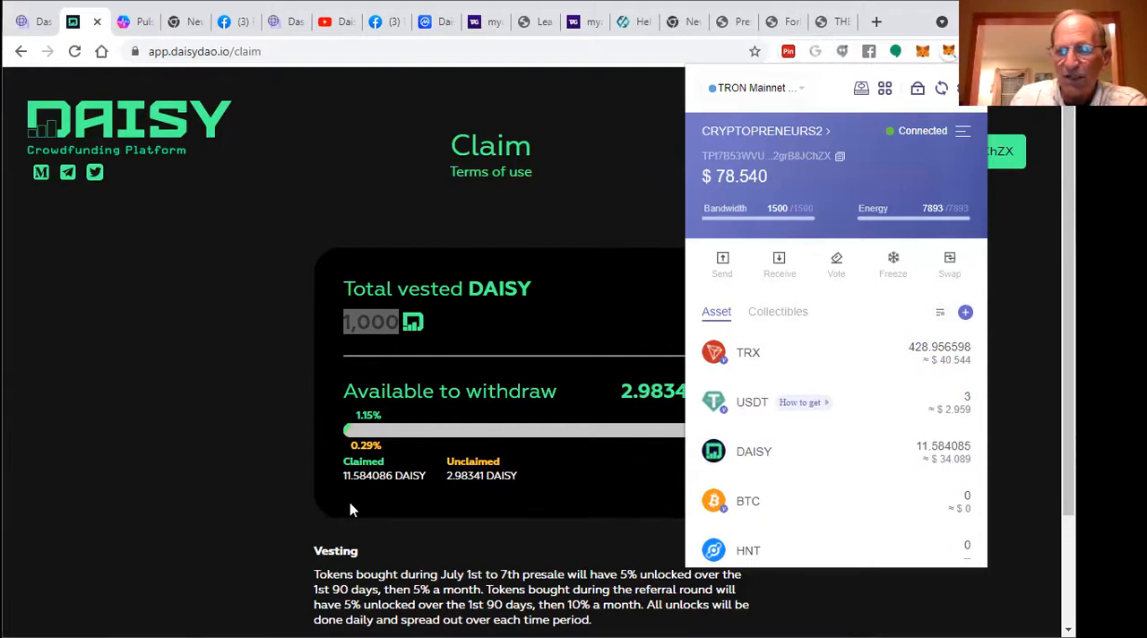
# Step: Claim 2.98341 DAISY via TronLink approval and view the DAISY token's transaction history
pyautogui.scroll(-3)
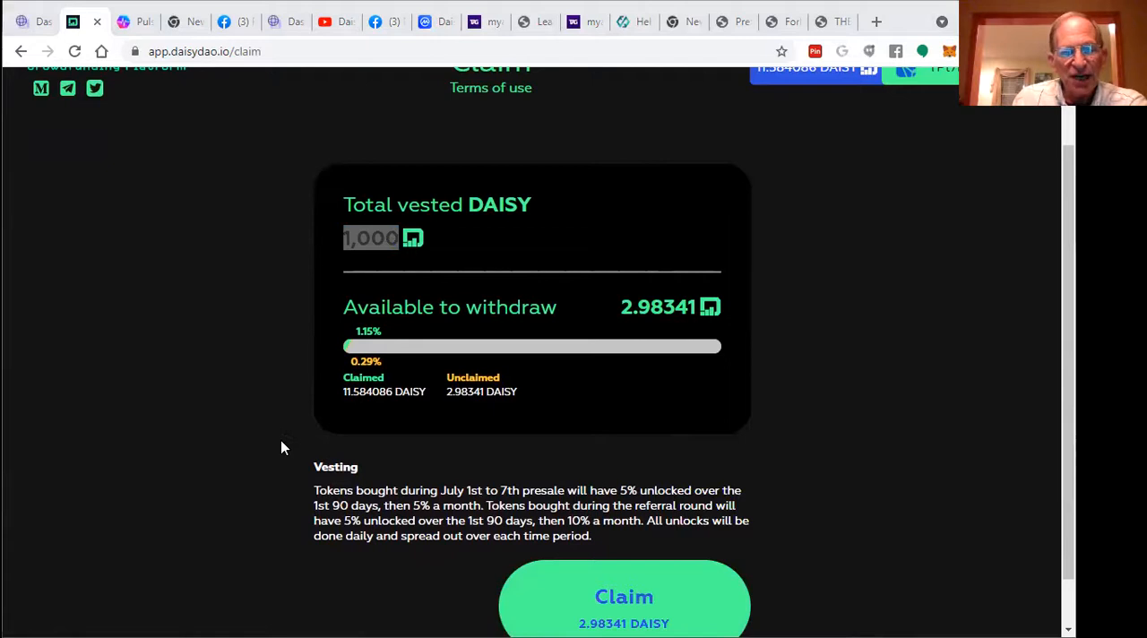
pyautogui.click(624, 595)
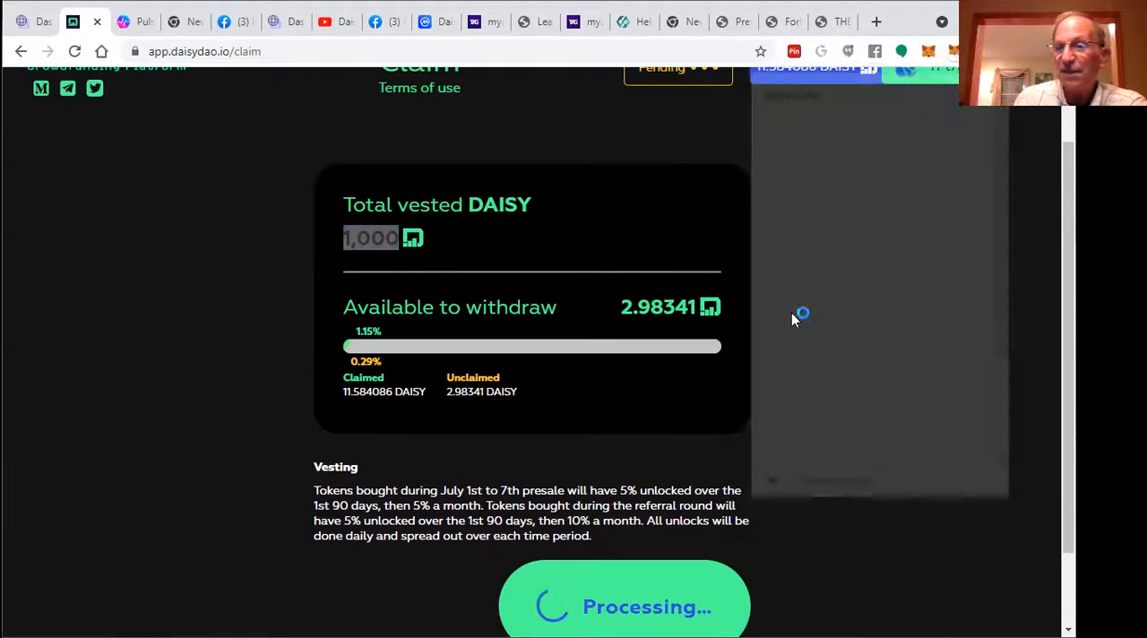
pyautogui.click(902, 50)
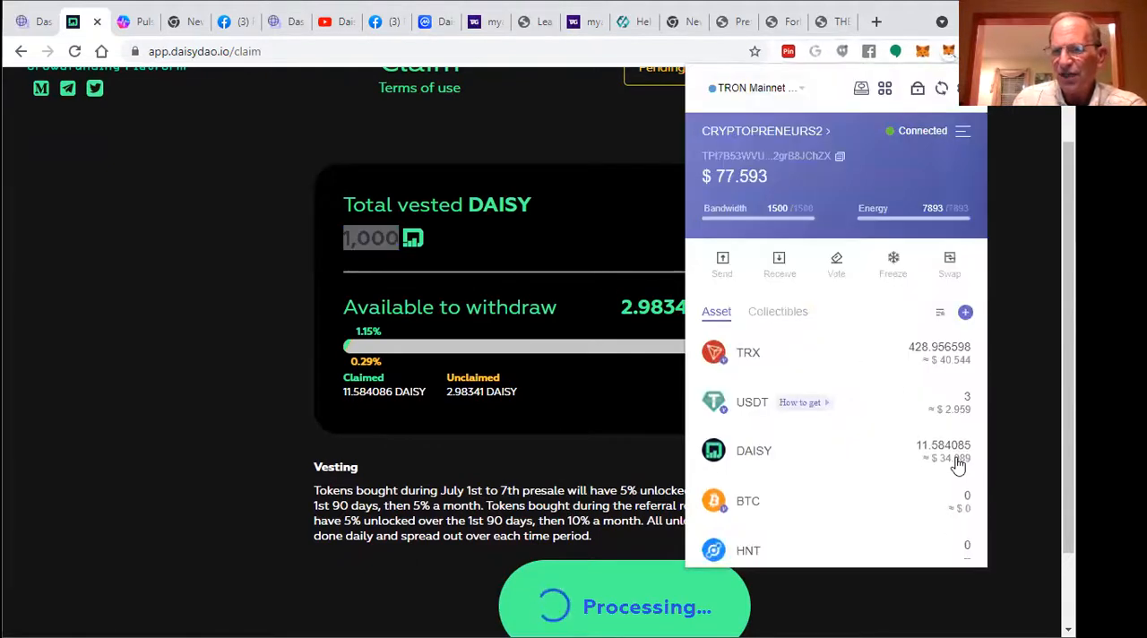
pyautogui.click(752, 450)
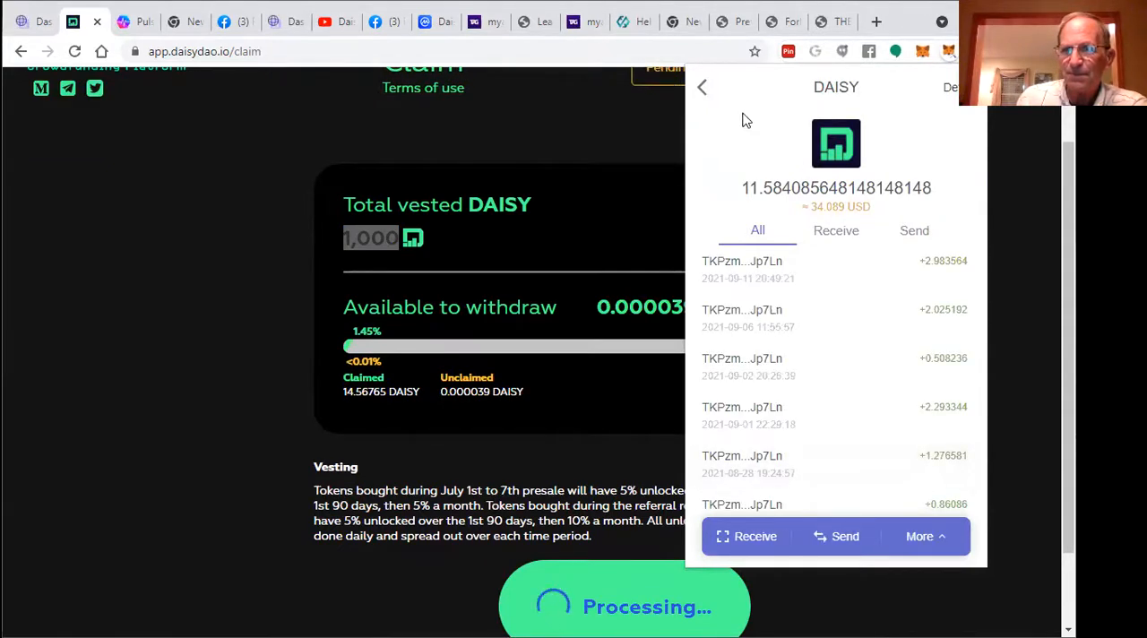
pyautogui.click(702, 86)
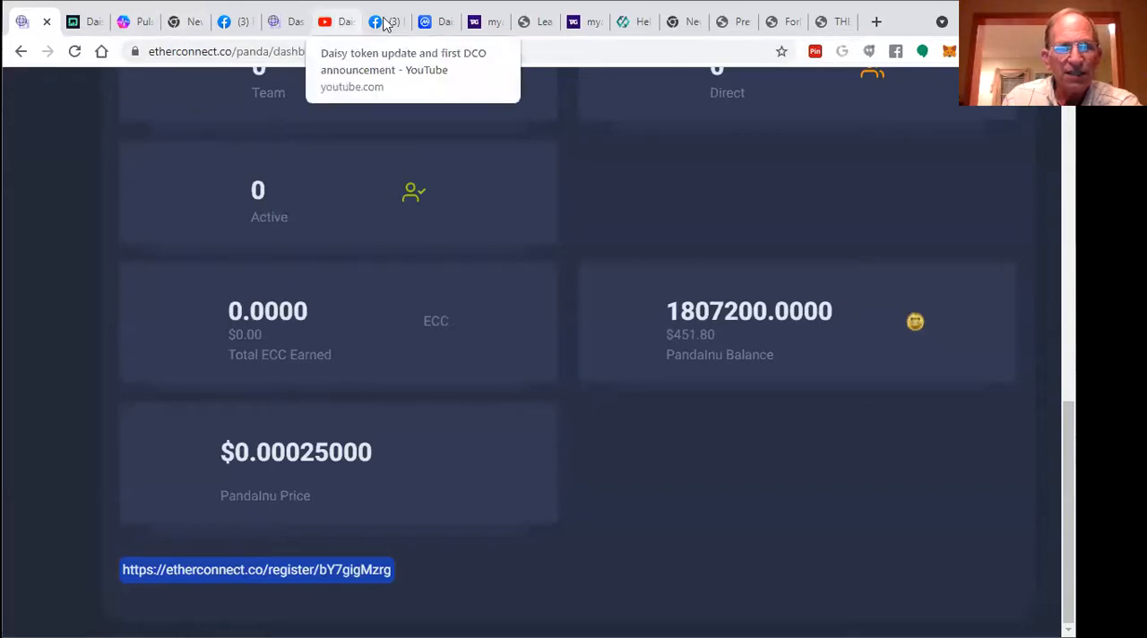
pyautogui.moveTo(430, 21)
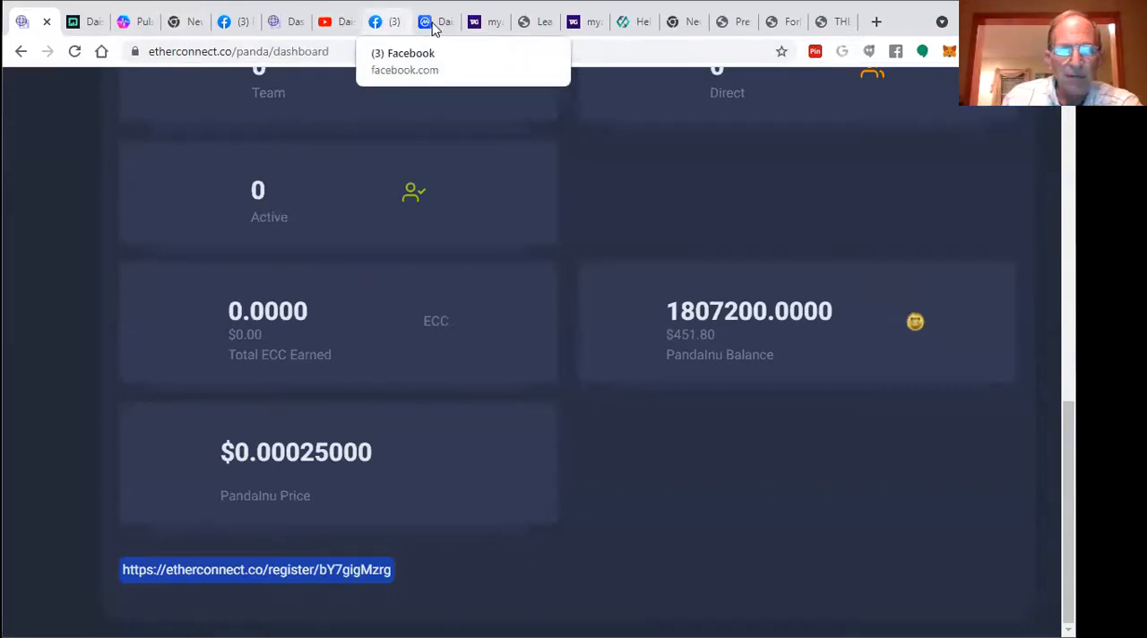
# Step: Pass the Daisy Launch Pad price page and start a fresh blank browser tab
pyautogui.click(433, 21)
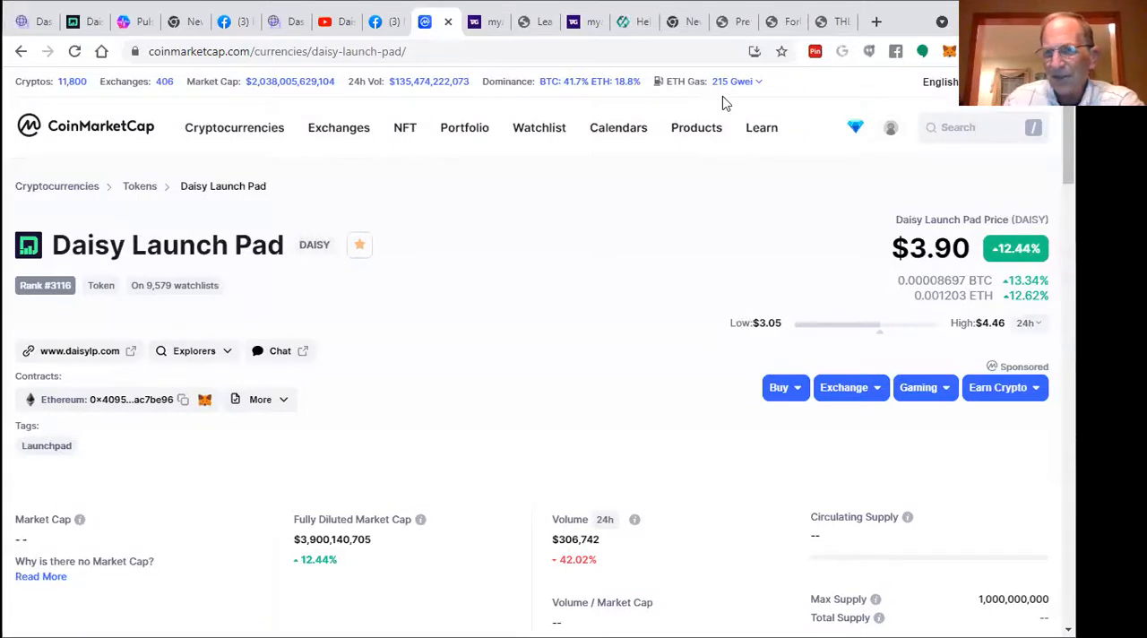
pyautogui.moveTo(798, 63)
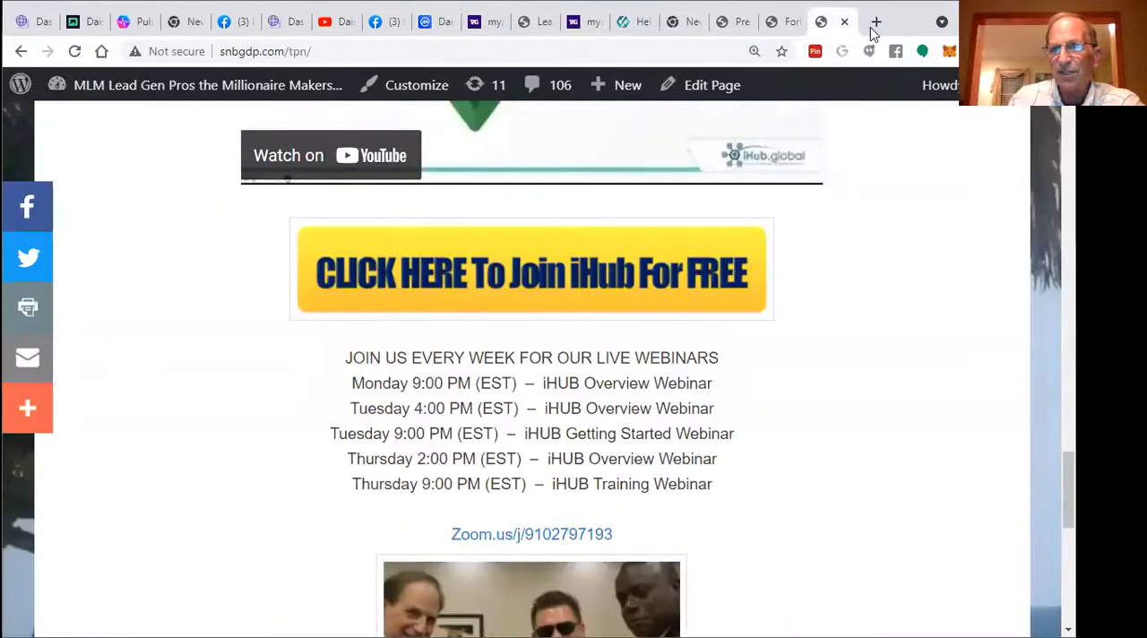
pyautogui.click(875, 22)
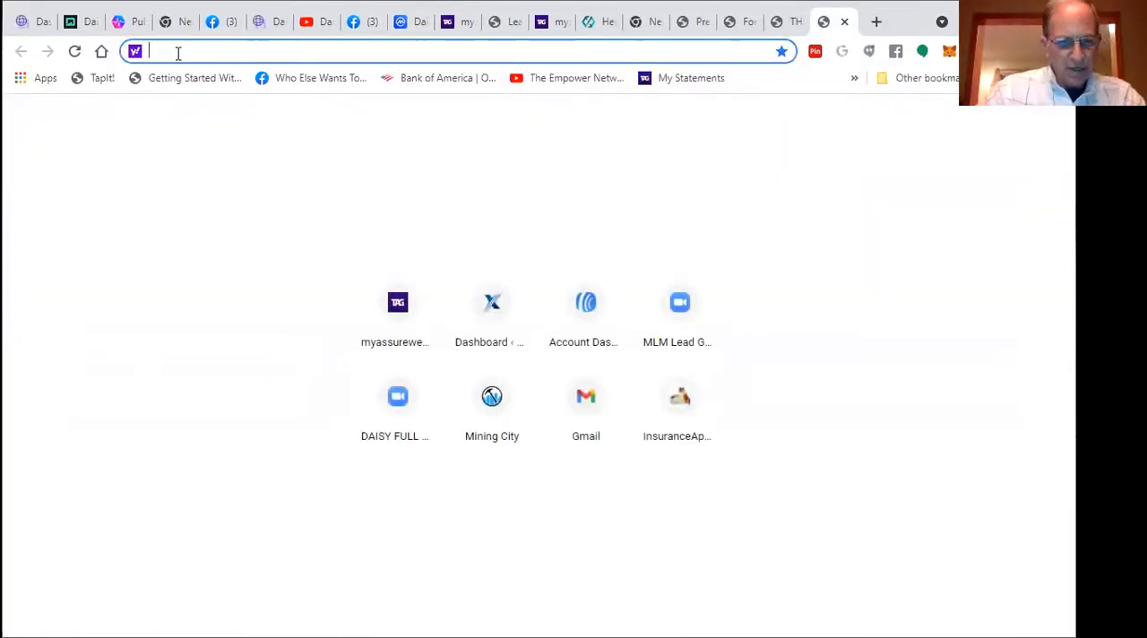
# Step: Load the daisy.global website from the address bar
pyautogui.write('daisy.global')
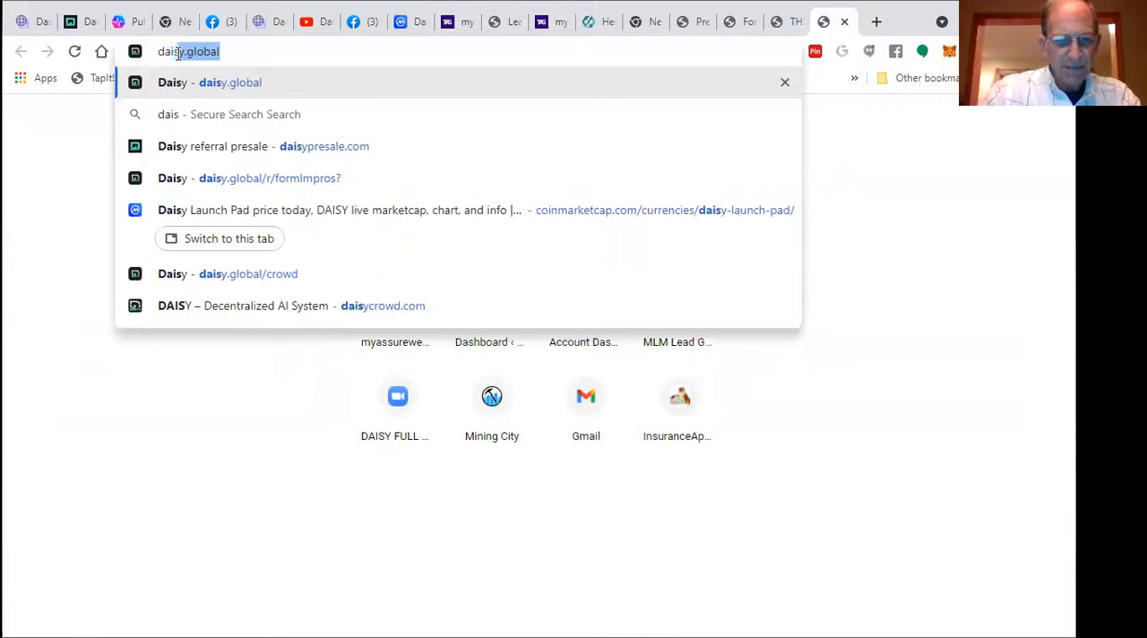
pyautogui.write('y.global')
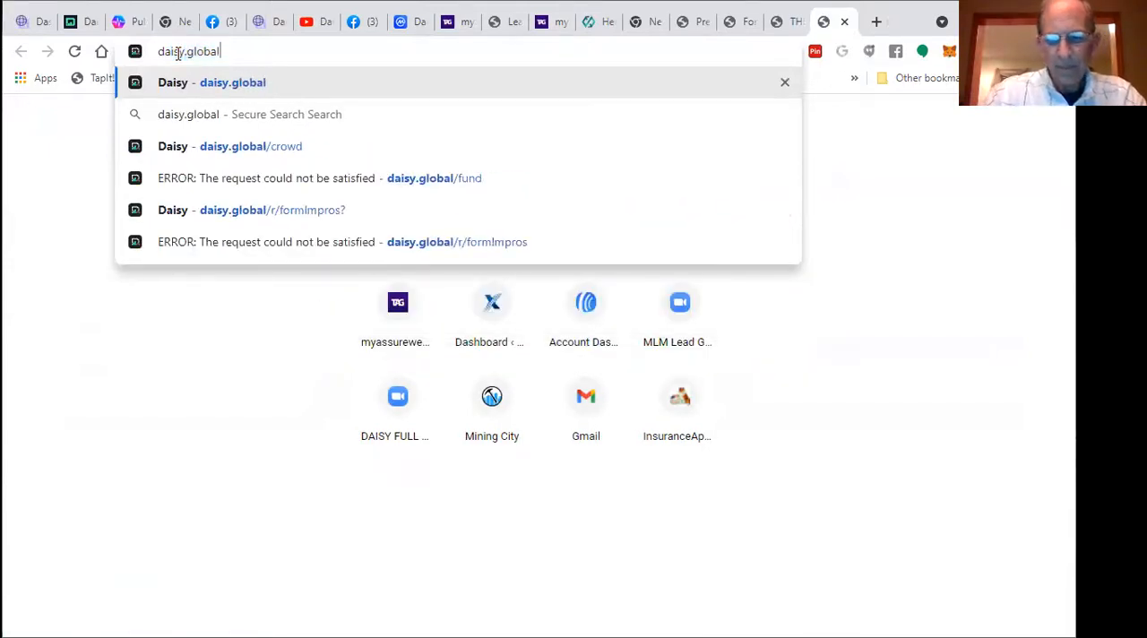
pyautogui.press('Return')
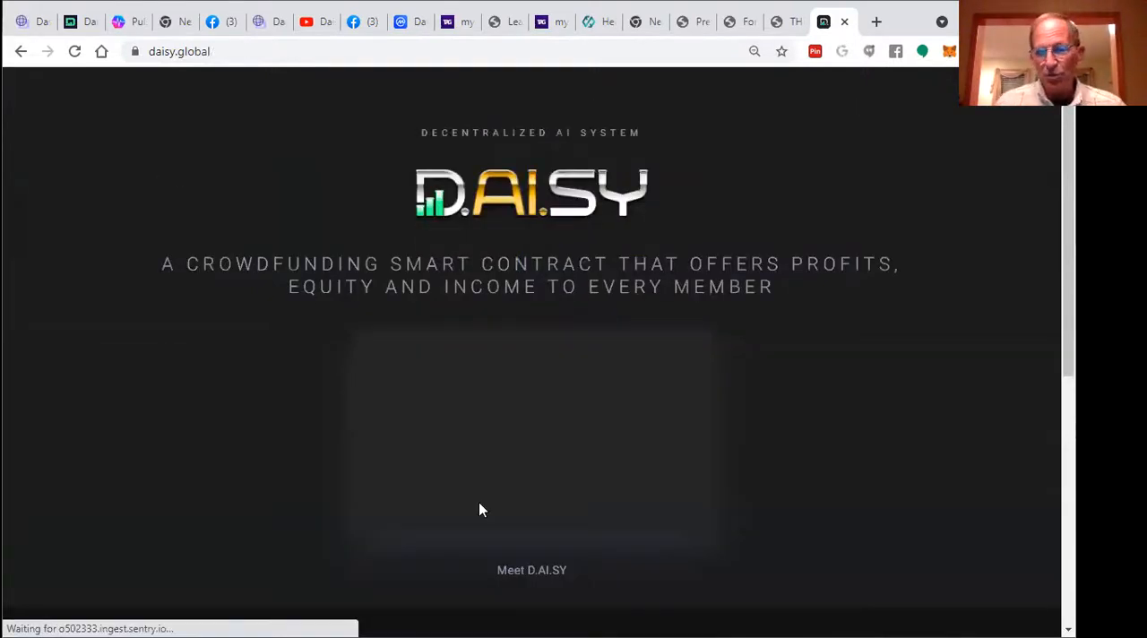
# Step: Log into daisy.global via Automatic Login to reach the crowd dashboard with $212.20 rewards
pyautogui.scroll(-3)
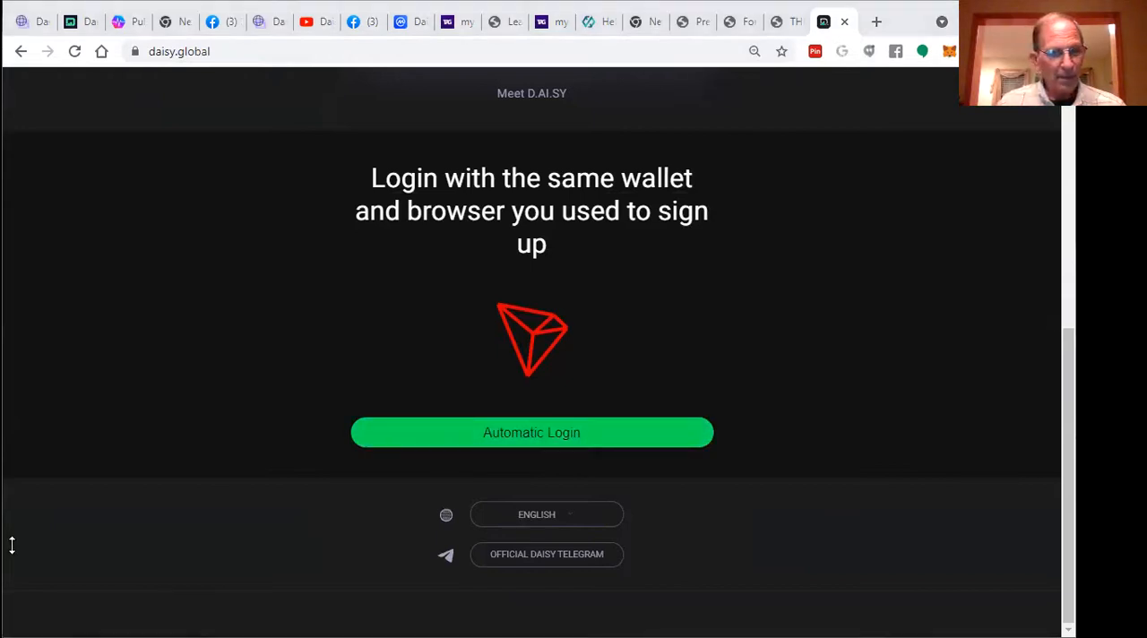
pyautogui.click(530, 432)
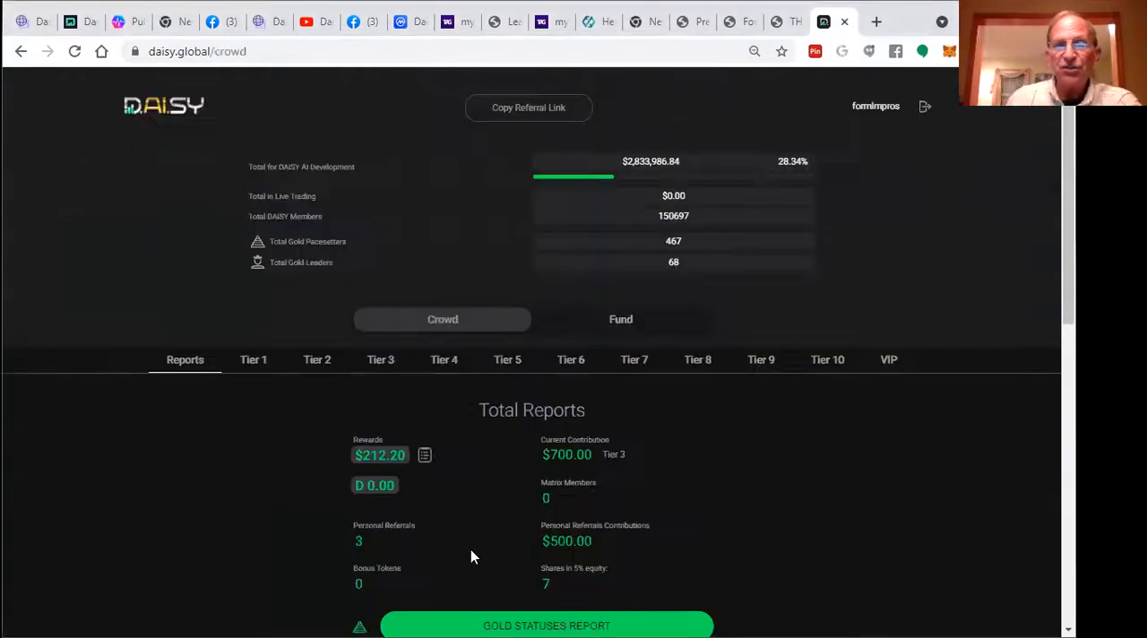
pyautogui.scroll(-3)
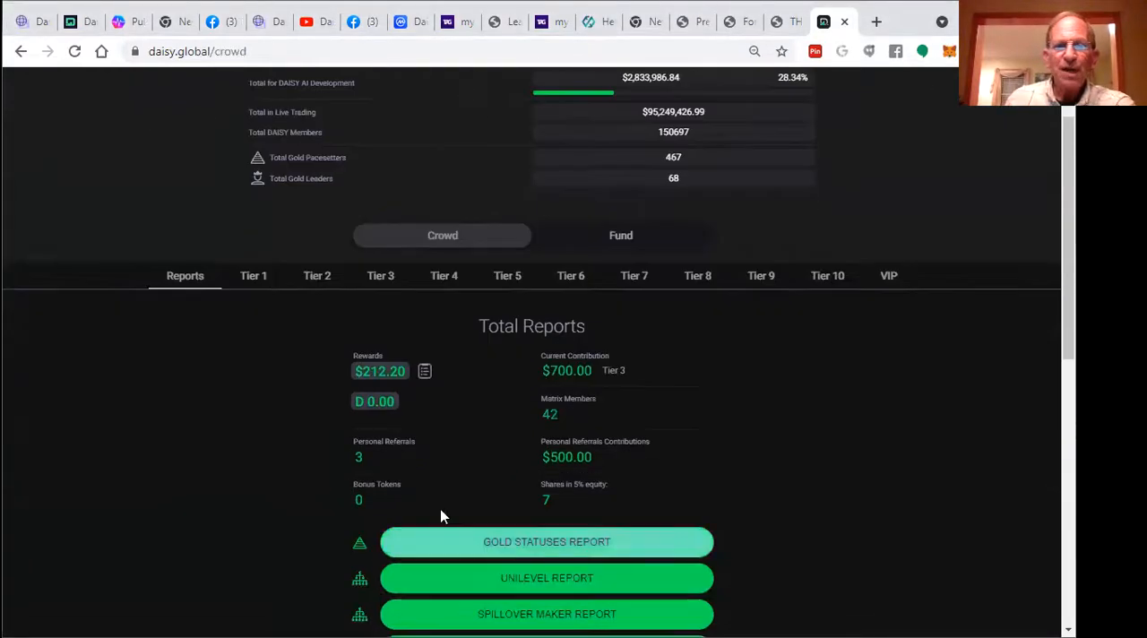
pyautogui.moveTo(609, 384)
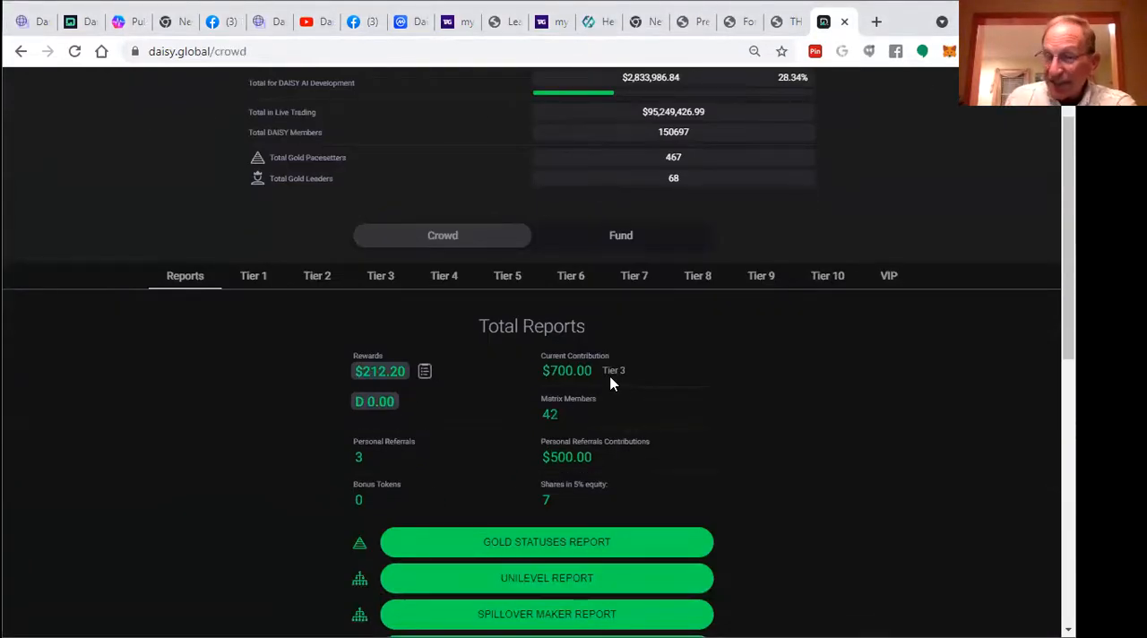
pyautogui.moveTo(609, 398)
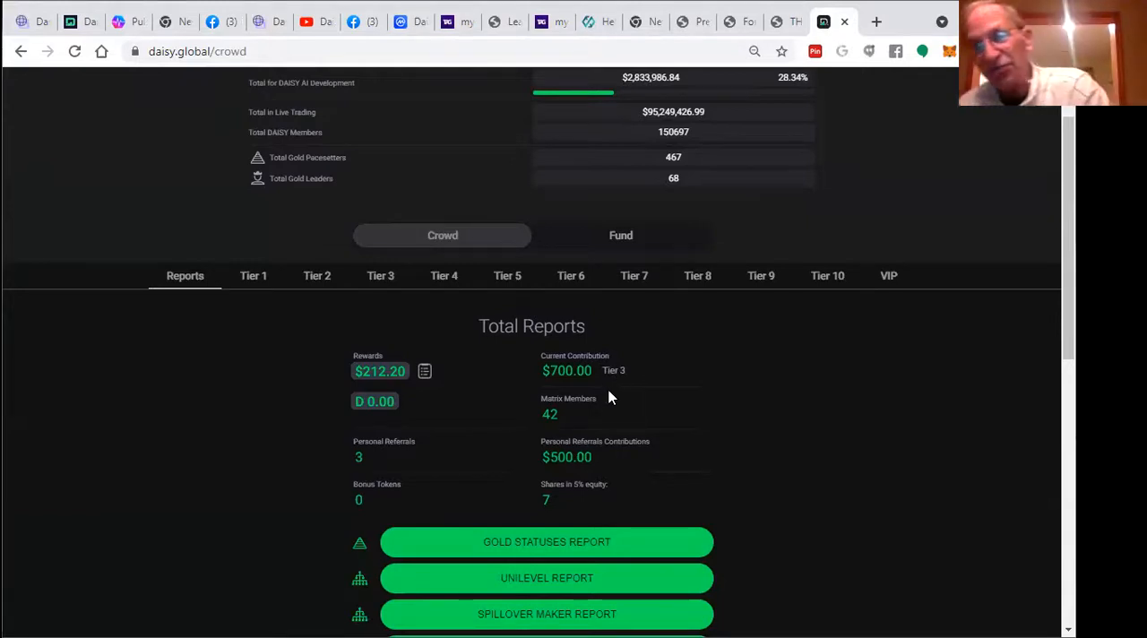
pyautogui.moveTo(628, 387)
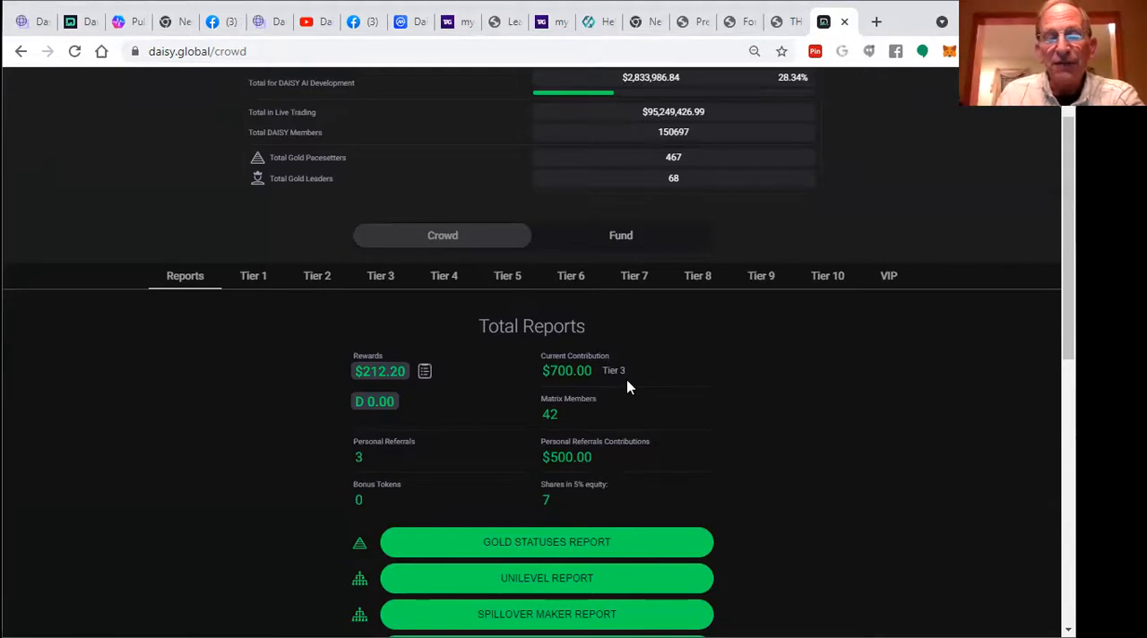
pyautogui.moveTo(588, 400)
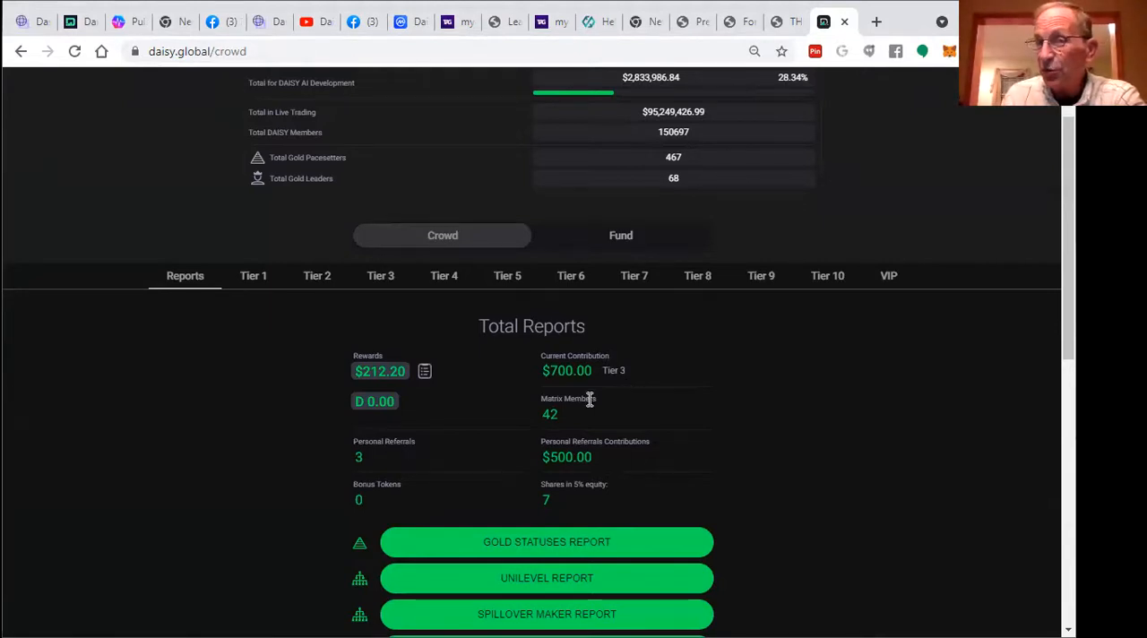
pyautogui.moveTo(635, 371)
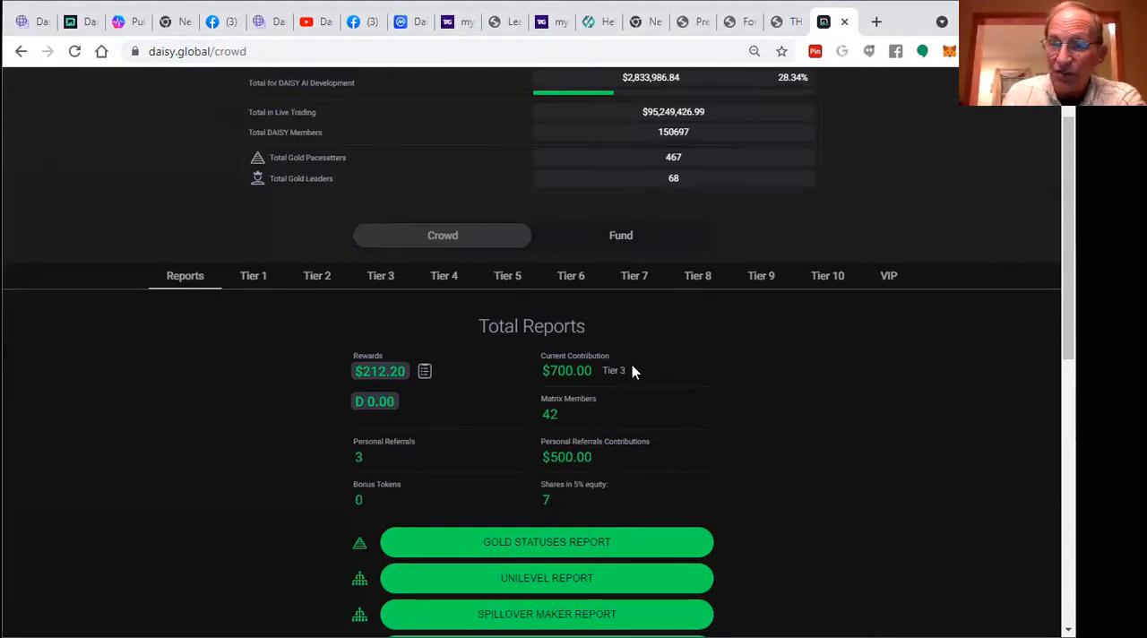
pyautogui.moveTo(404, 398)
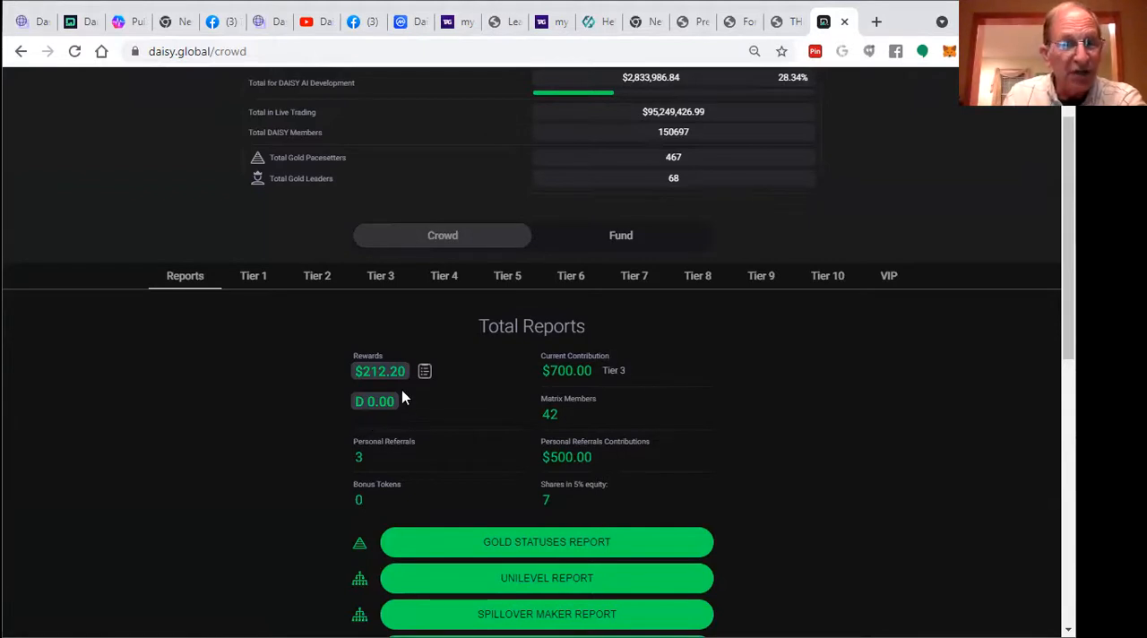
pyautogui.moveTo(387, 387)
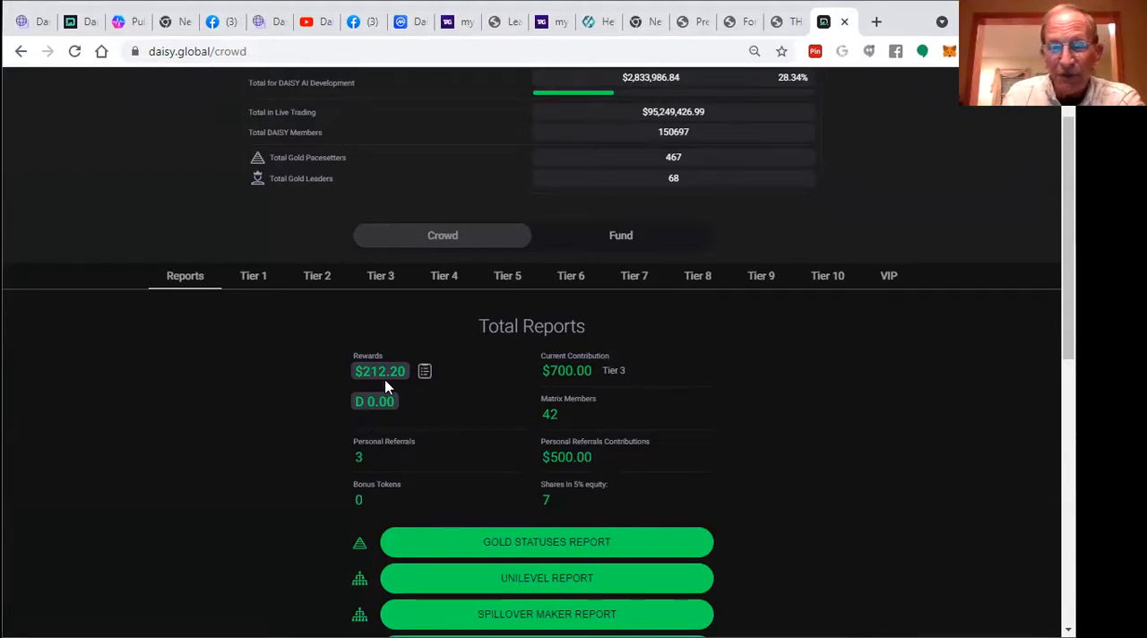
pyautogui.moveTo(853, 442)
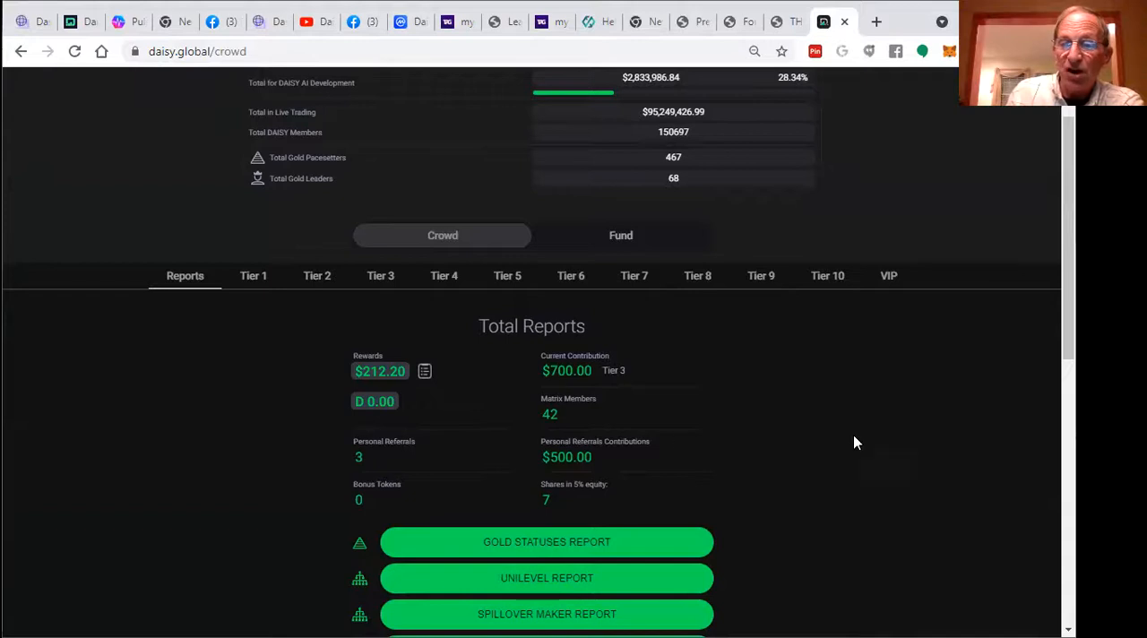
pyautogui.scroll(-3)
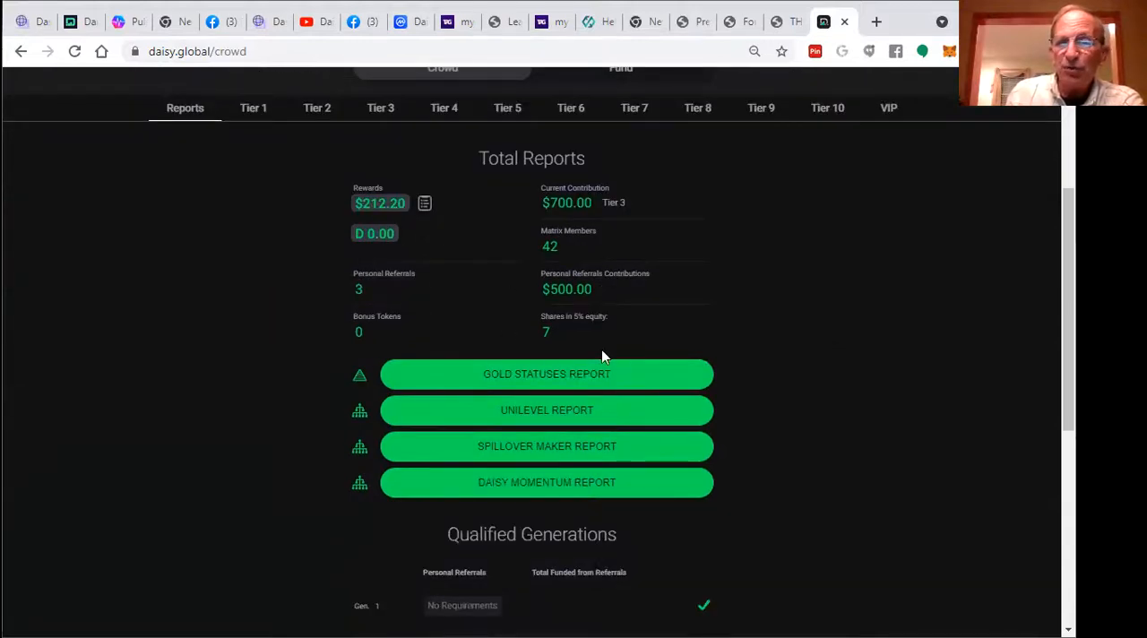
pyautogui.moveTo(588, 335)
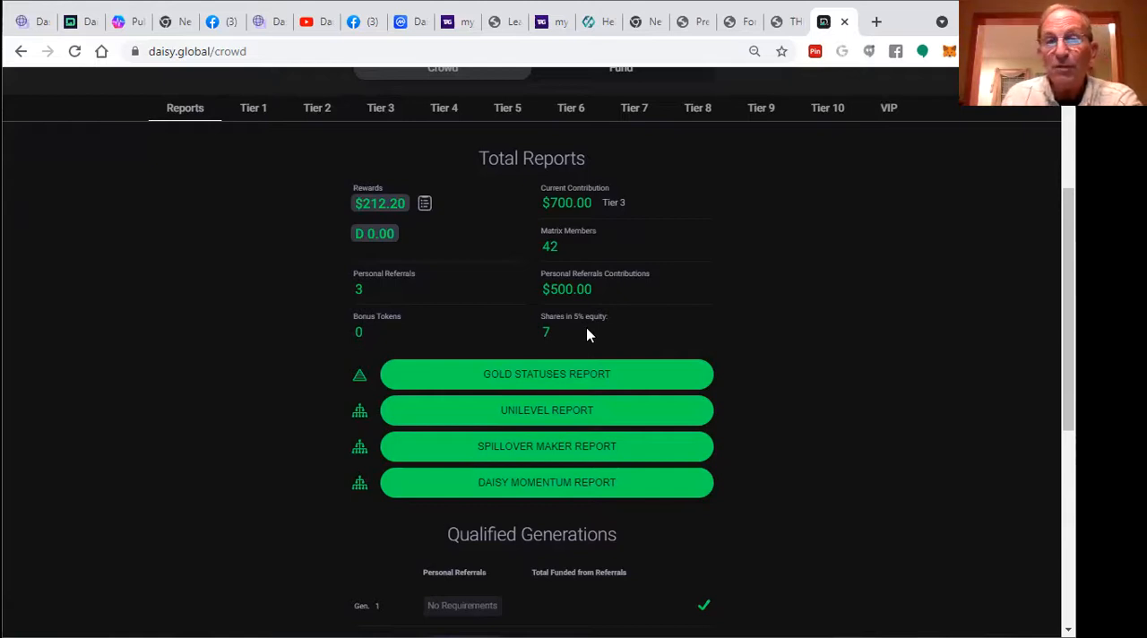
pyautogui.moveTo(609, 337)
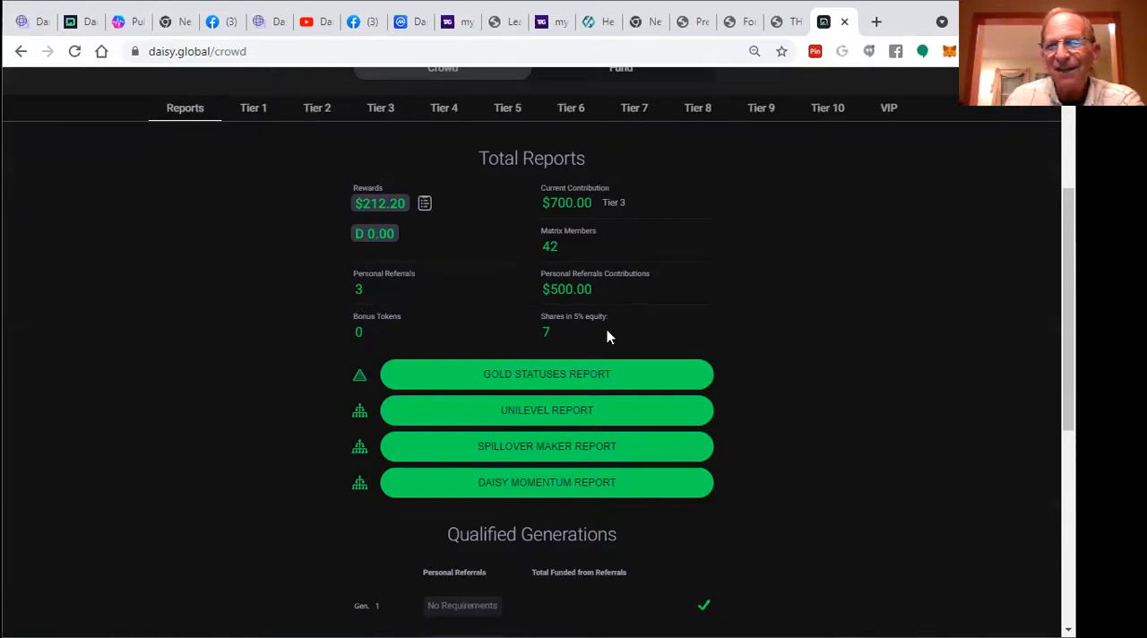
pyautogui.scroll(-3)
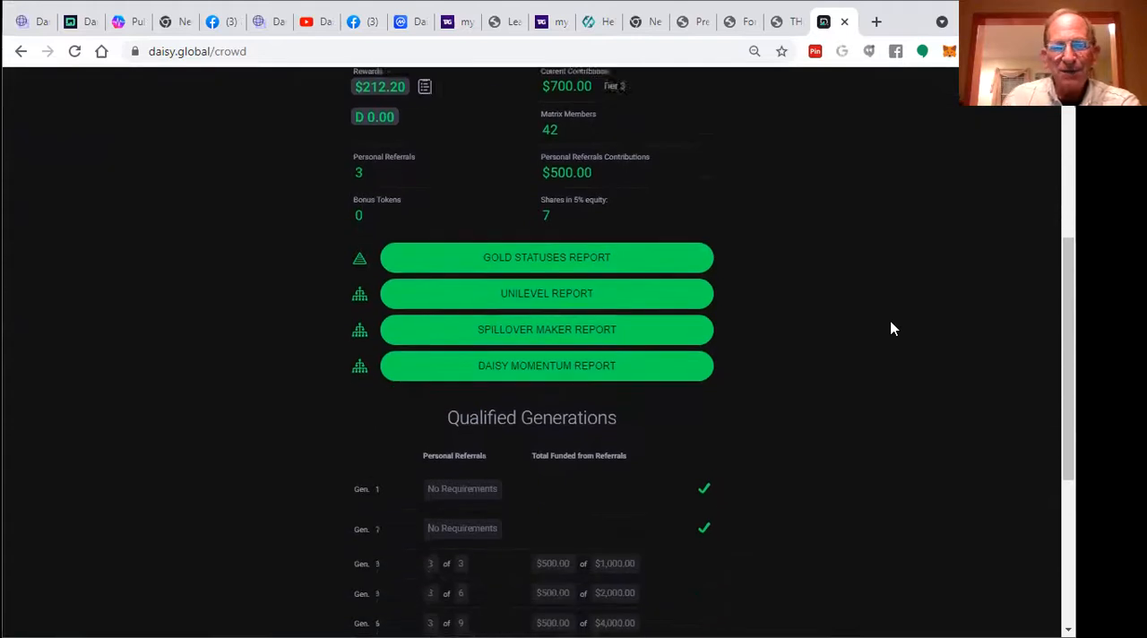
pyautogui.scroll(-3)
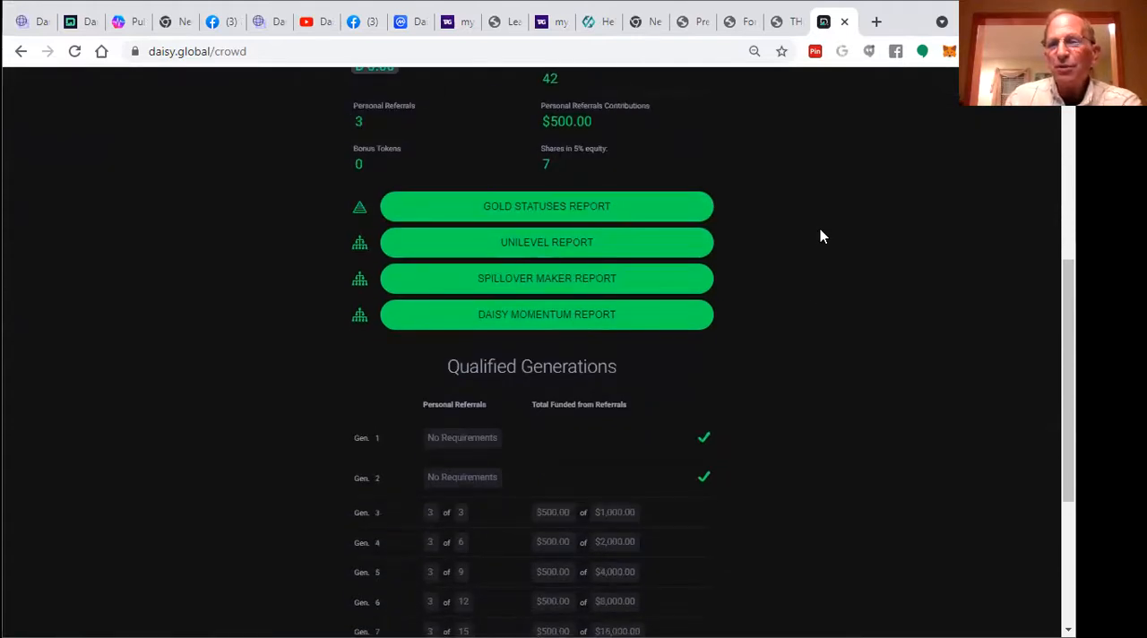
pyautogui.scroll(3)
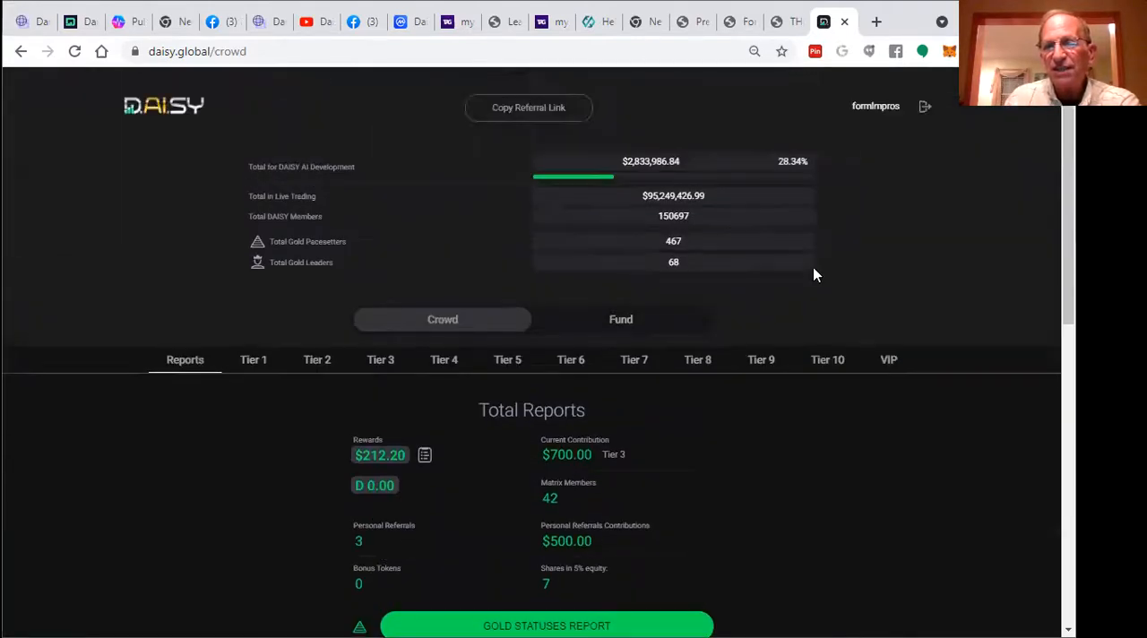
pyautogui.moveTo(362, 412)
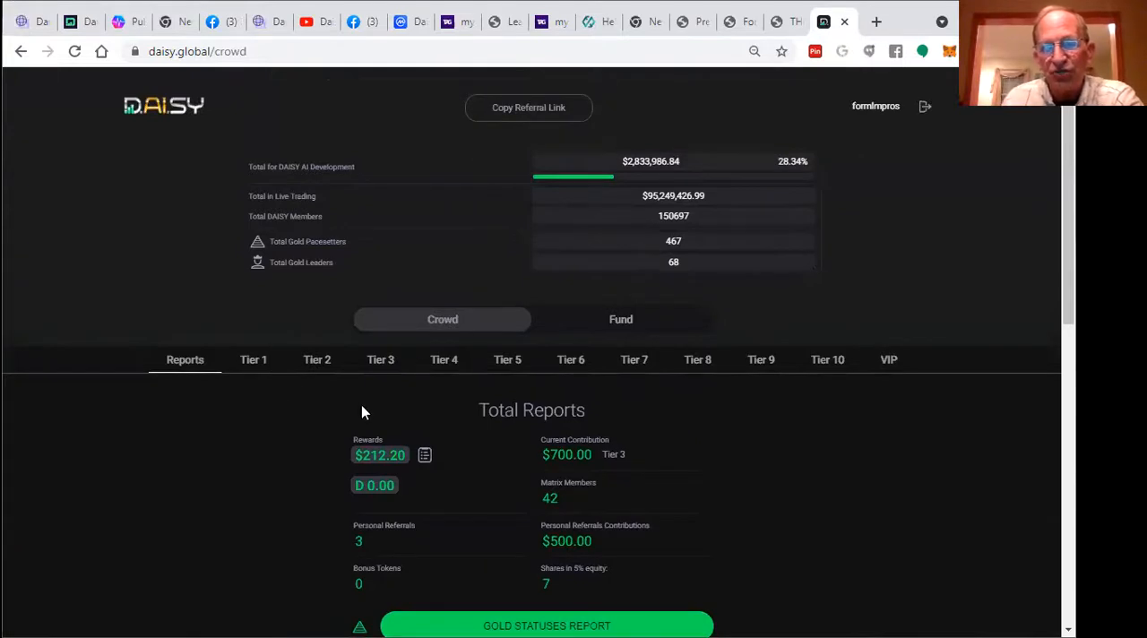
pyautogui.moveTo(620, 319)
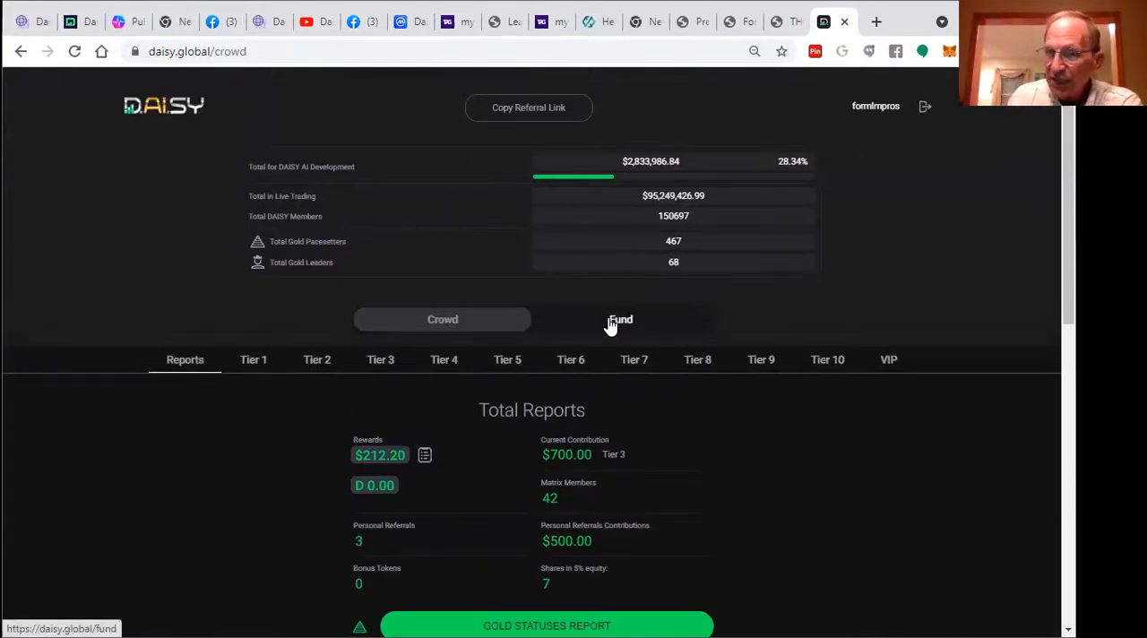
pyautogui.click(621, 319)
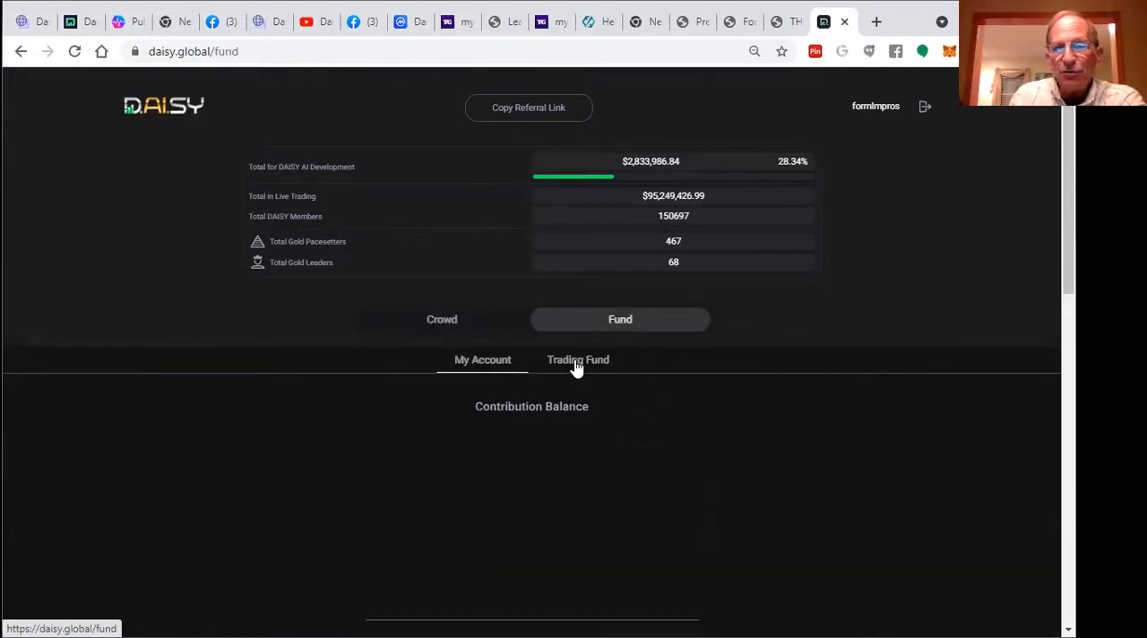
pyautogui.click(577, 358)
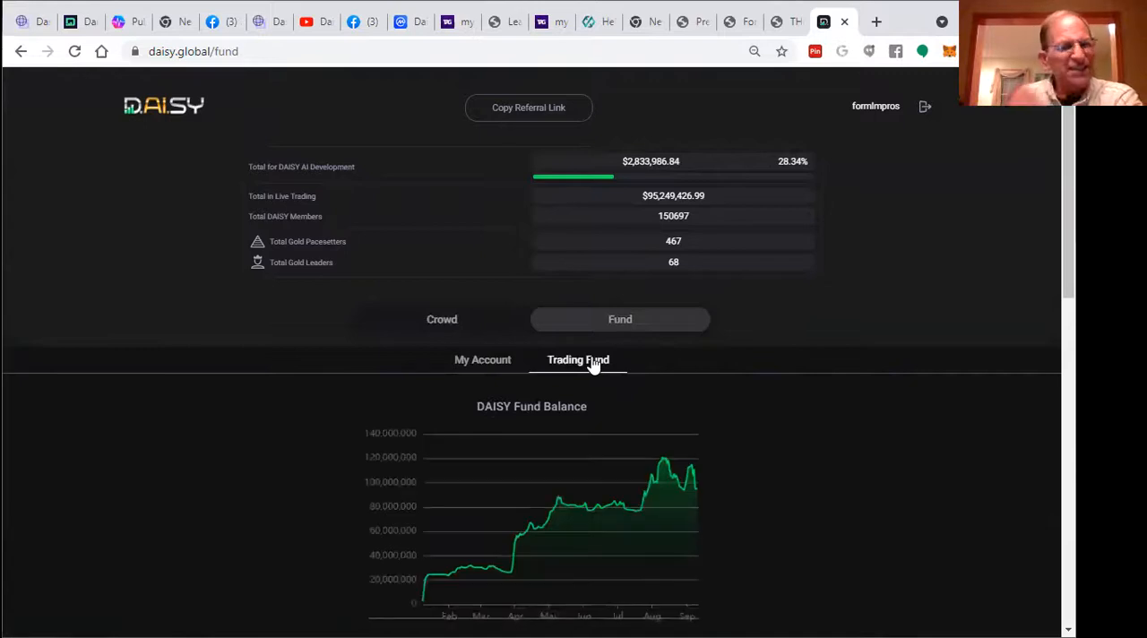
pyautogui.moveTo(653, 511)
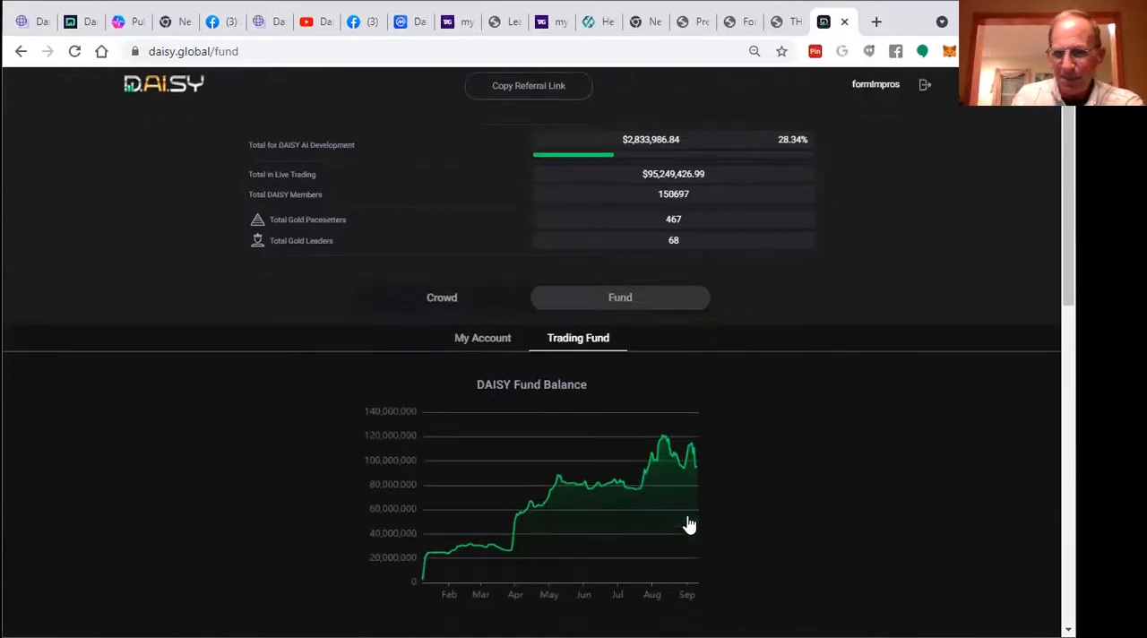
pyautogui.scroll(-3)
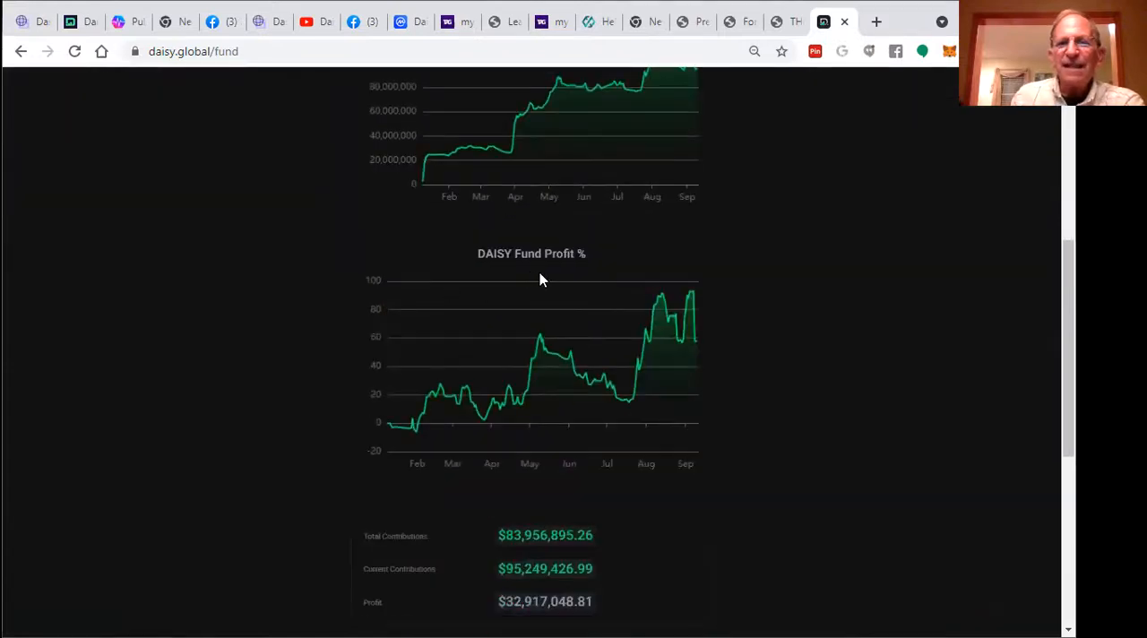
pyautogui.moveTo(699, 324)
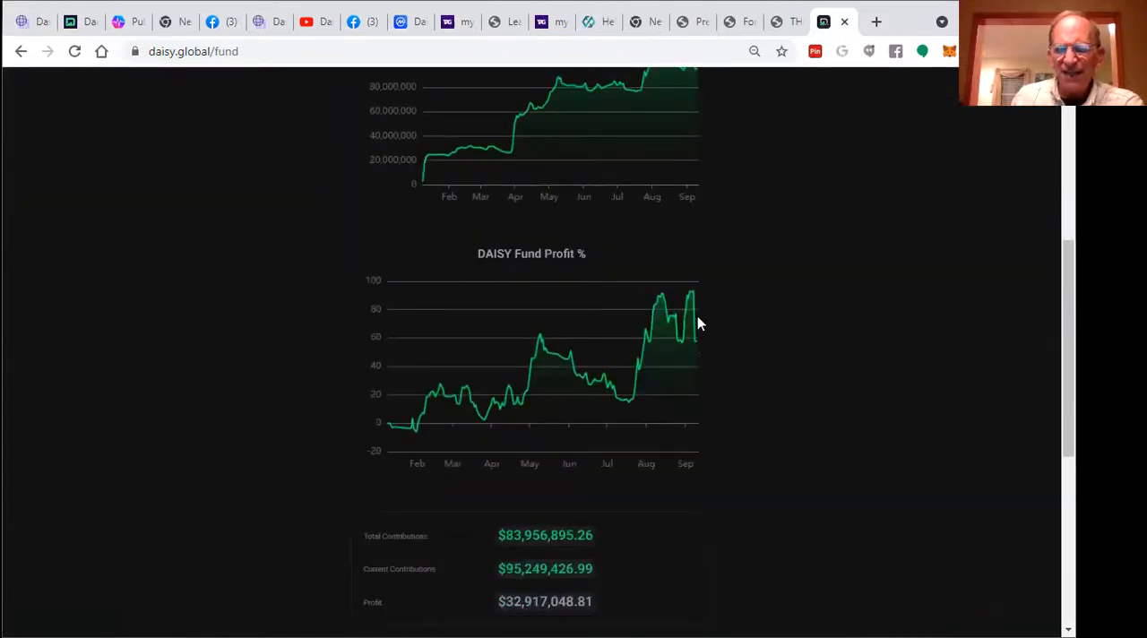
pyautogui.moveTo(692, 298)
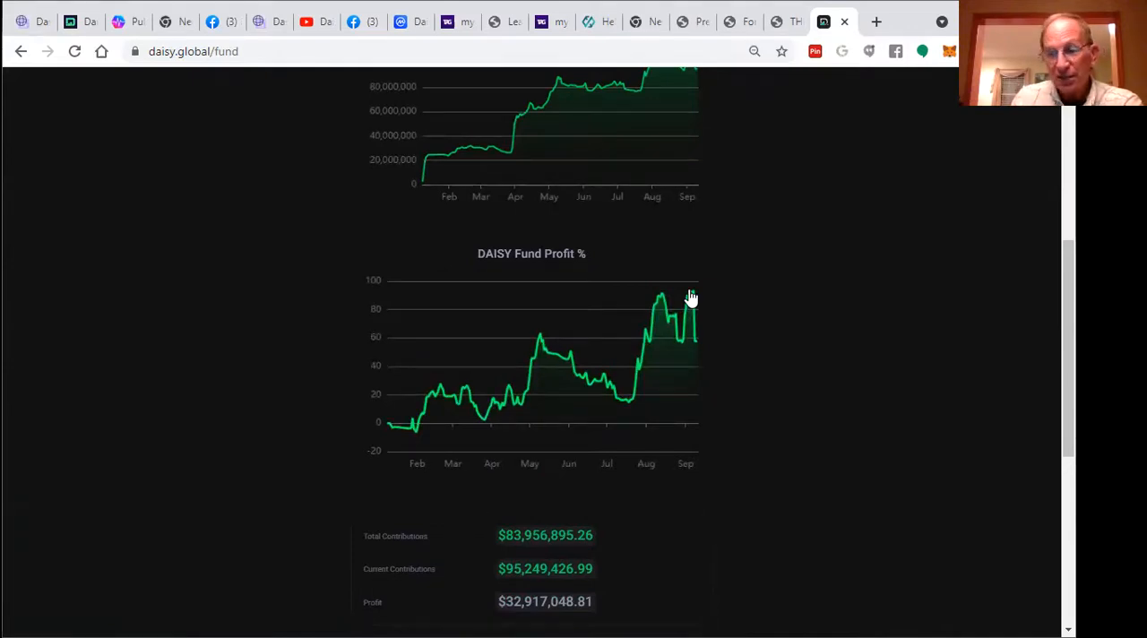
pyautogui.moveTo(690, 341)
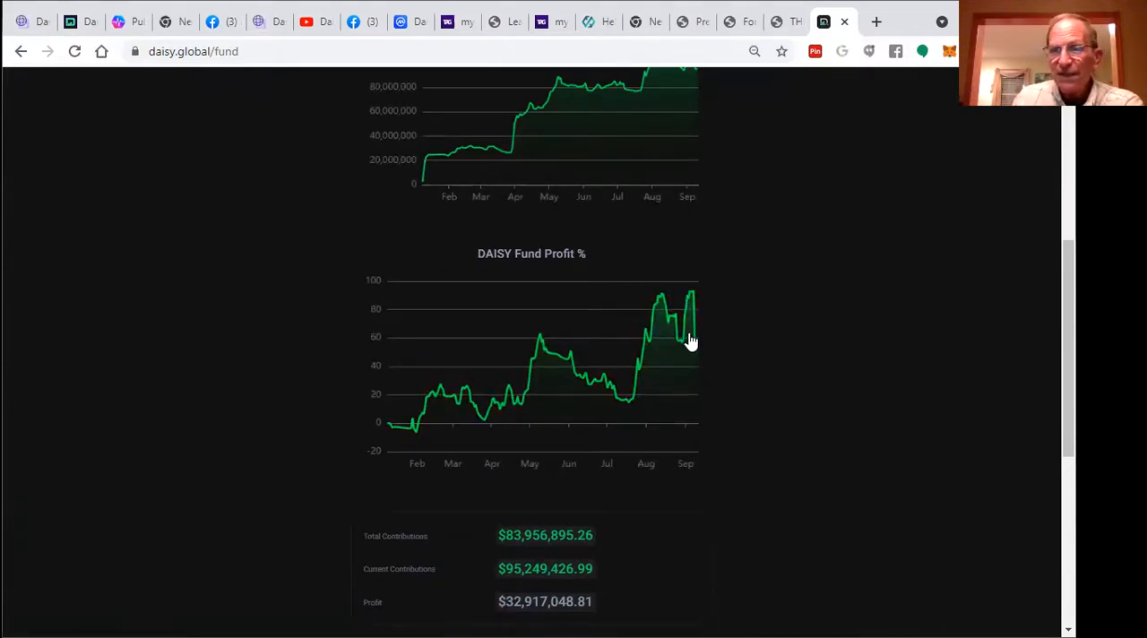
pyautogui.moveTo(690, 347)
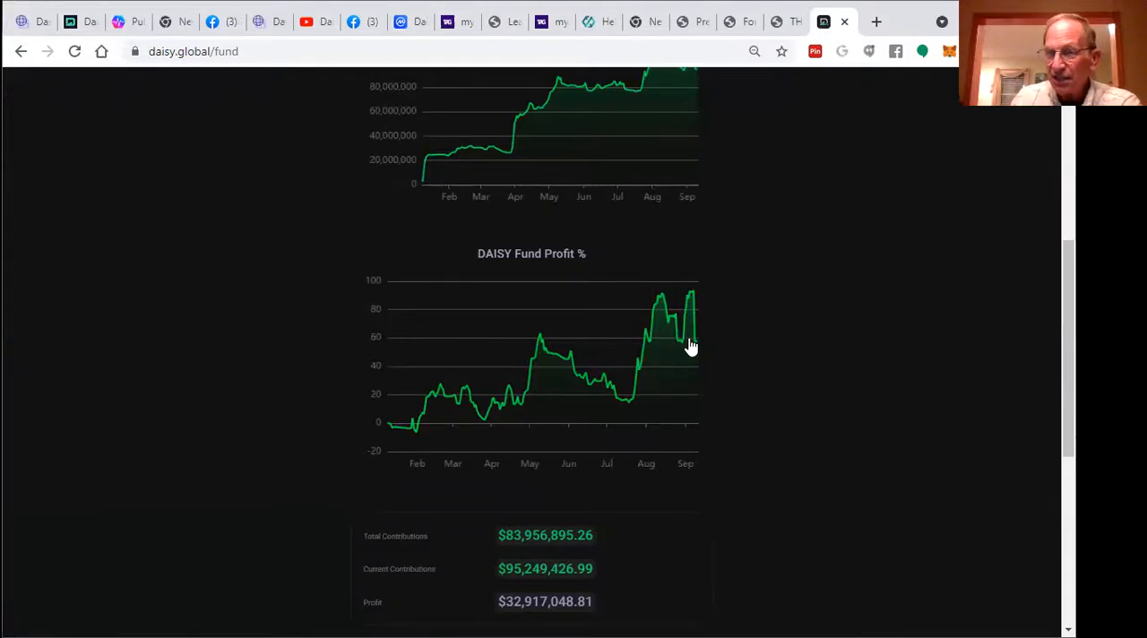
pyautogui.moveTo(828, 265)
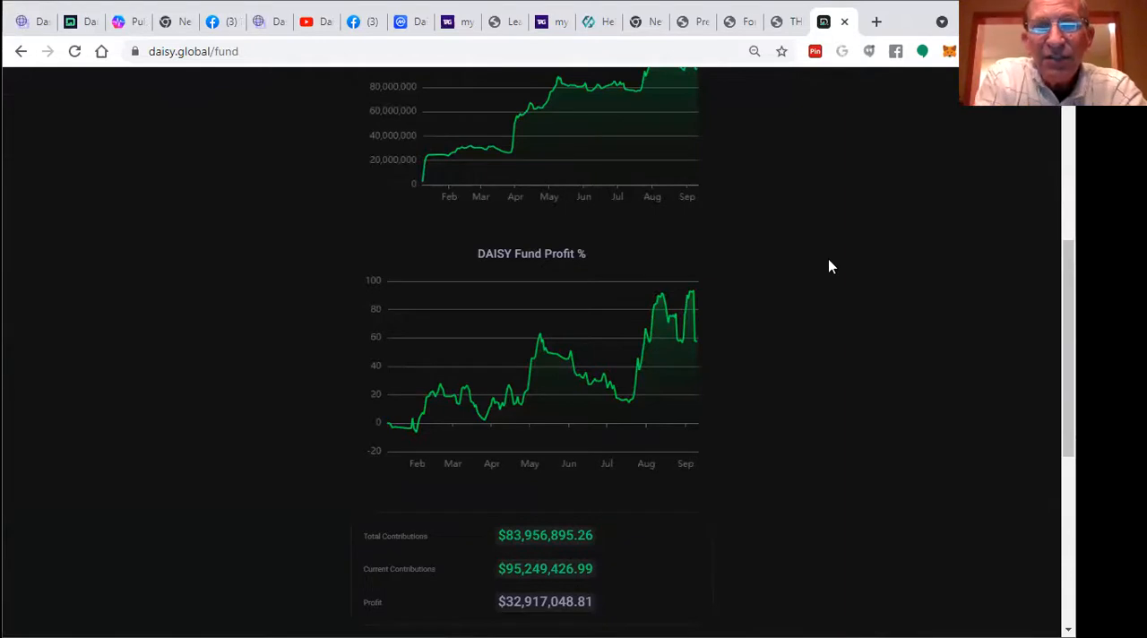
pyautogui.moveTo(850, 240)
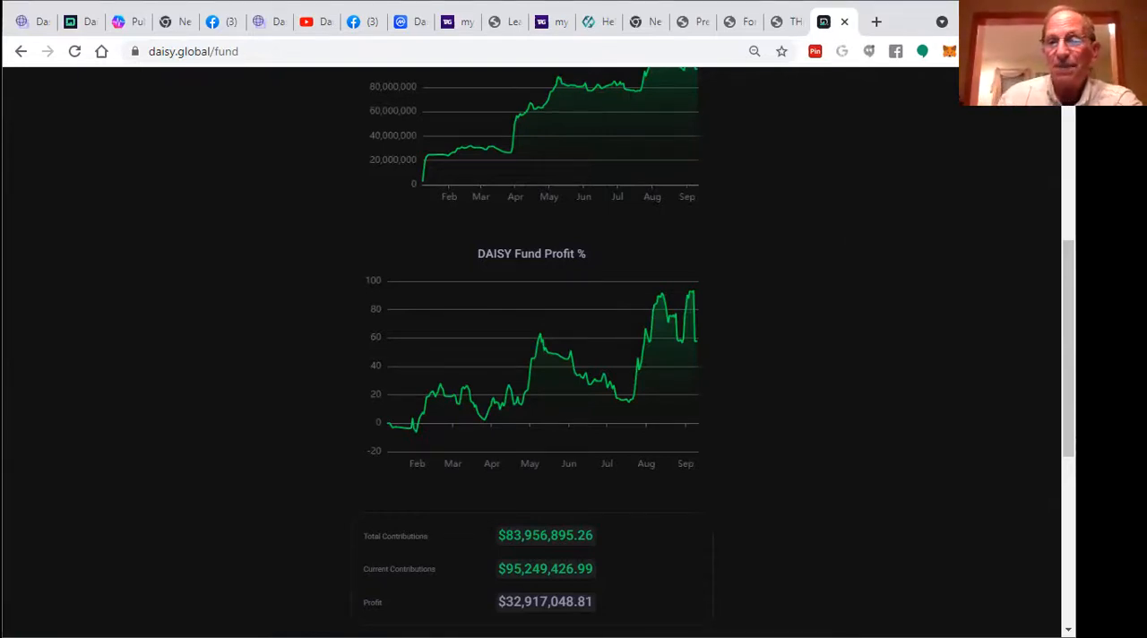
# Step: Return to the fund page summary showing $95,249,426.99 live trading and 68 grid leaders
pyautogui.scroll(3)
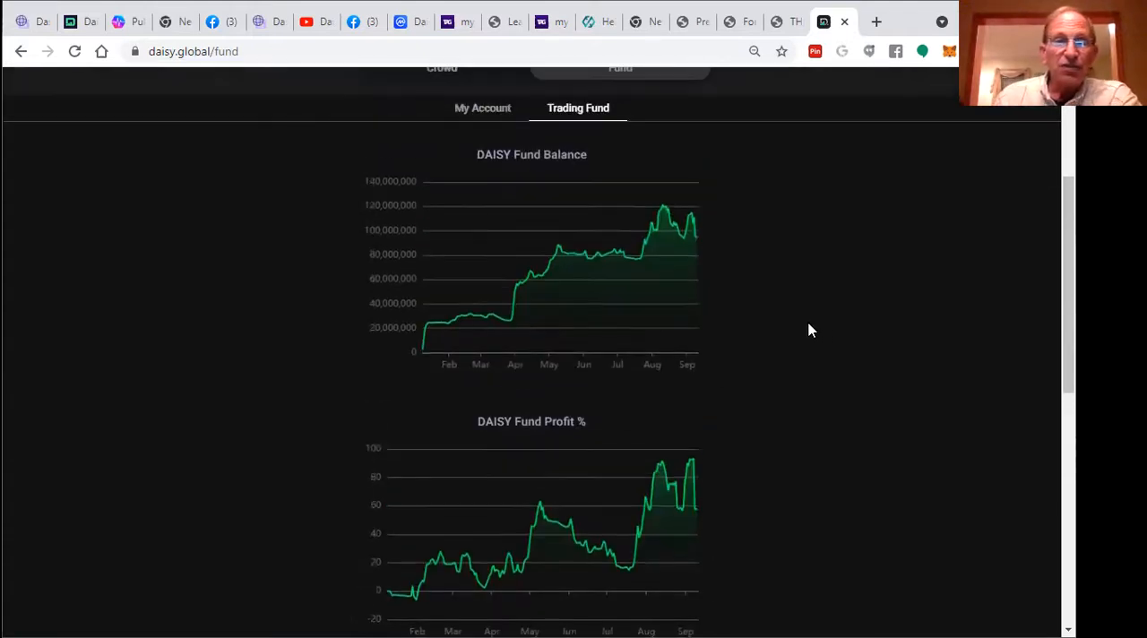
pyautogui.scroll(3)
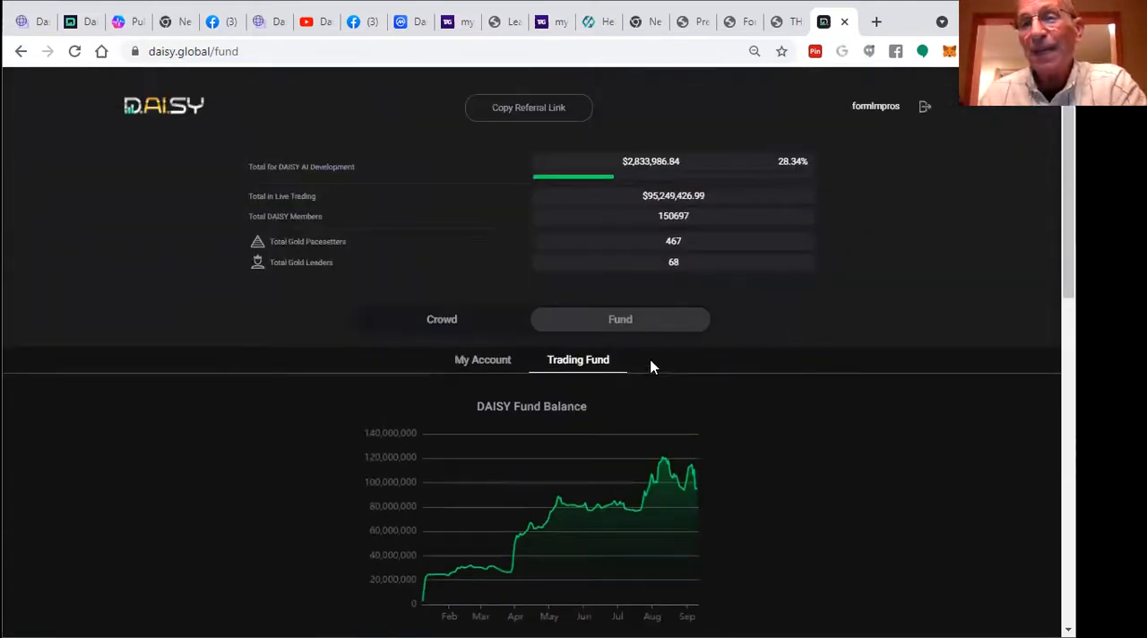
pyautogui.moveTo(588, 173)
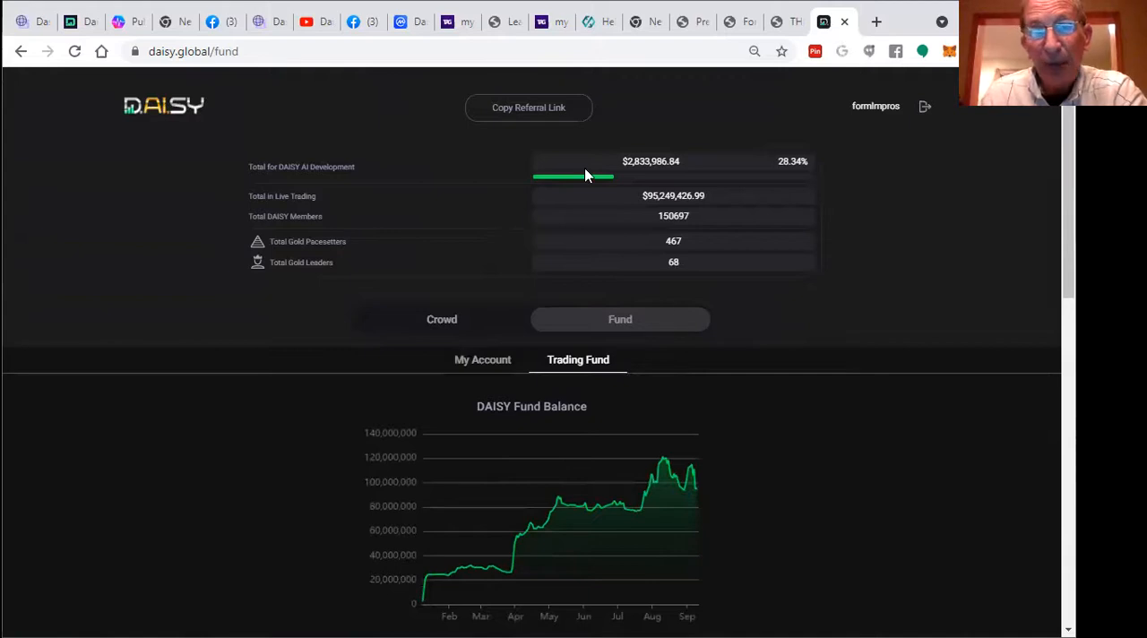
pyautogui.moveTo(726, 97)
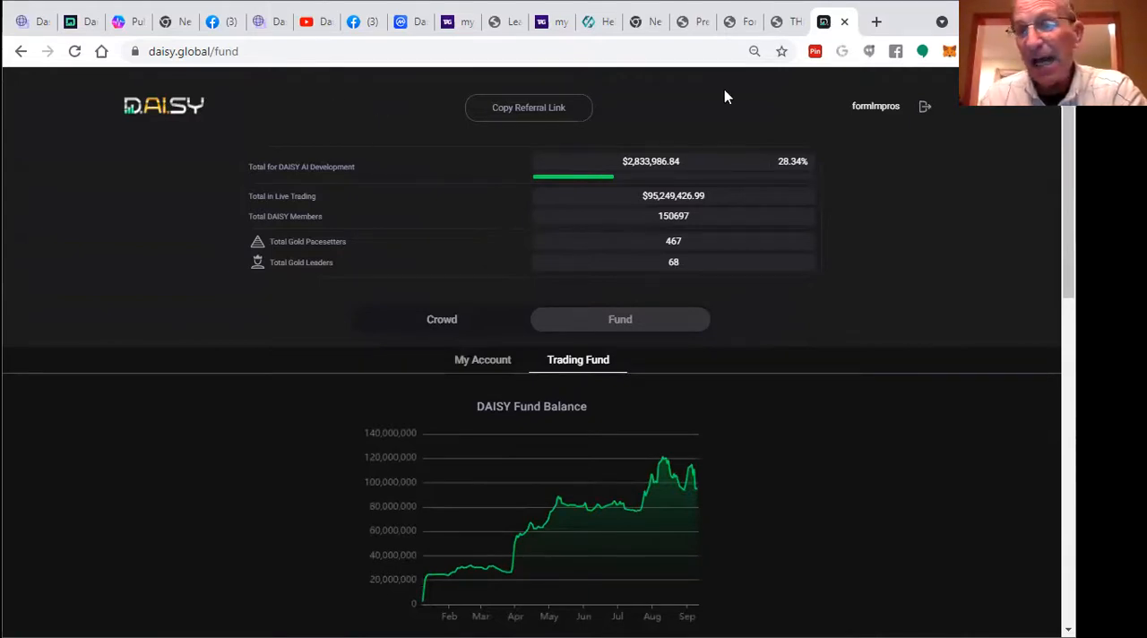
pyautogui.moveTo(762, 93)
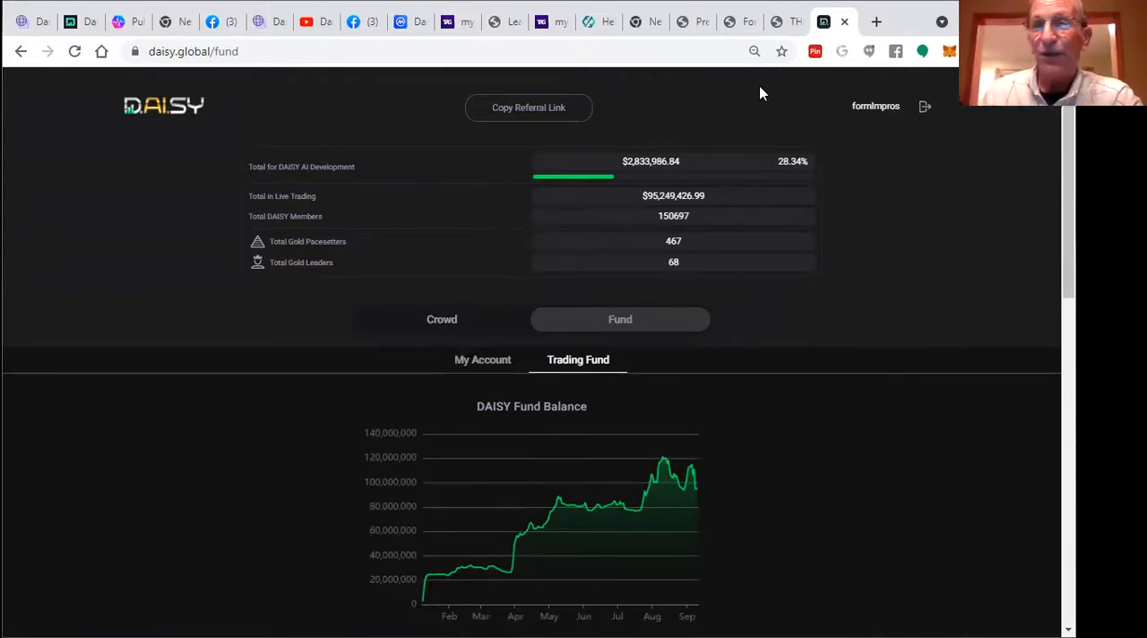
pyautogui.moveTo(824, 22)
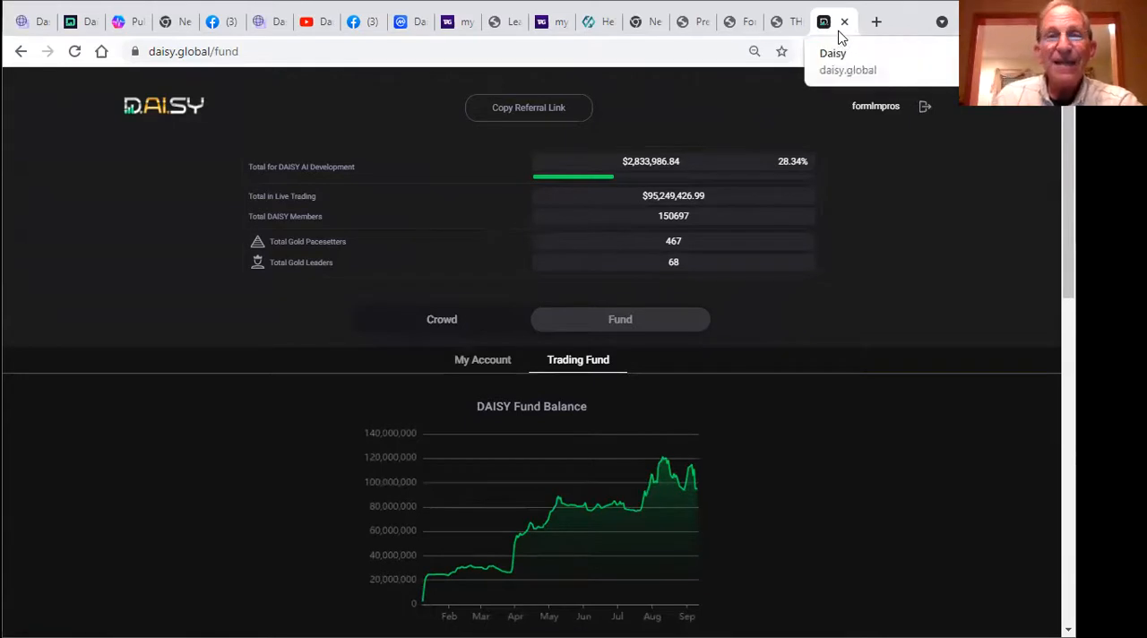
pyautogui.moveTo(590, 21)
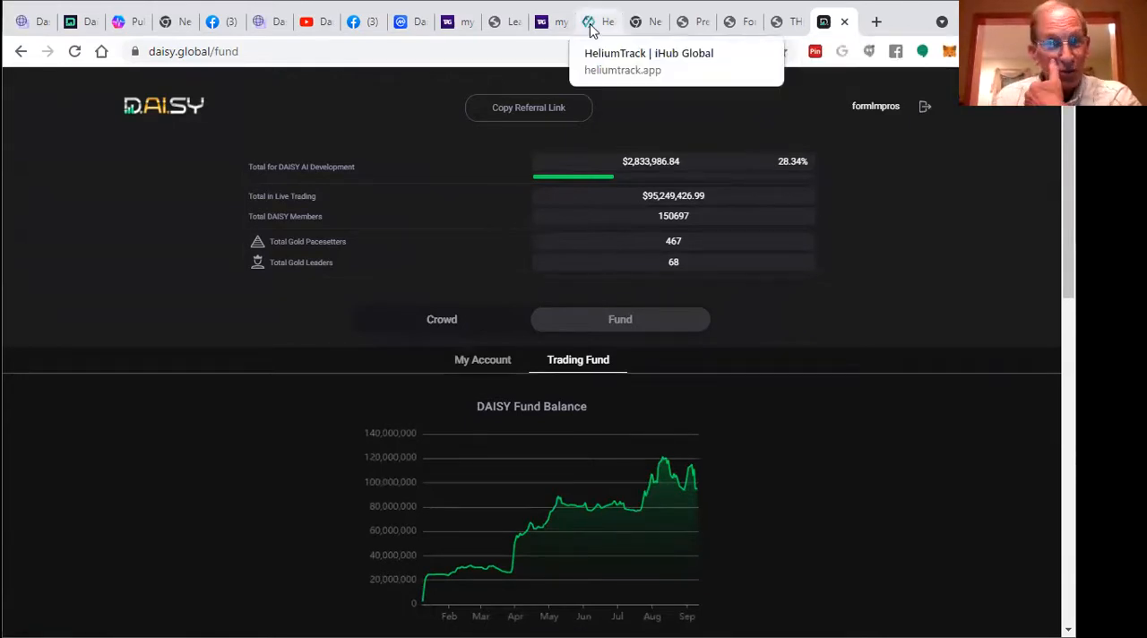
pyautogui.moveTo(582, 39)
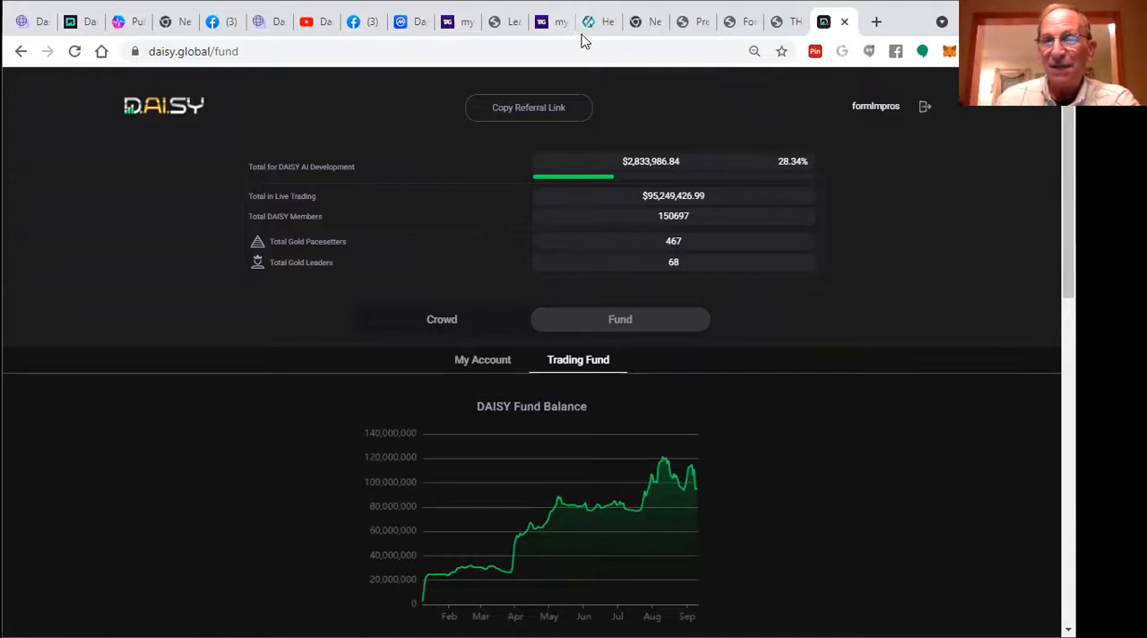
pyautogui.moveTo(597, 22)
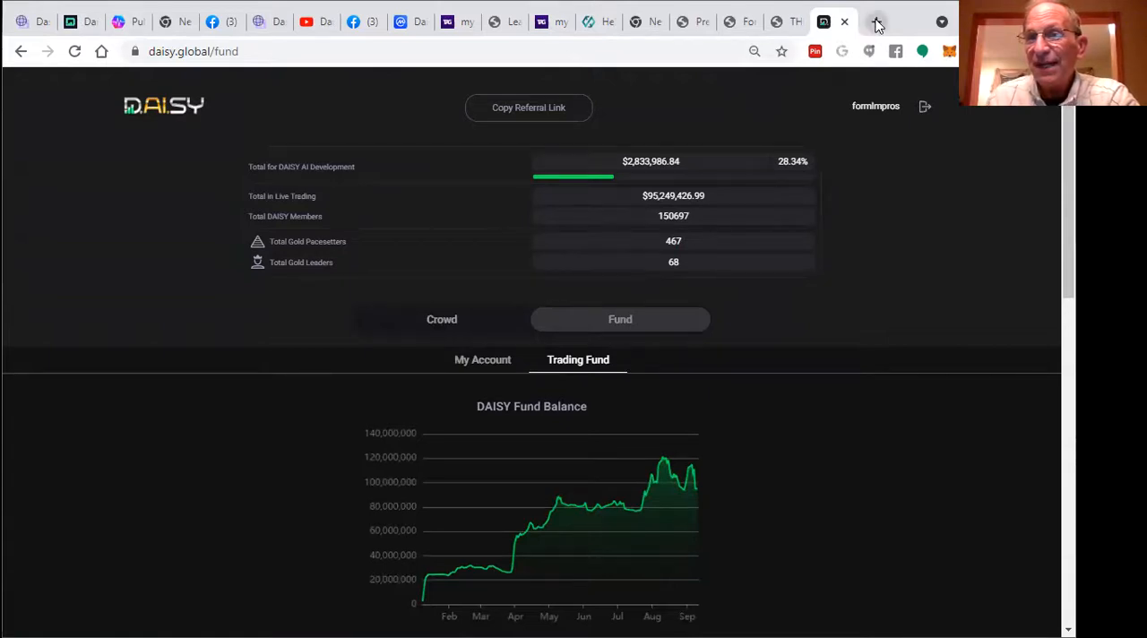
# Step: Enter the mistyped address snbgdp.cpm/gethelium in a new tab, landing on Yahoo search results
pyautogui.click(874, 21)
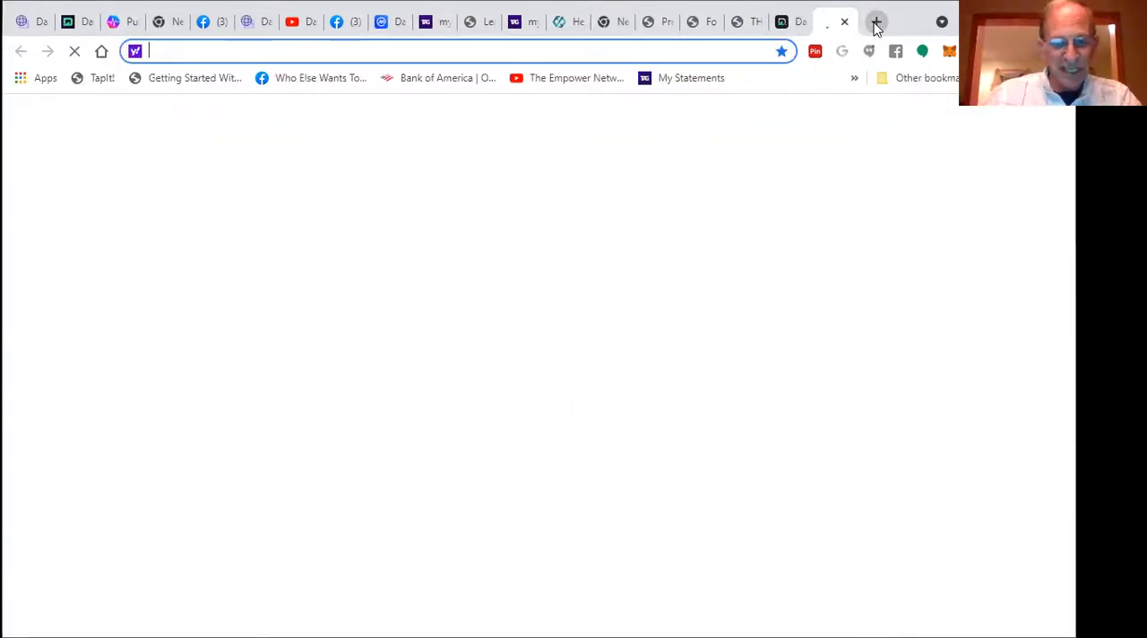
pyautogui.click(874, 22)
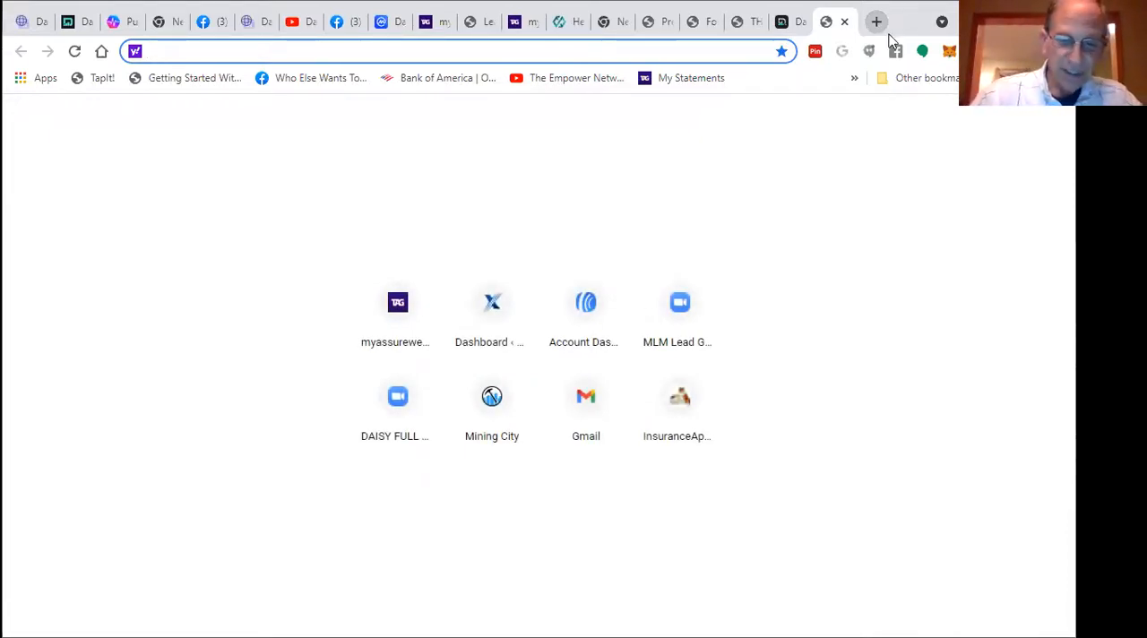
pyautogui.moveTo(896, 50)
pyautogui.write('snbgdp.cp')
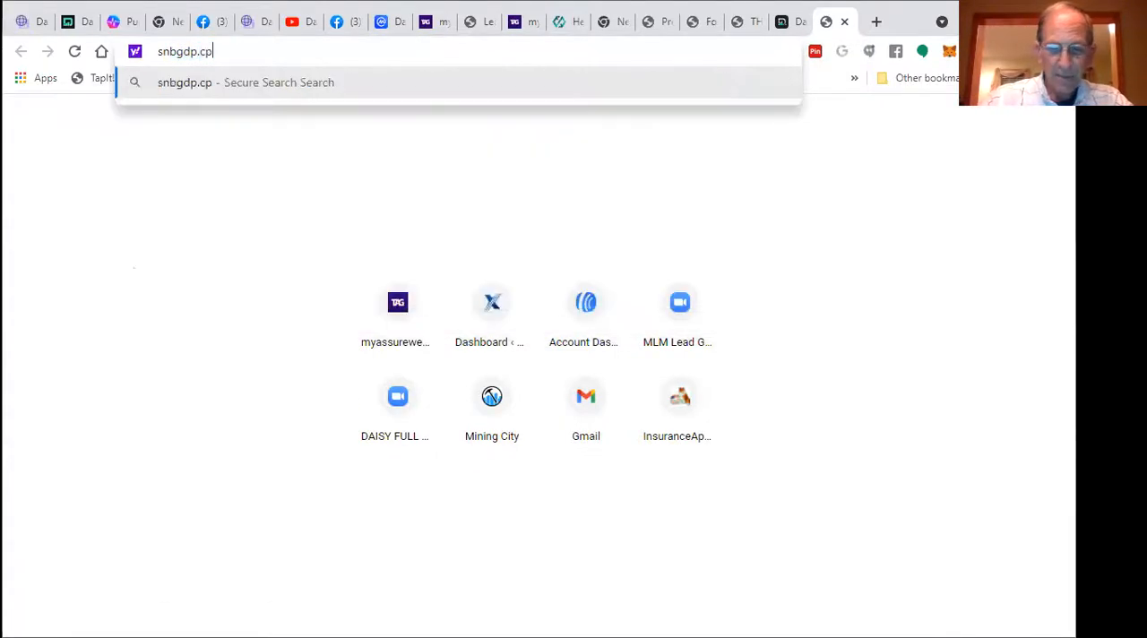
pyautogui.write('m')
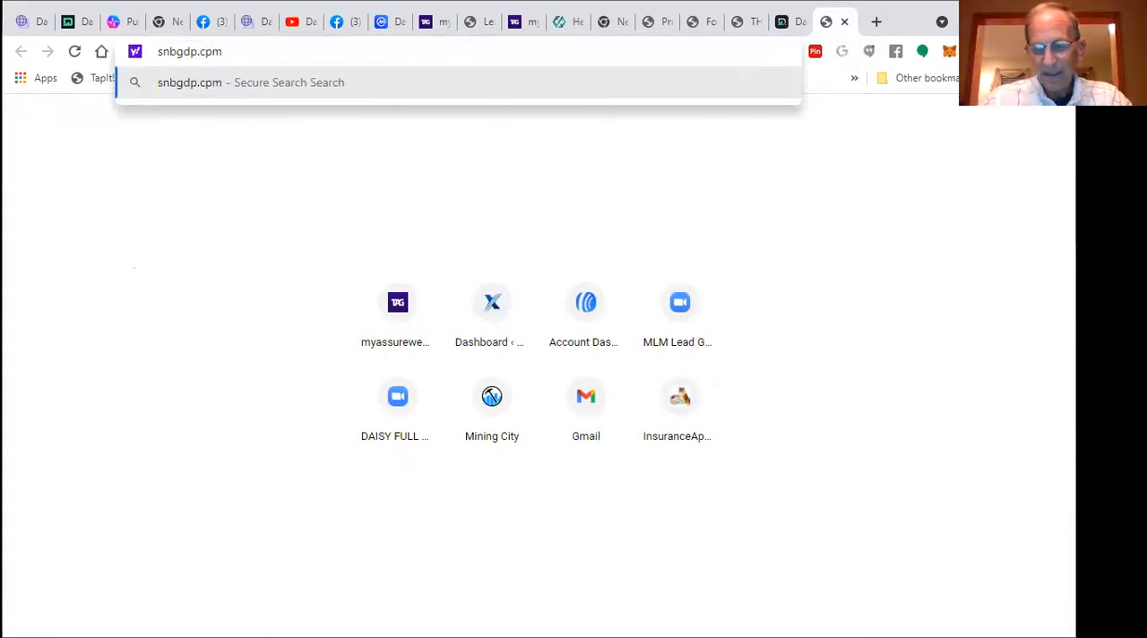
pyautogui.write('/get')
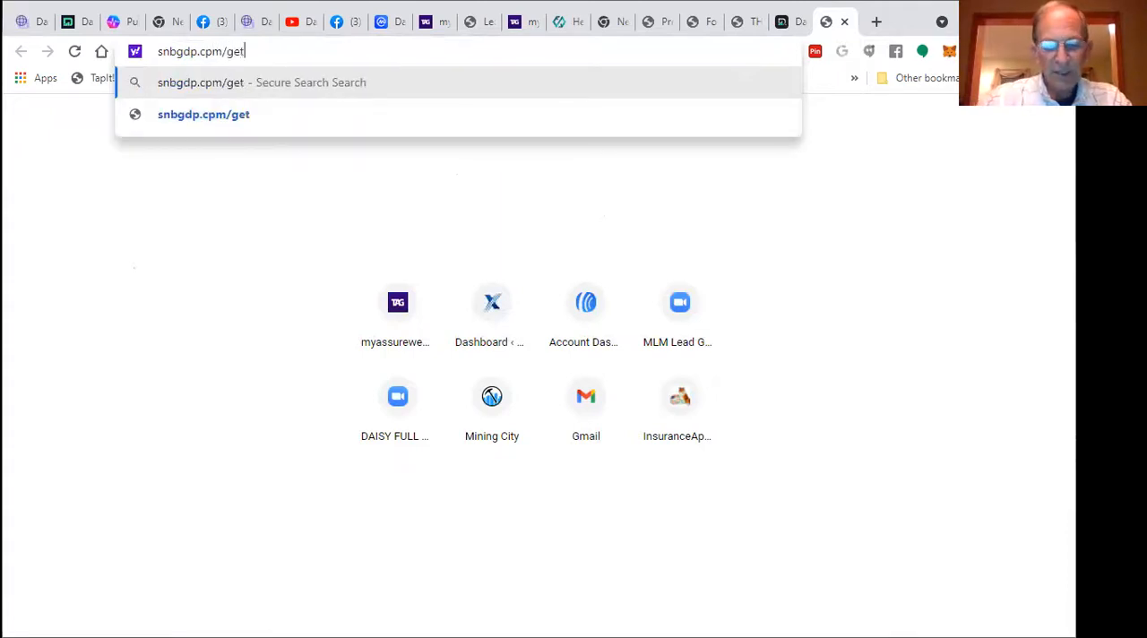
pyautogui.write('helium')
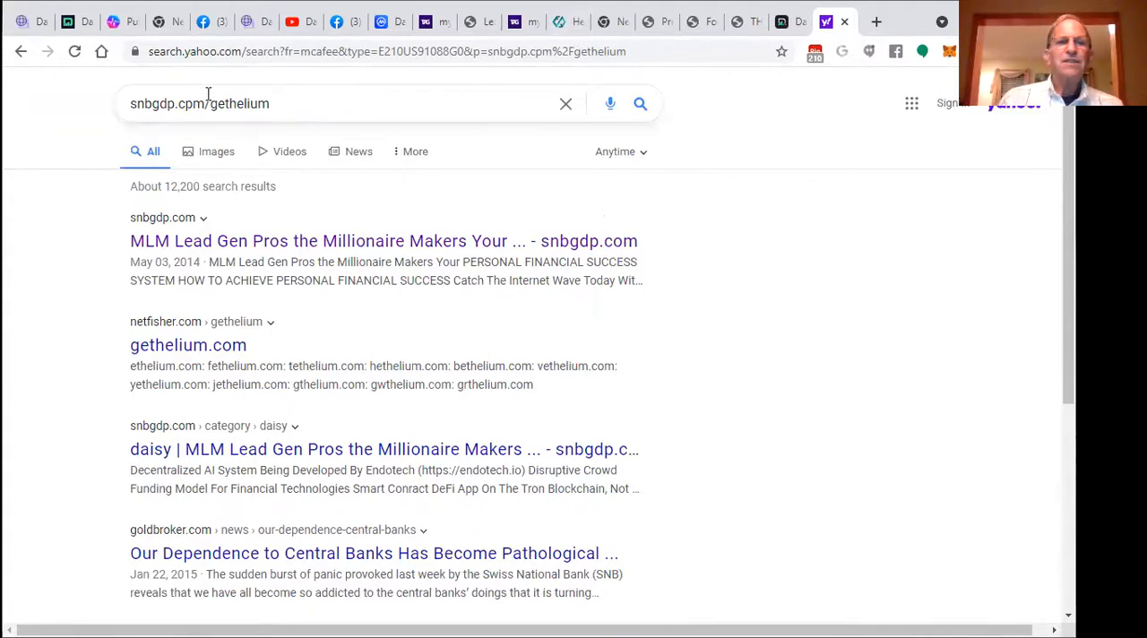
pyautogui.moveTo(229, 80)
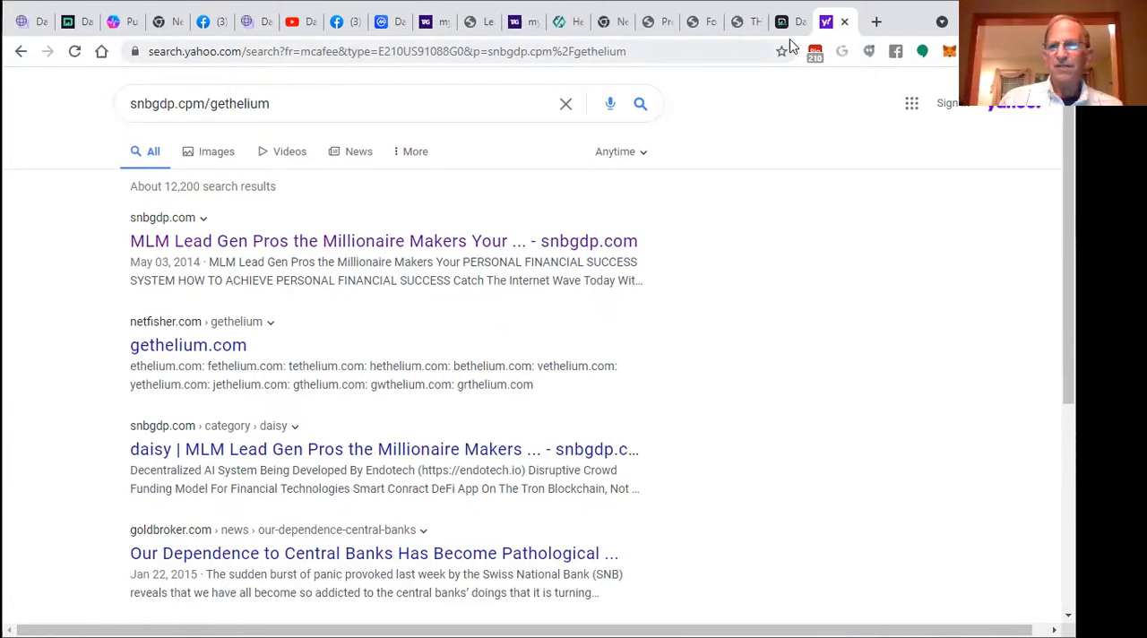
# Step: Try snbbgdp.com/gethelium in another new tab, reaching an error page suggesting snbgdp.com
pyautogui.click(875, 21)
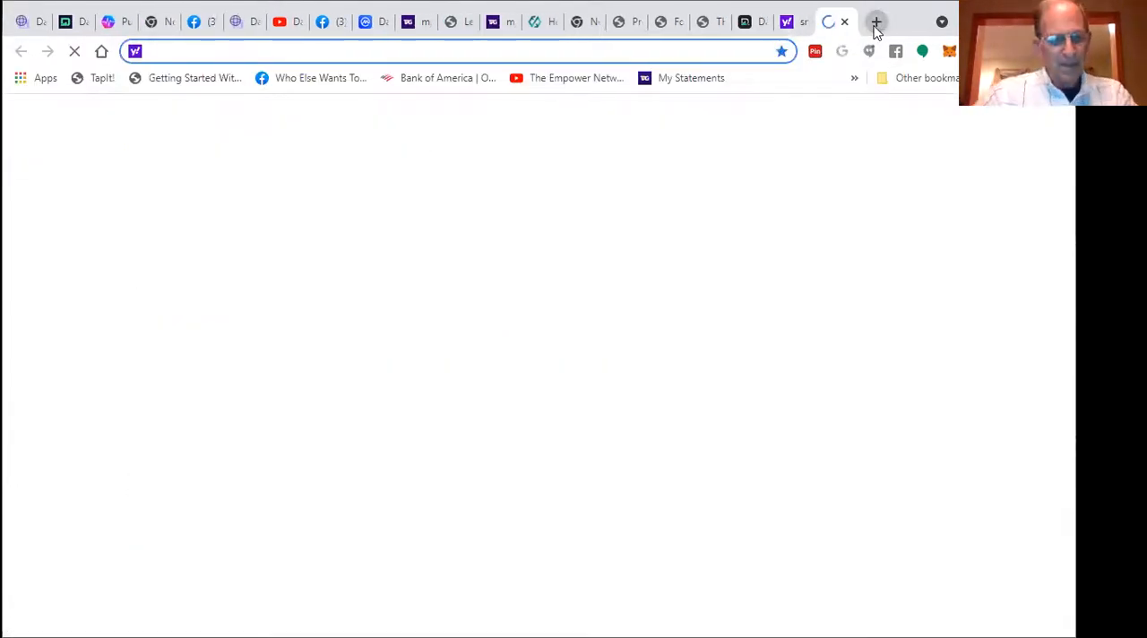
pyautogui.write('snbbgd')
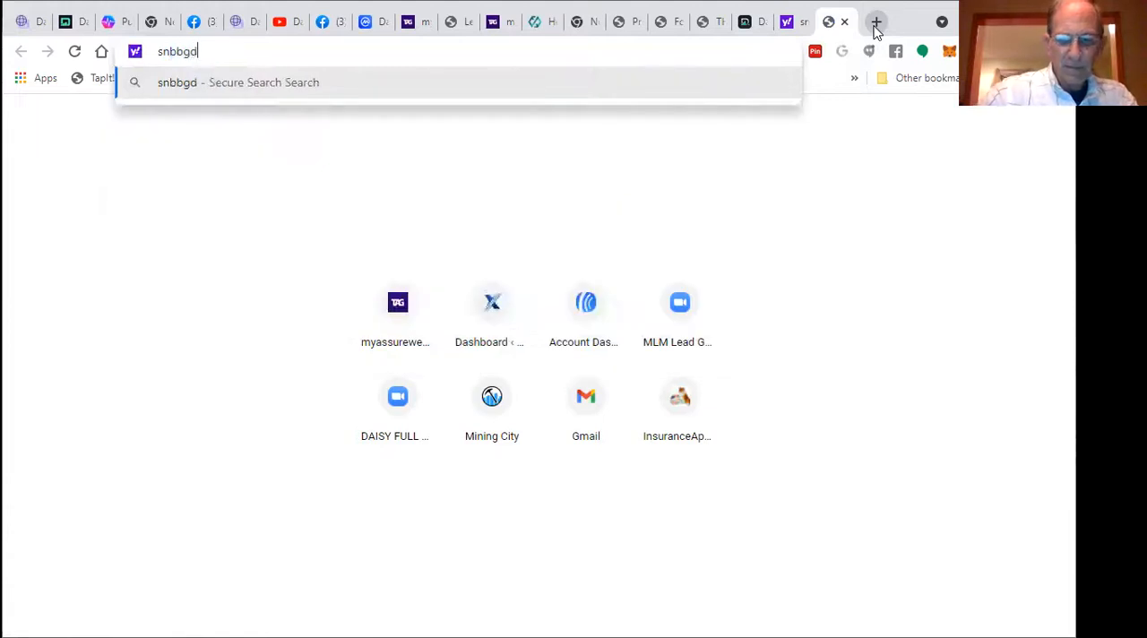
pyautogui.write('p.com')
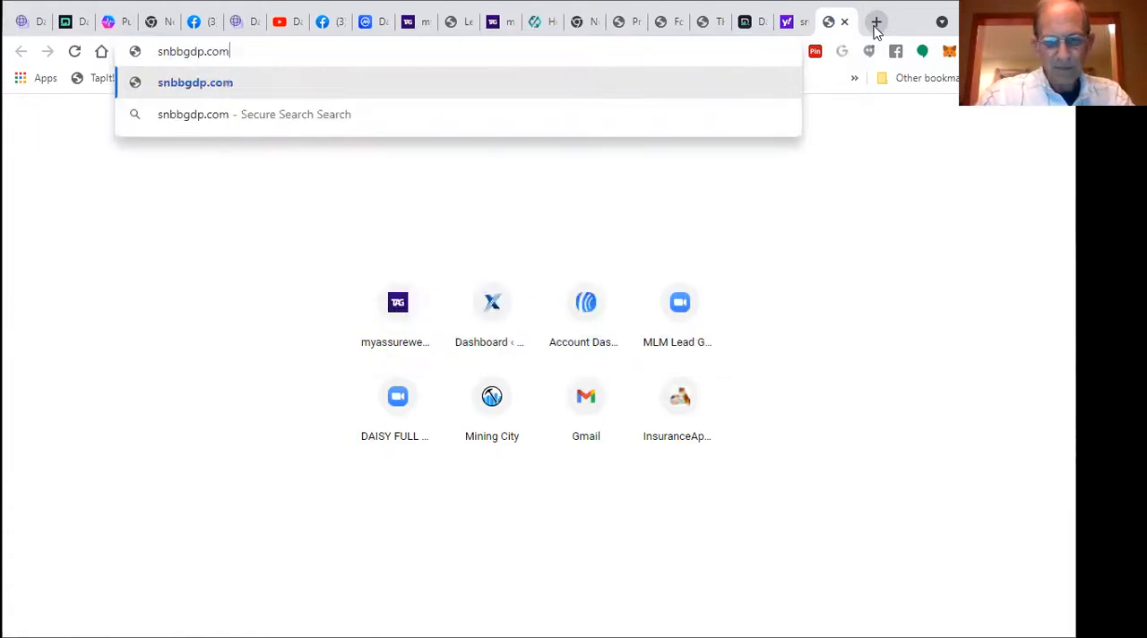
pyautogui.write('/')
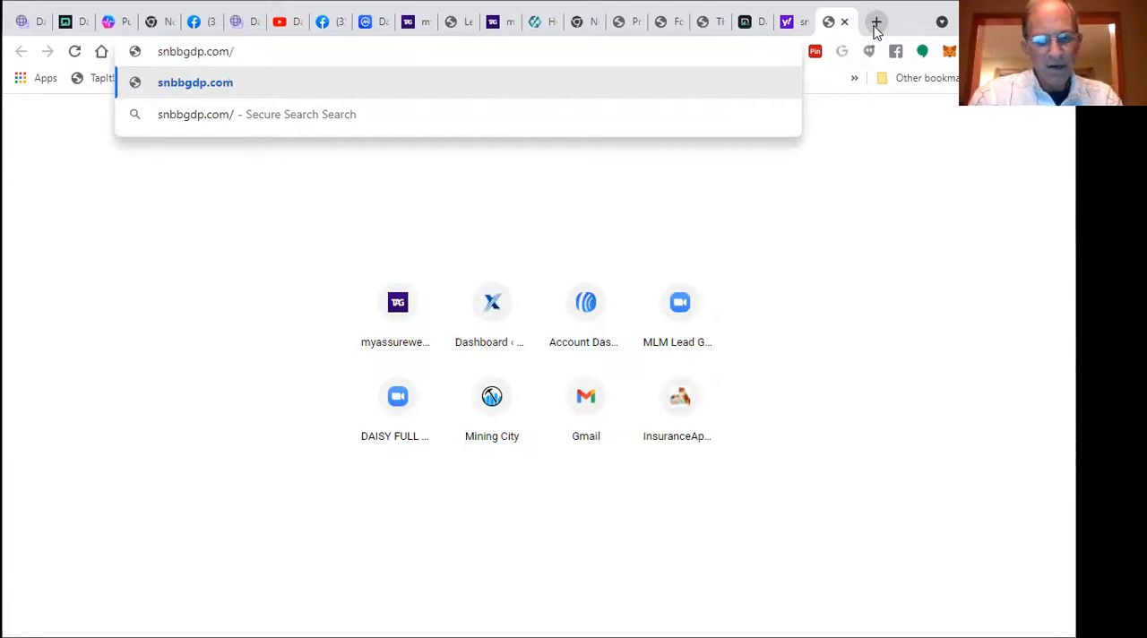
pyautogui.write('geth')
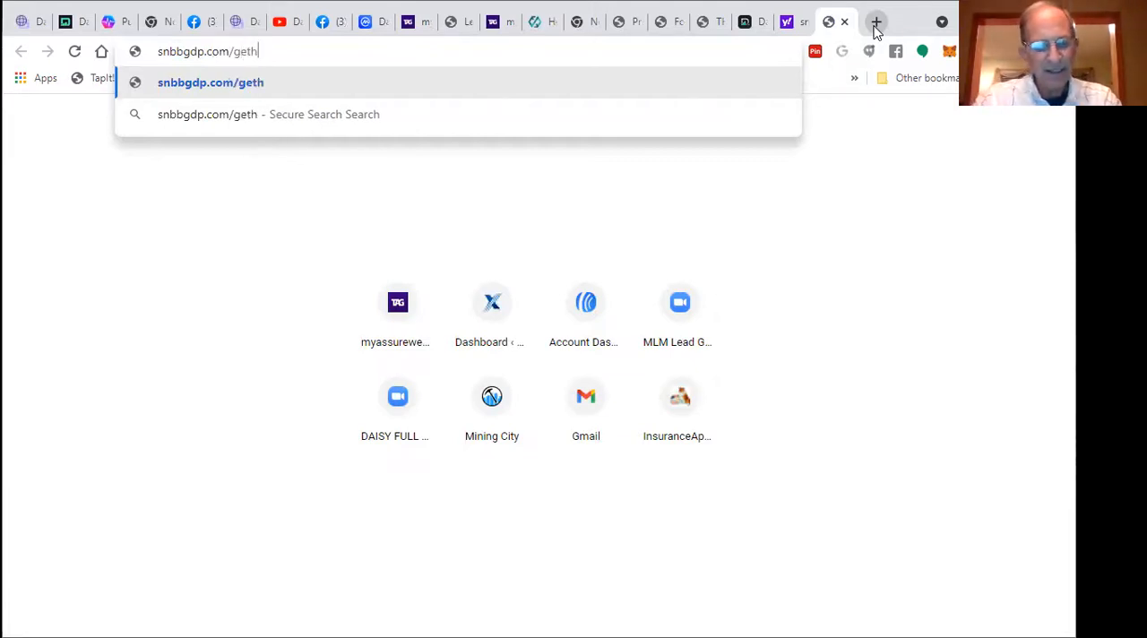
pyautogui.write('elium')
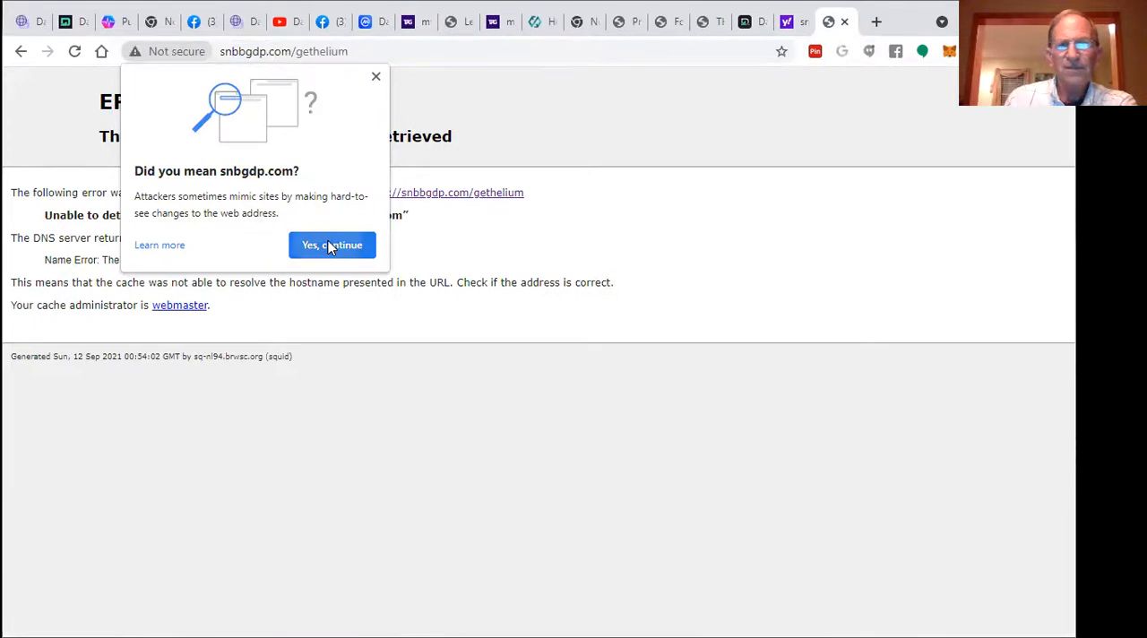
# Step: Accept the corrected snbgdp.com address and go to The Peoples Network page
pyautogui.click(332, 244)
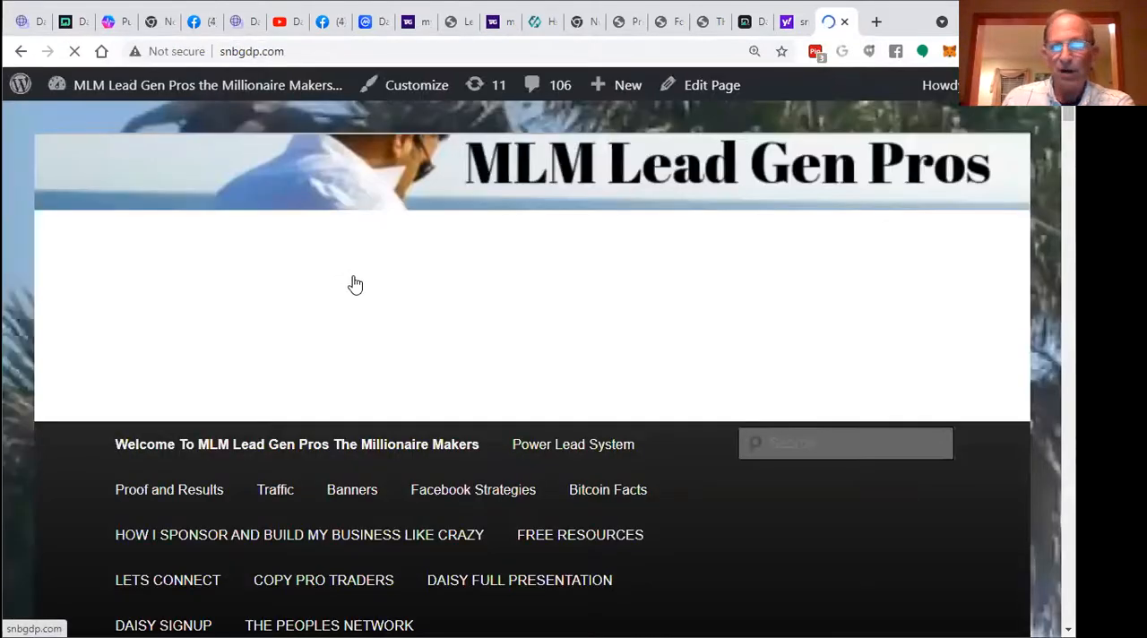
pyautogui.scroll(-3)
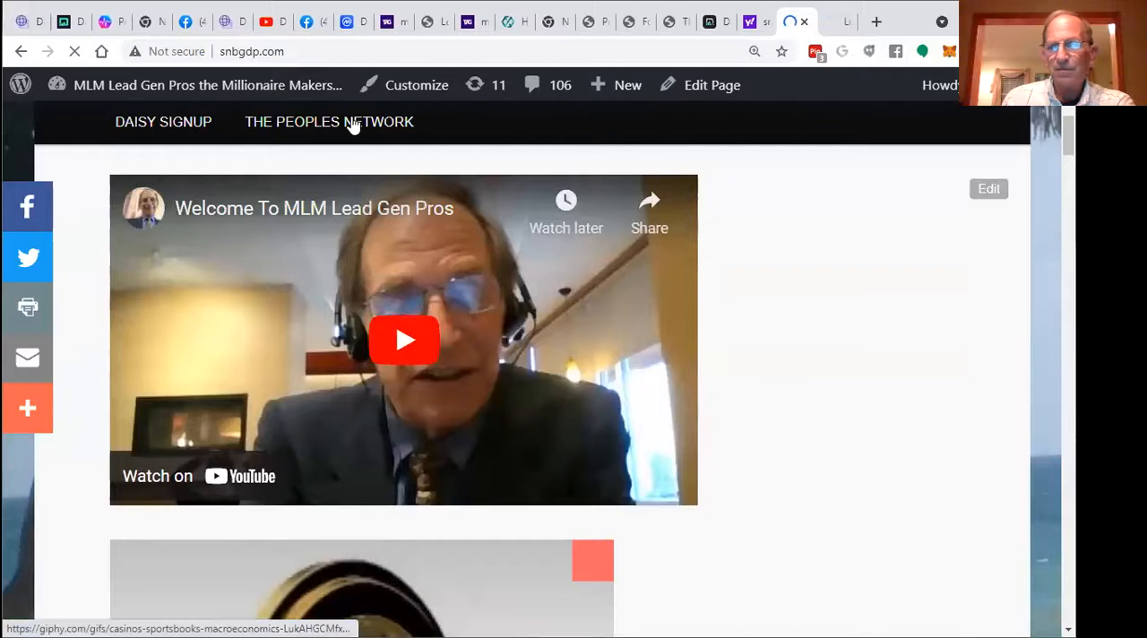
pyautogui.click(329, 121)
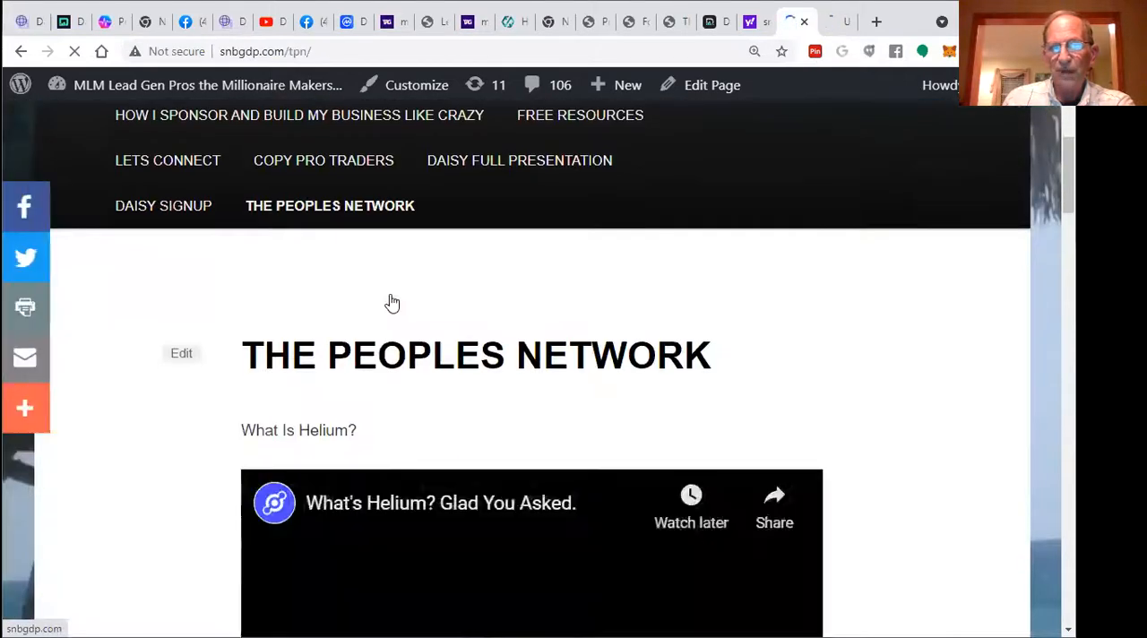
# Step: Move down past the Helium and iHub videos to the weekly live webinar schedule and Zoom link
pyautogui.scroll(-3)
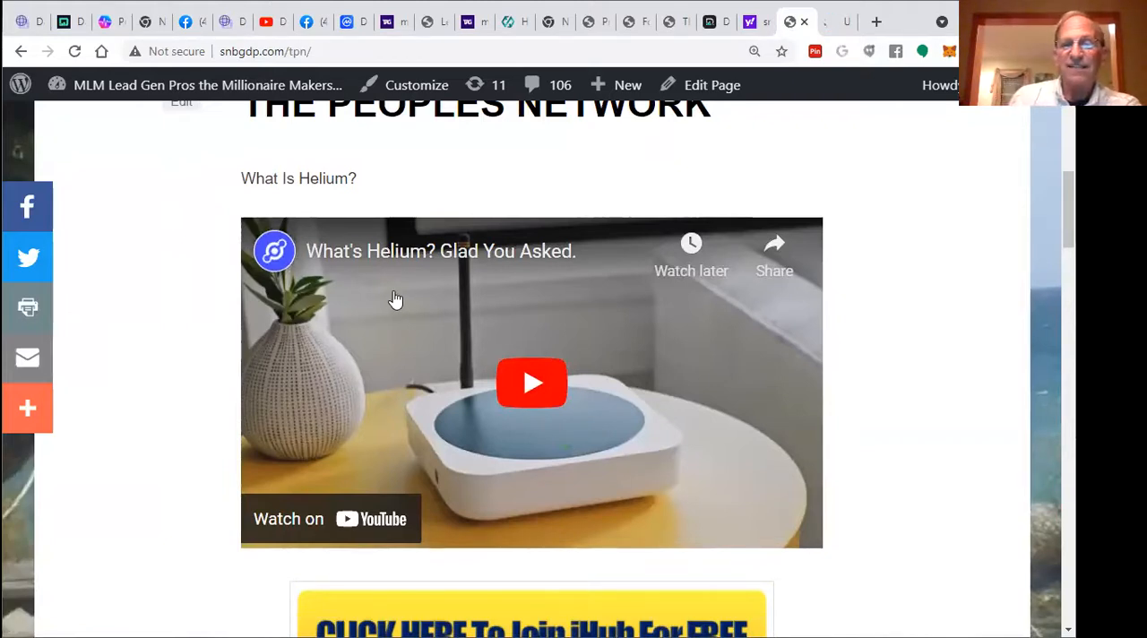
pyautogui.scroll(-3)
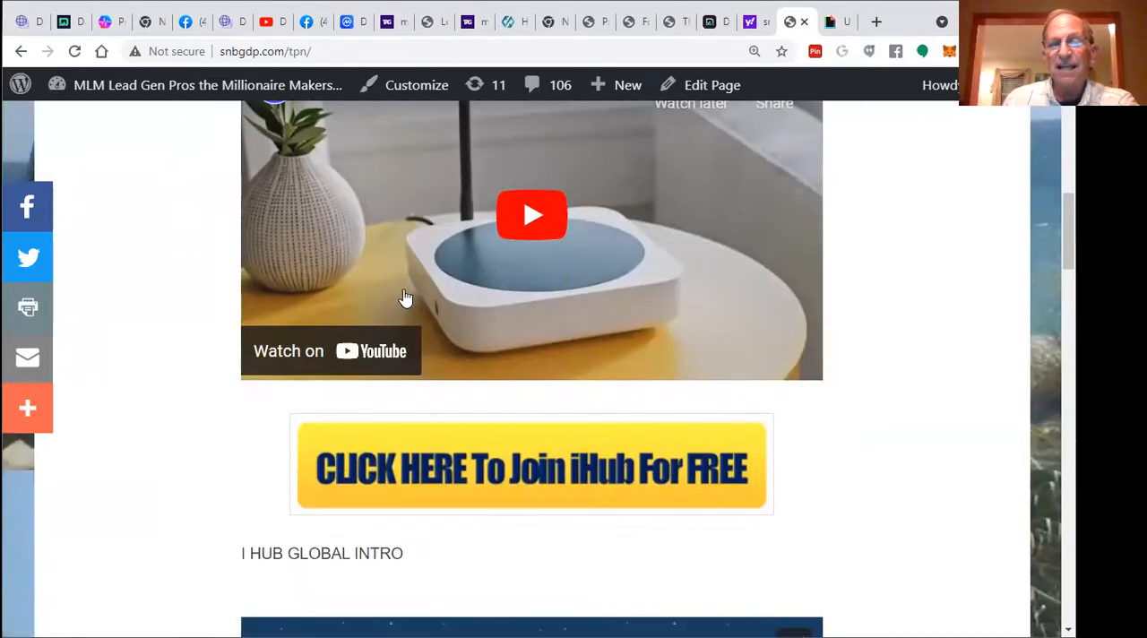
pyautogui.moveTo(400, 237)
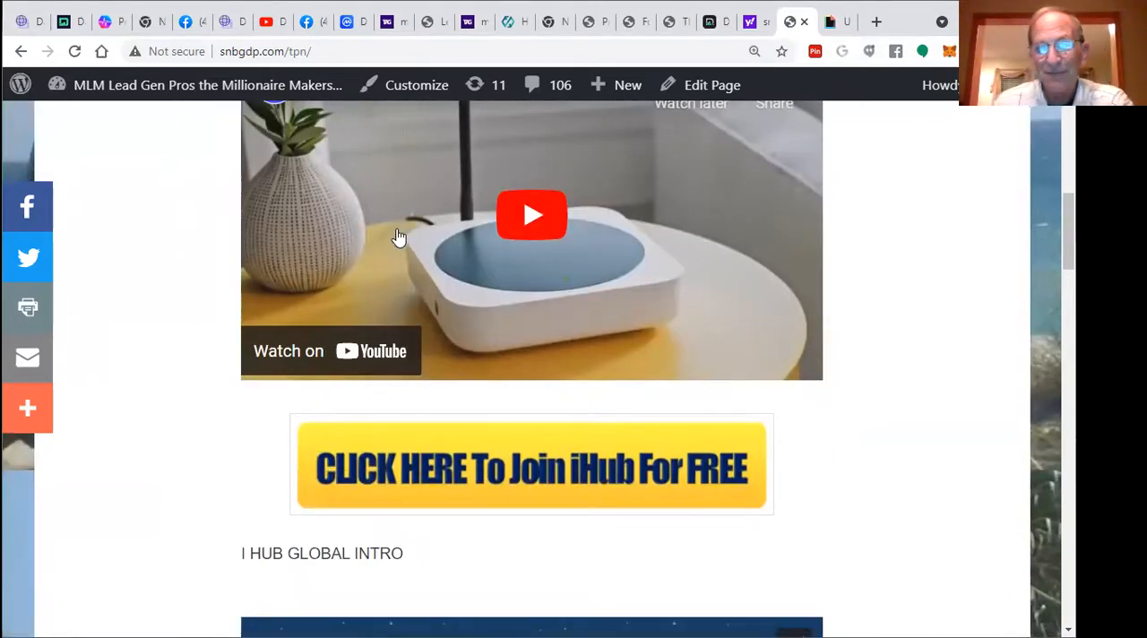
pyautogui.scroll(3)
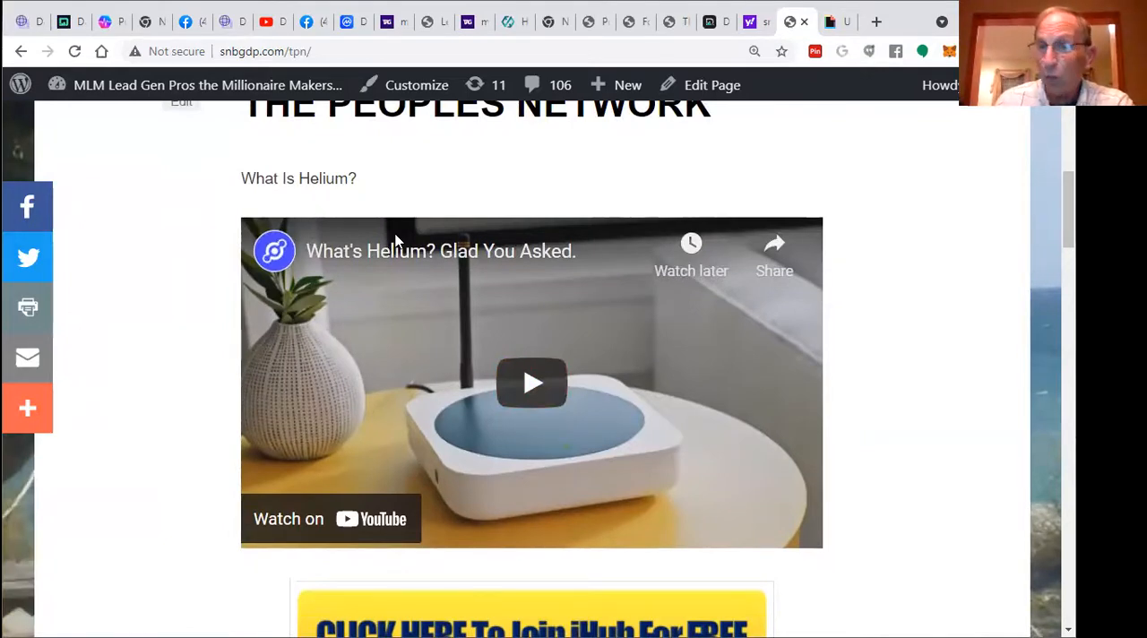
pyautogui.scroll(-3)
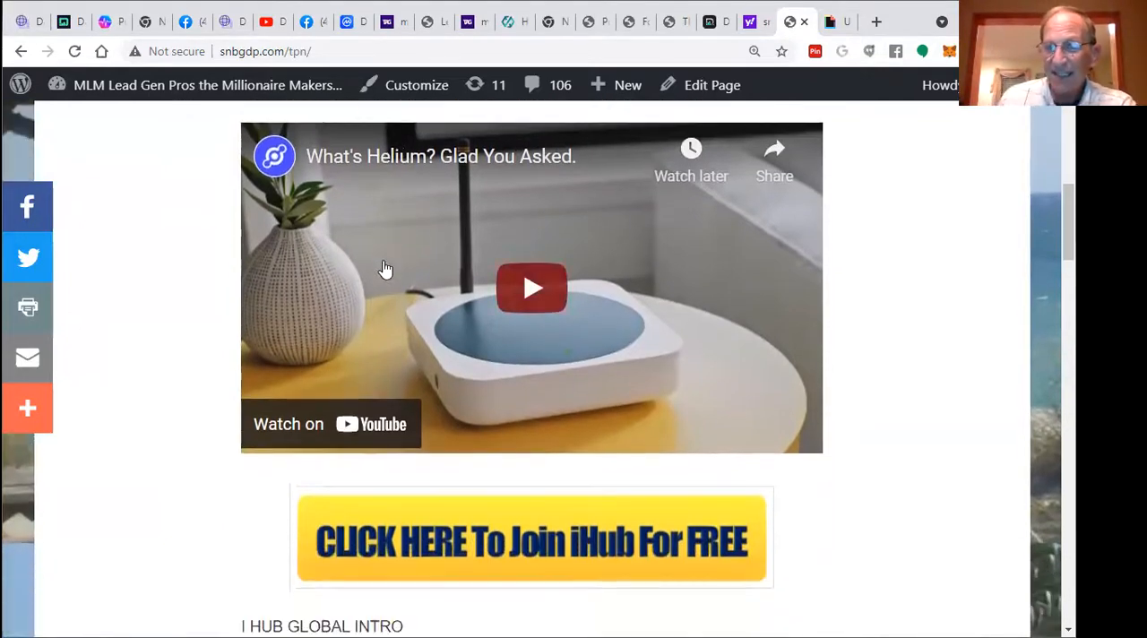
pyautogui.scroll(-3)
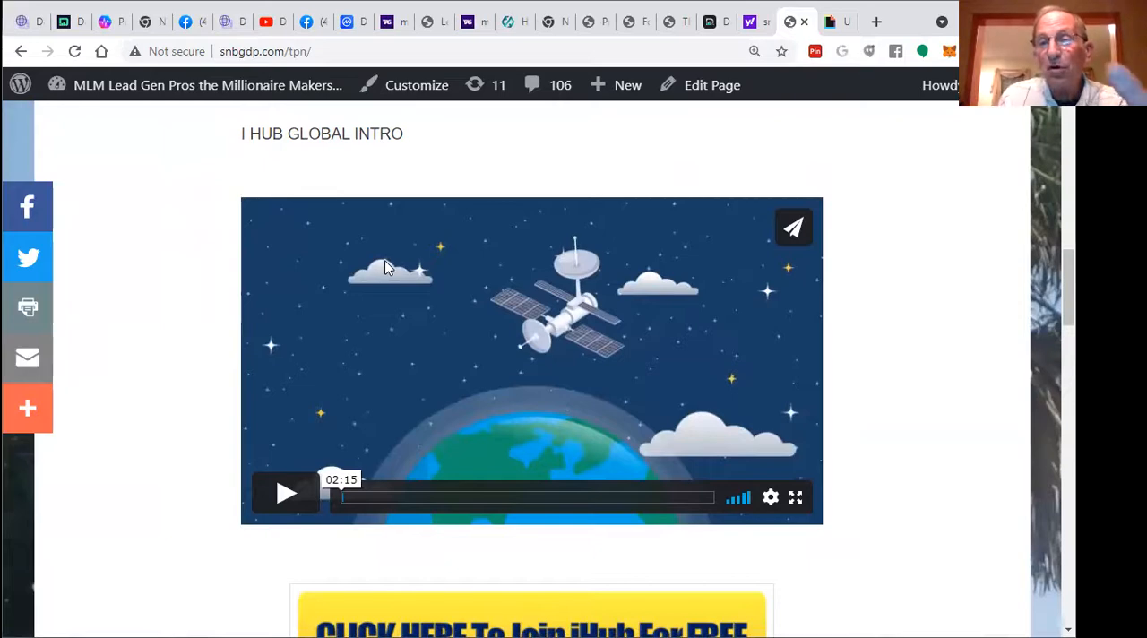
pyautogui.scroll(-3)
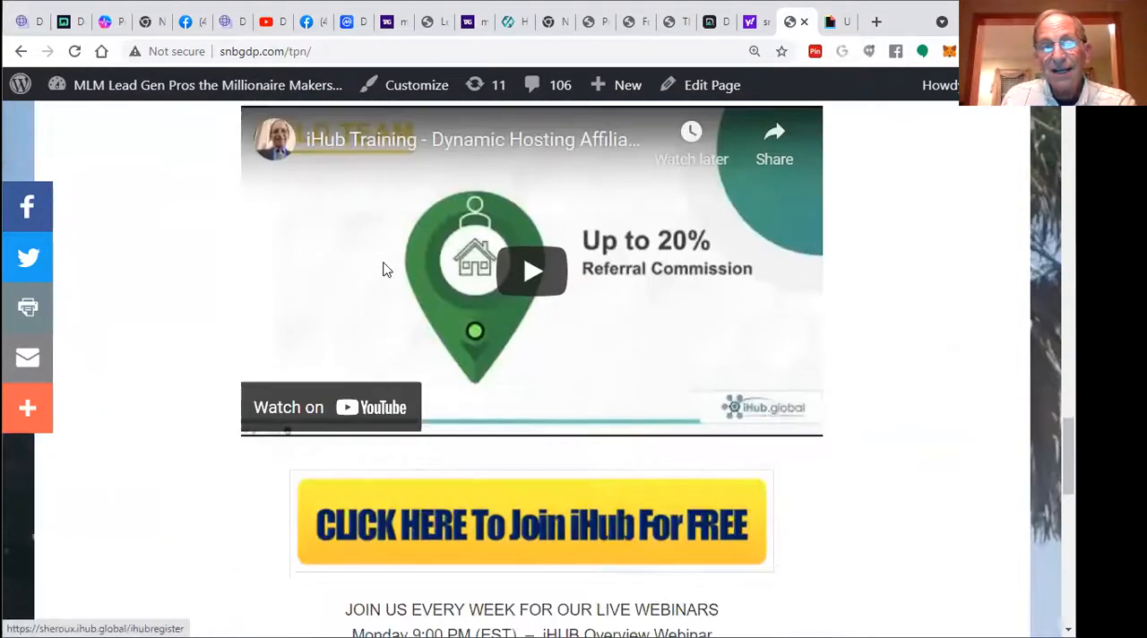
pyautogui.scroll(-3)
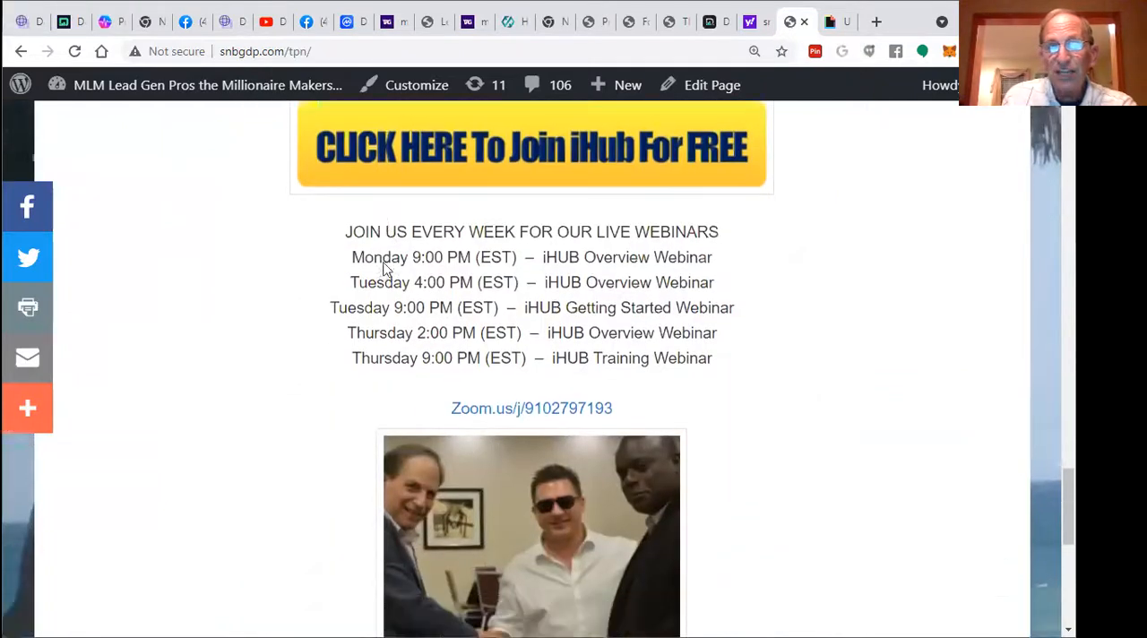
pyautogui.scroll(-3)
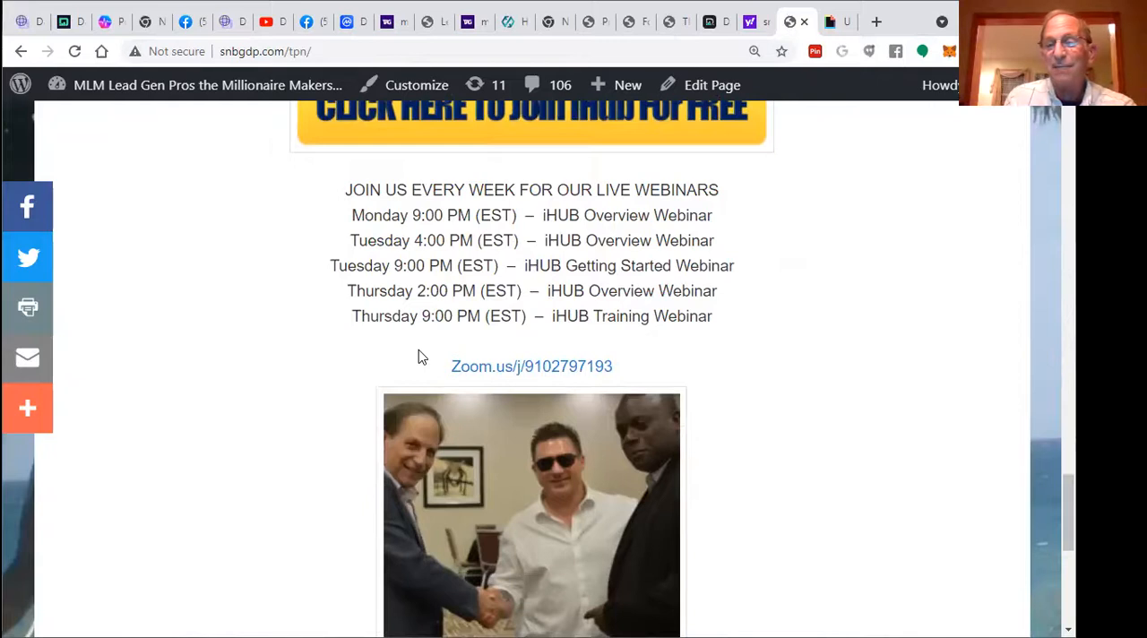
pyautogui.moveTo(641, 39)
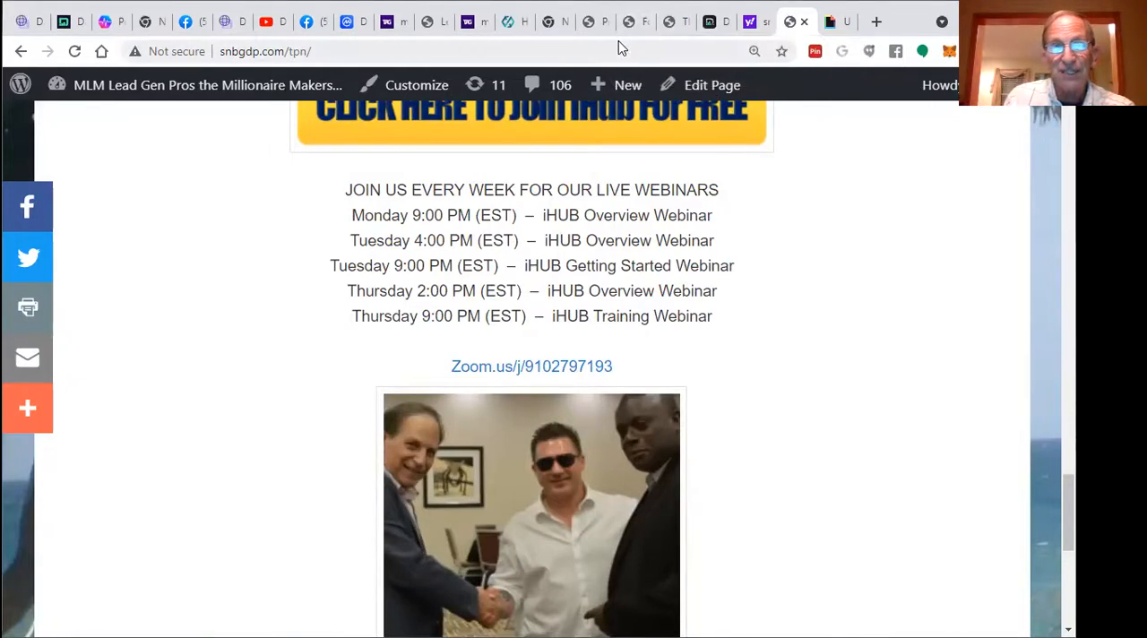
pyautogui.moveTo(516, 22)
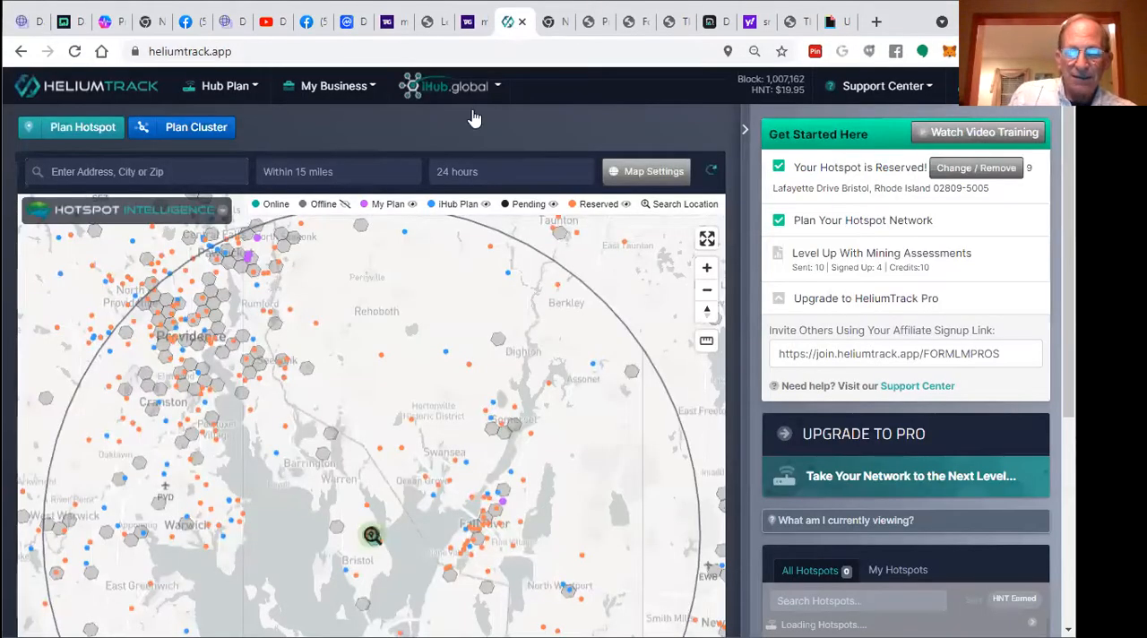
pyautogui.moveTo(1008, 253)
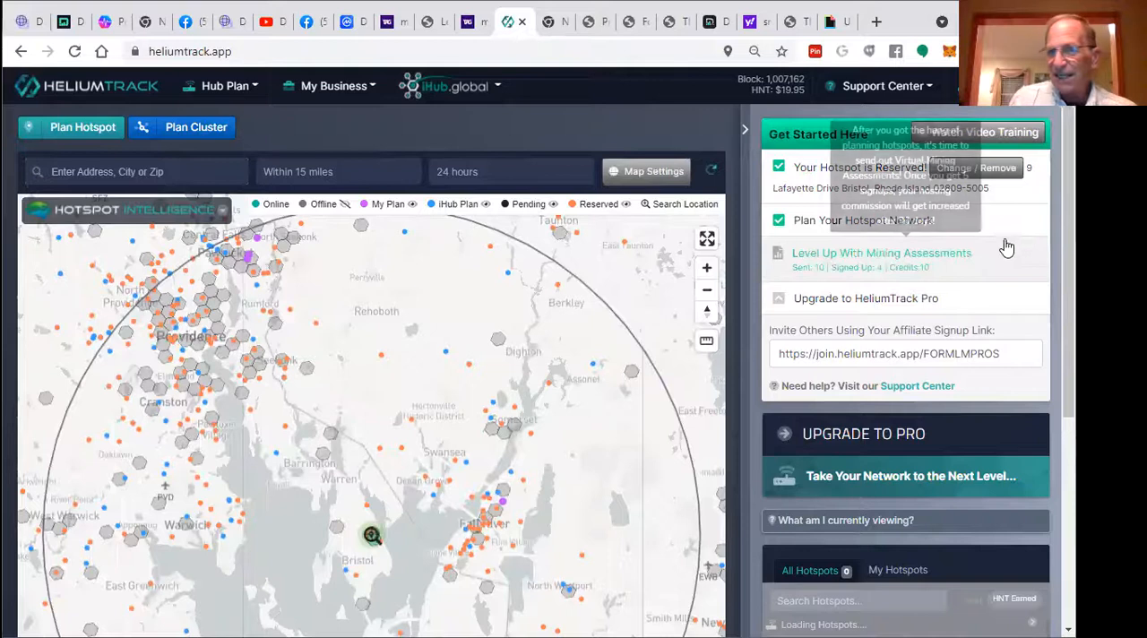
# Step: Bring the HeliumTrack sidebar down to the All Hotspots list with HNT earnings
pyautogui.scroll(-3)
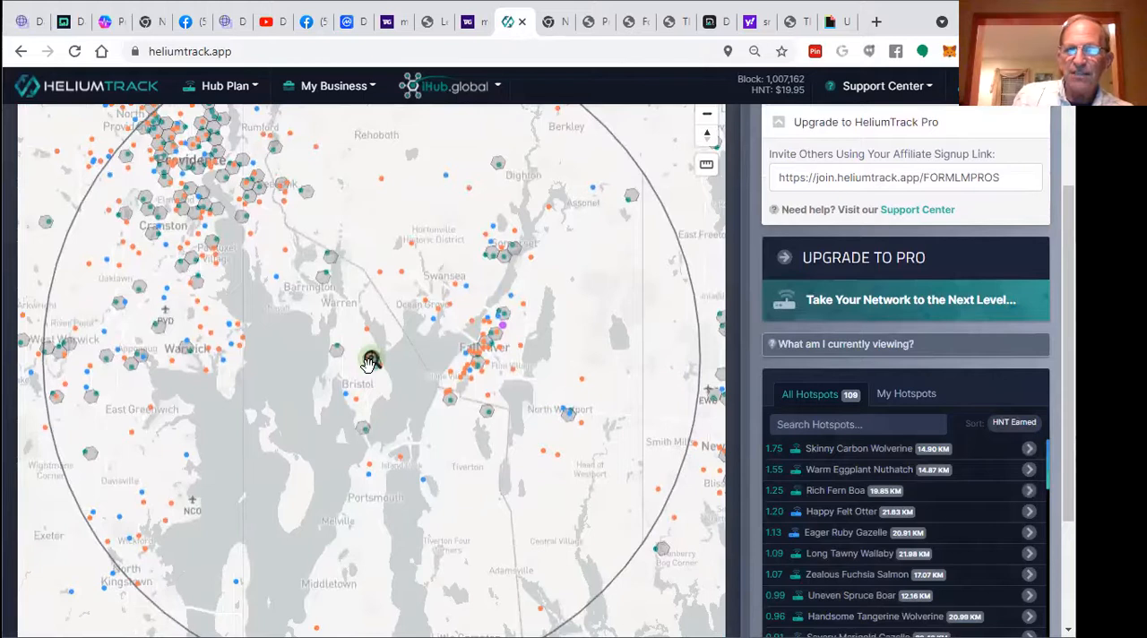
pyautogui.moveTo(623, 12)
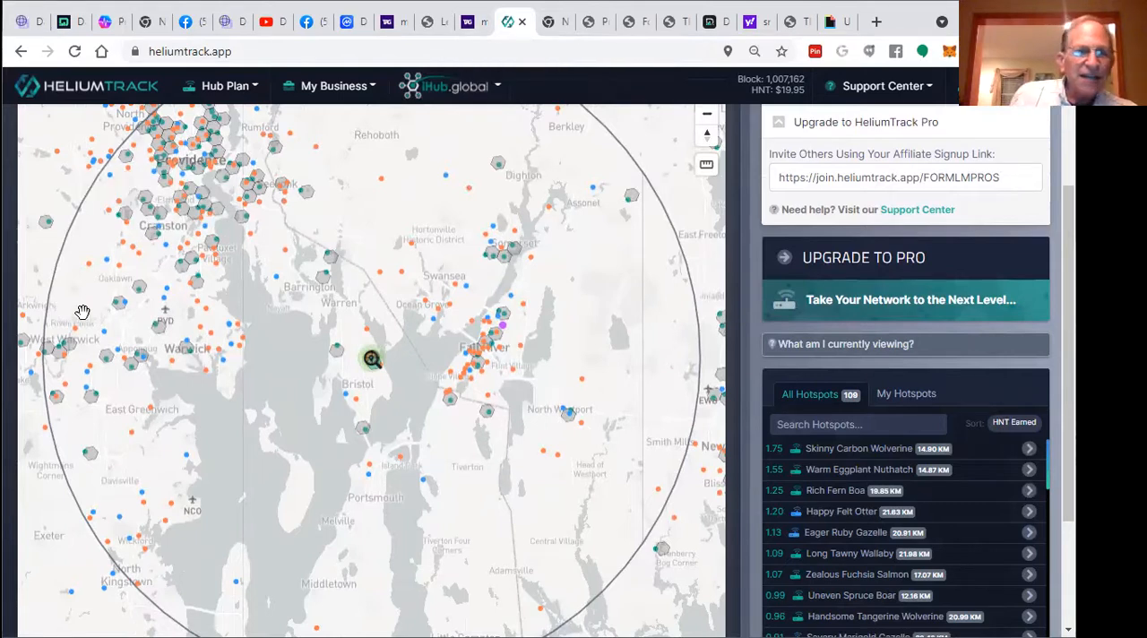
pyautogui.moveTo(176, 208)
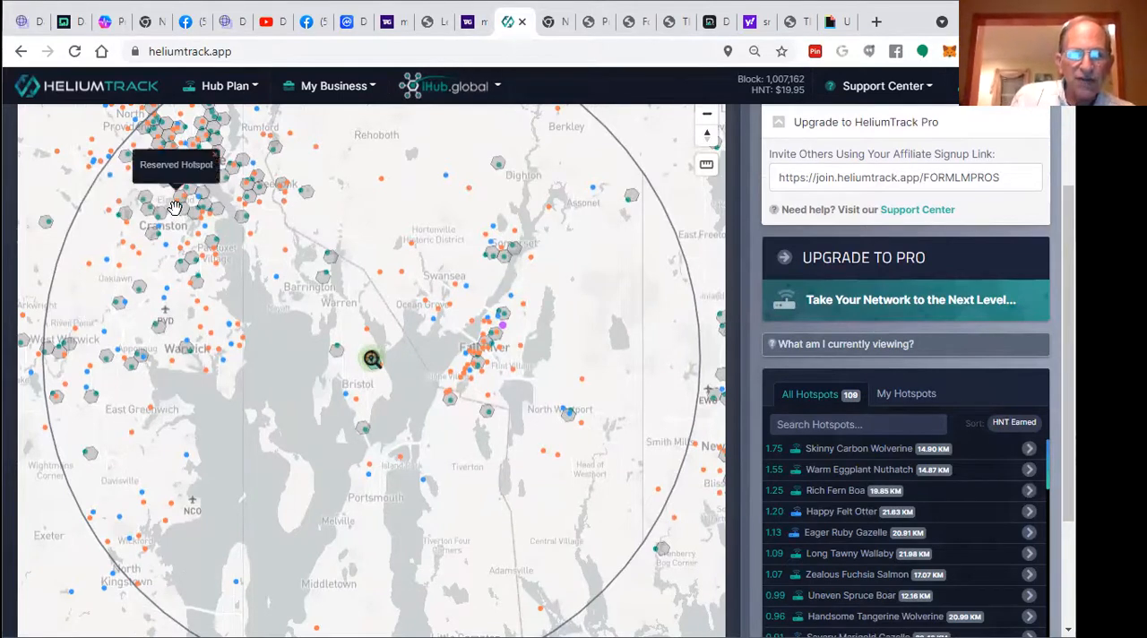
pyautogui.moveTo(144, 238)
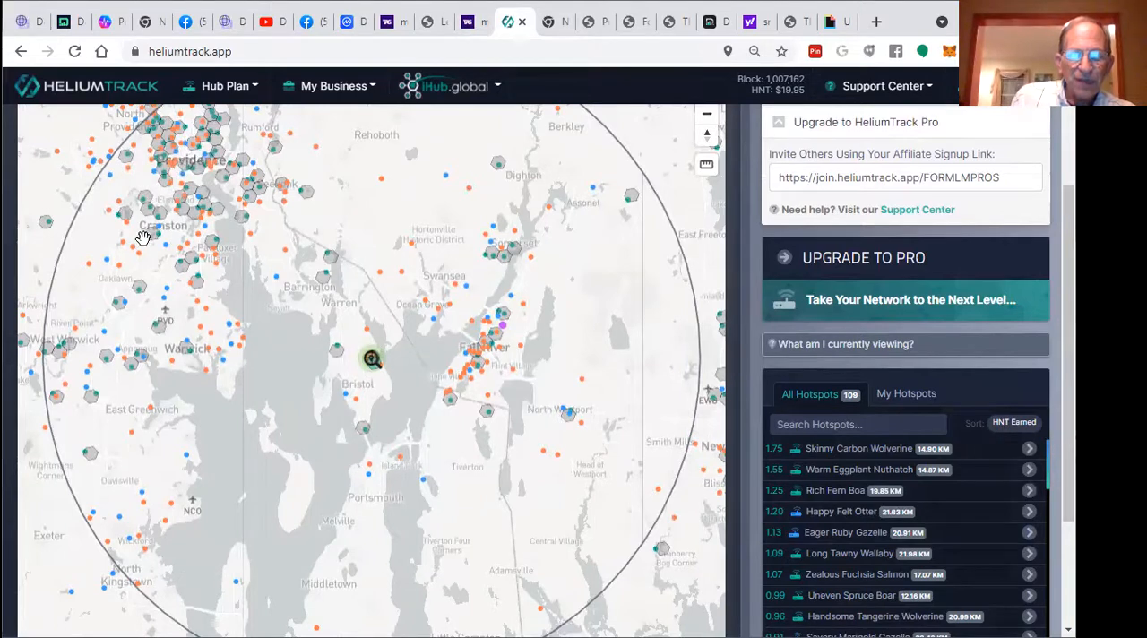
pyautogui.moveTo(287, 373)
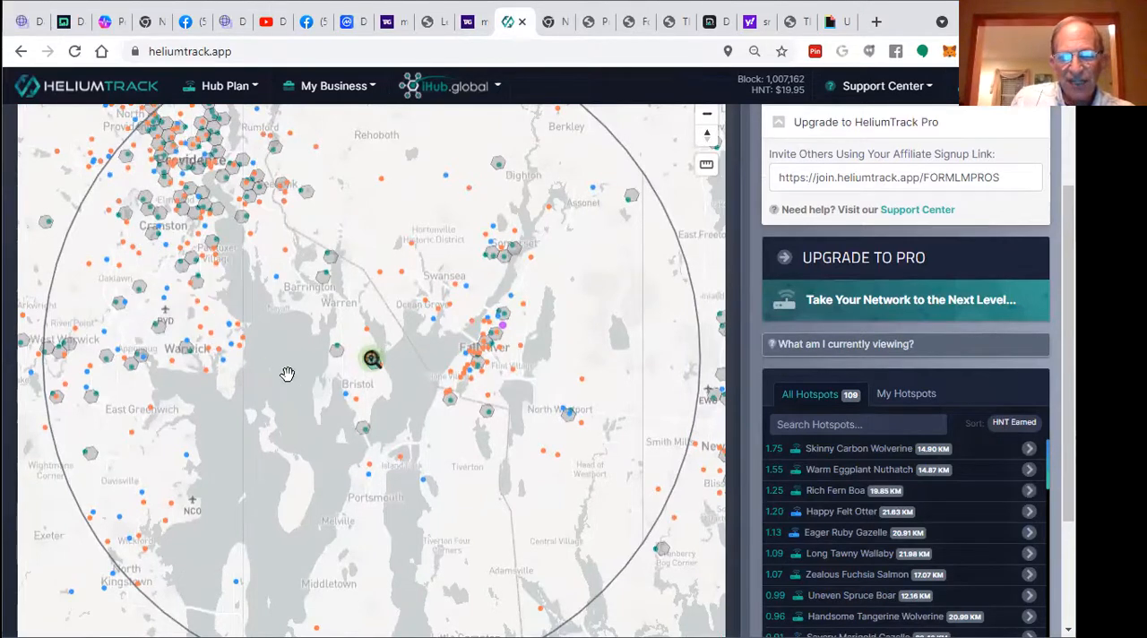
pyautogui.moveTo(452, 434)
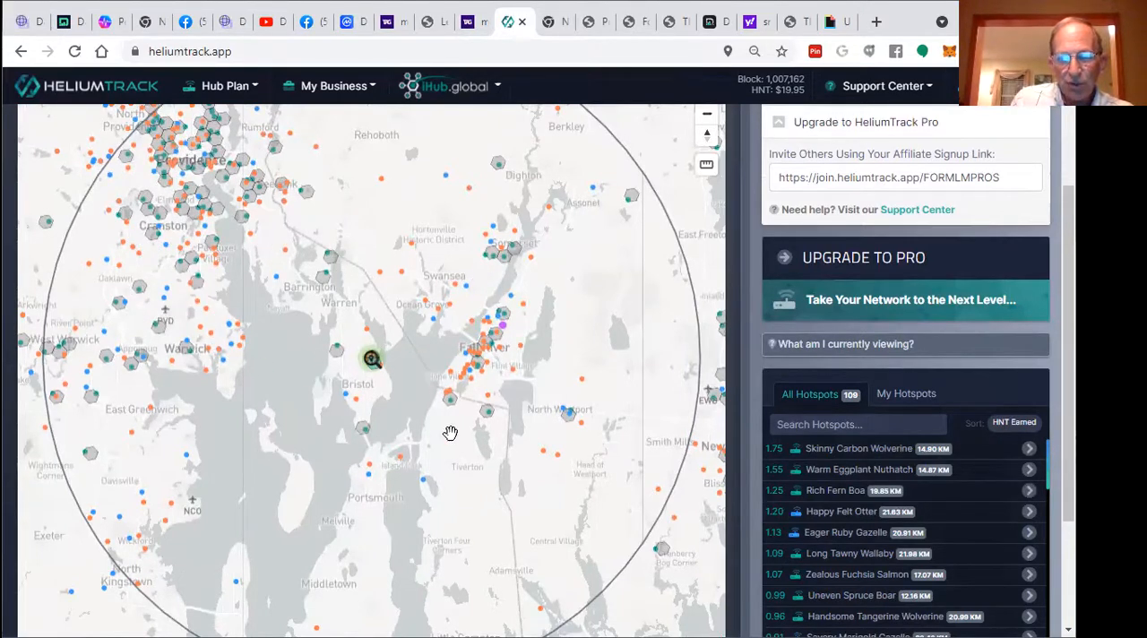
pyautogui.moveTo(462, 419)
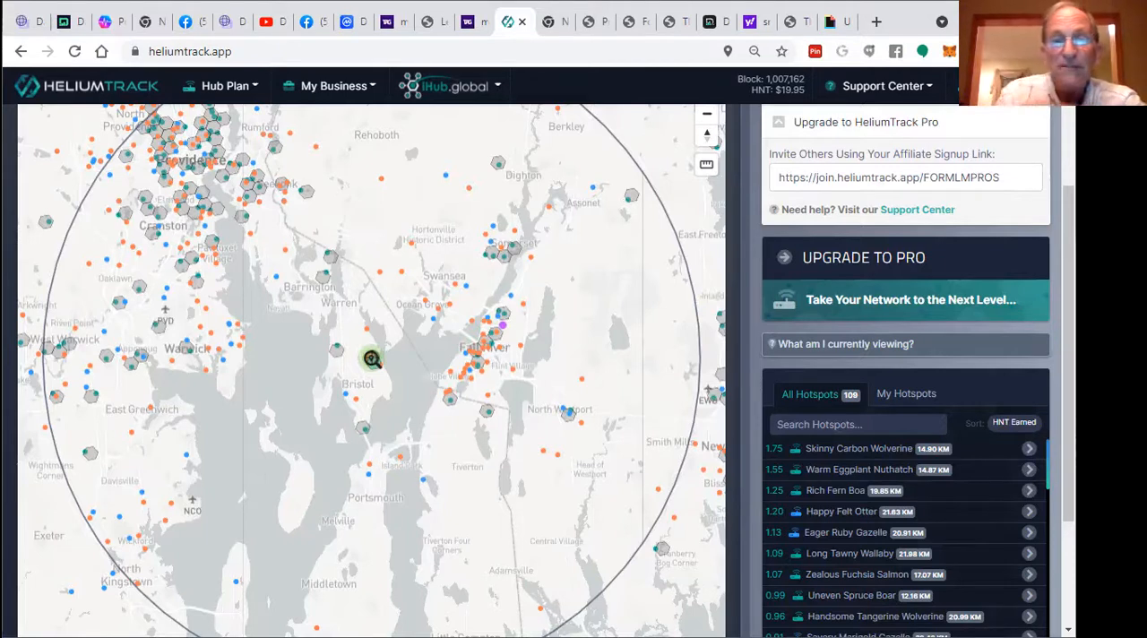
pyautogui.moveTo(861, 120)
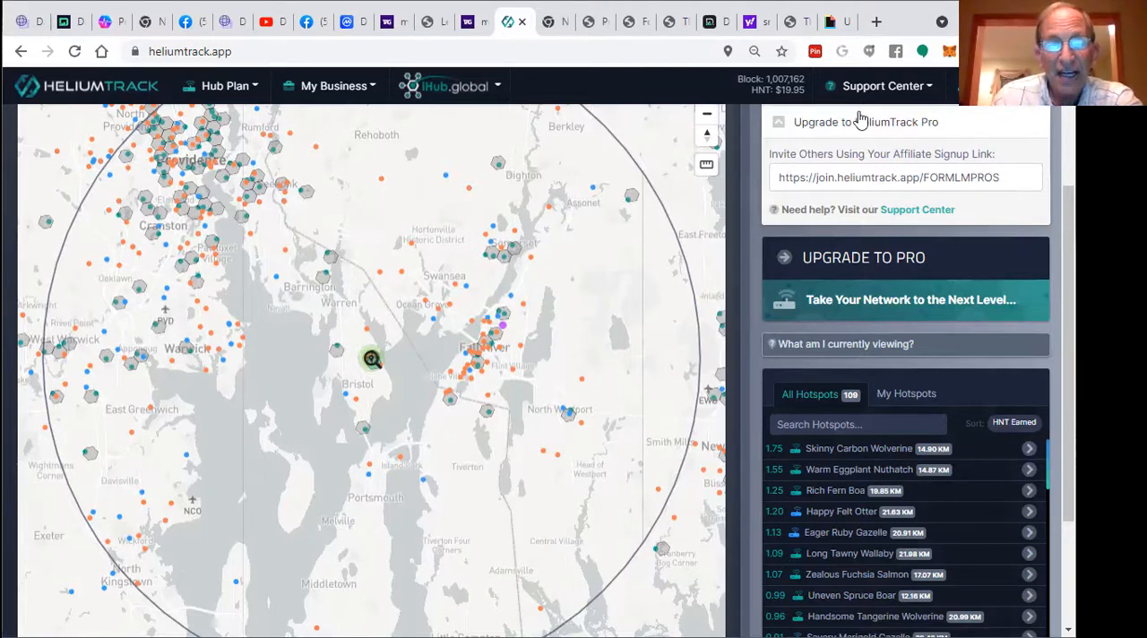
pyautogui.moveTo(520, 339)
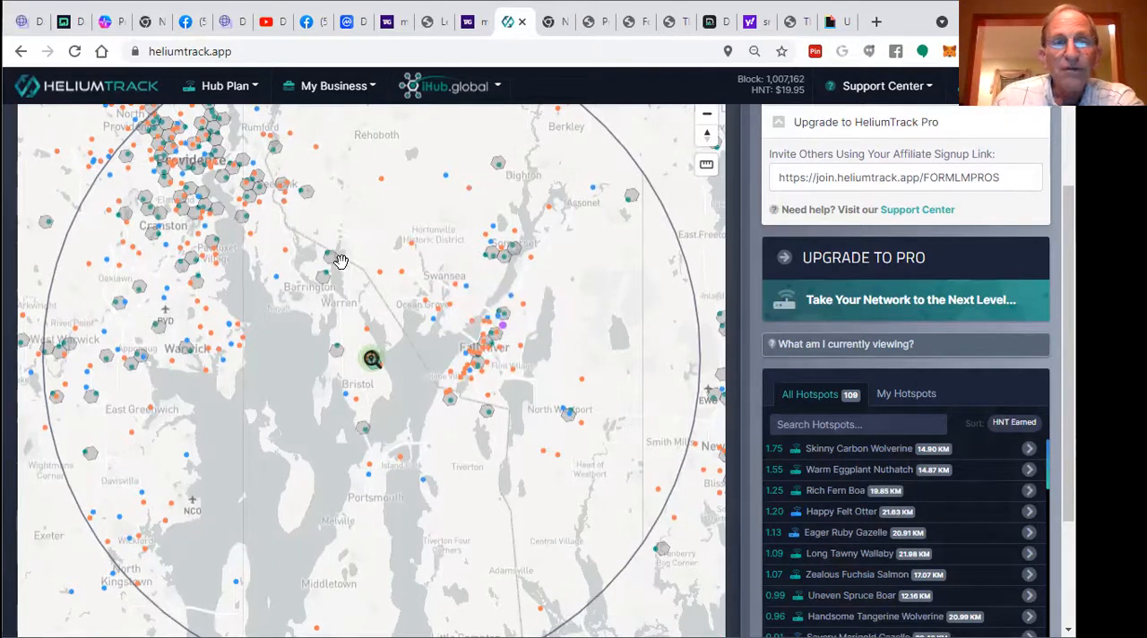
# Step: Pan the map north toward Providence and close in on the Rehoboth hotspot hexagons
pyautogui.moveTo(341, 260); pyautogui.dragTo(344, 195)
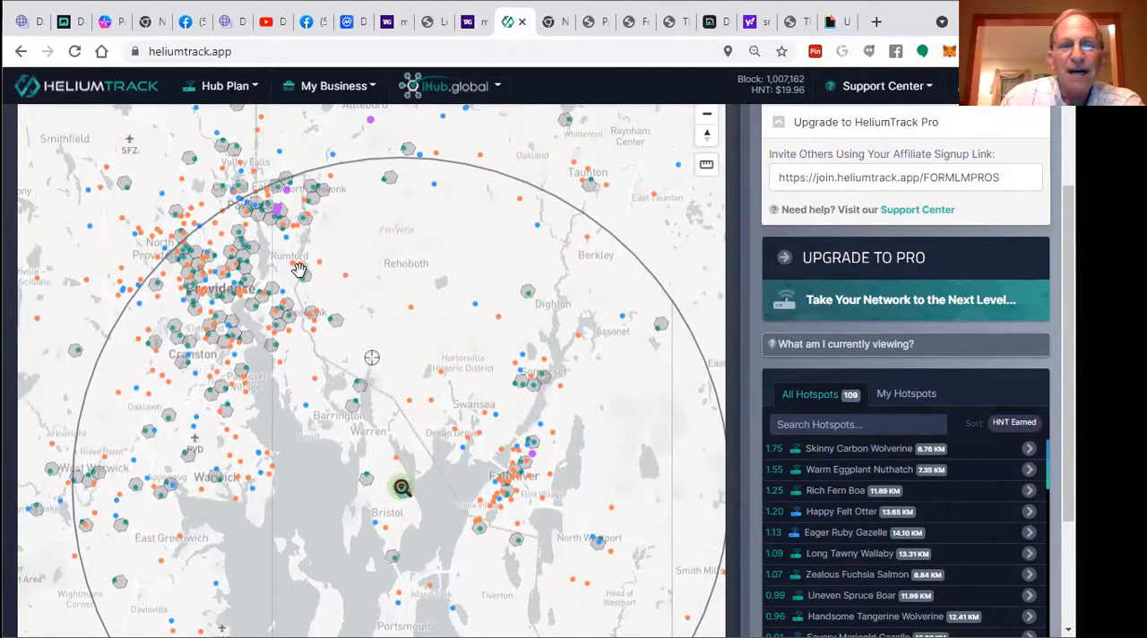
pyautogui.moveTo(143, 527)
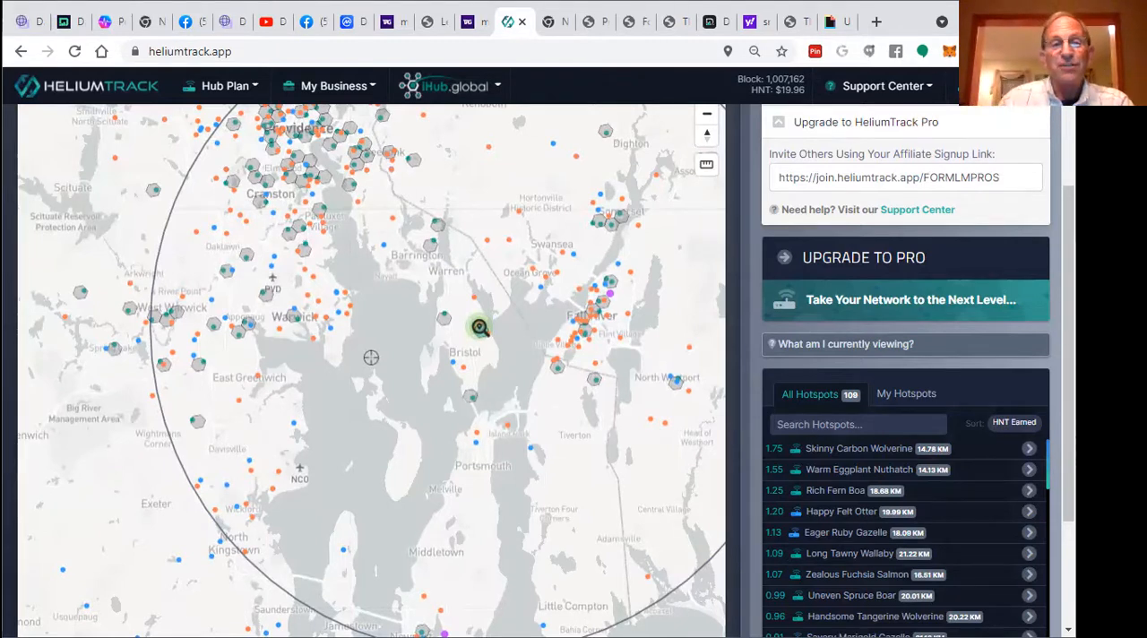
pyautogui.moveTo(138, 169)
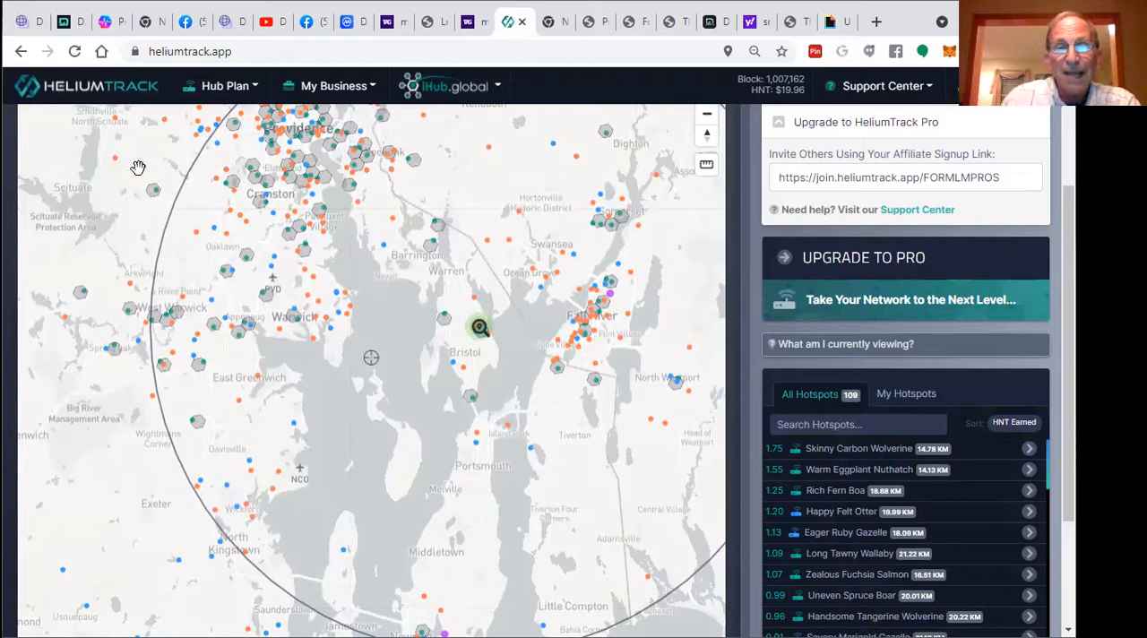
pyautogui.moveTo(508, 276)
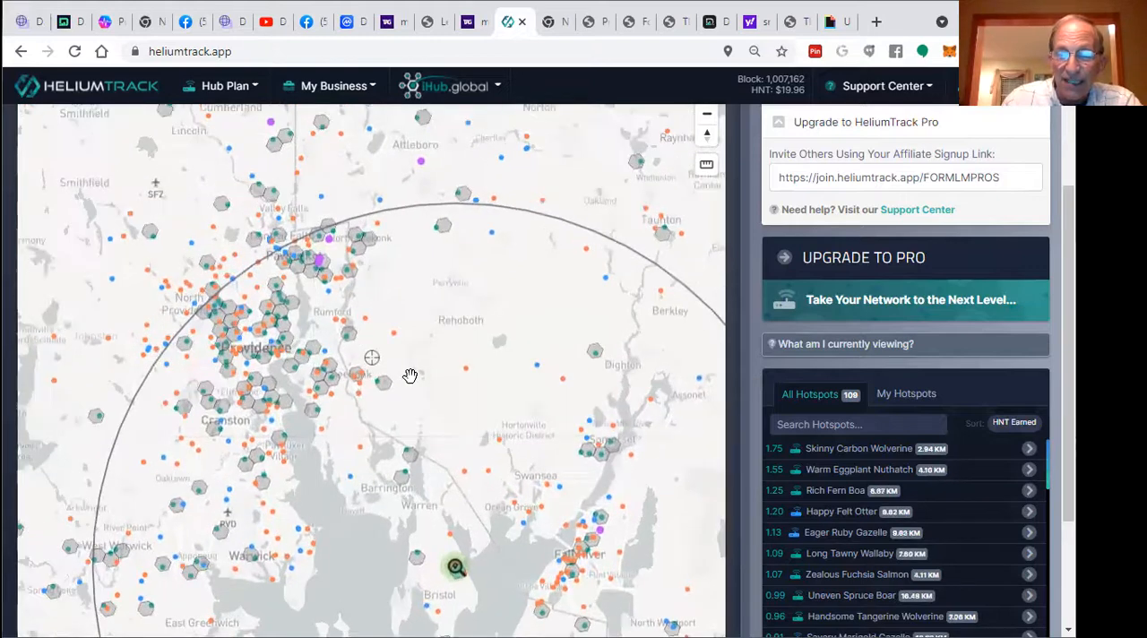
pyautogui.moveTo(410, 377); pyautogui.dragTo(441, 289)
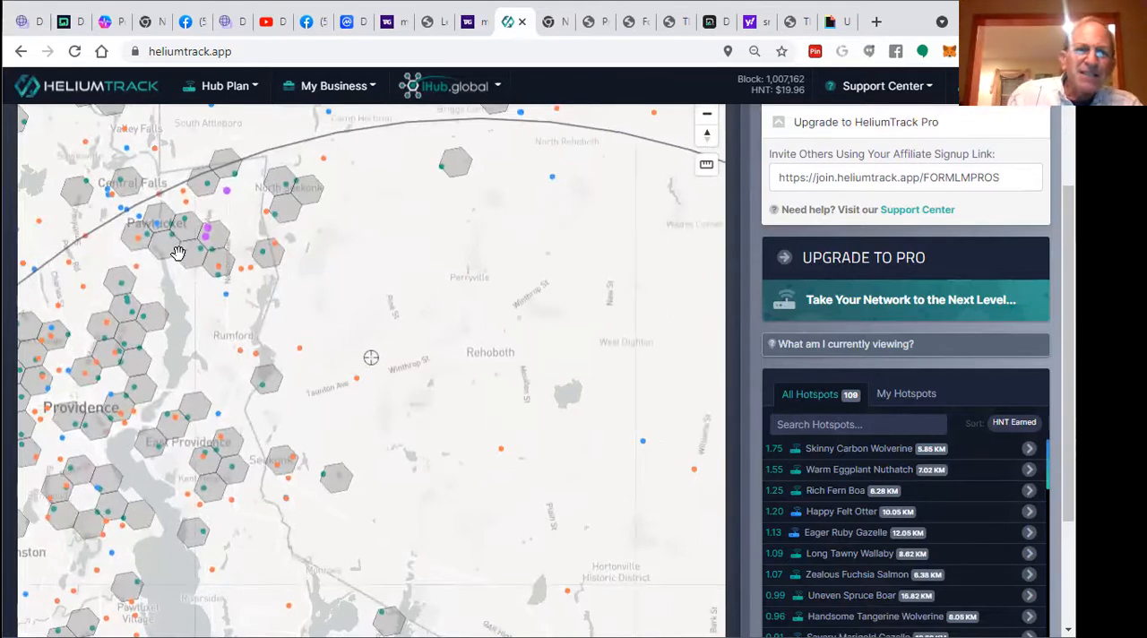
pyautogui.moveTo(212, 242)
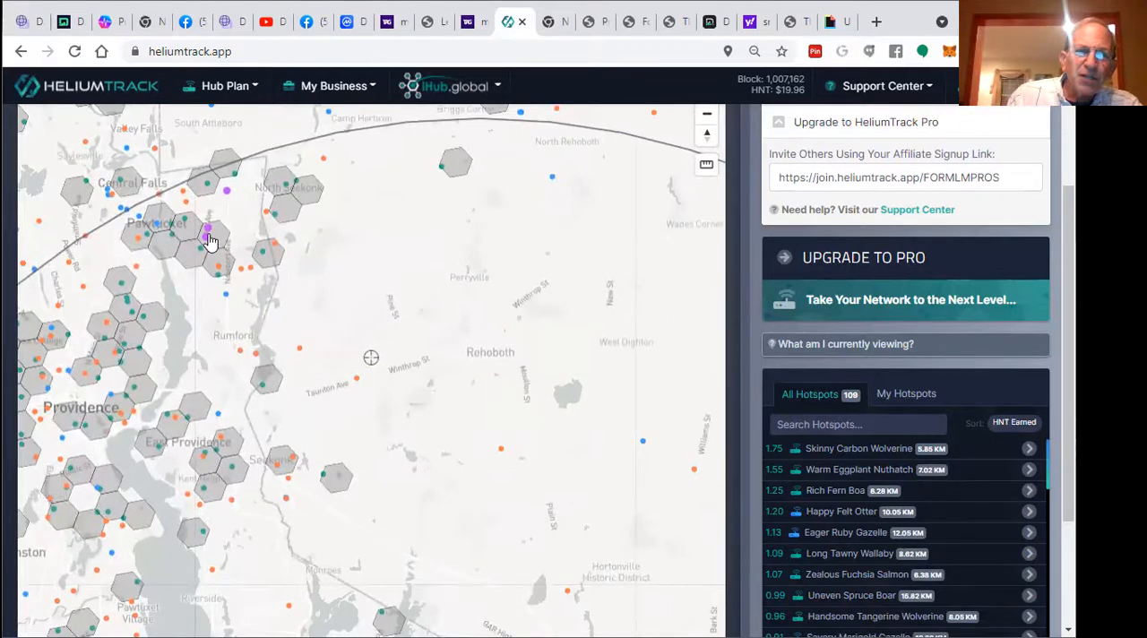
# Step: Show the planned iHub affiliate hotspot's details popup with group and action options
pyautogui.click(208, 235)
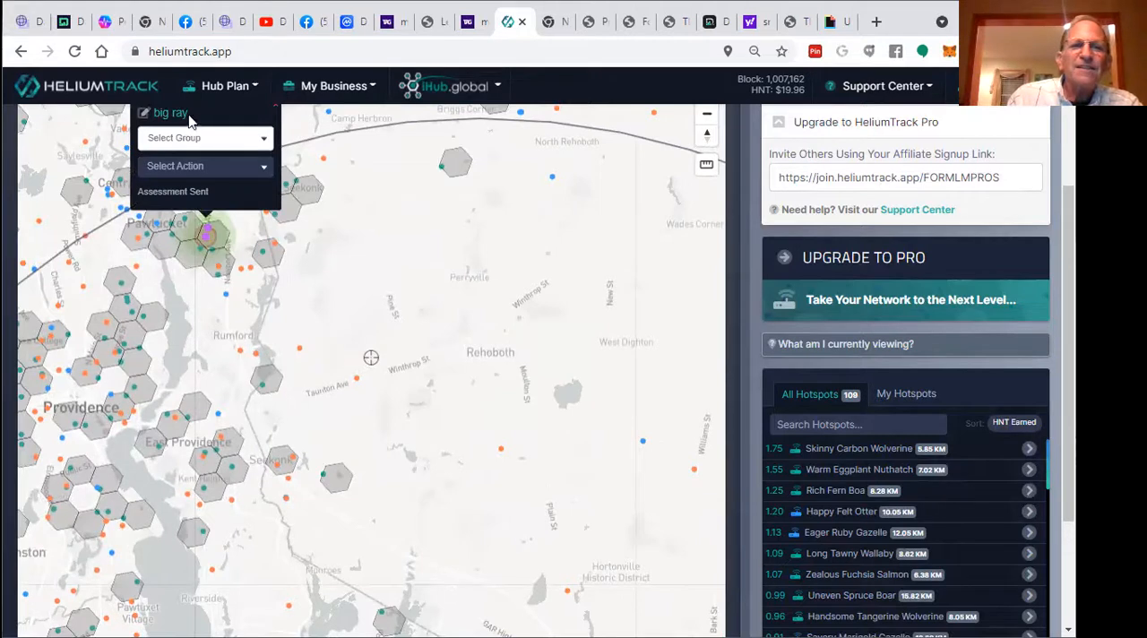
pyautogui.moveTo(208, 212)
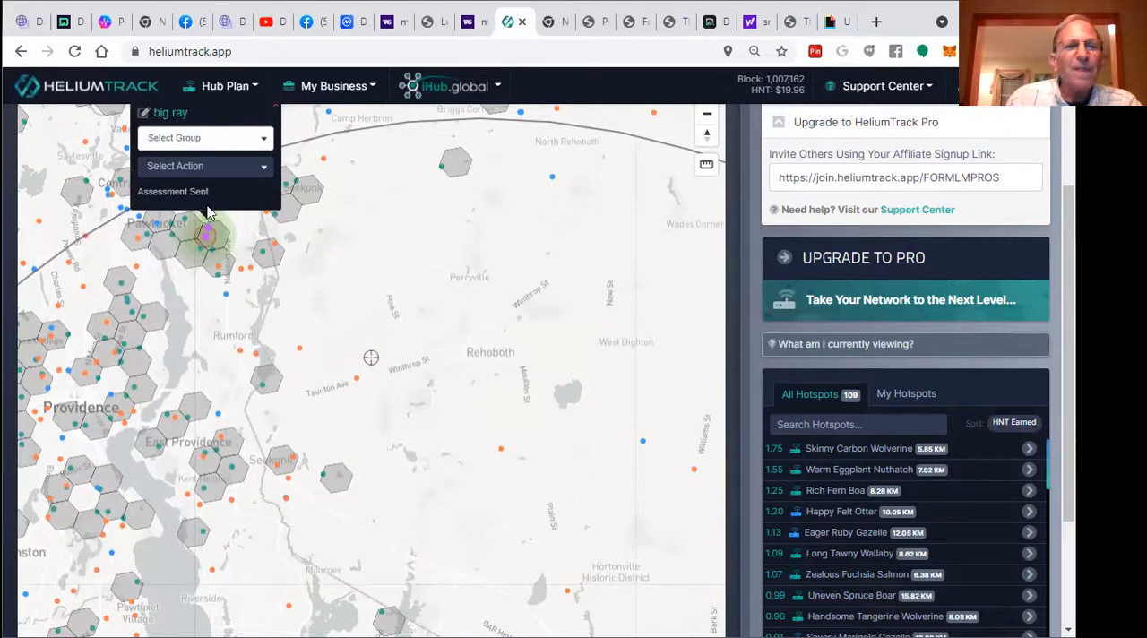
pyautogui.moveTo(190, 193)
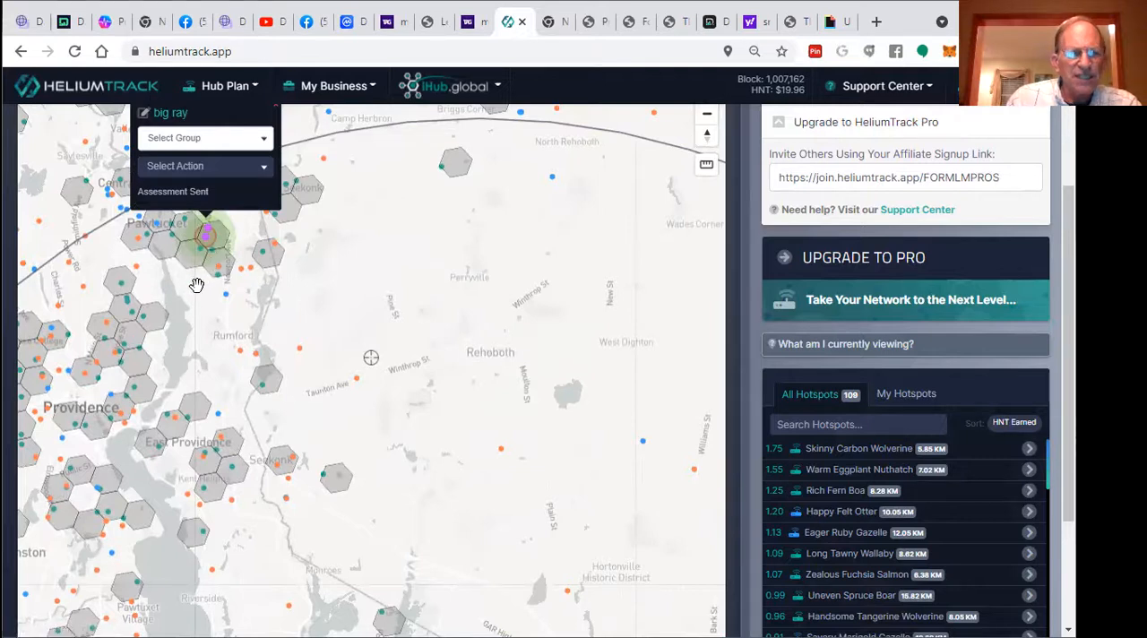
pyautogui.moveTo(231, 217)
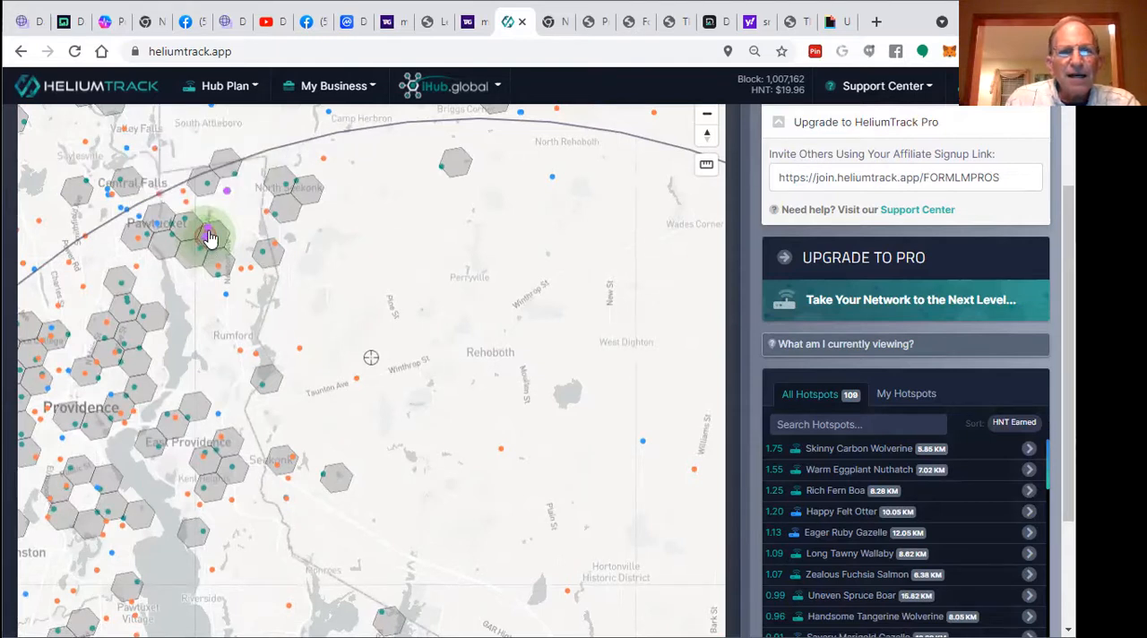
pyautogui.click(211, 234)
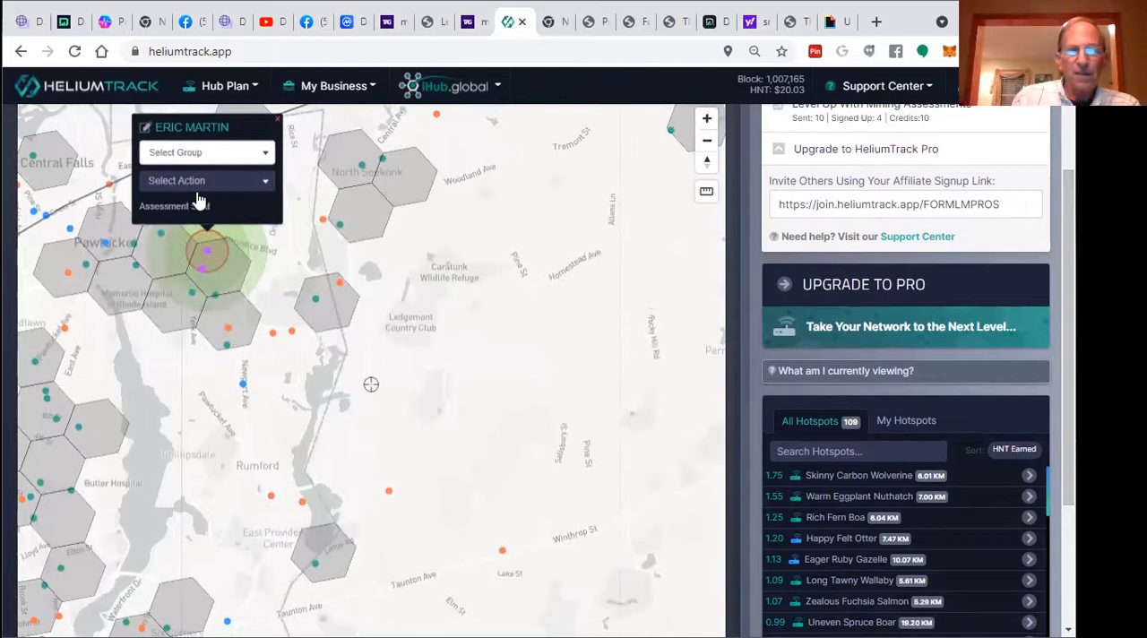
pyautogui.moveTo(200, 188)
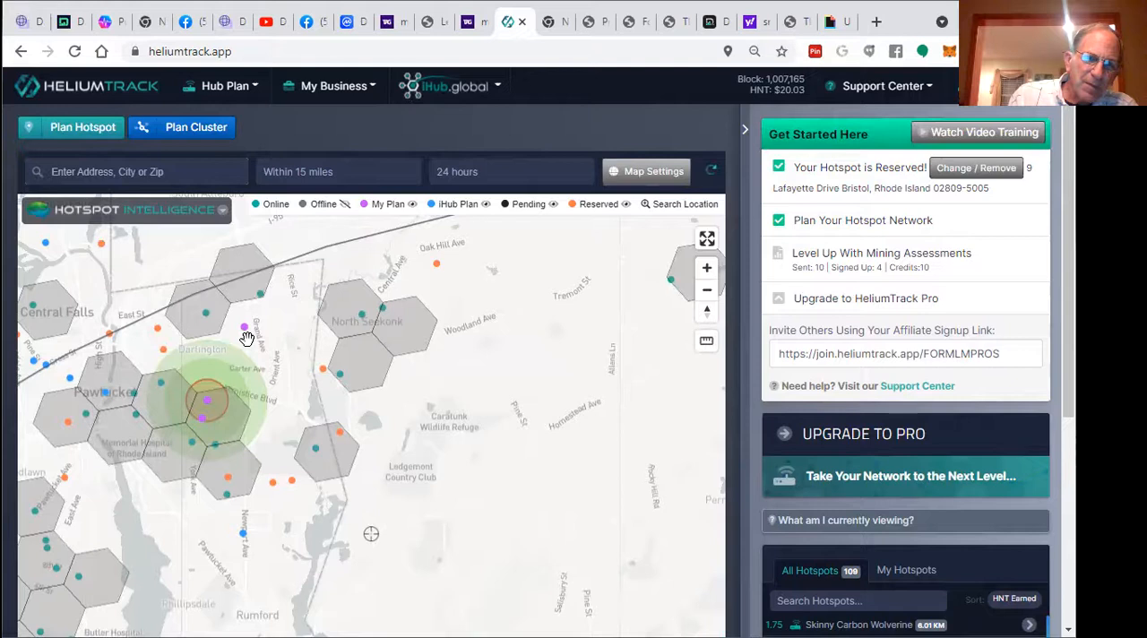
pyautogui.moveTo(259, 358)
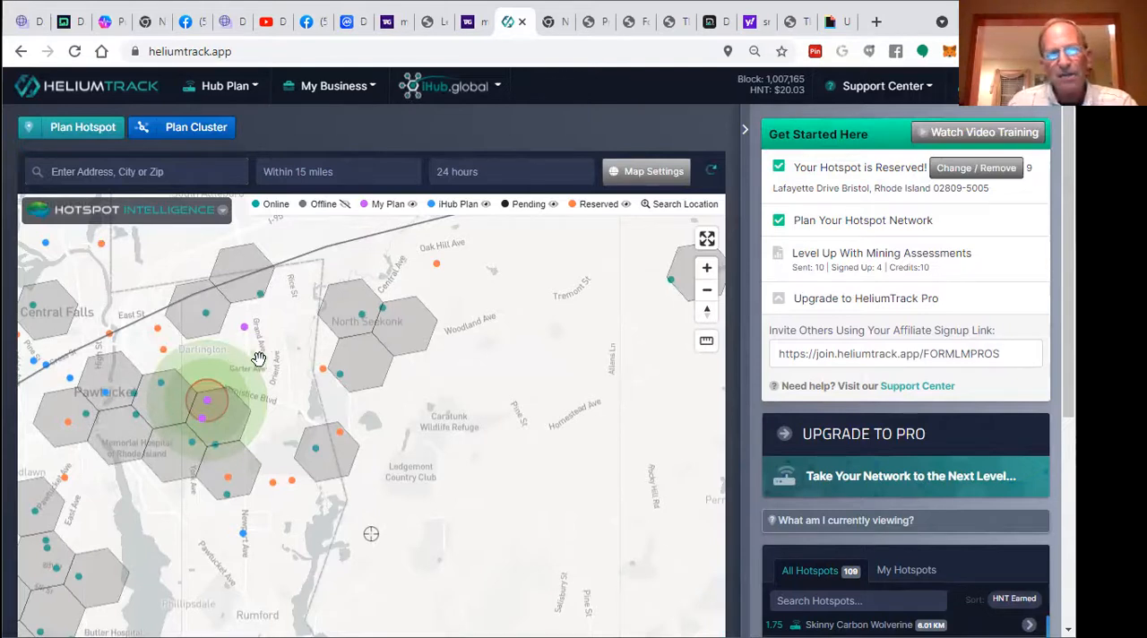
pyautogui.moveTo(240, 400)
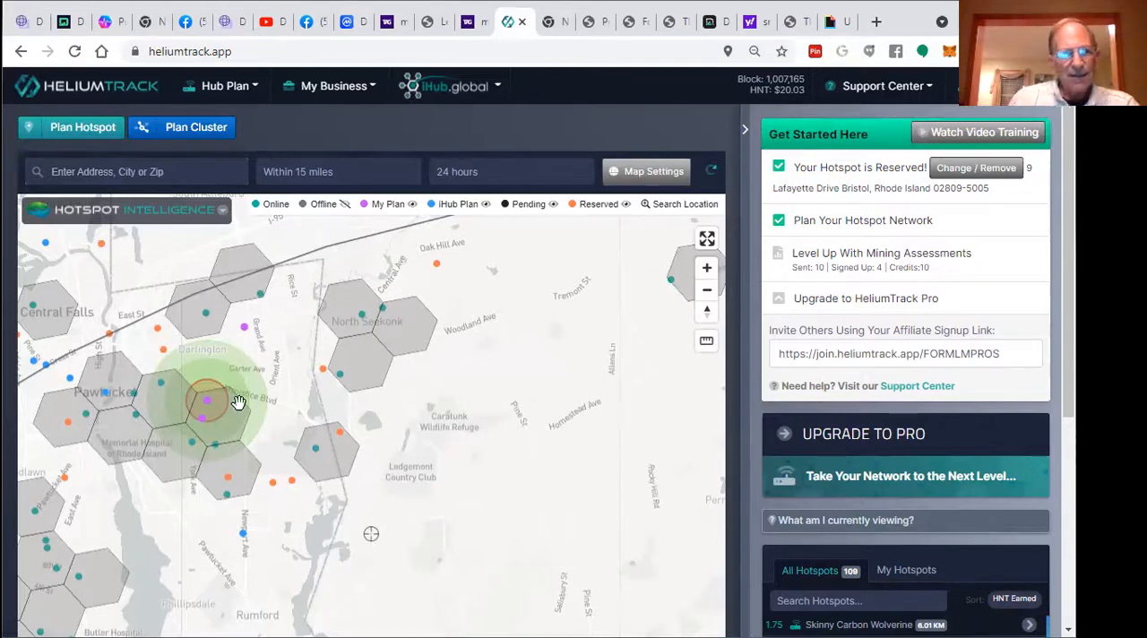
pyautogui.moveTo(206, 410)
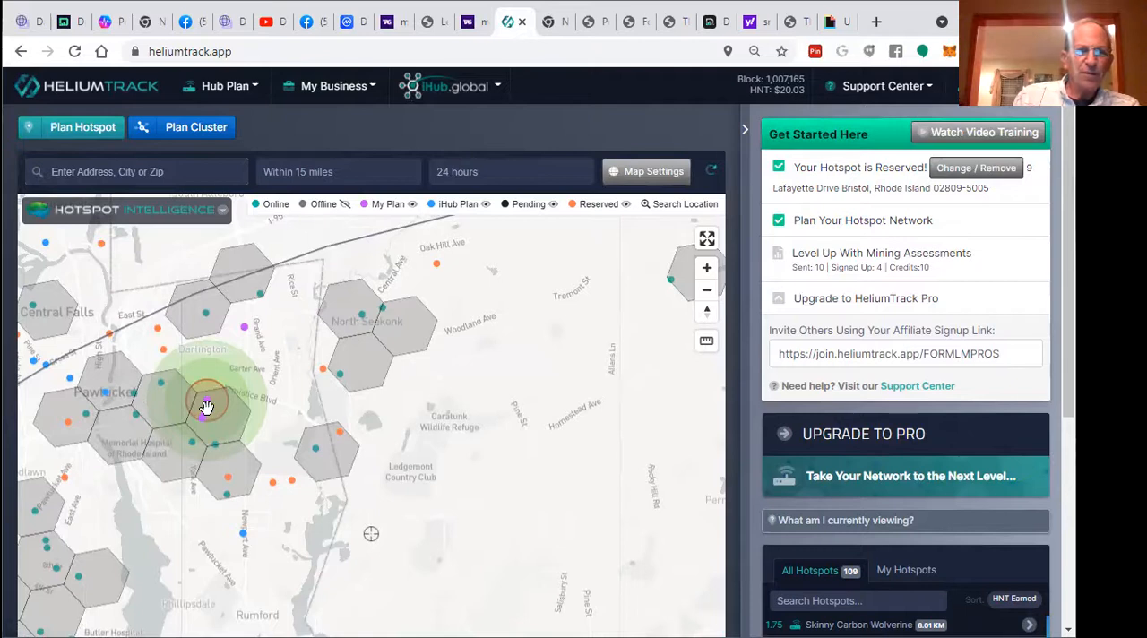
pyautogui.moveTo(199, 423)
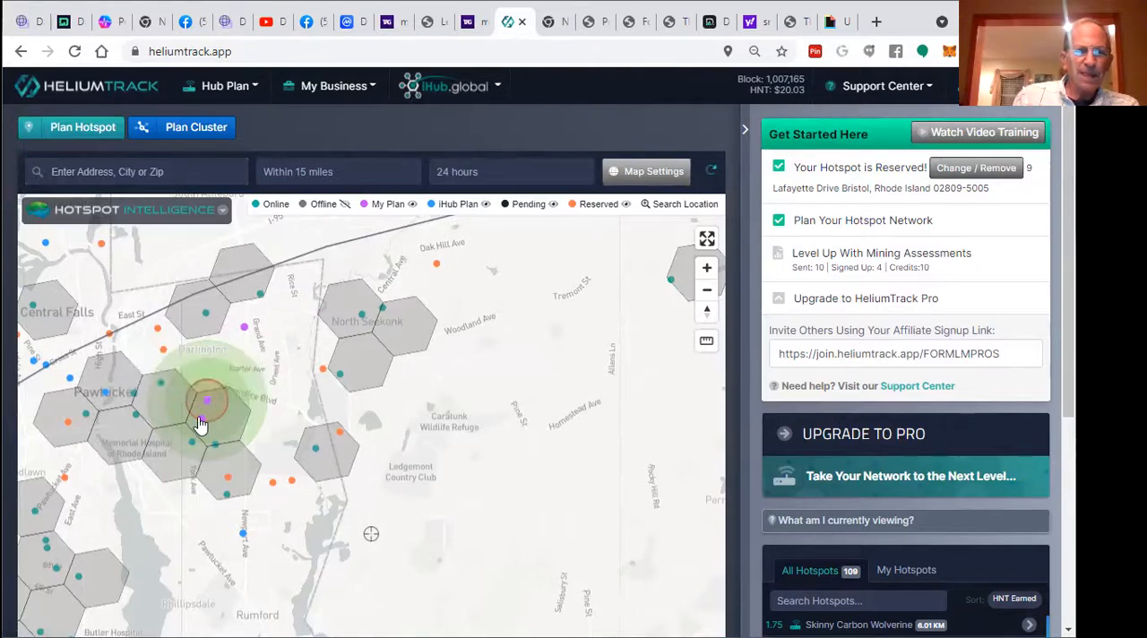
pyautogui.moveTo(206, 421)
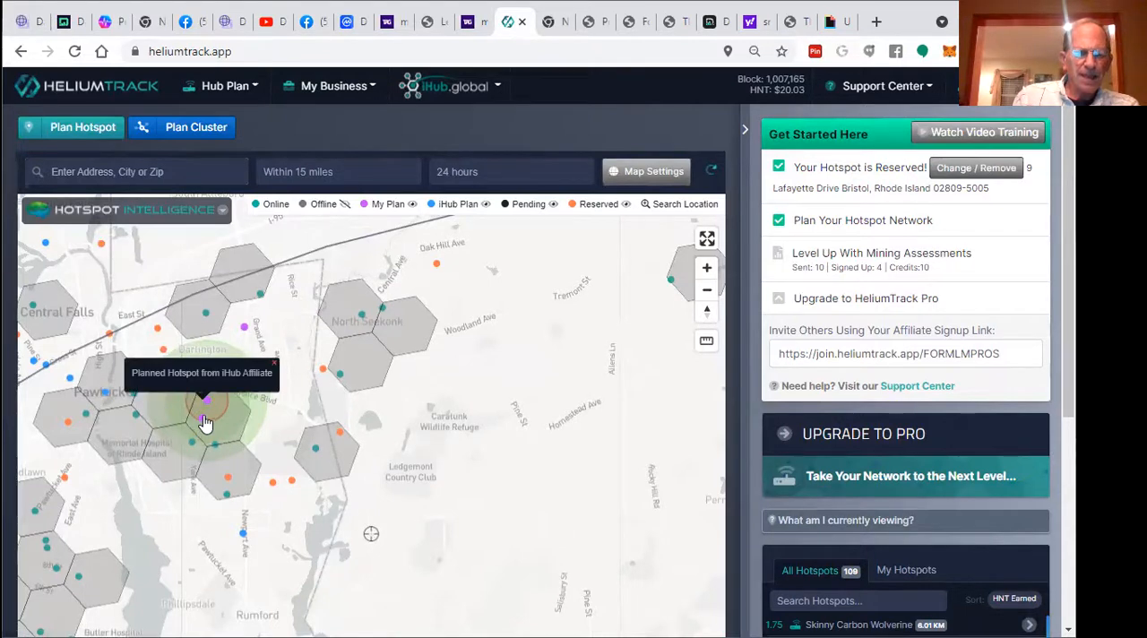
pyautogui.click(204, 423)
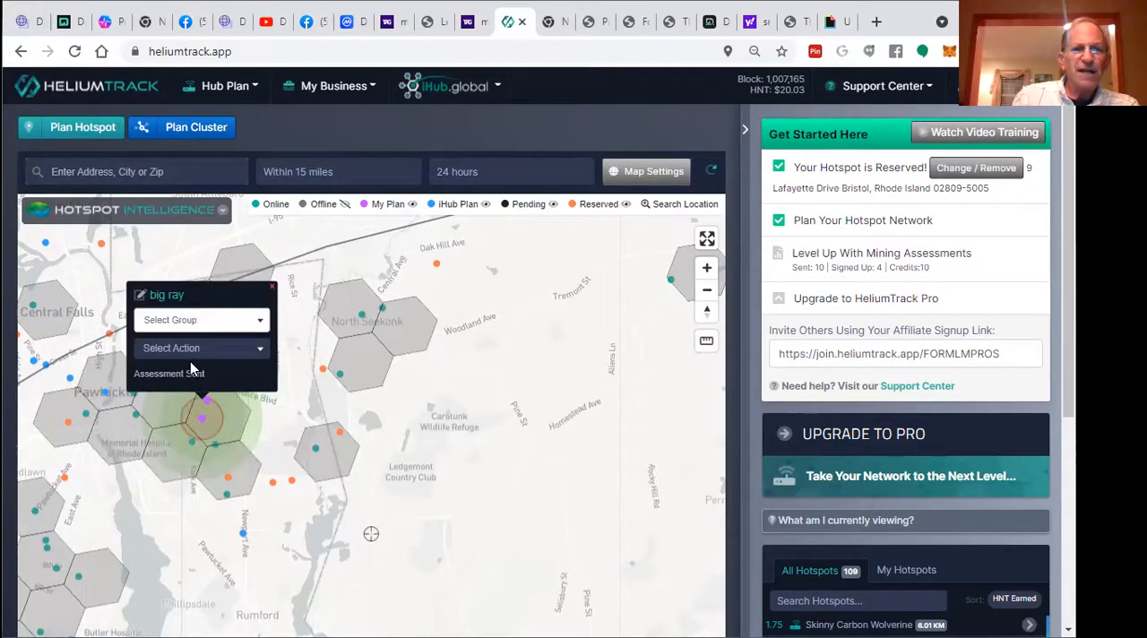
pyautogui.moveTo(212, 385)
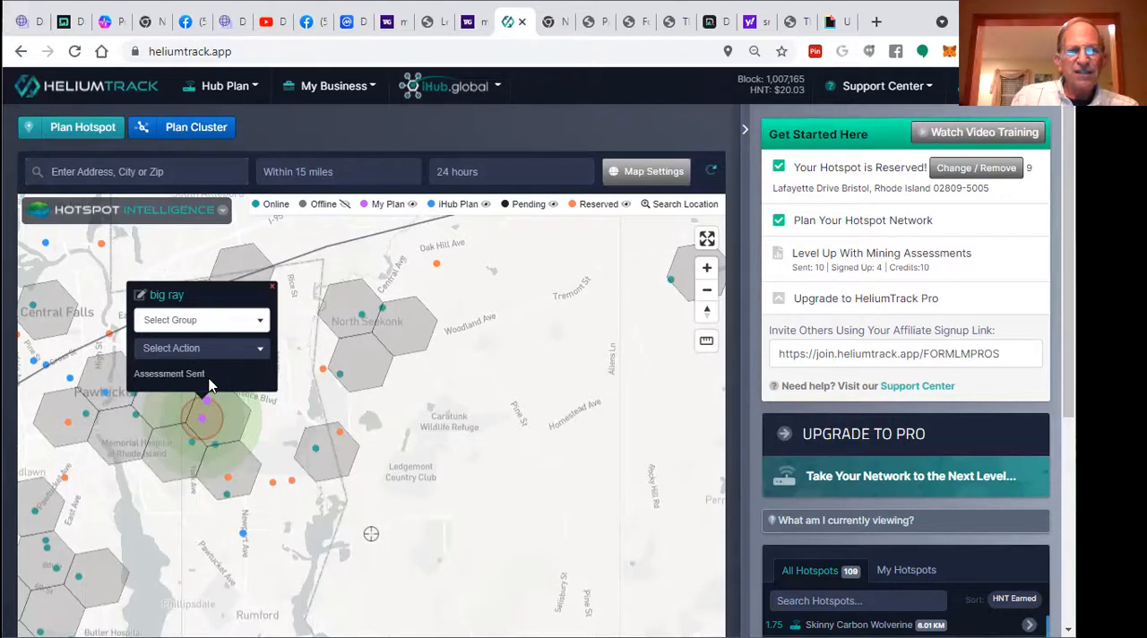
# Step: Run a Hotspot Intelligence analysis on the planned hotspot, showing 0.39 HNT average nearby rewards
pyautogui.click(201, 347)
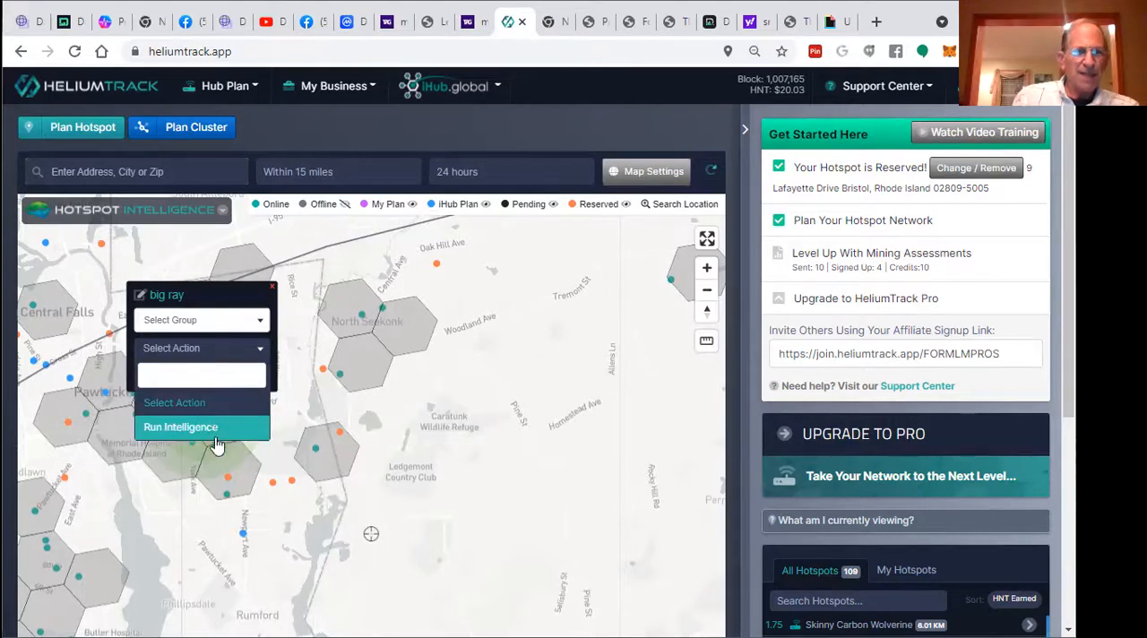
pyautogui.click(179, 426)
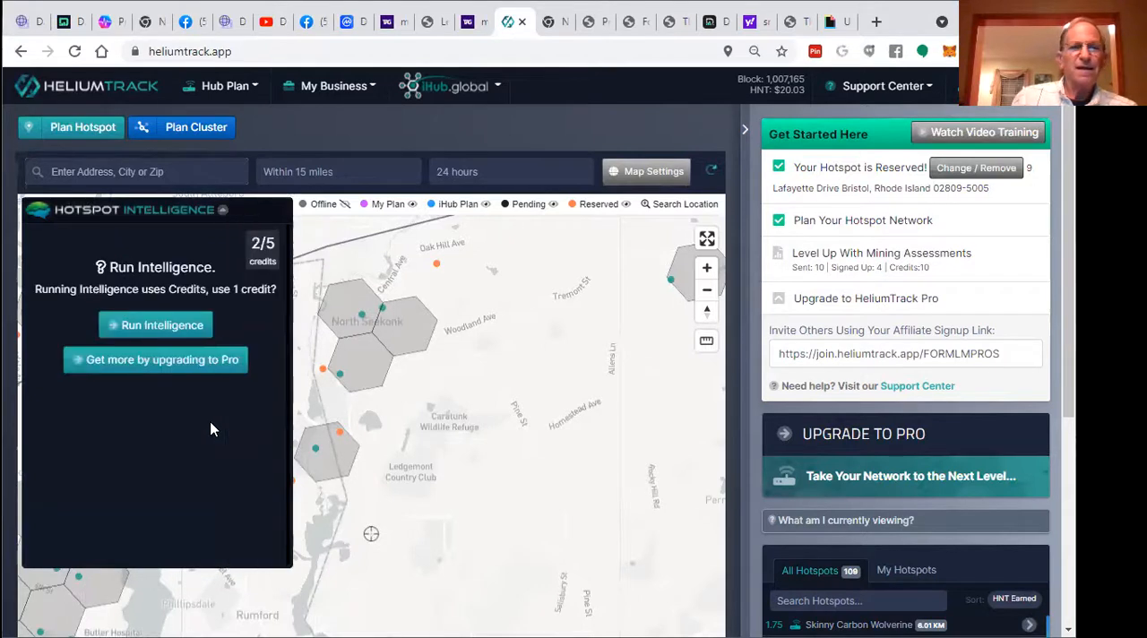
pyautogui.moveTo(154, 325)
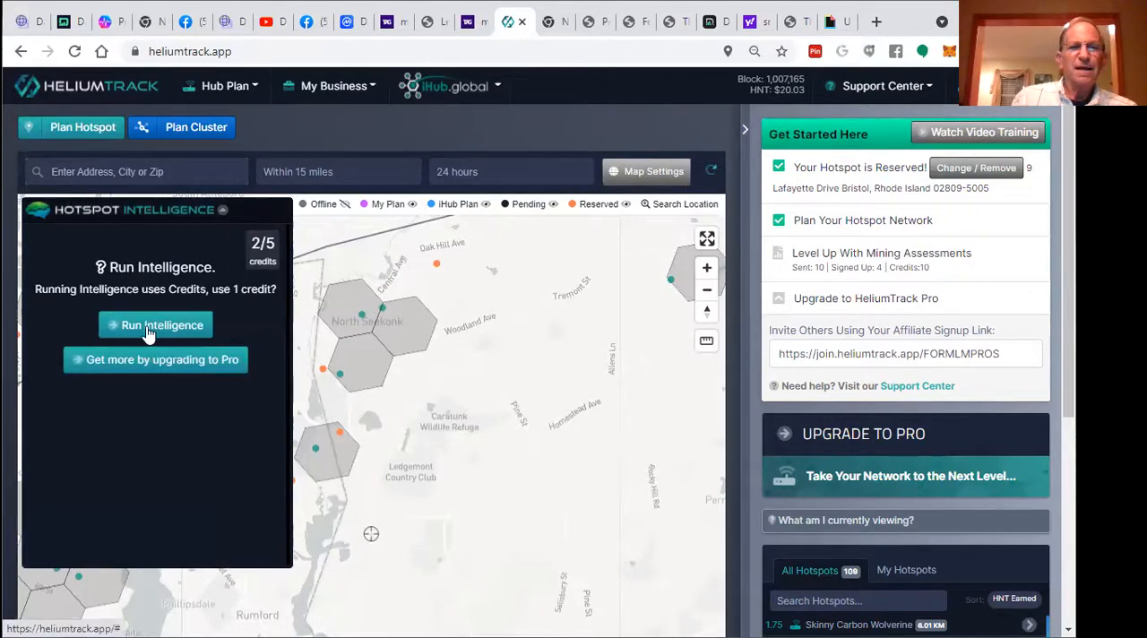
pyautogui.click(154, 324)
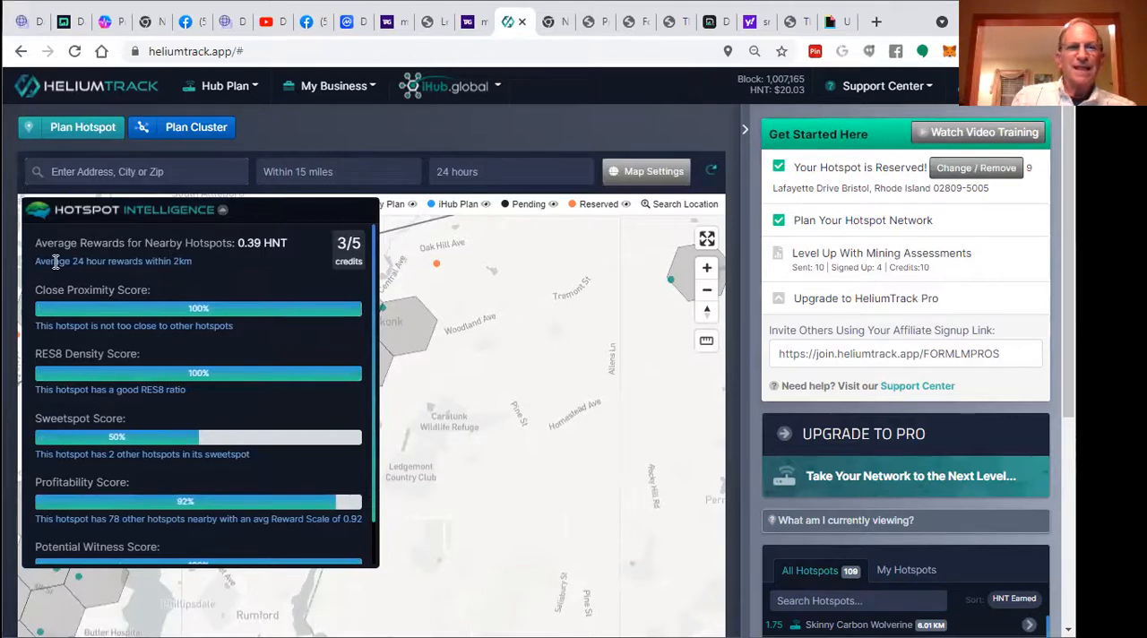
pyautogui.moveTo(200, 265)
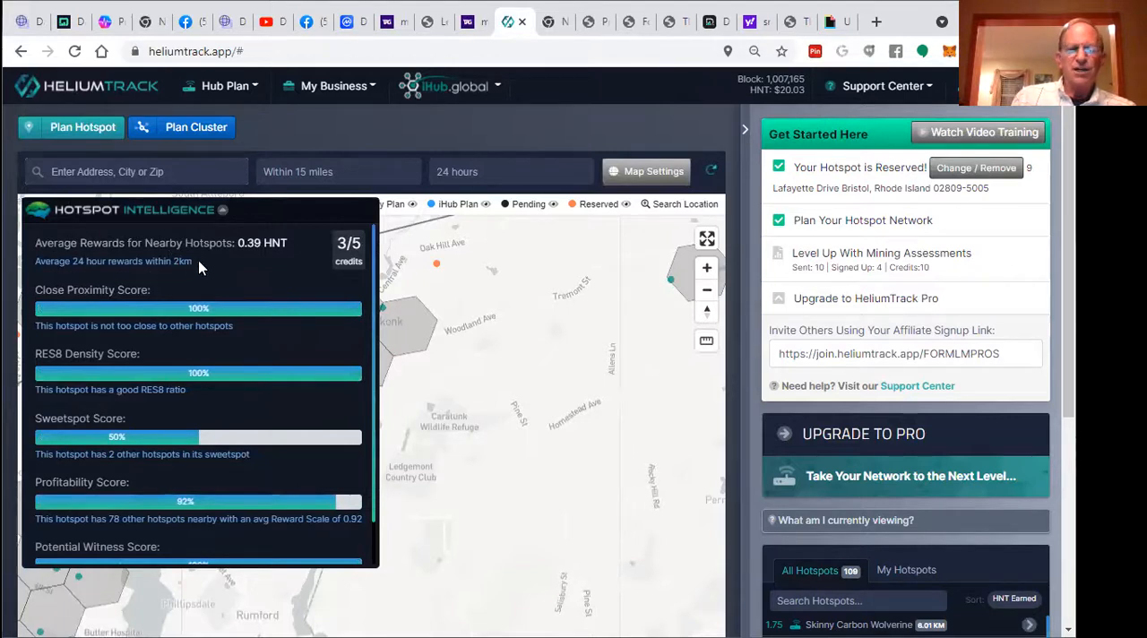
pyautogui.moveTo(272, 269)
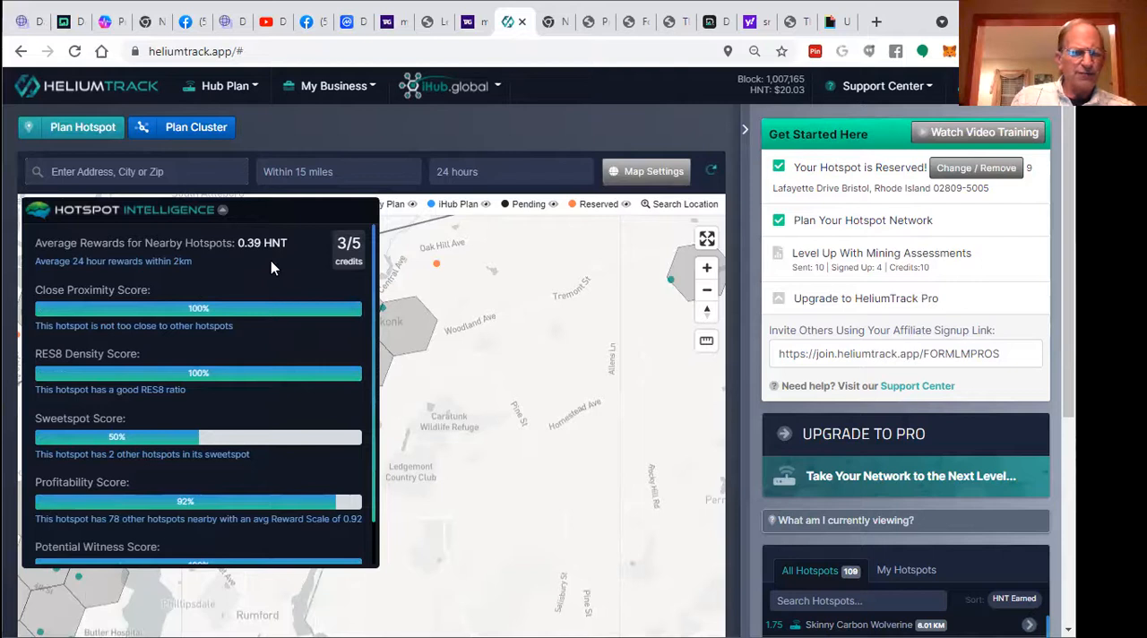
pyautogui.moveTo(215, 262)
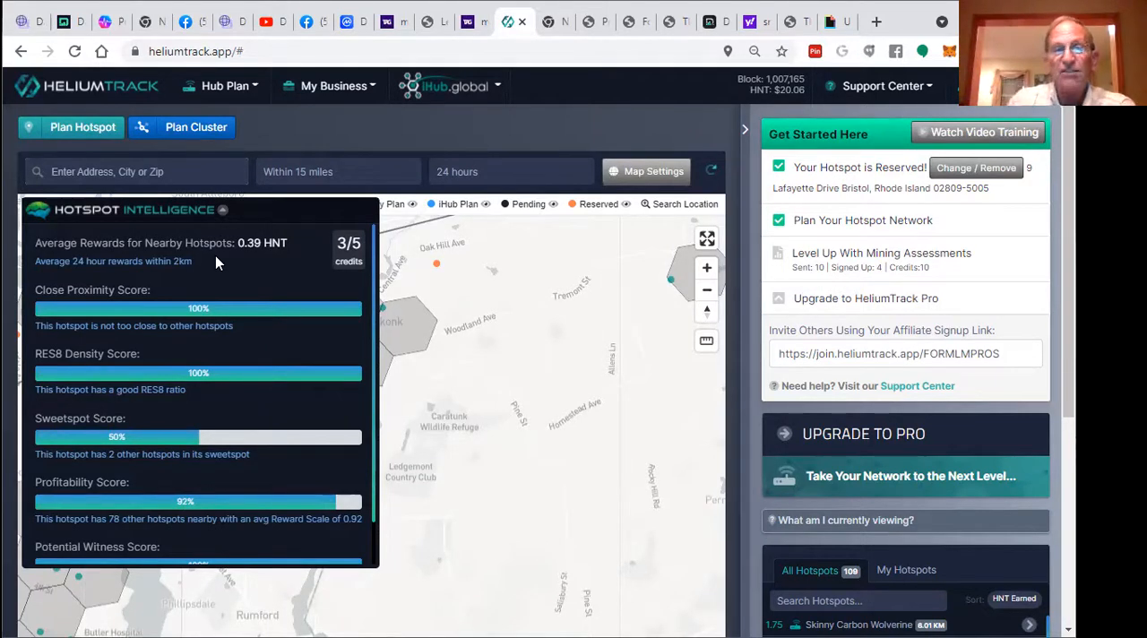
pyautogui.moveTo(195, 240)
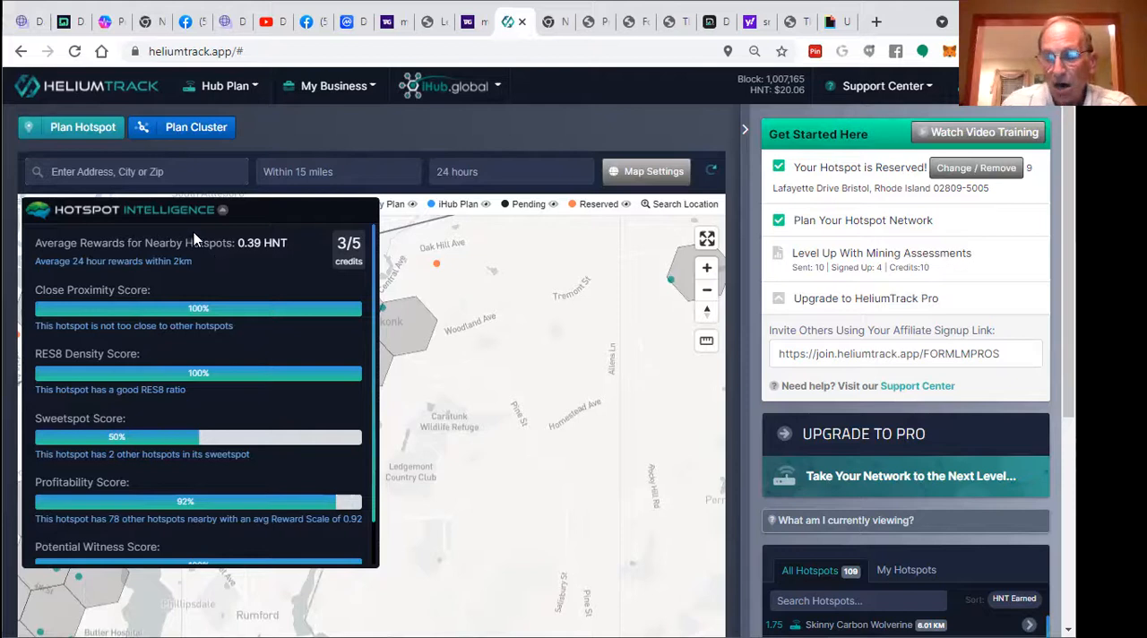
pyautogui.moveTo(215, 273)
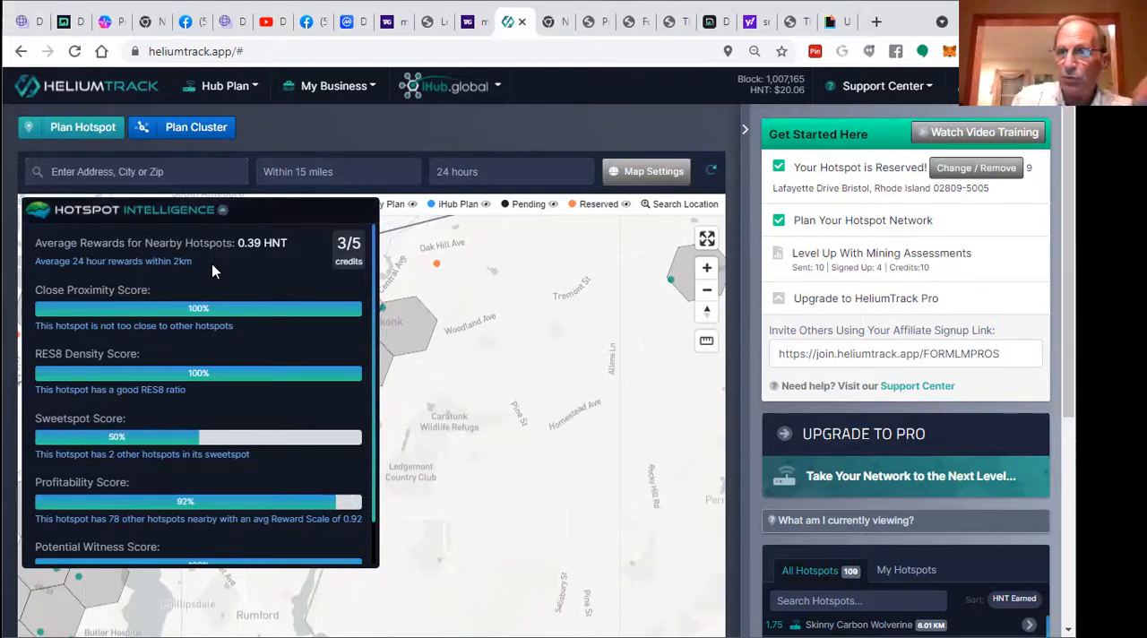
pyautogui.moveTo(541, 285)
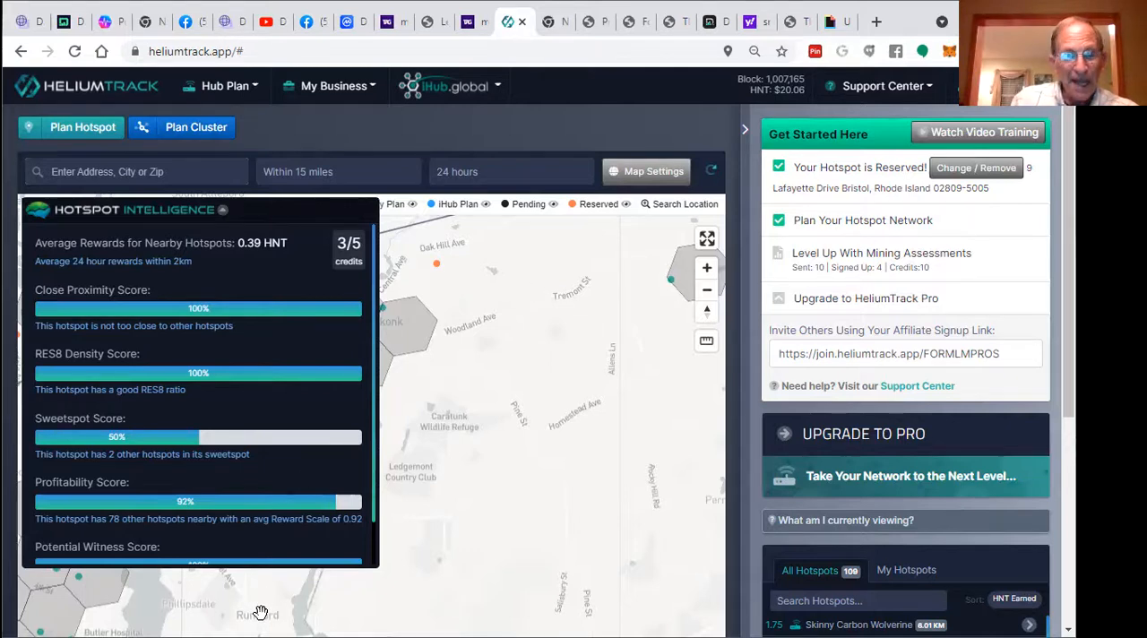
pyautogui.moveTo(498, 330)
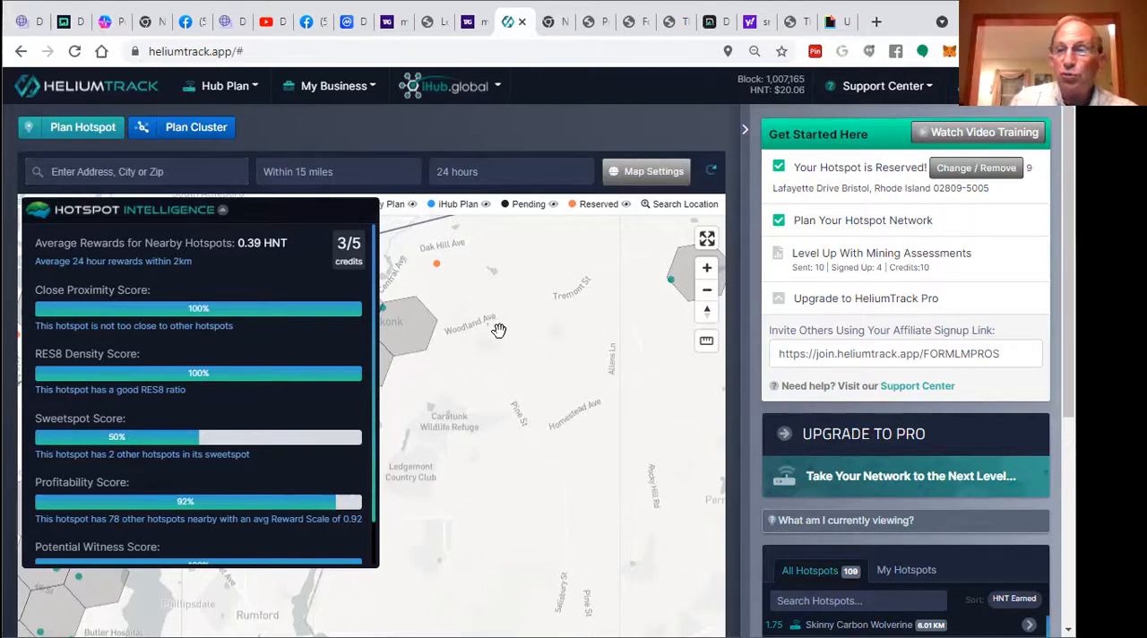
pyautogui.moveTo(477, 319)
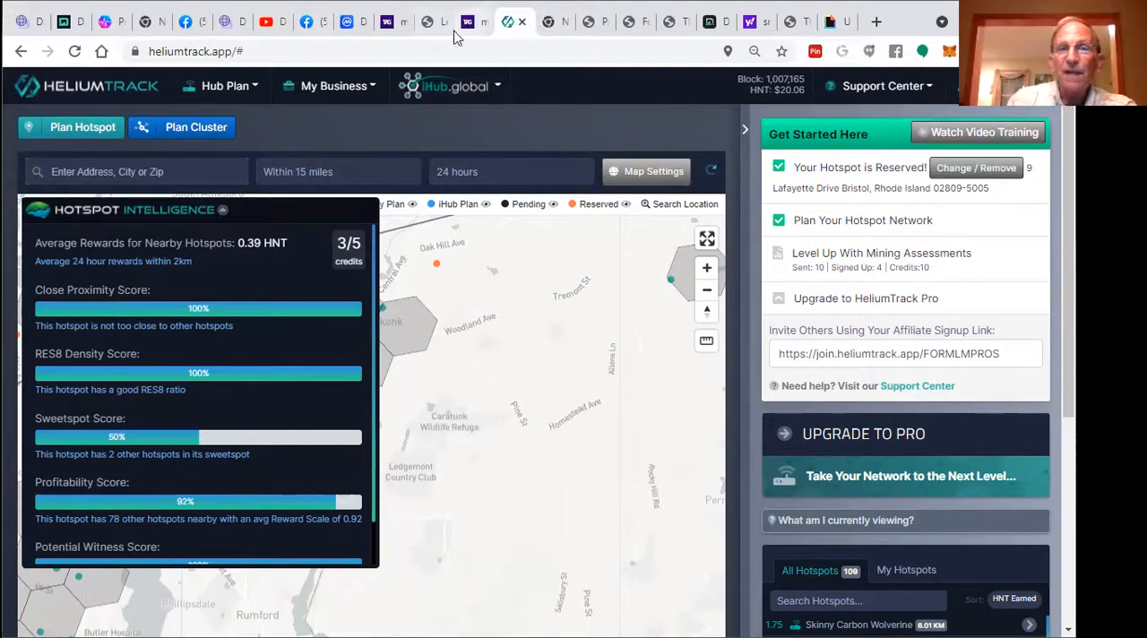
pyautogui.click(21, 51)
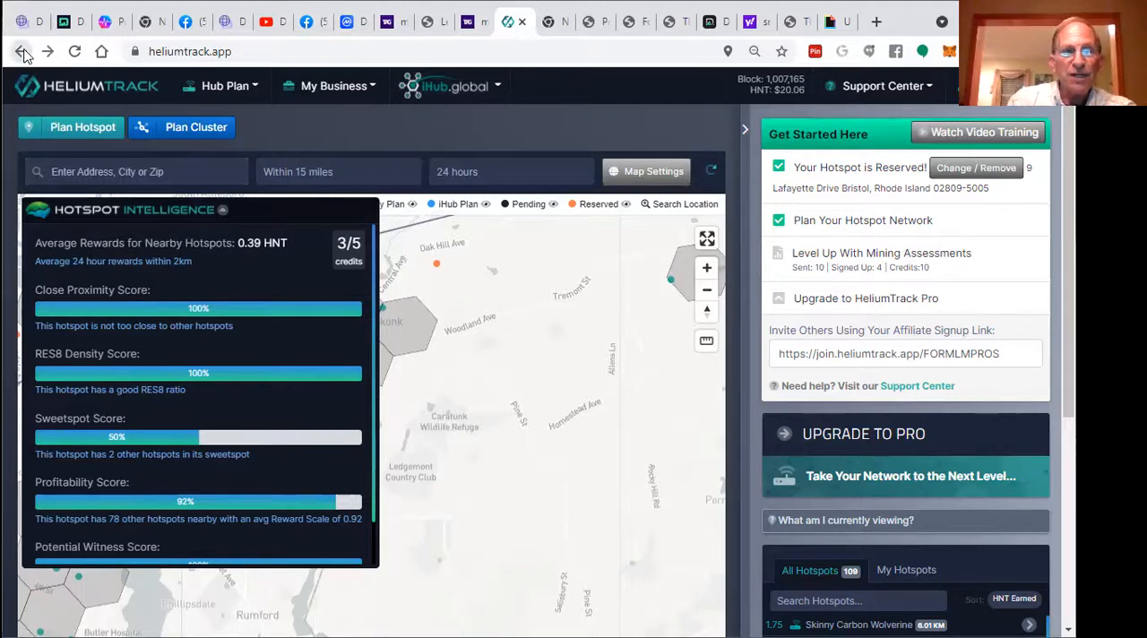
pyautogui.moveTo(140, 116)
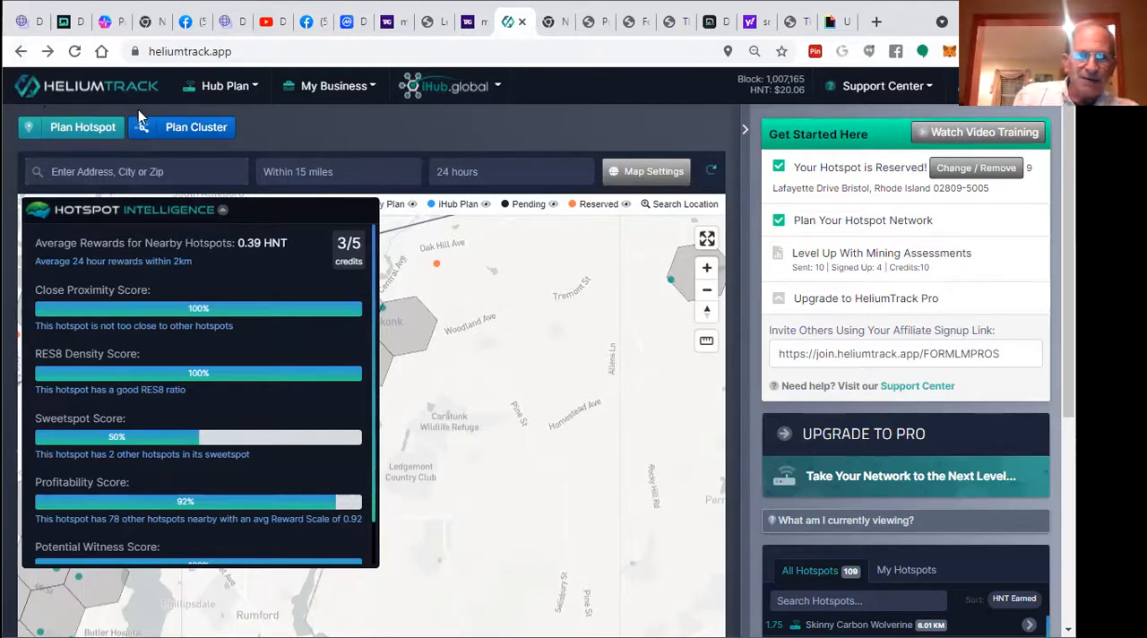
# Step: Browse the Hub Plan and Business menus and go to Mining Assessments
pyautogui.click(225, 86)
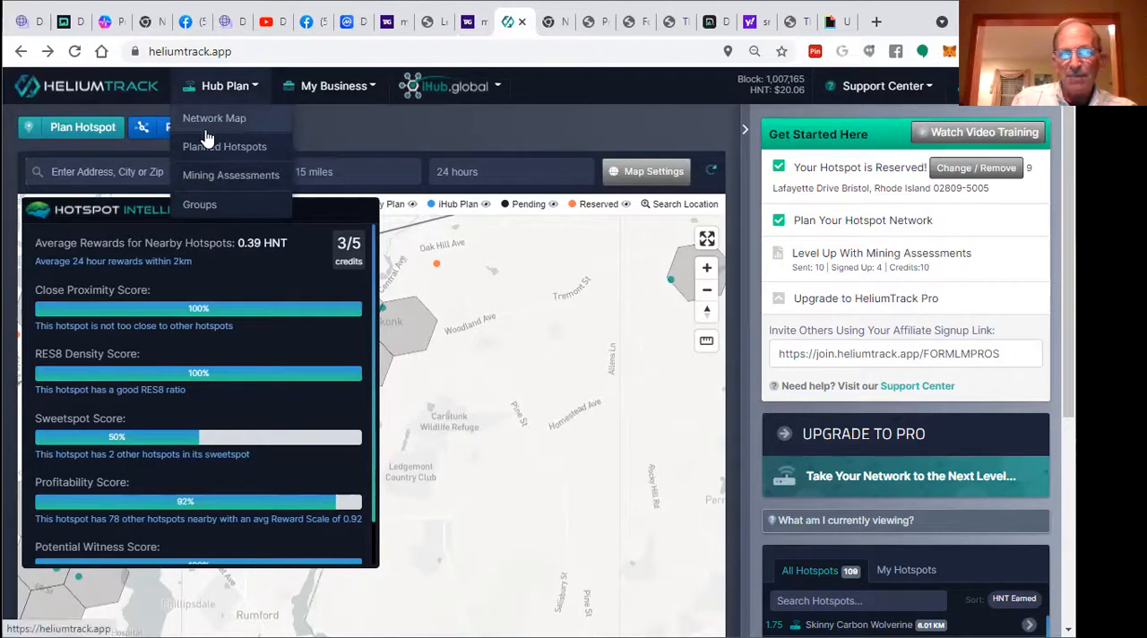
pyautogui.moveTo(204, 118)
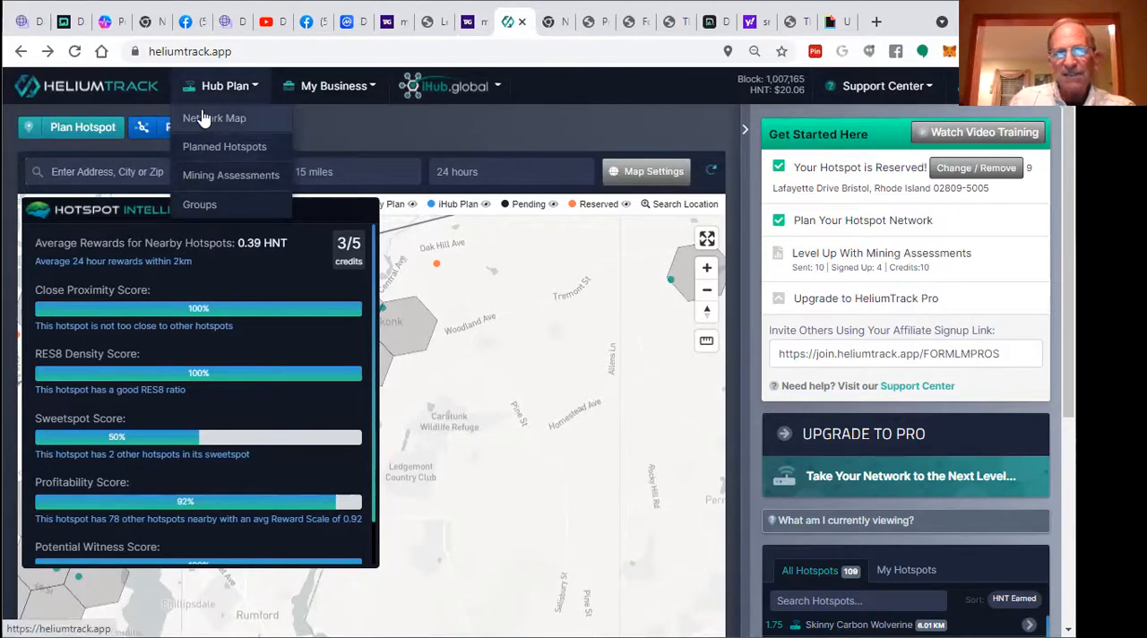
pyautogui.moveTo(93, 140)
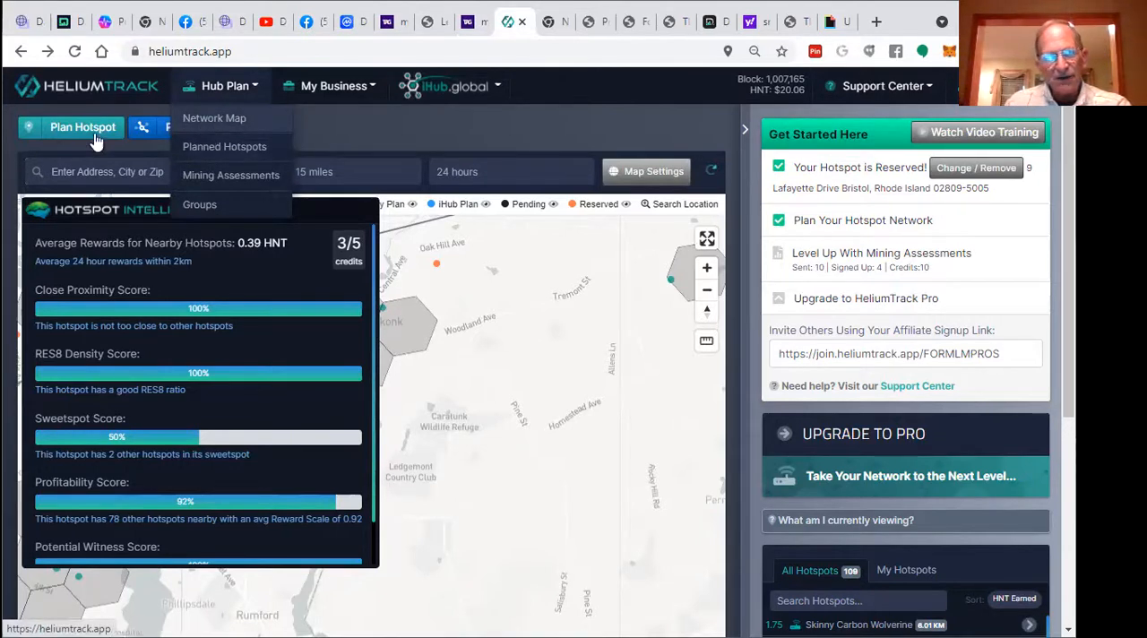
pyautogui.click(337, 86)
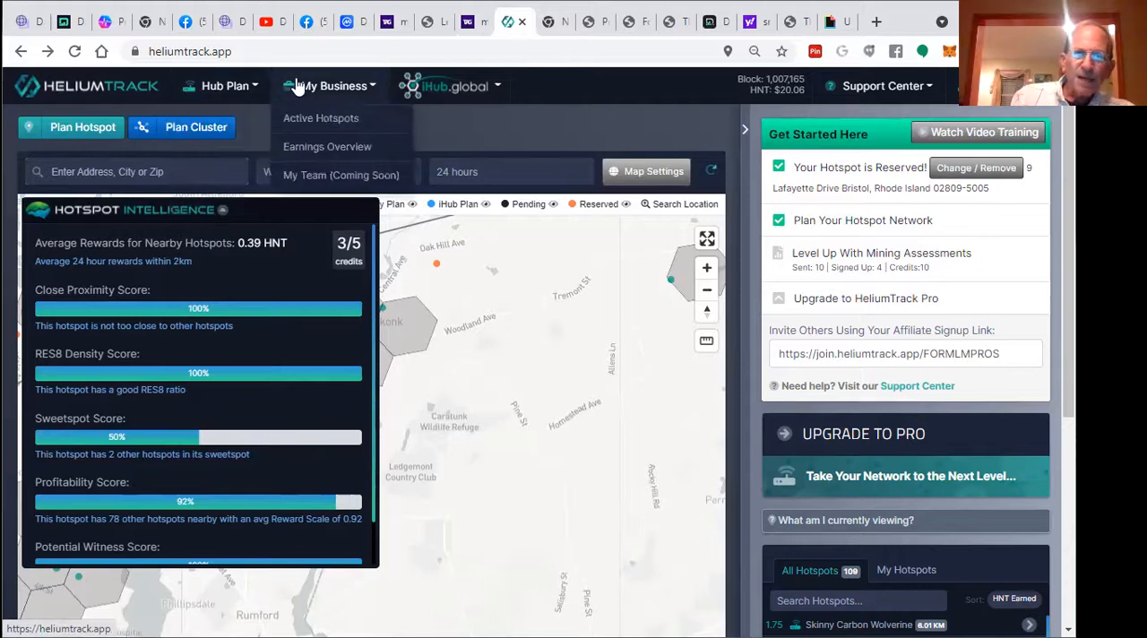
pyautogui.moveTo(256, 96)
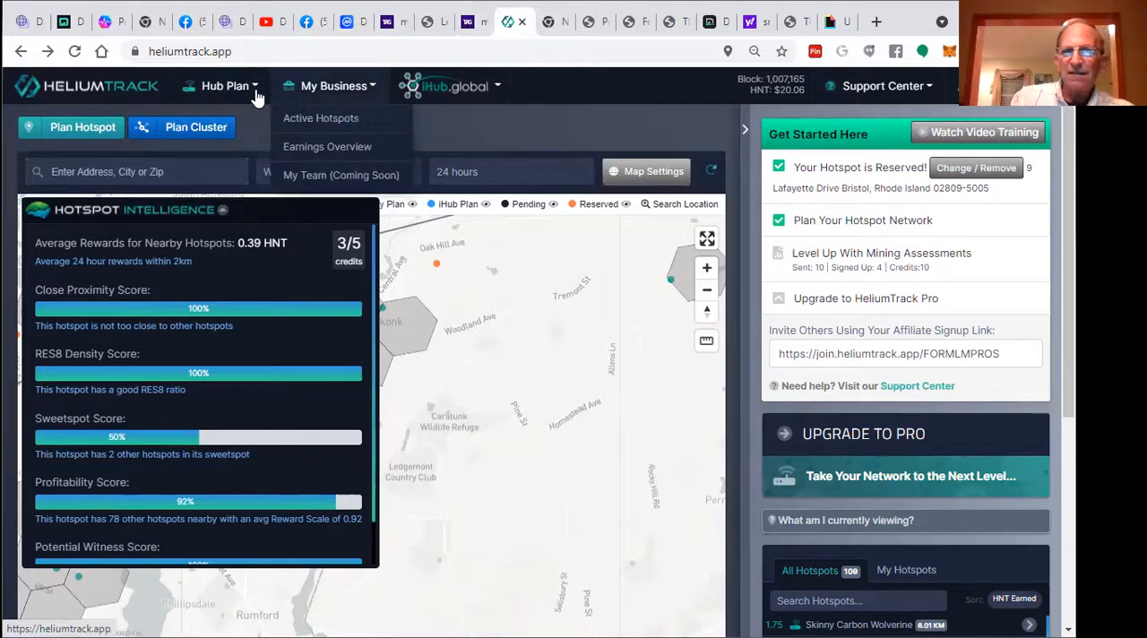
pyautogui.click(229, 86)
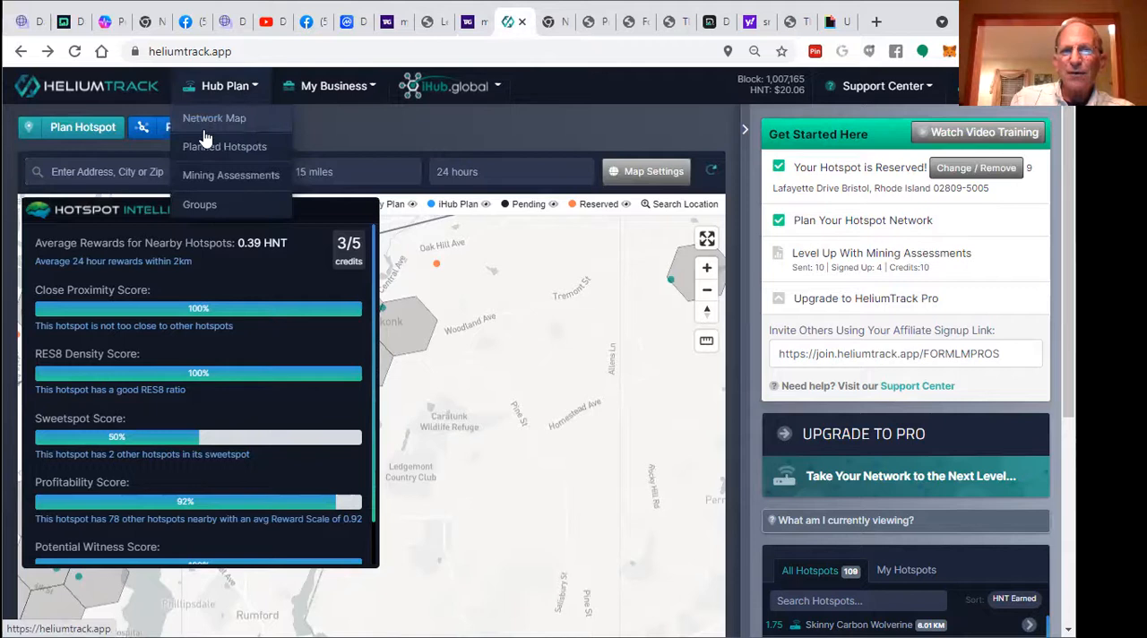
pyautogui.click(230, 174)
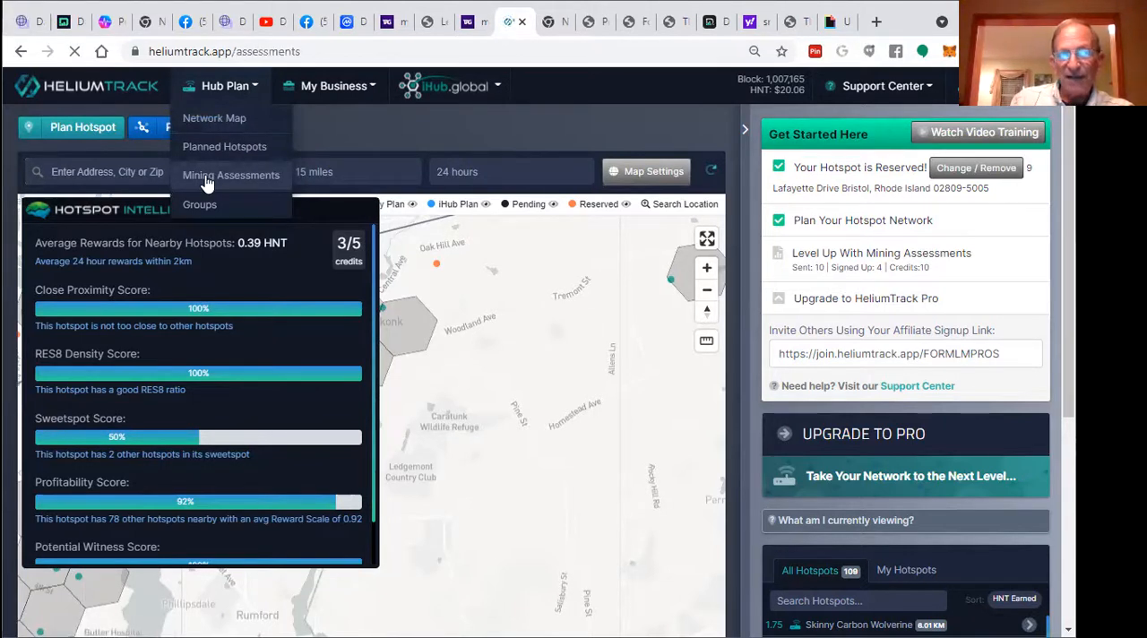
pyautogui.click(230, 173)
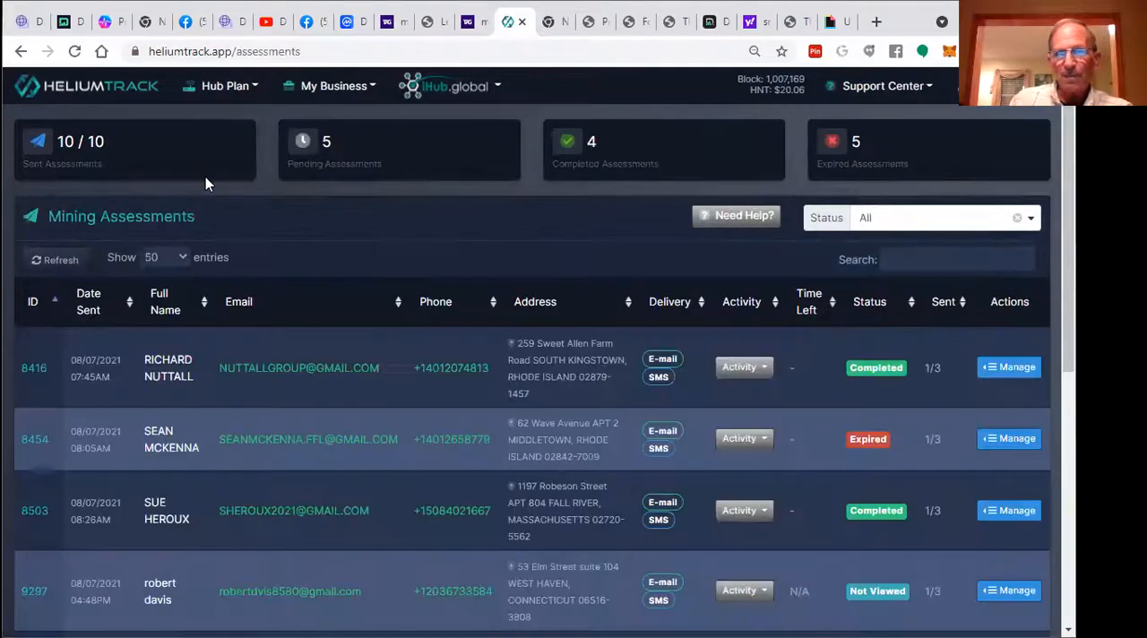
pyautogui.scroll(-3)
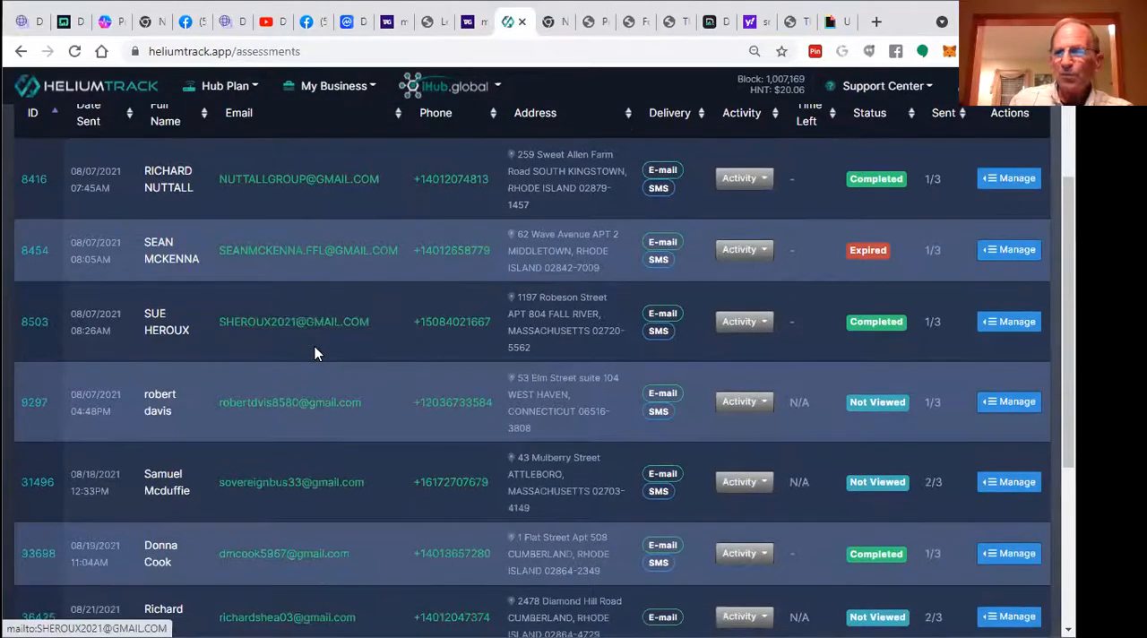
pyautogui.scroll(-3)
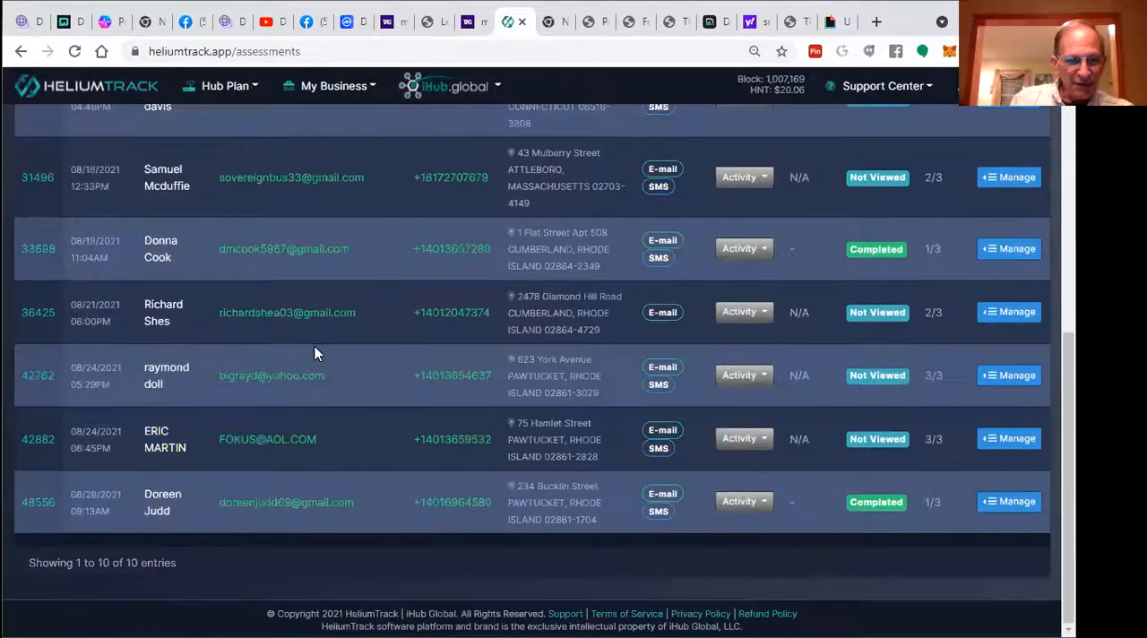
pyautogui.scroll(3)
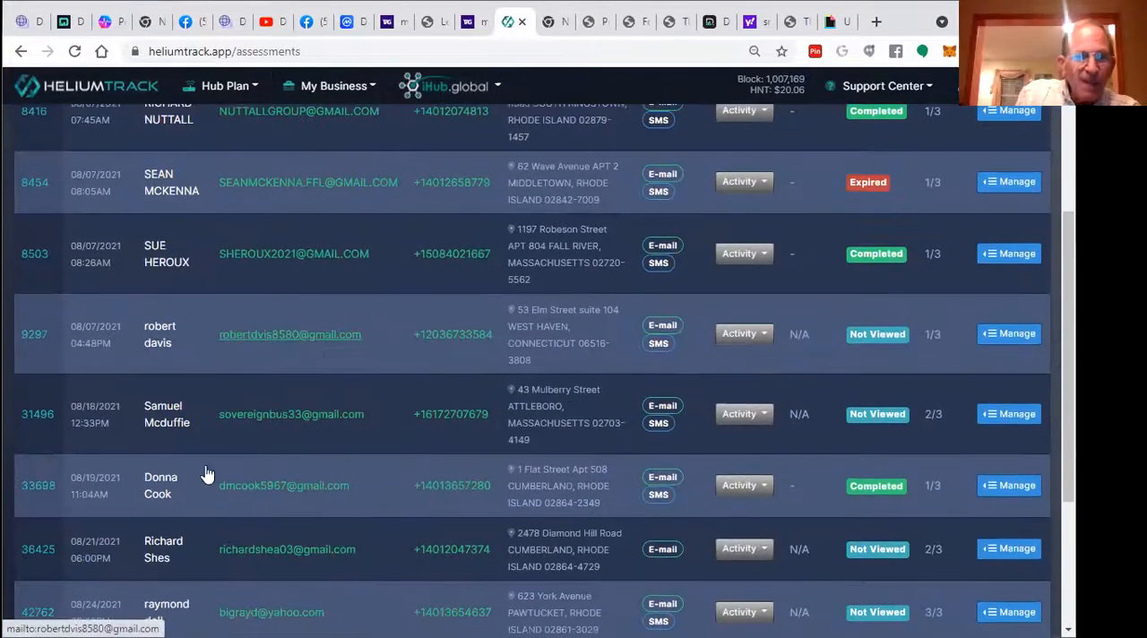
pyautogui.scroll(-3)
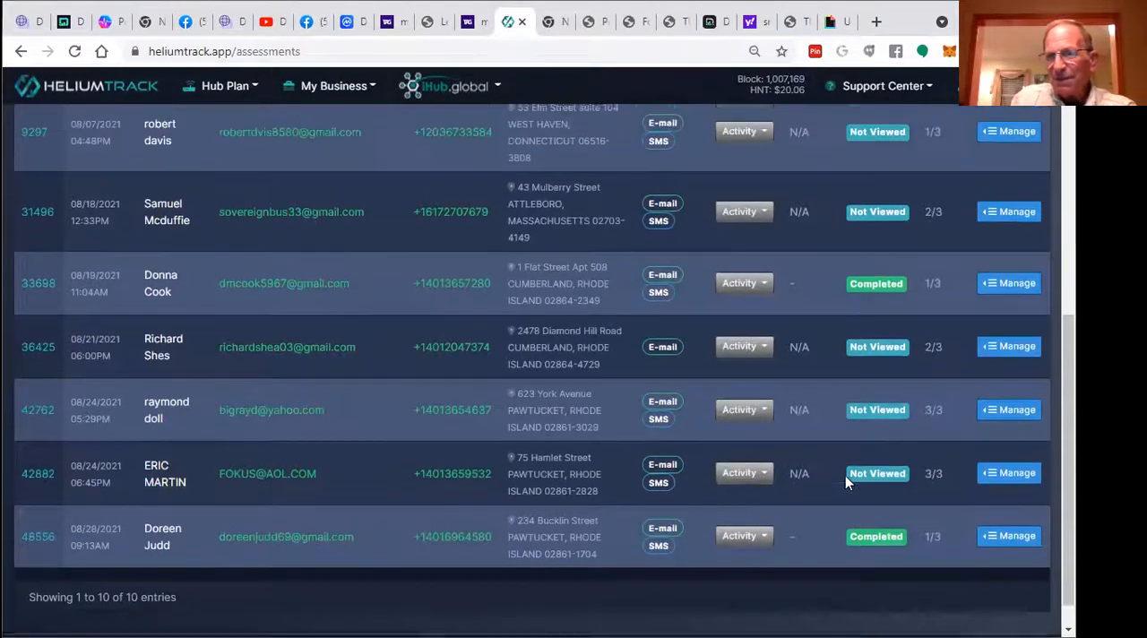
pyautogui.scroll(3)
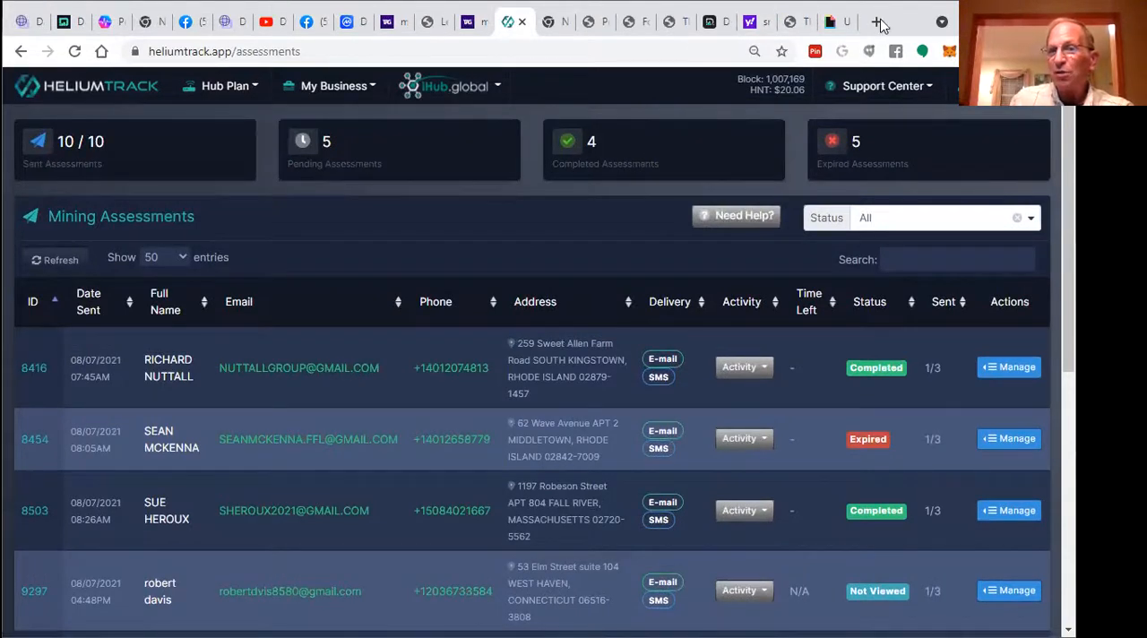
# Step: Start a new tab and enter 'ihu' to bring up the login.ihub.global suggestions
pyautogui.click(875, 21)
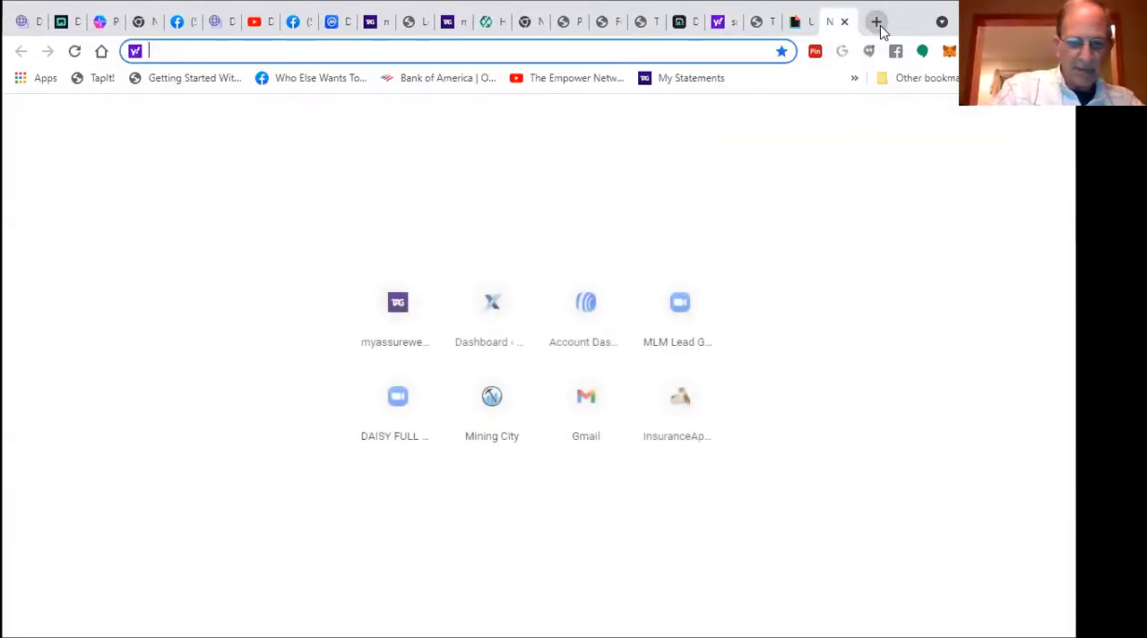
pyautogui.write('ihu')
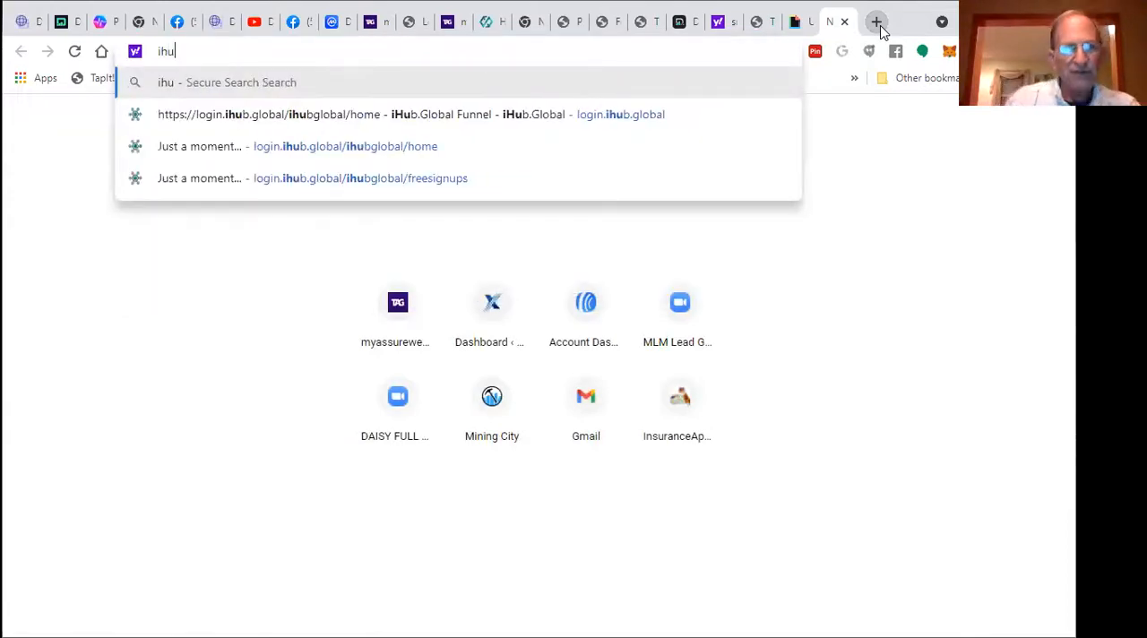
pyautogui.moveTo(54, 27)
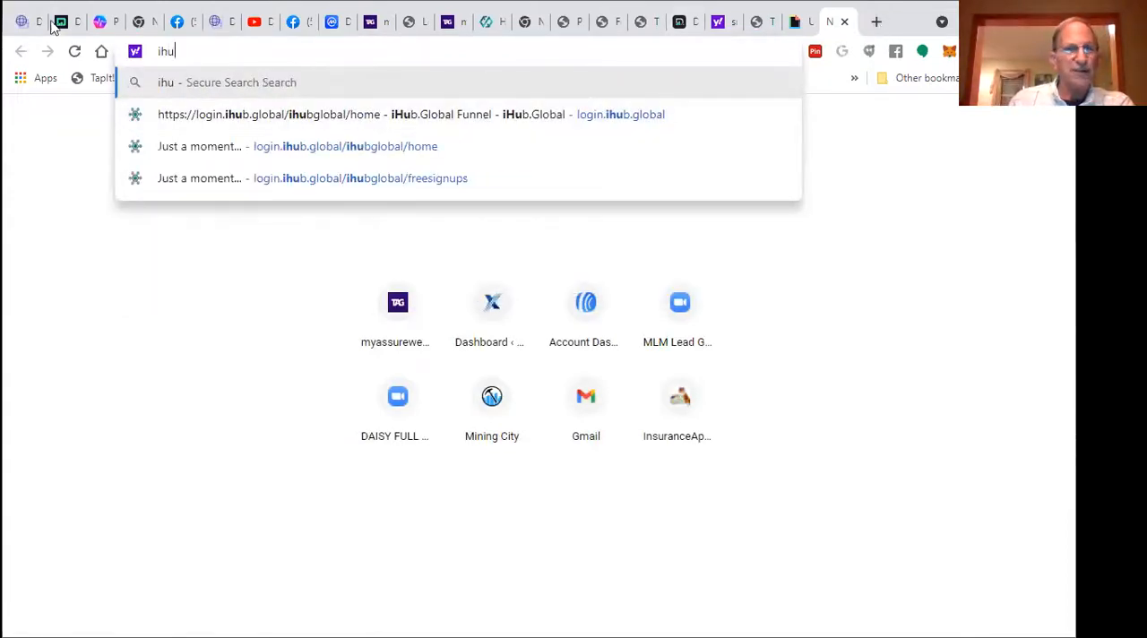
pyautogui.moveTo(512, 79)
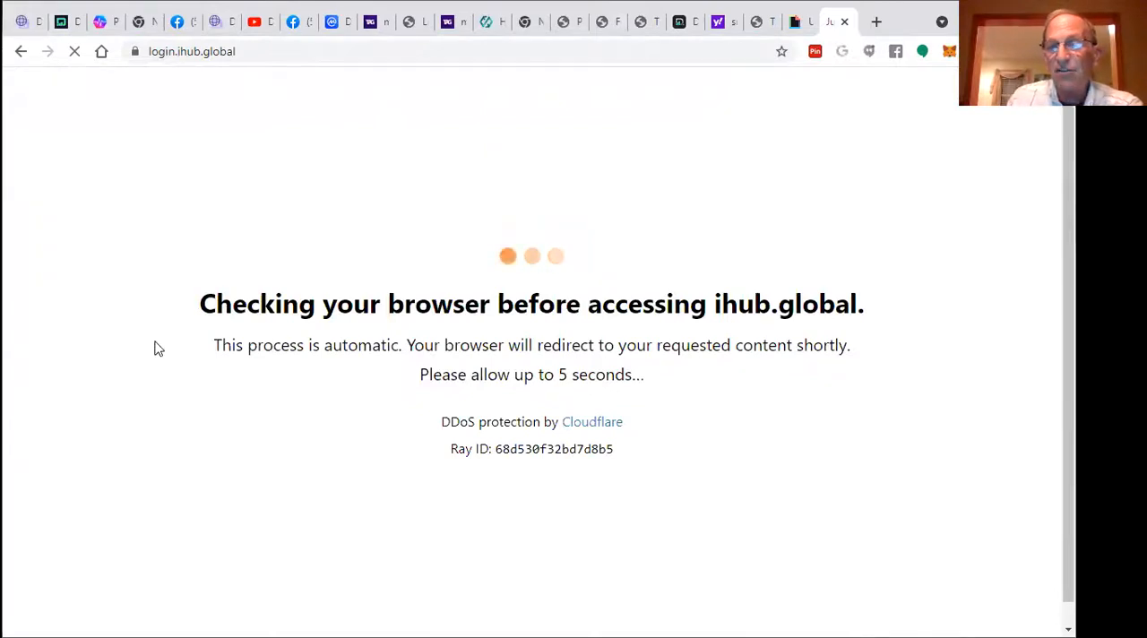
pyautogui.moveTo(502, 179)
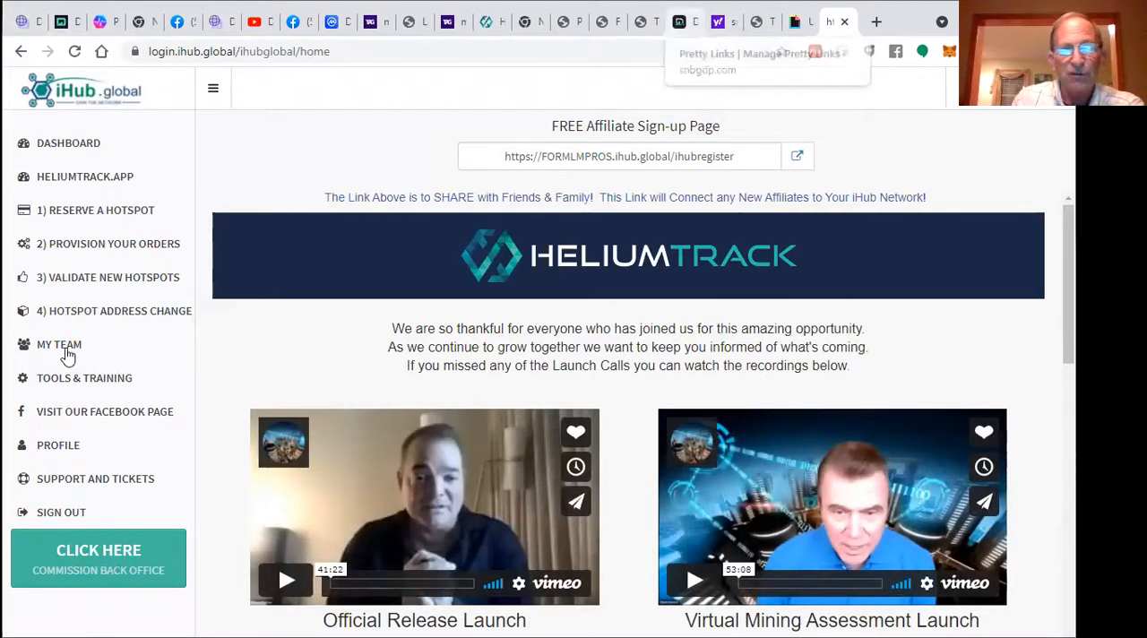
# Step: Show My Team and scroll through the ten registered affiliates with their contact details
pyautogui.click(59, 344)
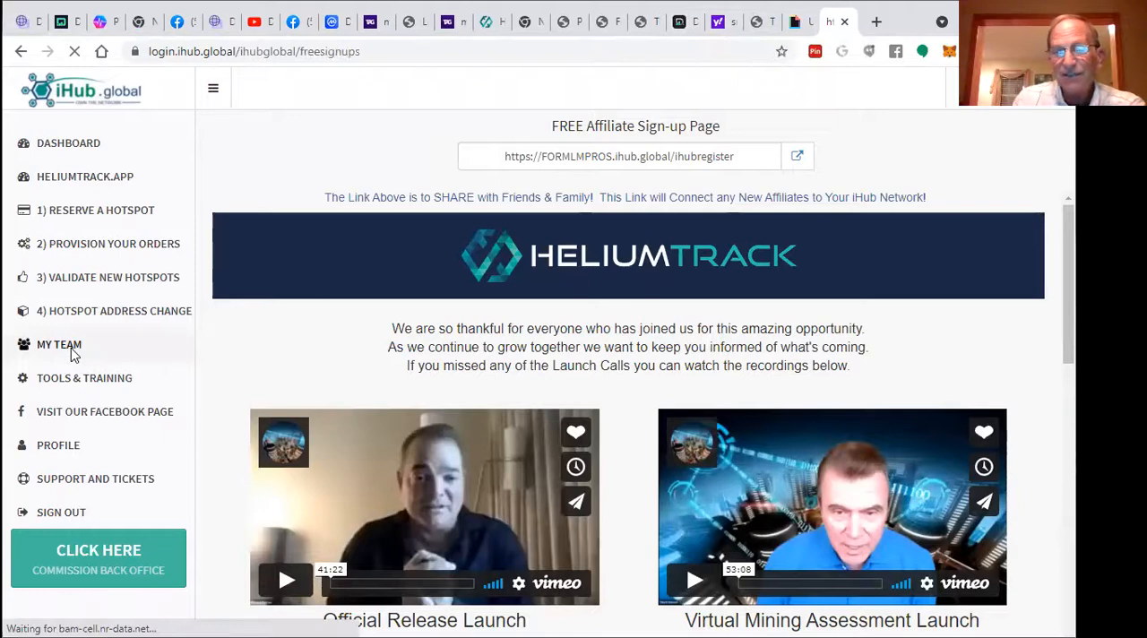
pyautogui.click(59, 344)
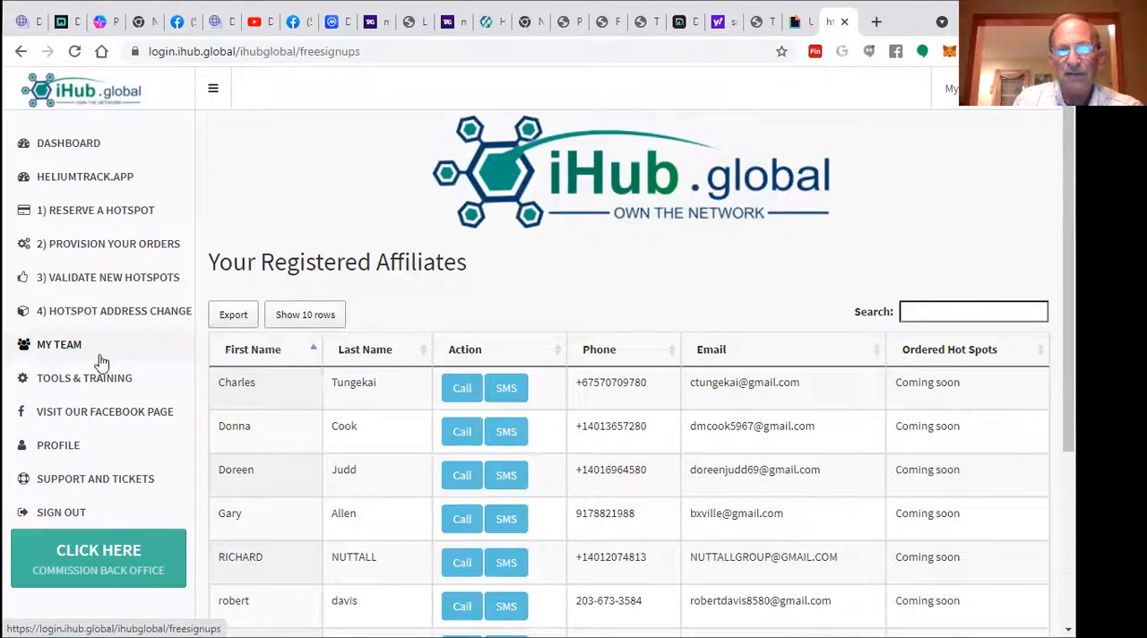
pyautogui.scroll(-3)
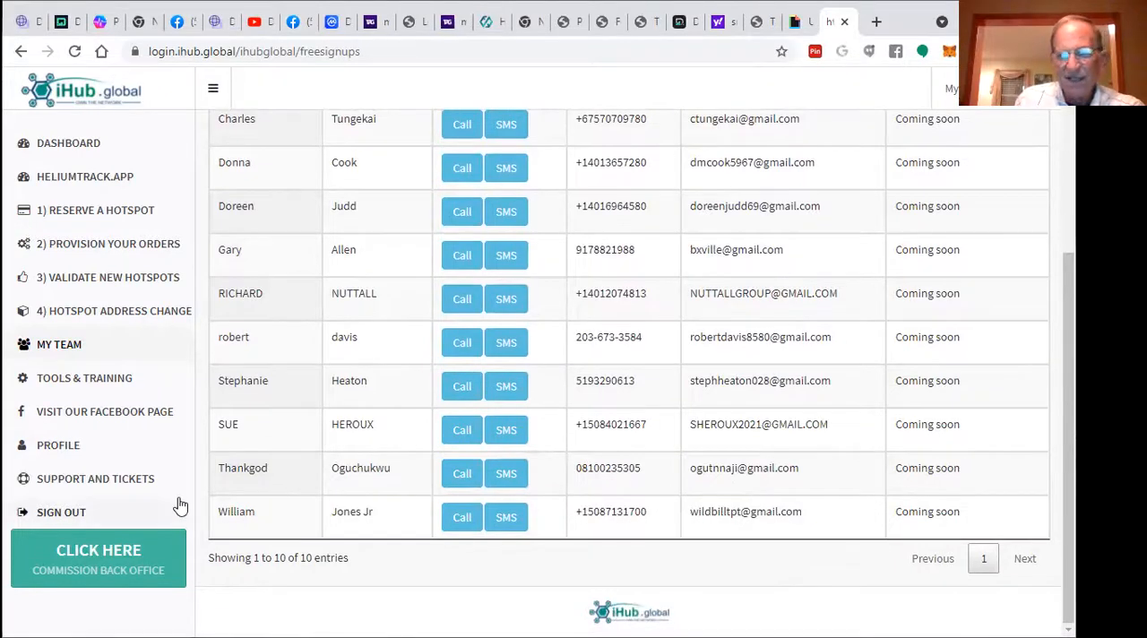
pyautogui.scroll(3)
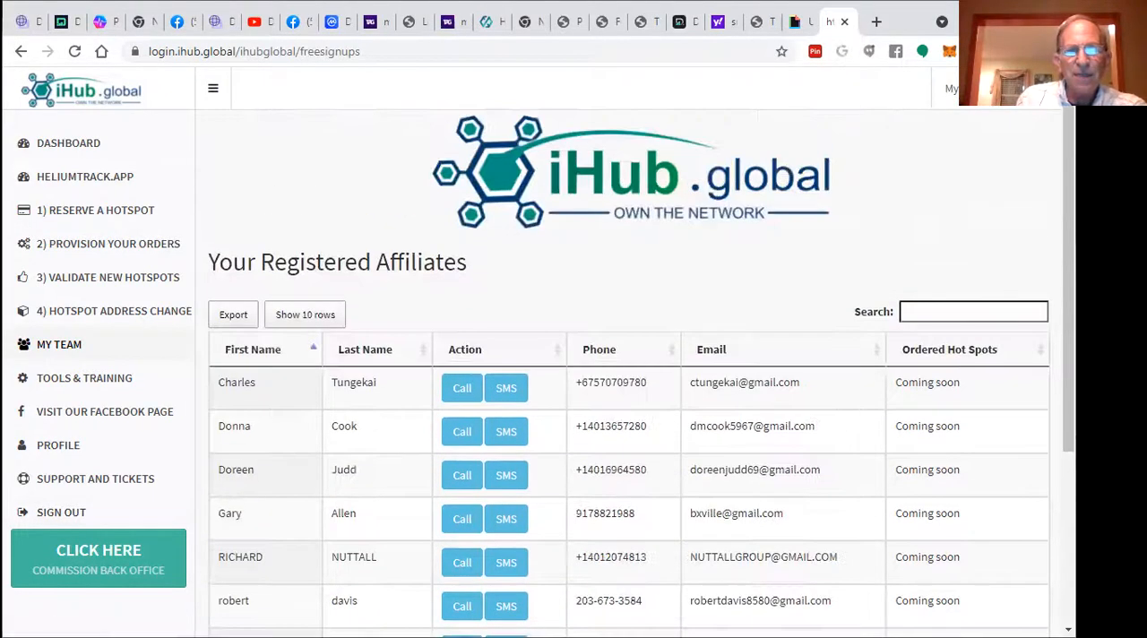
pyautogui.scroll(-3)
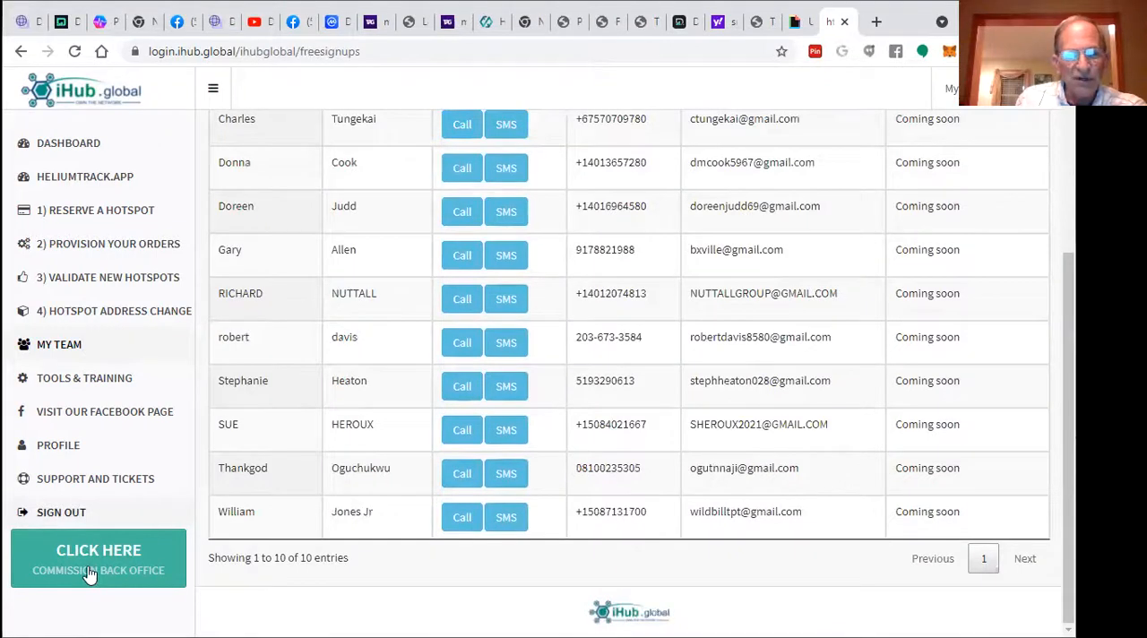
# Step: Sign in to the Commission Back Office with the prefilled temporary credentials
pyautogui.click(98, 559)
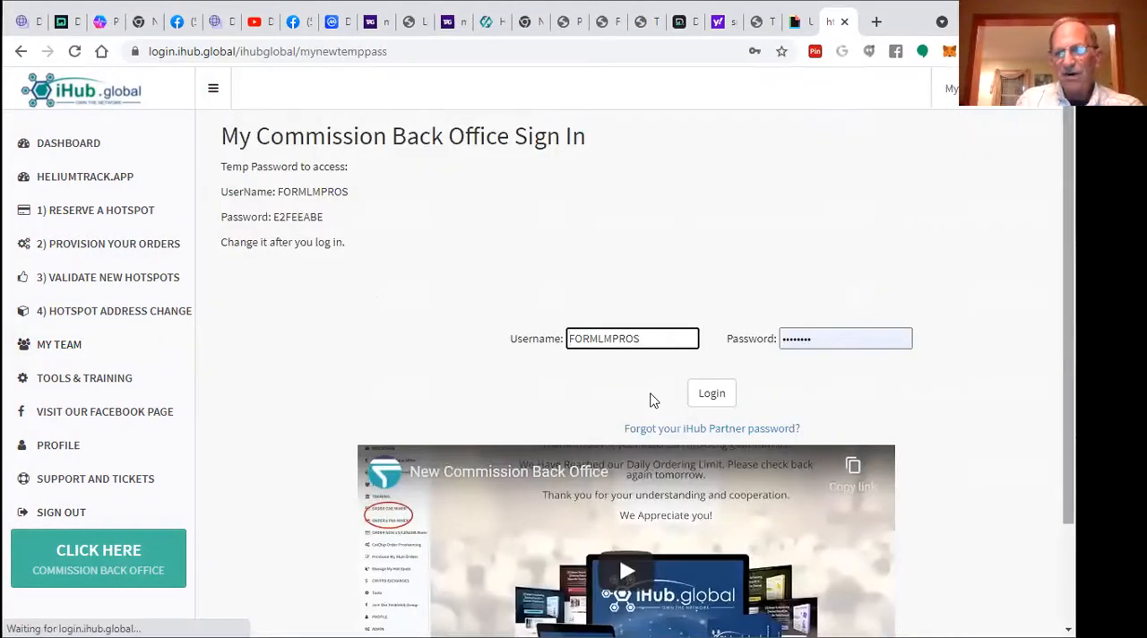
pyautogui.click(710, 392)
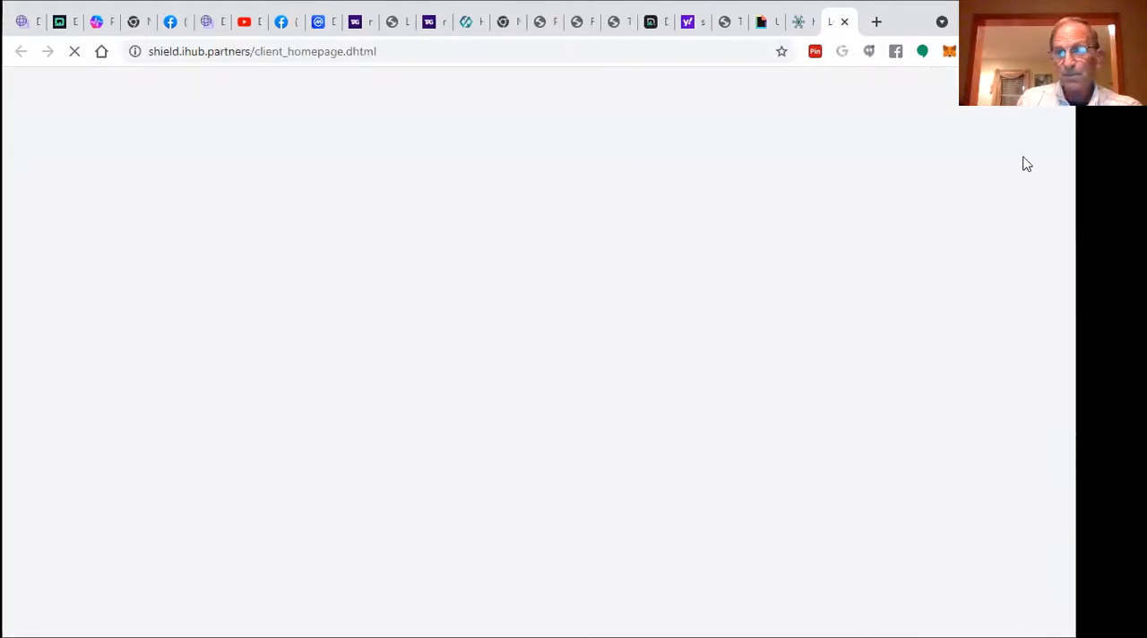
pyautogui.moveTo(1022, 337)
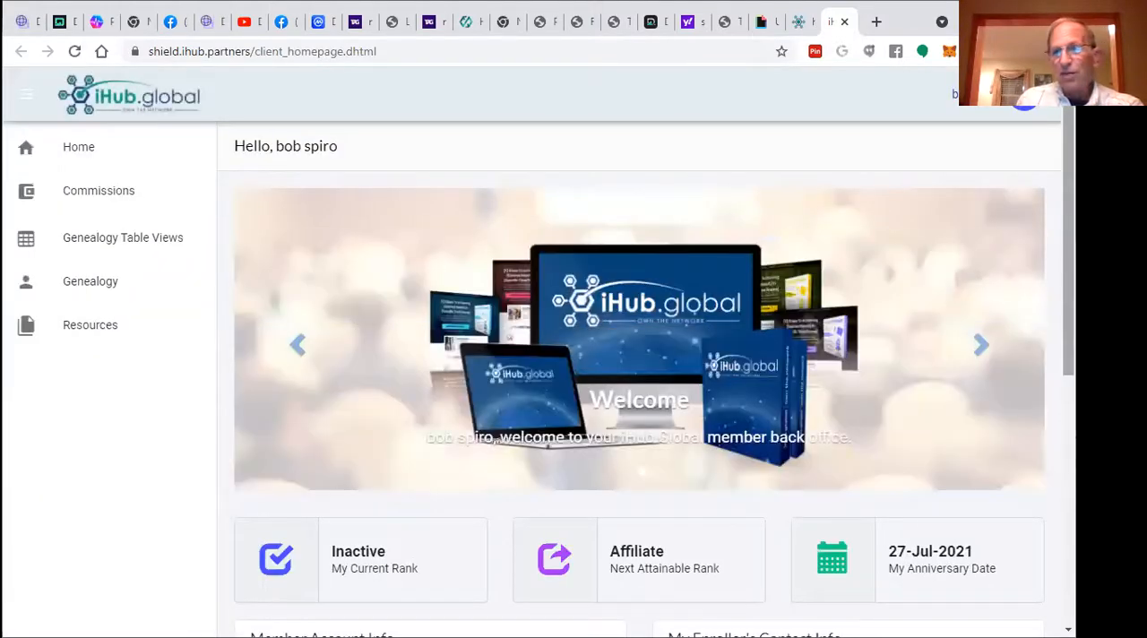
# Step: Scroll the back office home to Team Count: 11 personally enrolled, 14 total affiliates
pyautogui.scroll(-3)
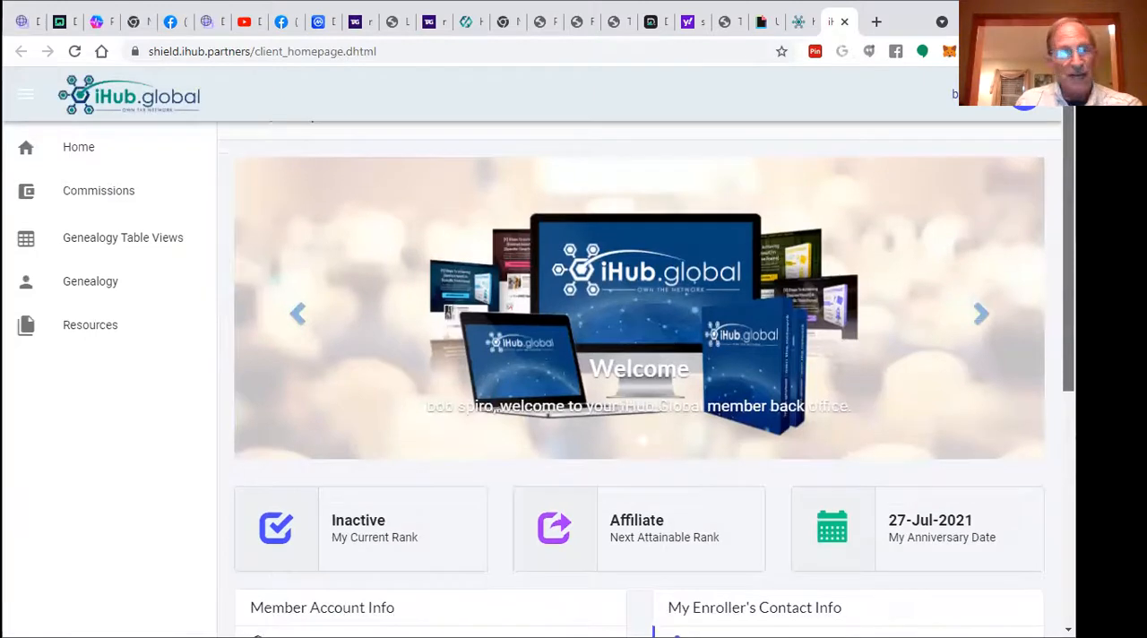
pyautogui.scroll(-3)
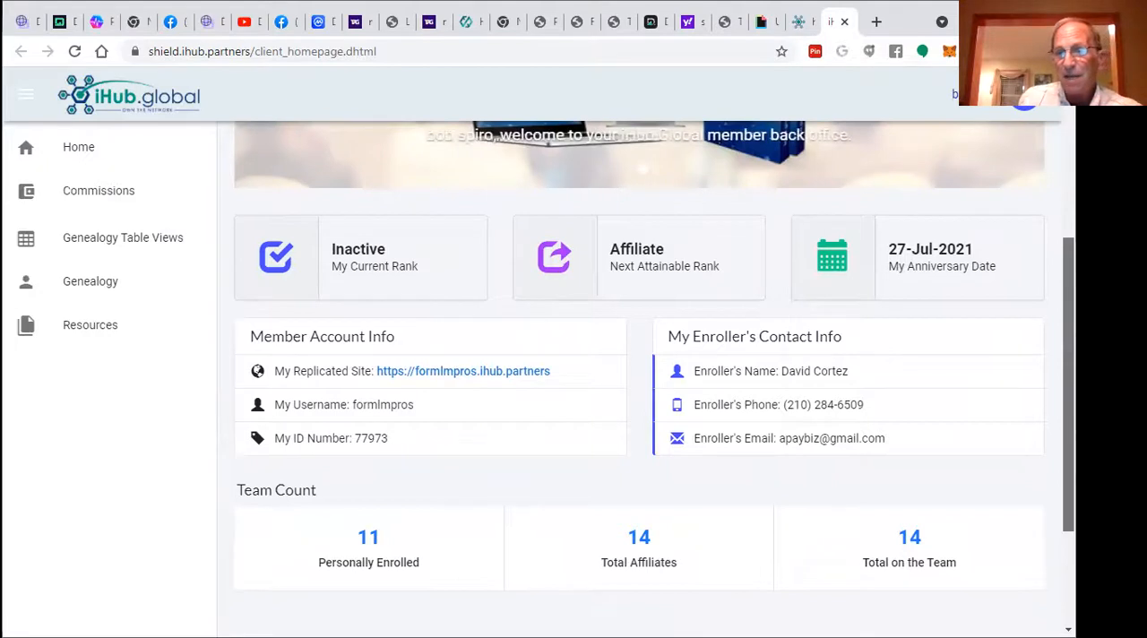
pyautogui.scroll(-3)
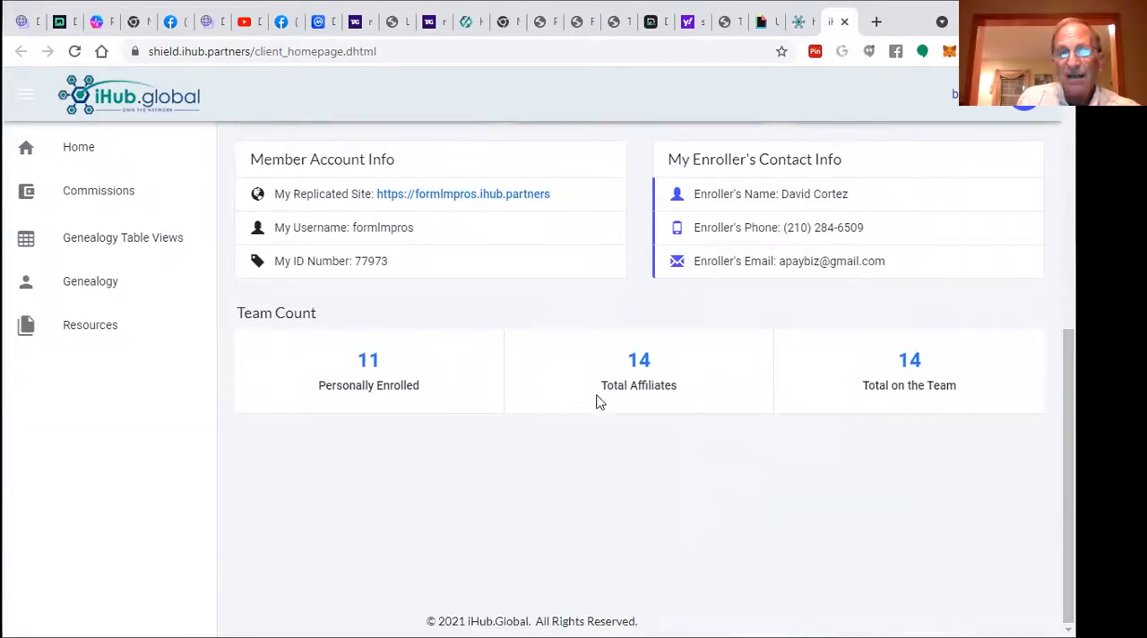
pyautogui.moveTo(337, 389)
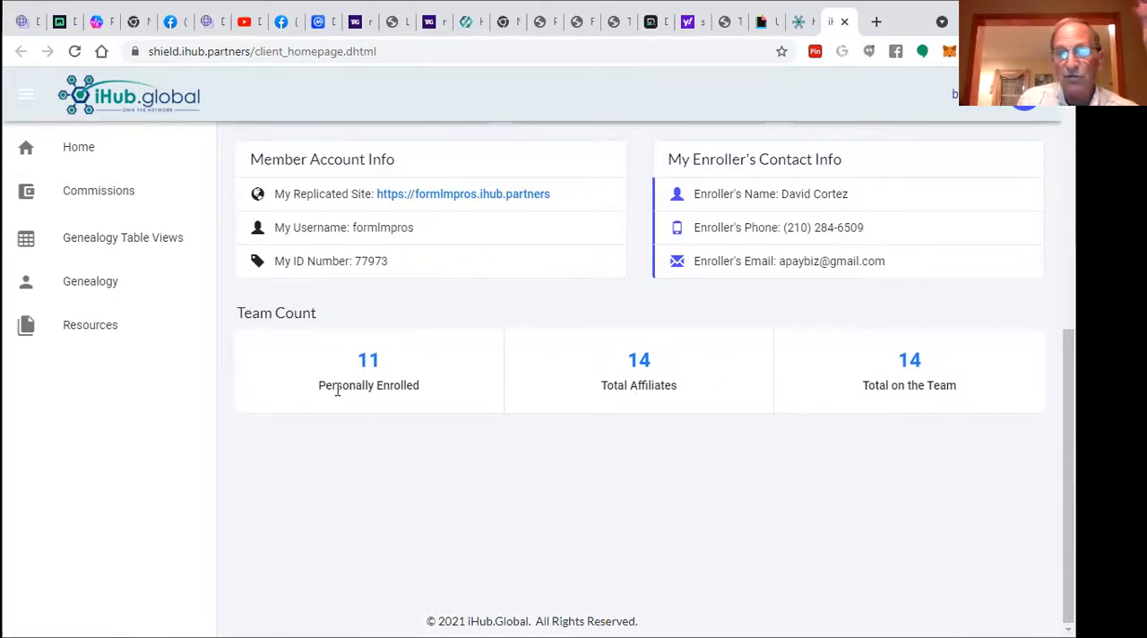
pyautogui.moveTo(330, 380)
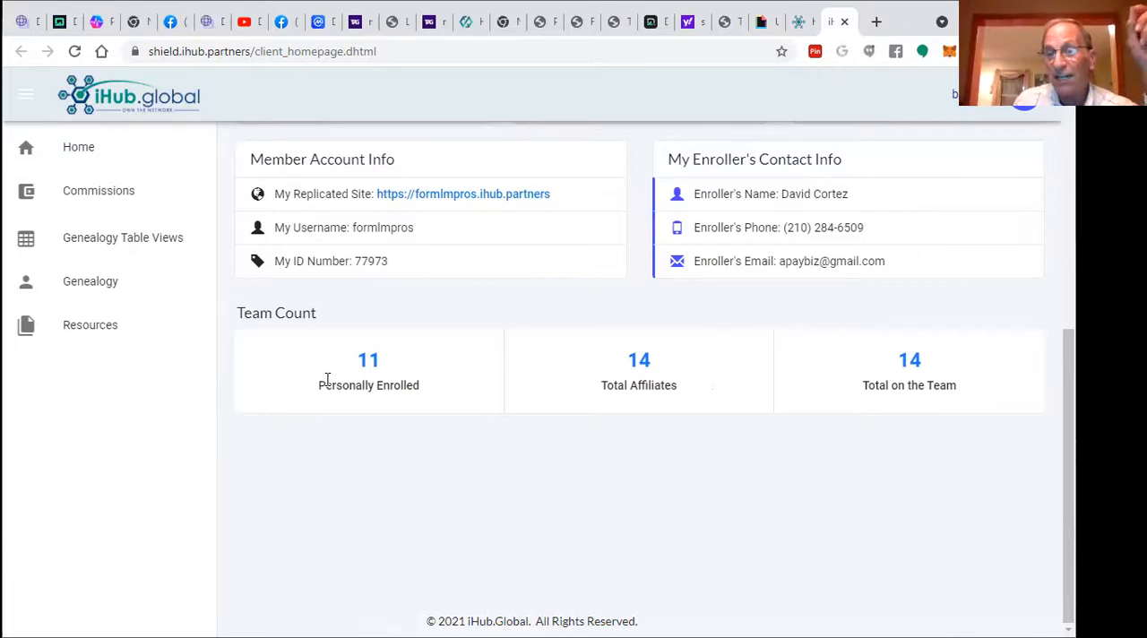
pyautogui.moveTo(315, 376)
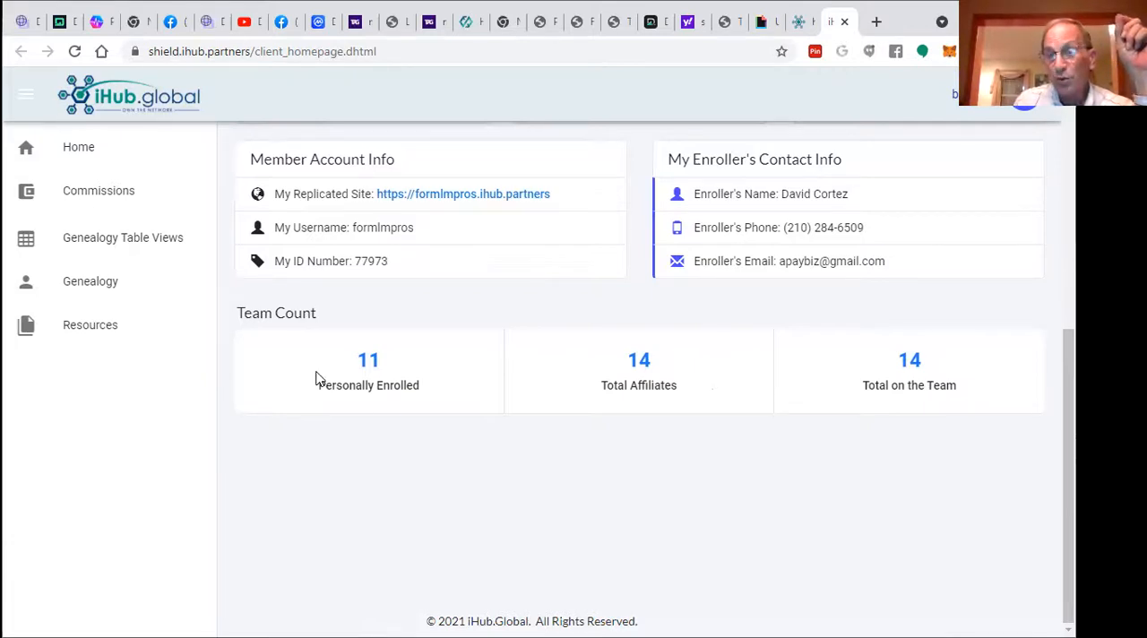
pyautogui.moveTo(308, 363)
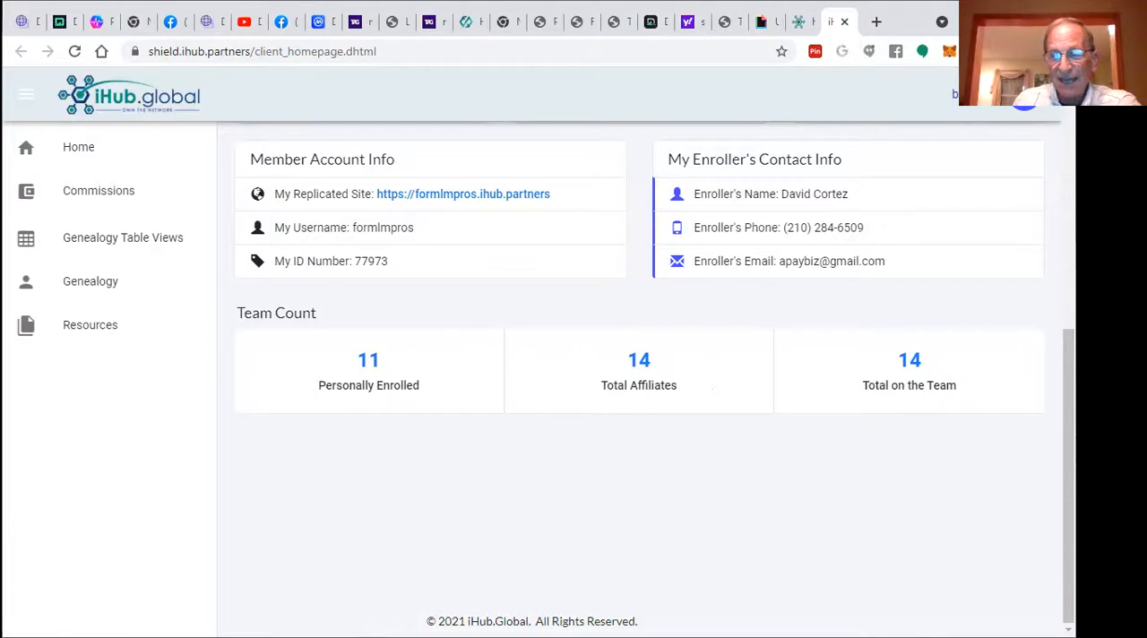
pyautogui.moveTo(853, 588)
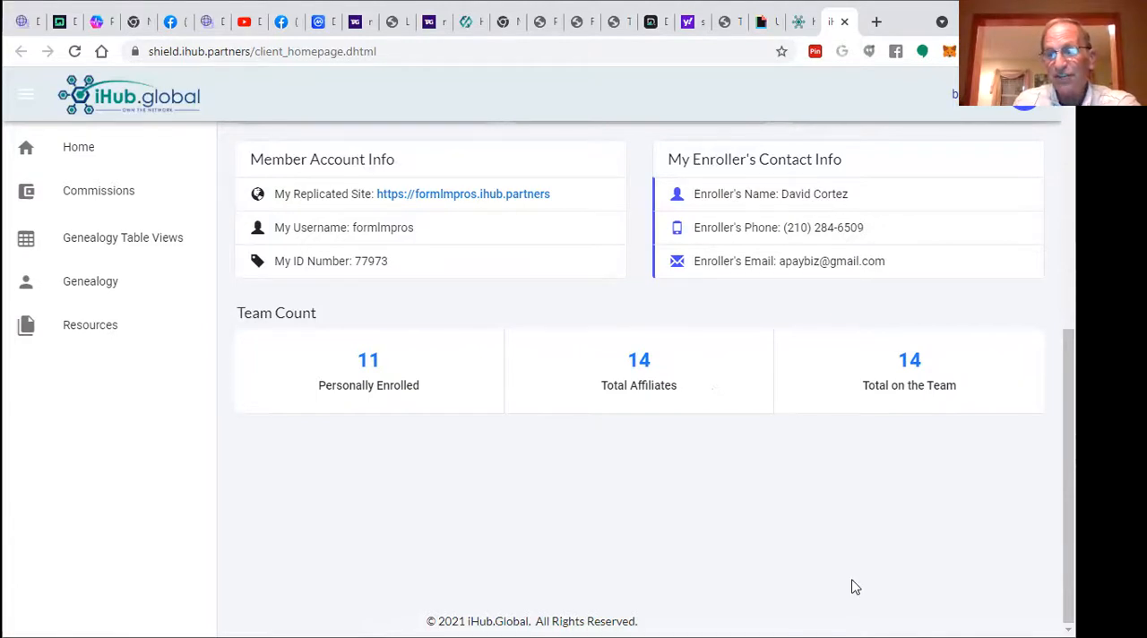